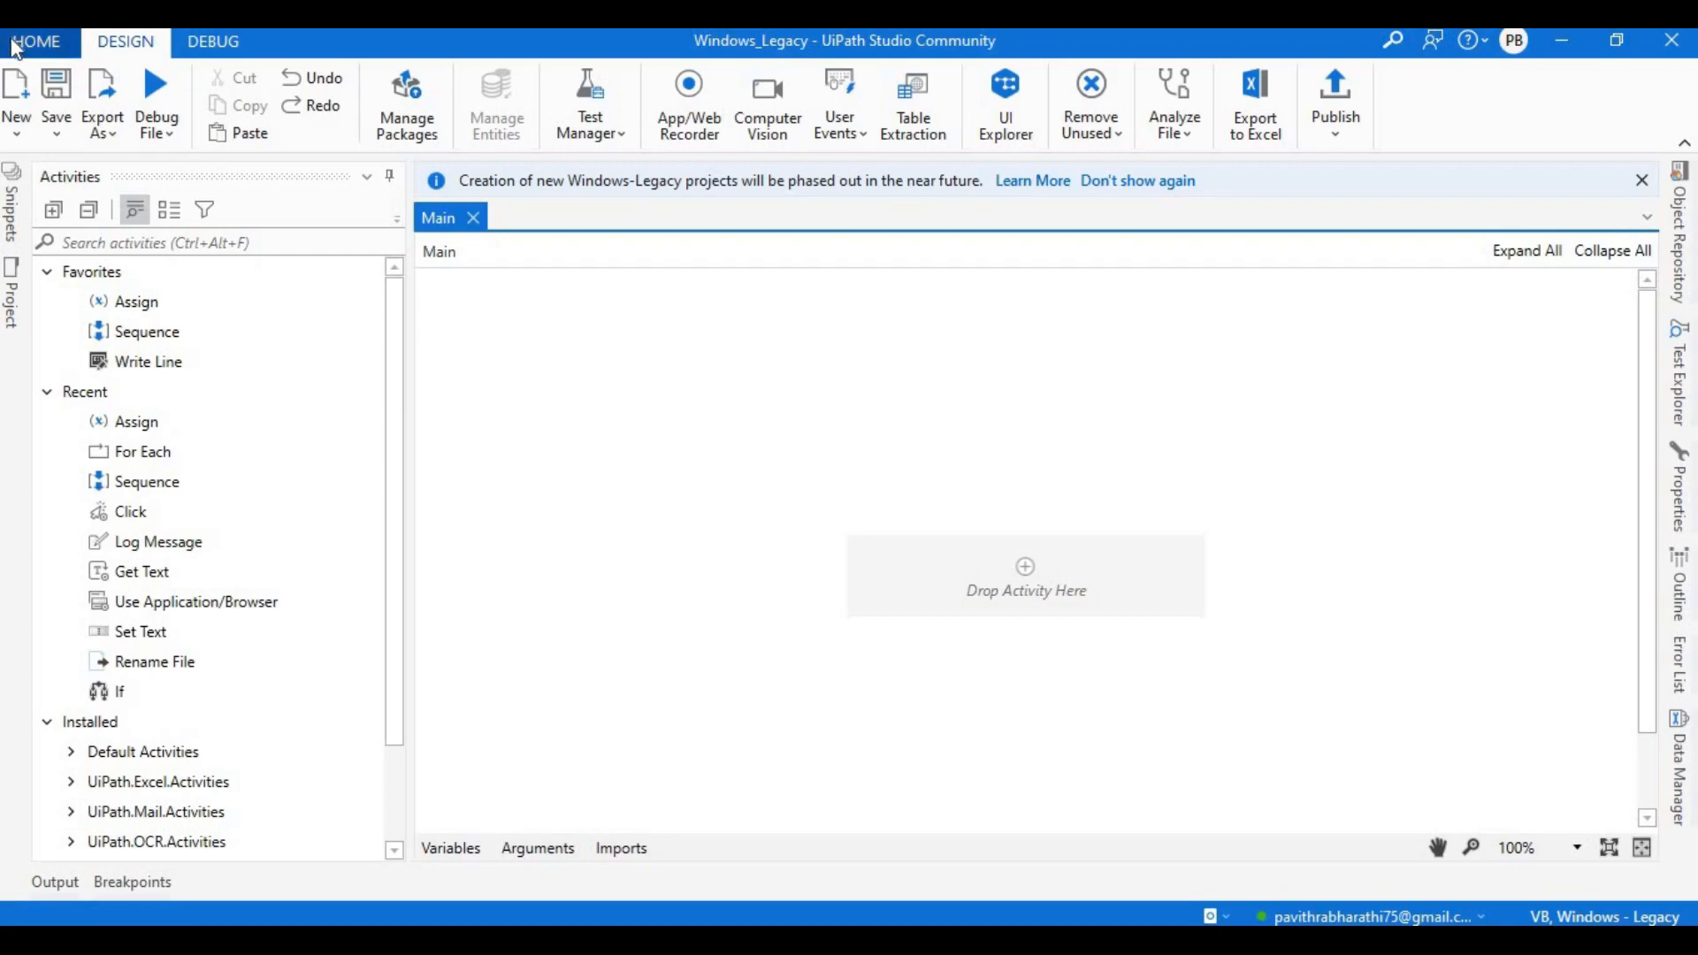
# Open the Deprecation Timeline article and scroll until the conversion heading is fully visible.
pyautogui.click(35, 41)
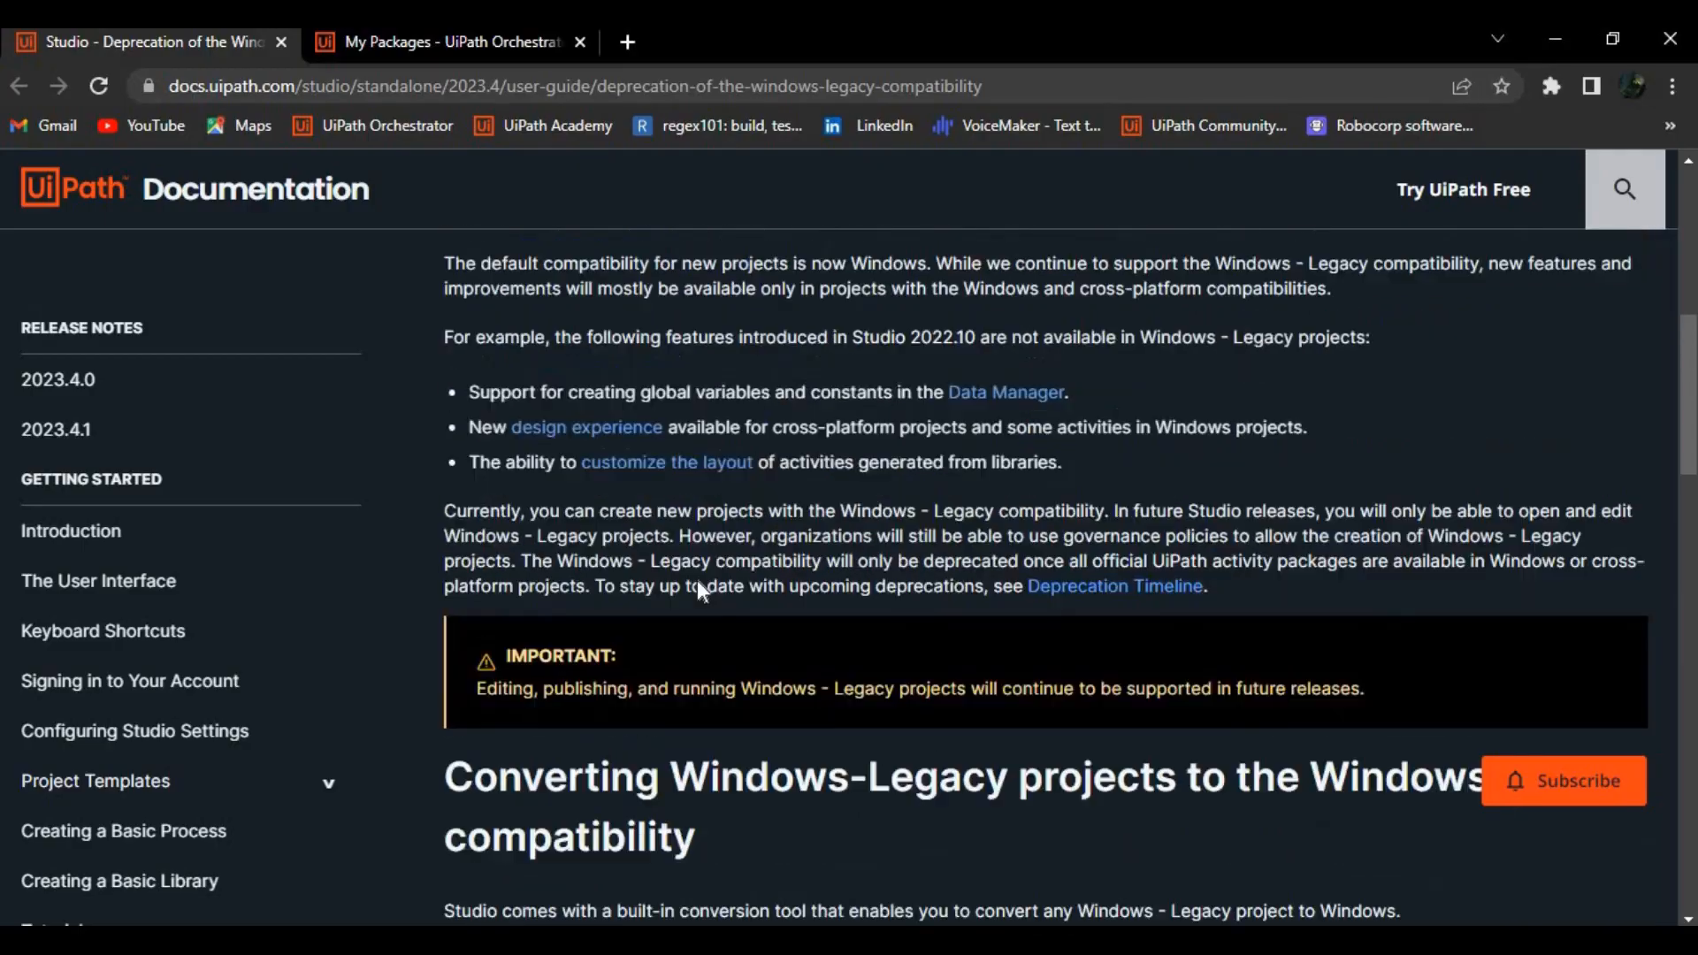
pyautogui.scroll(3)
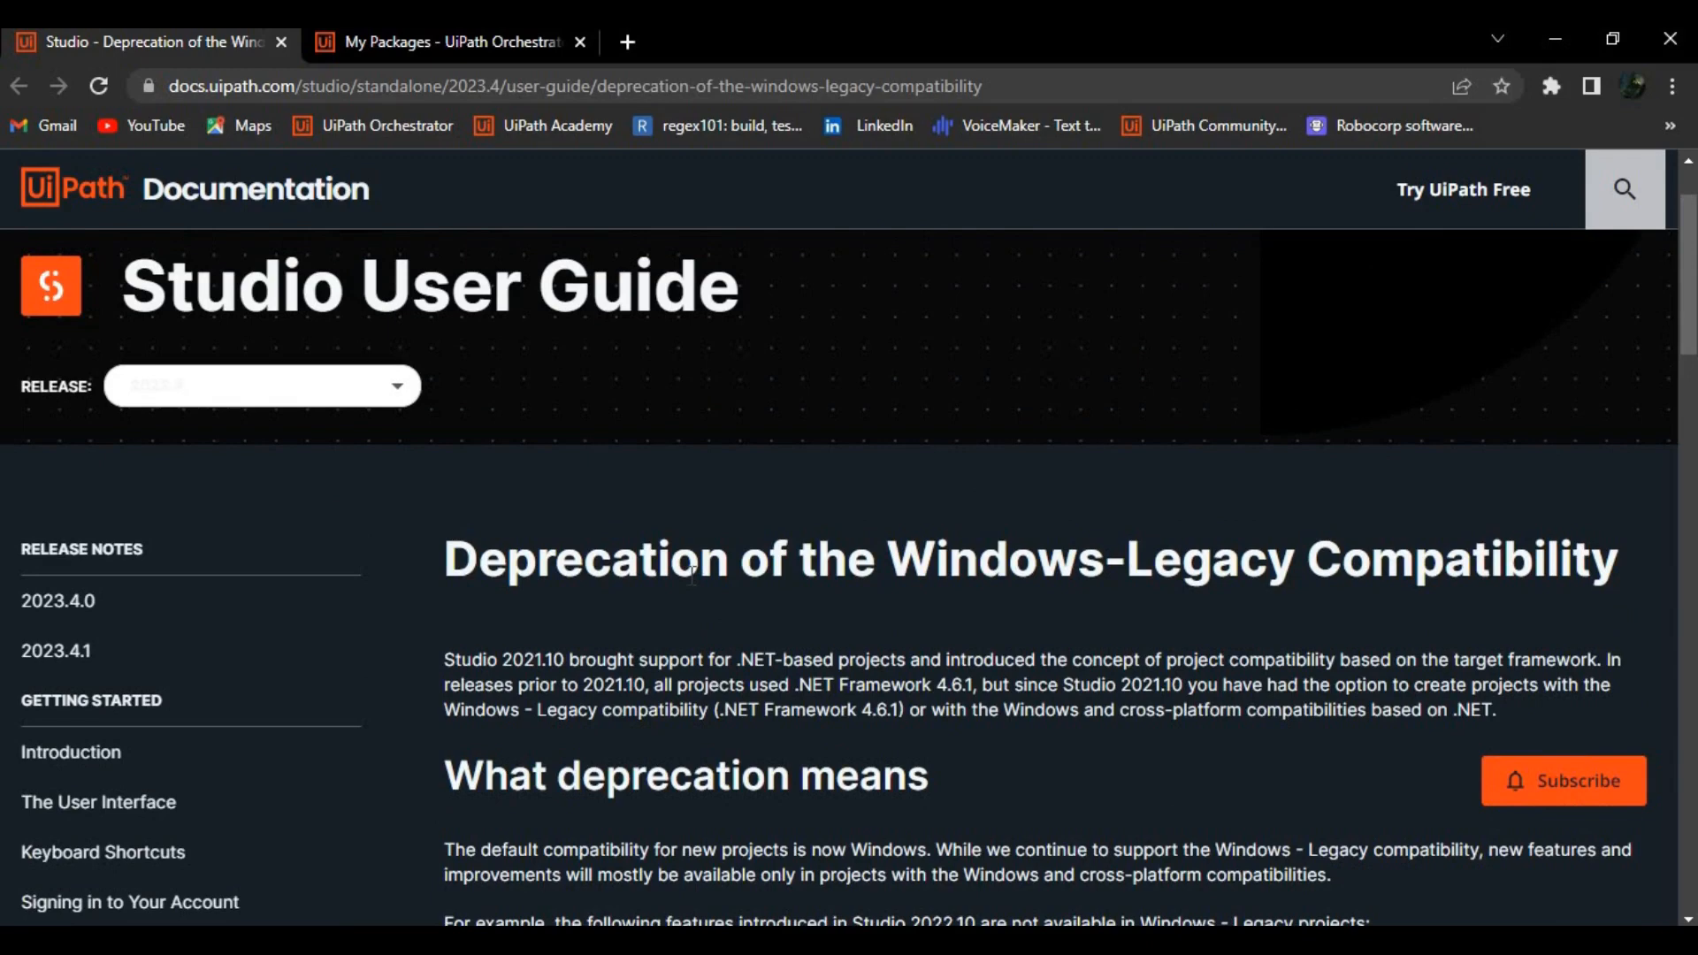
pyautogui.scroll(-3)
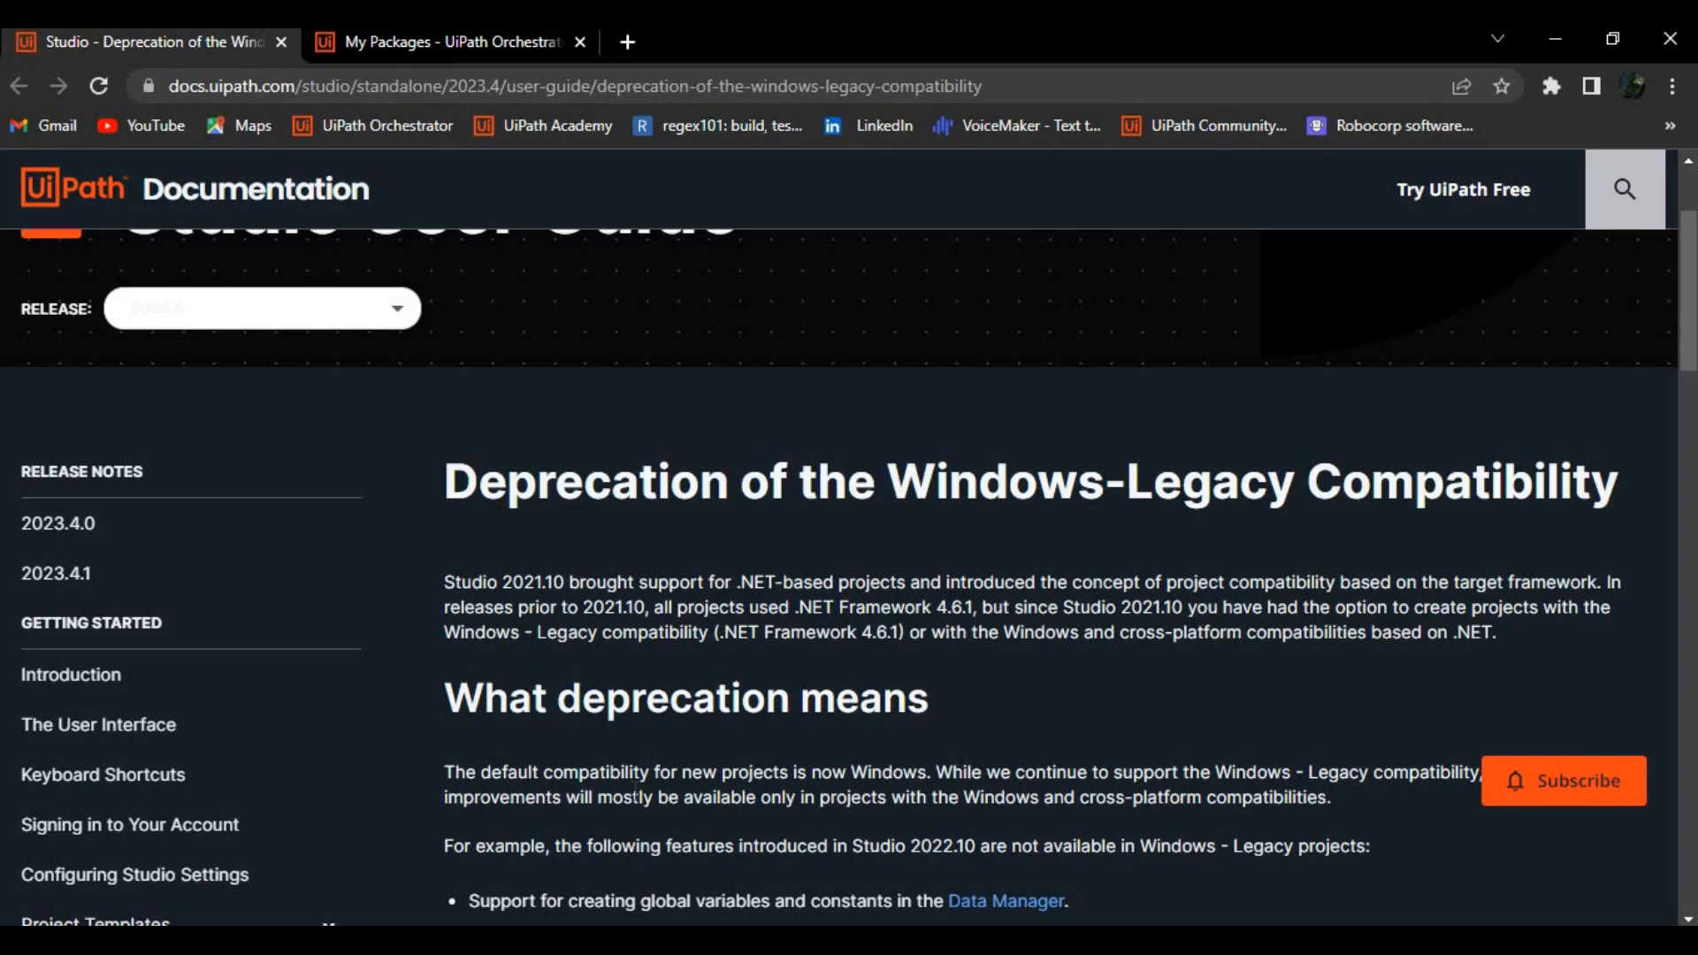
pyautogui.moveTo(1023, 768)
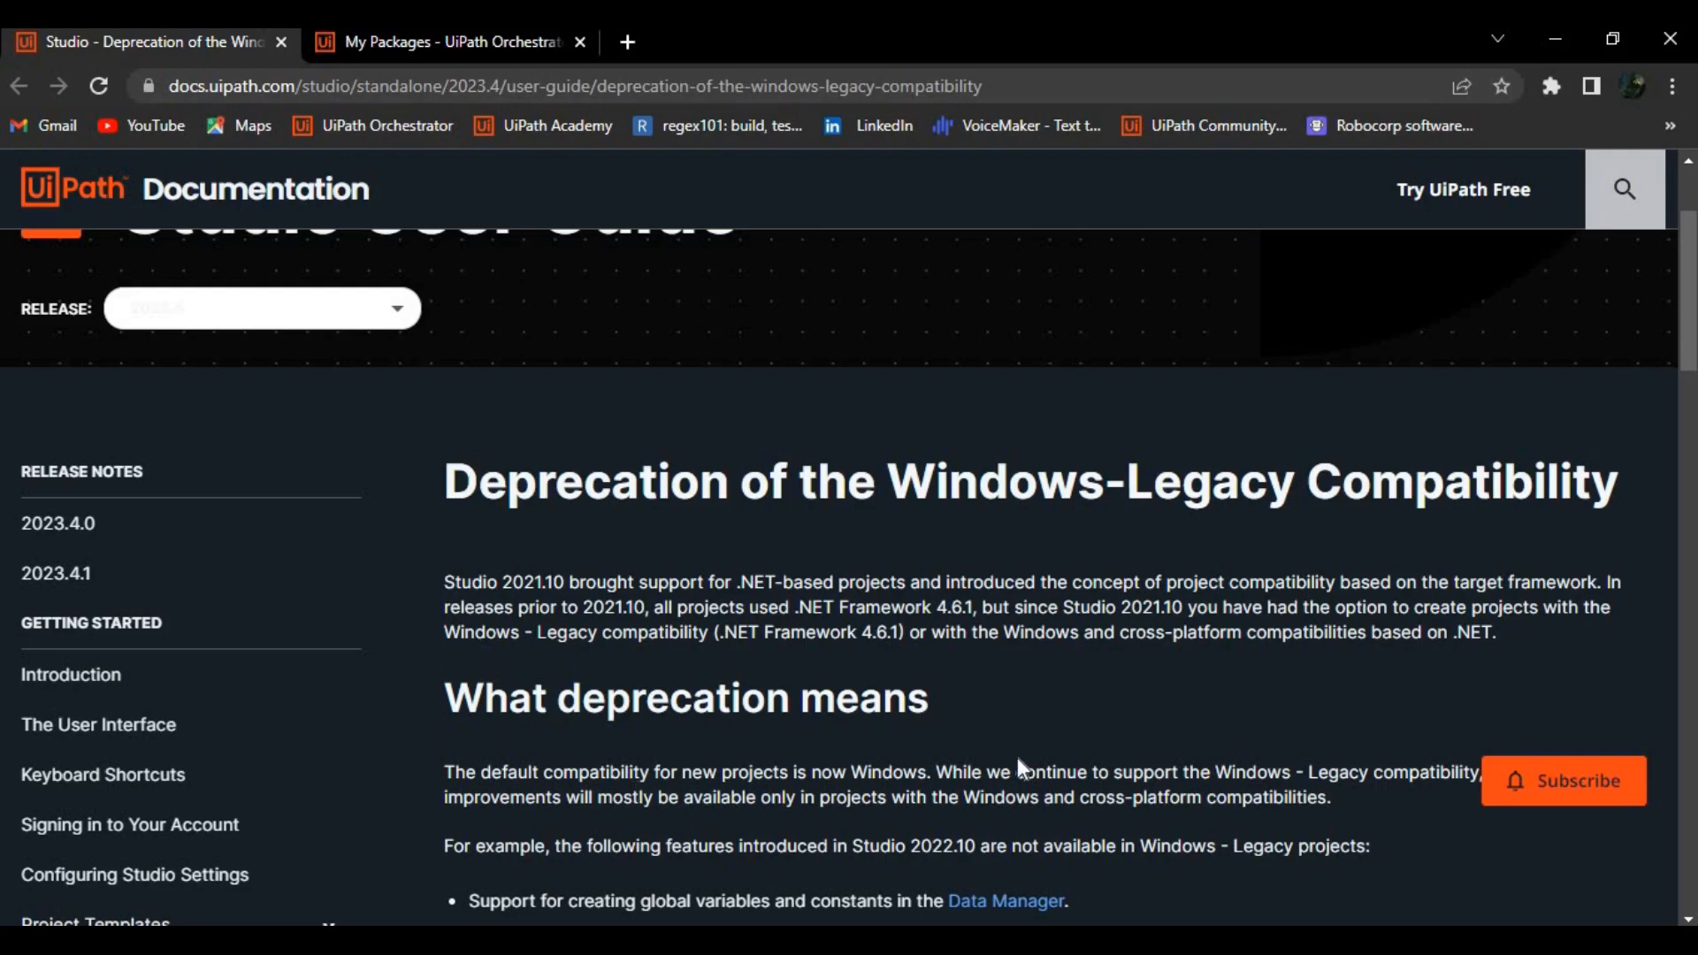
pyautogui.scroll(-3)
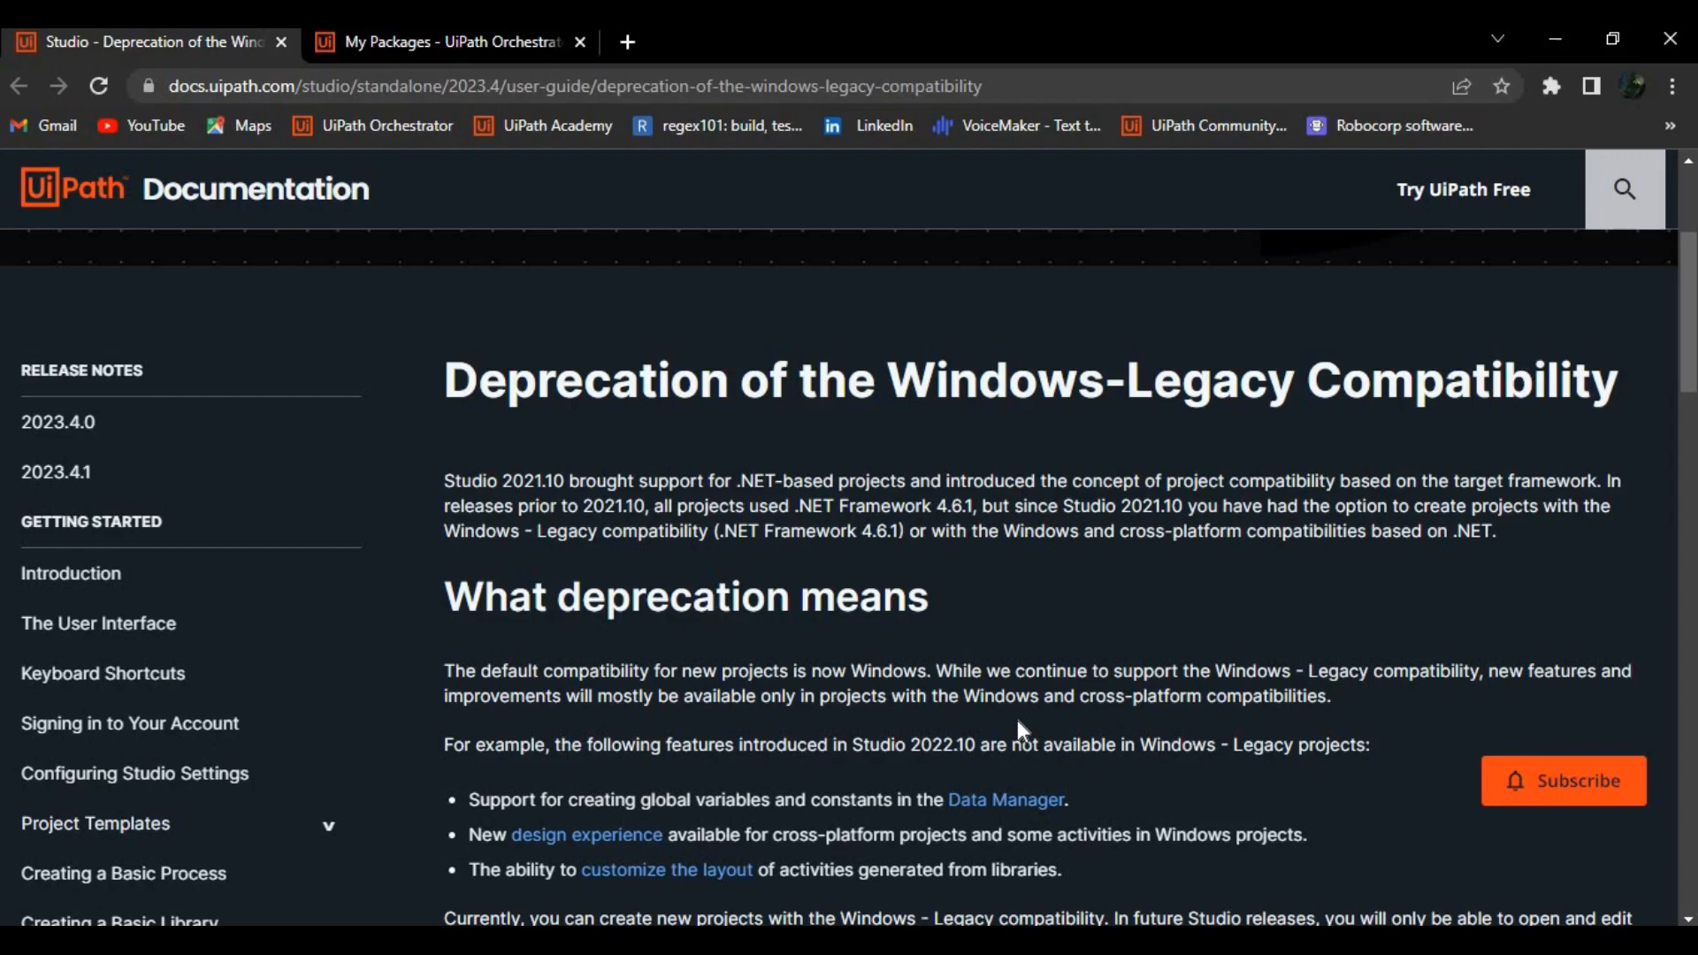
pyautogui.scroll(-3)
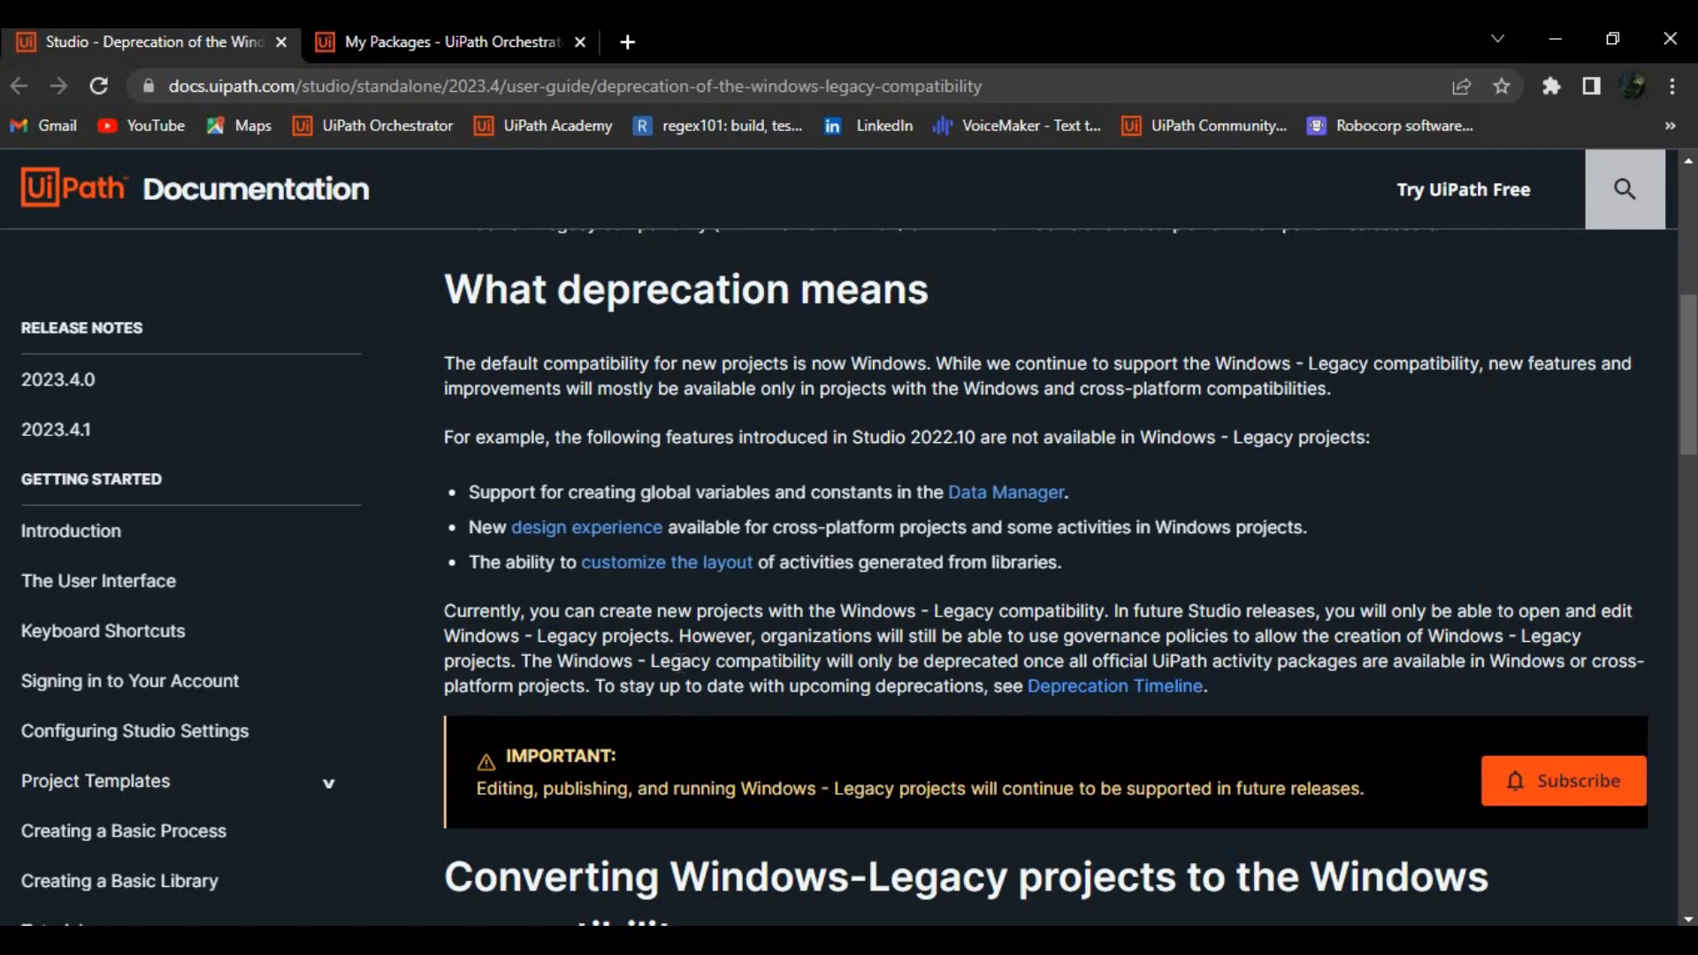
pyautogui.scroll(-3)
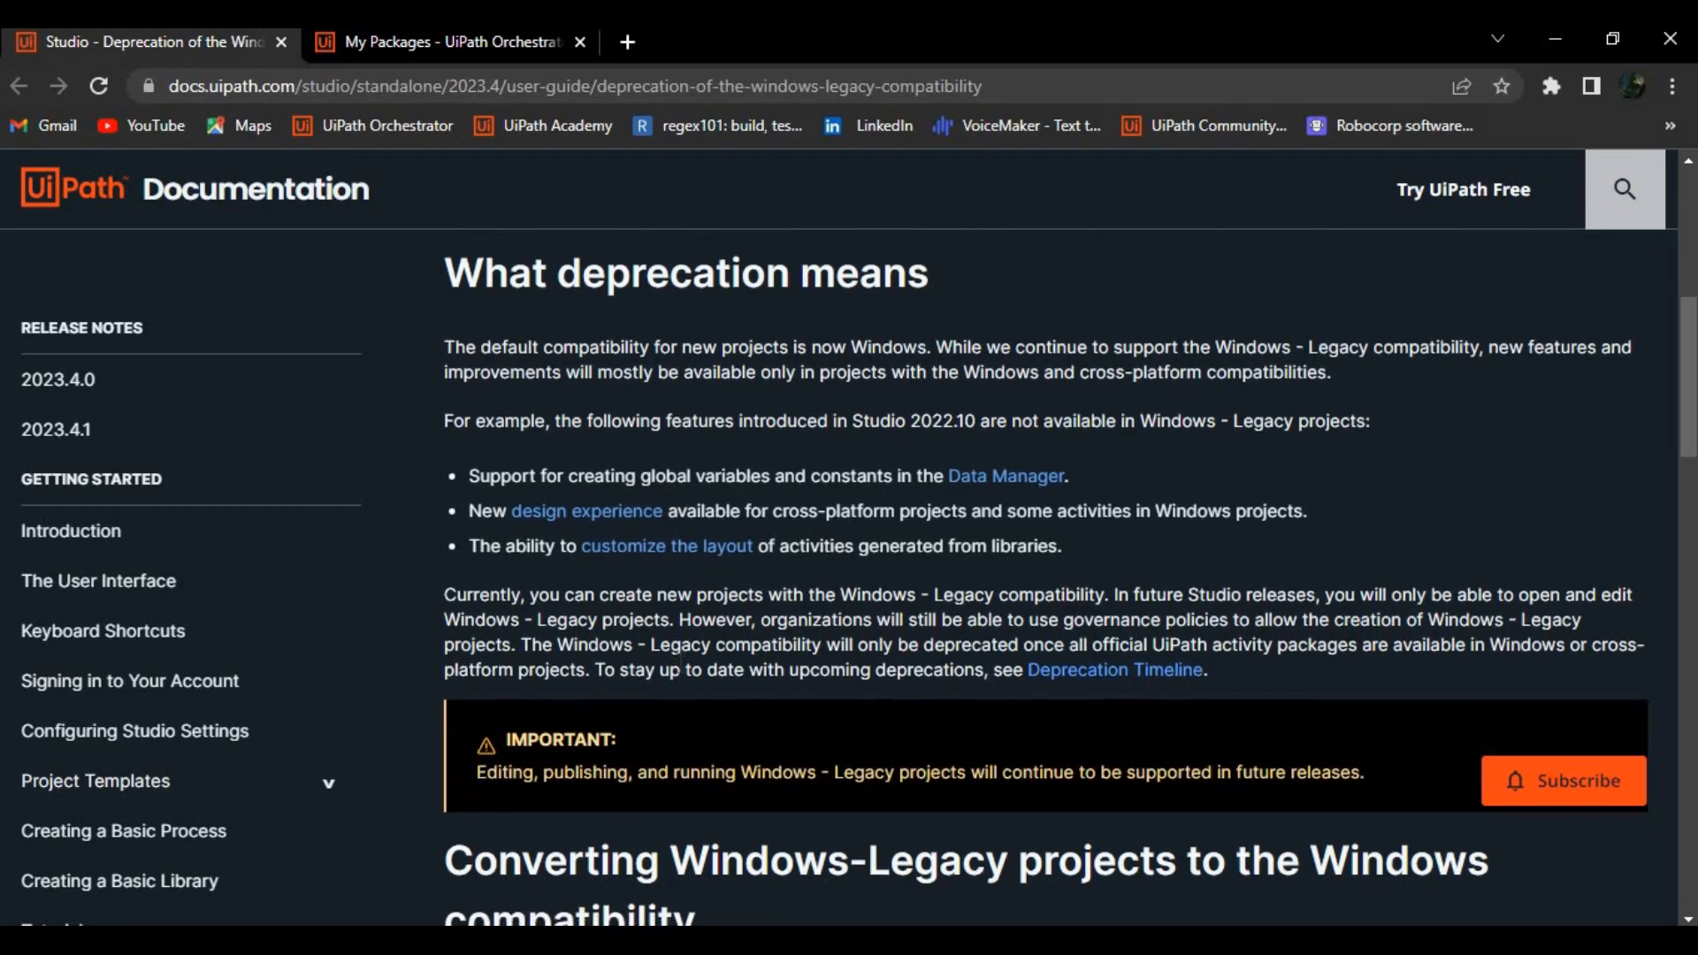
pyautogui.scroll(-3)
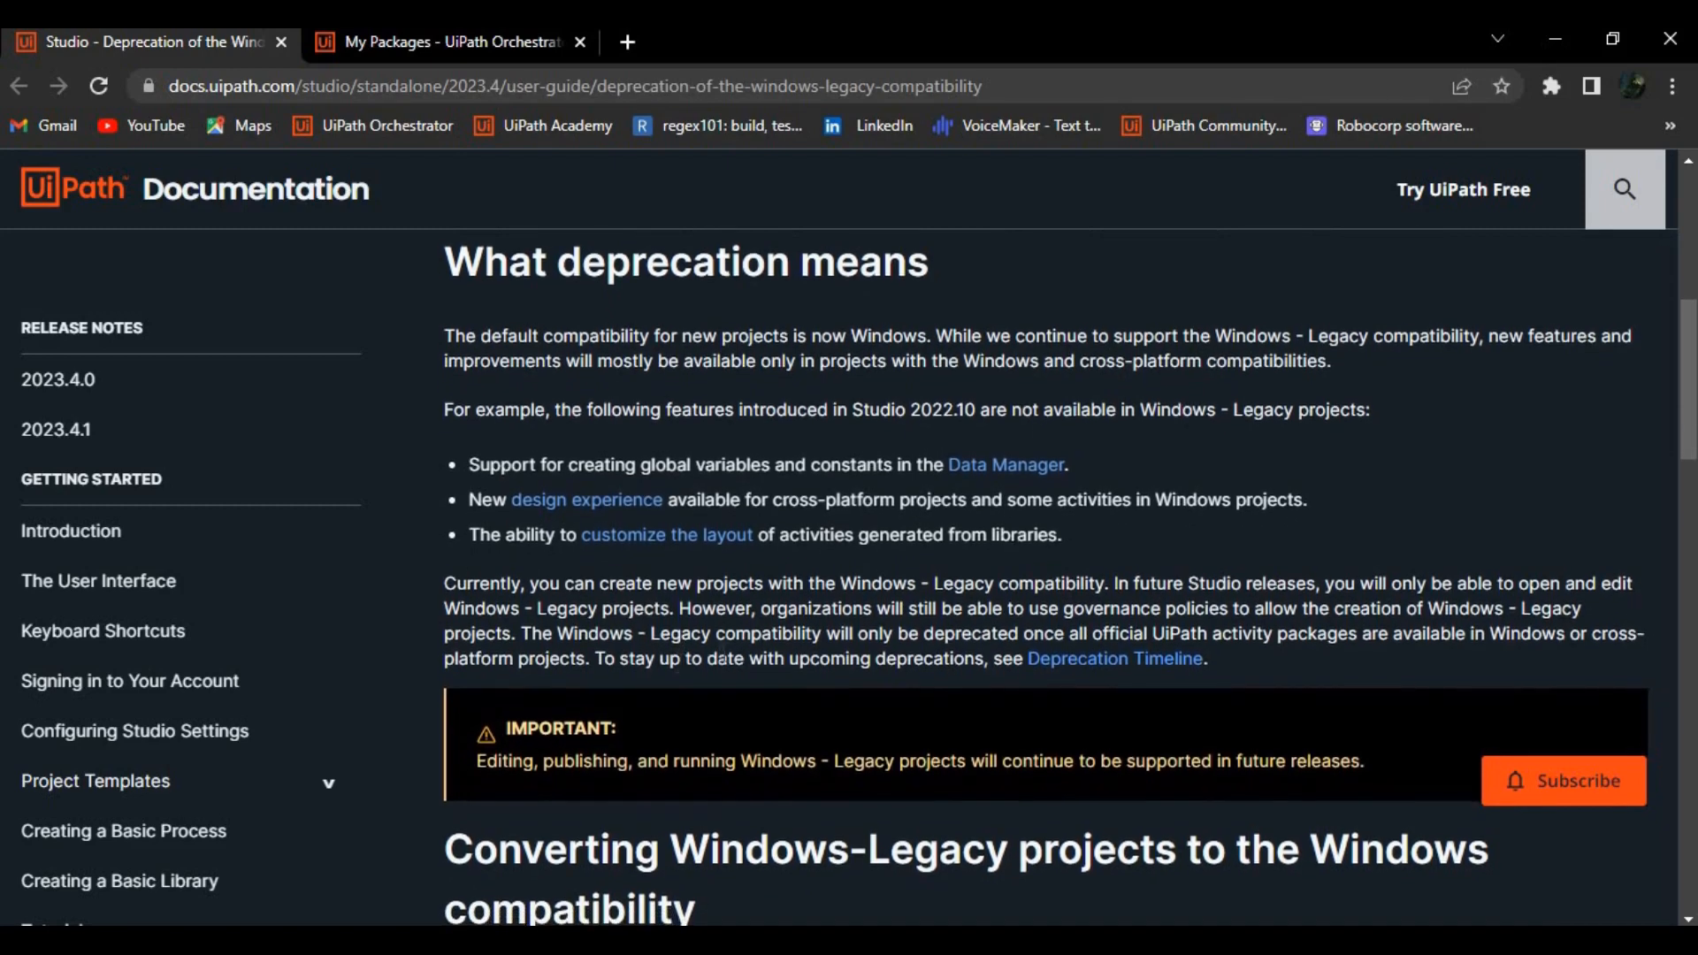
pyautogui.moveTo(676, 655)
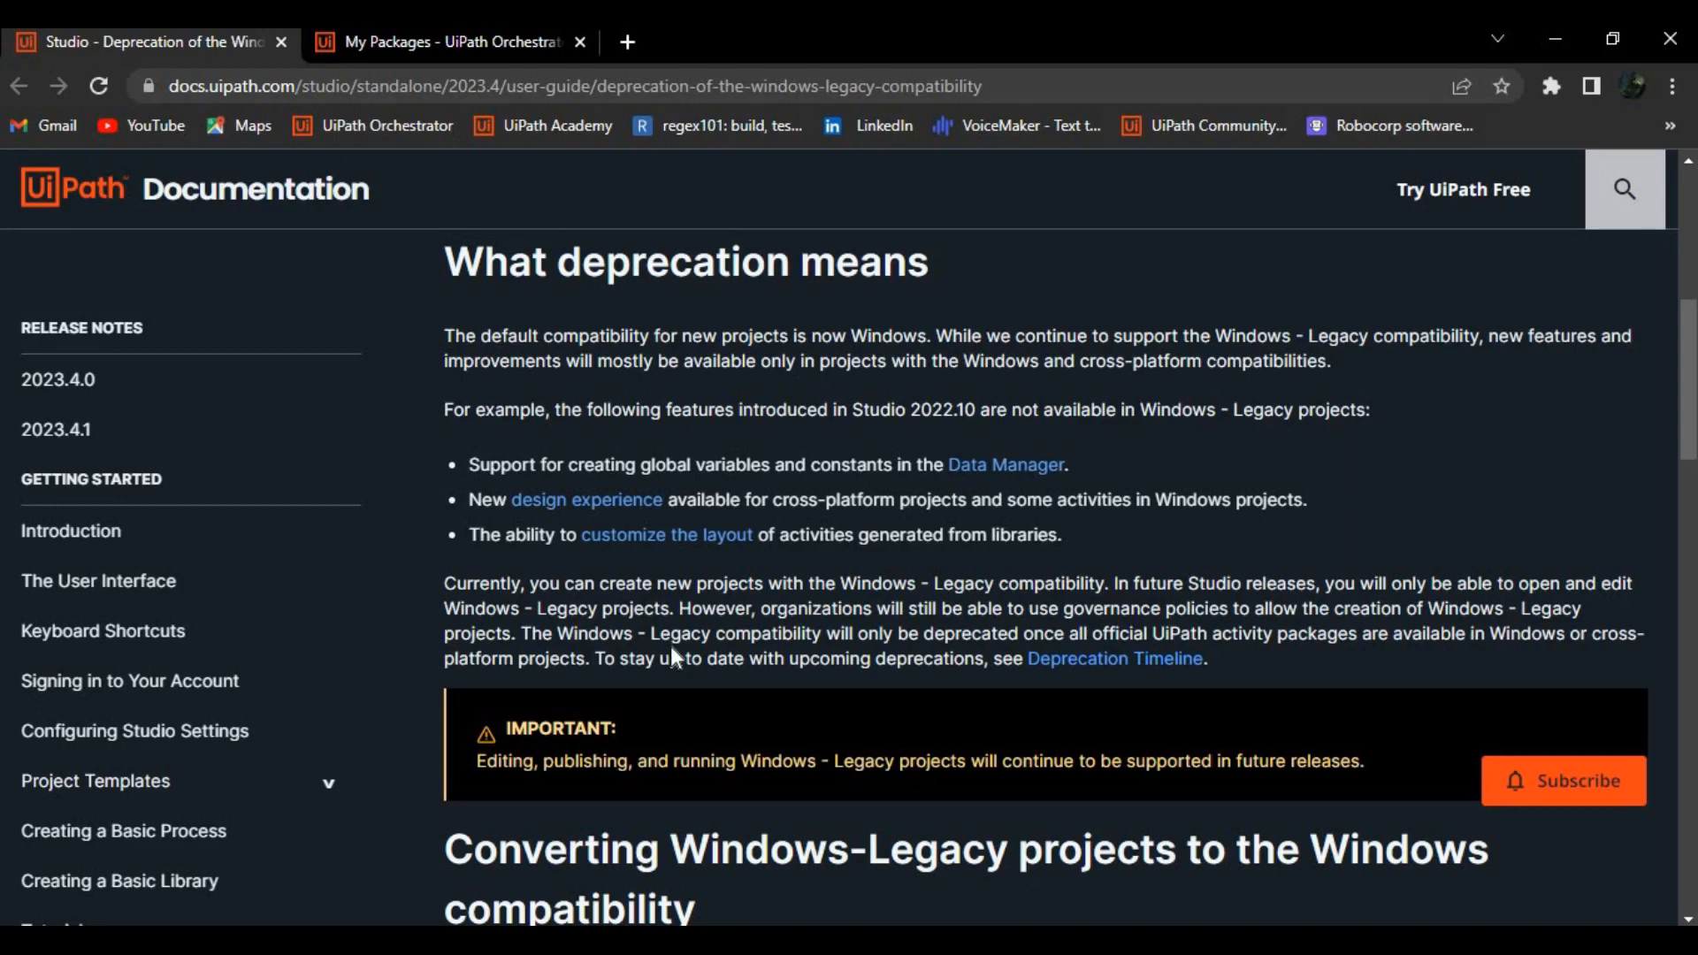
pyautogui.moveTo(823, 655)
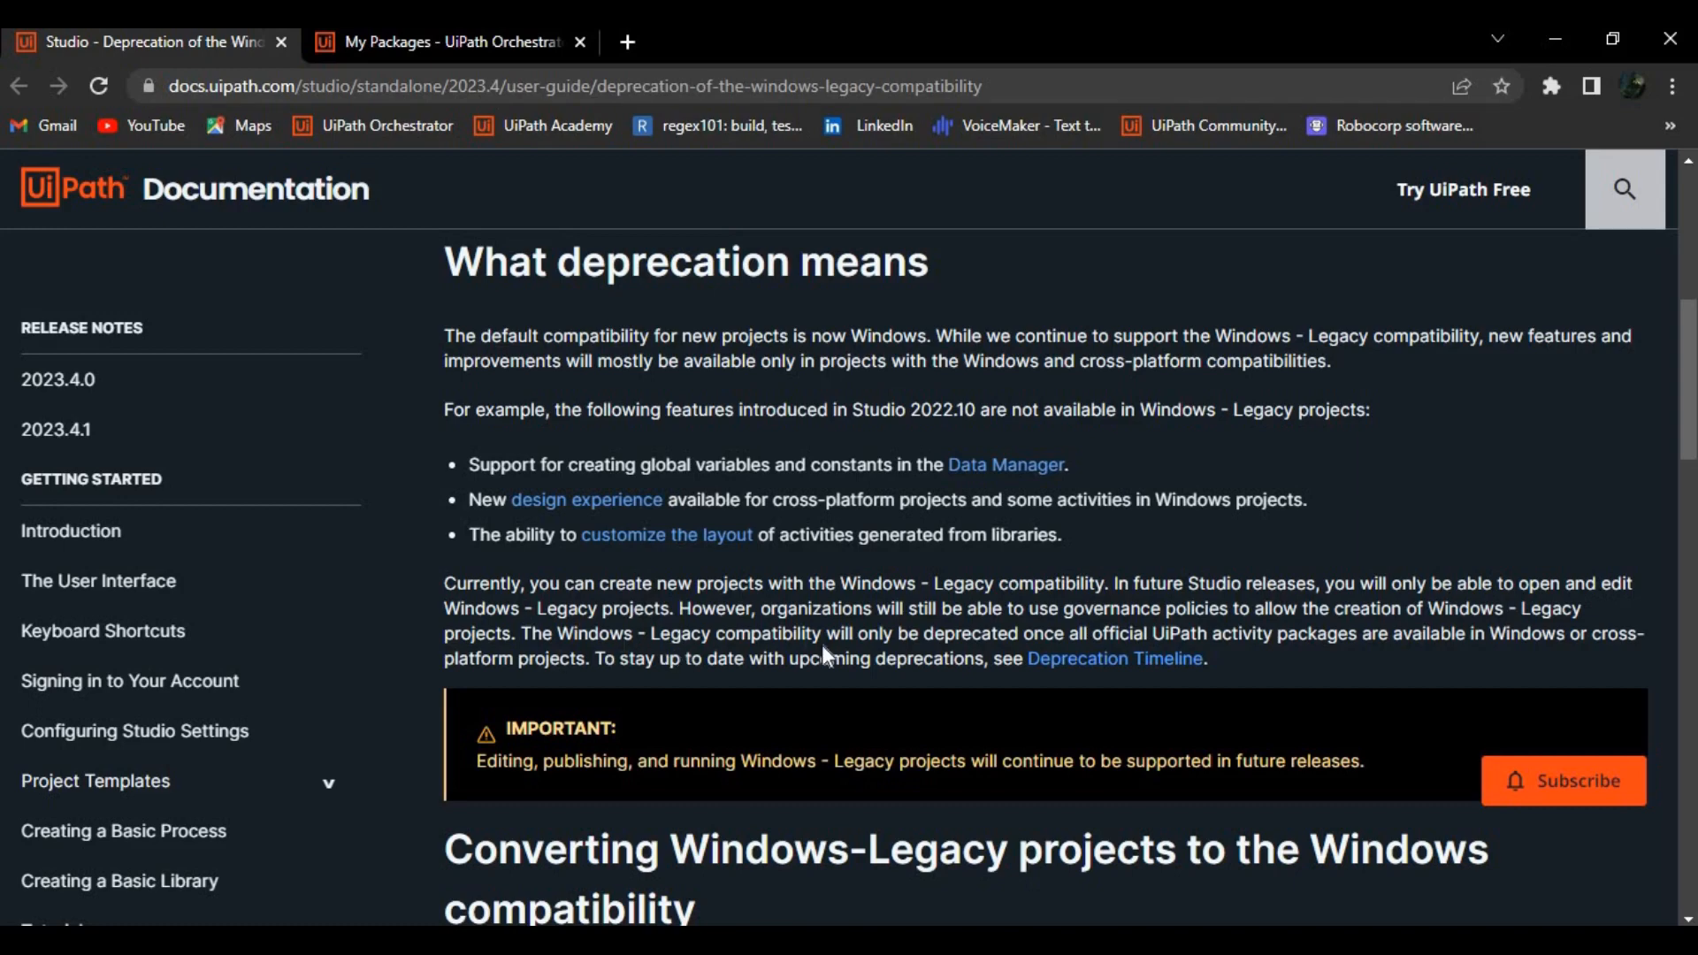
pyautogui.moveTo(828, 650)
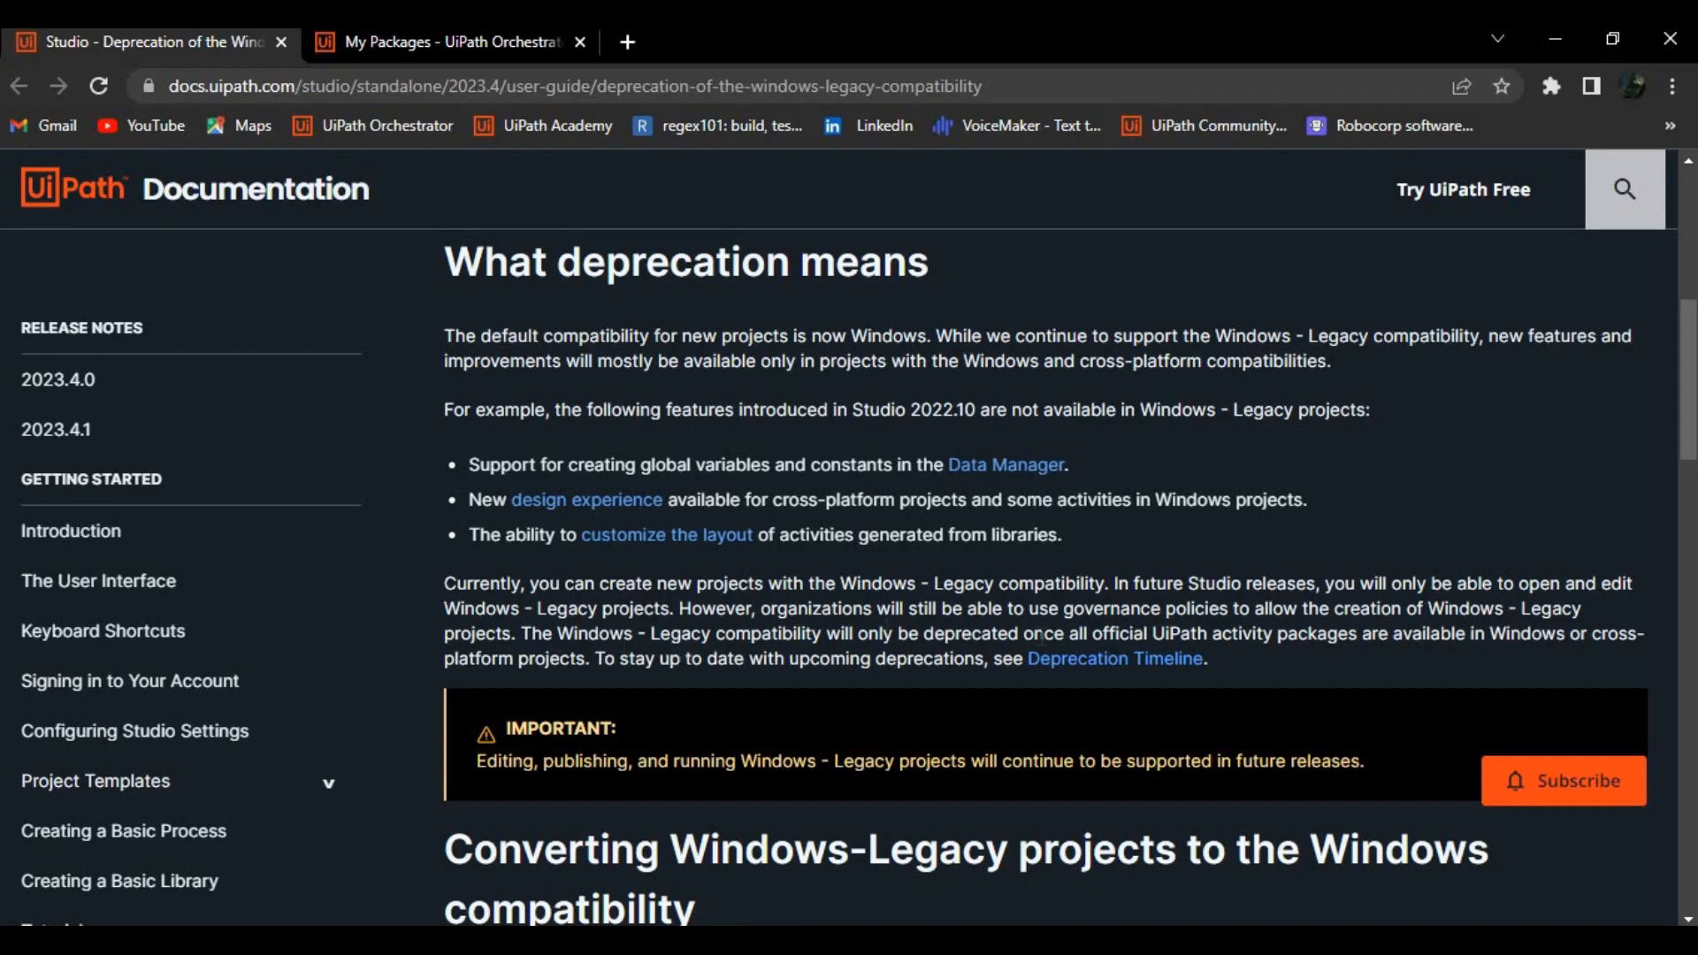
pyautogui.moveTo(1231, 658)
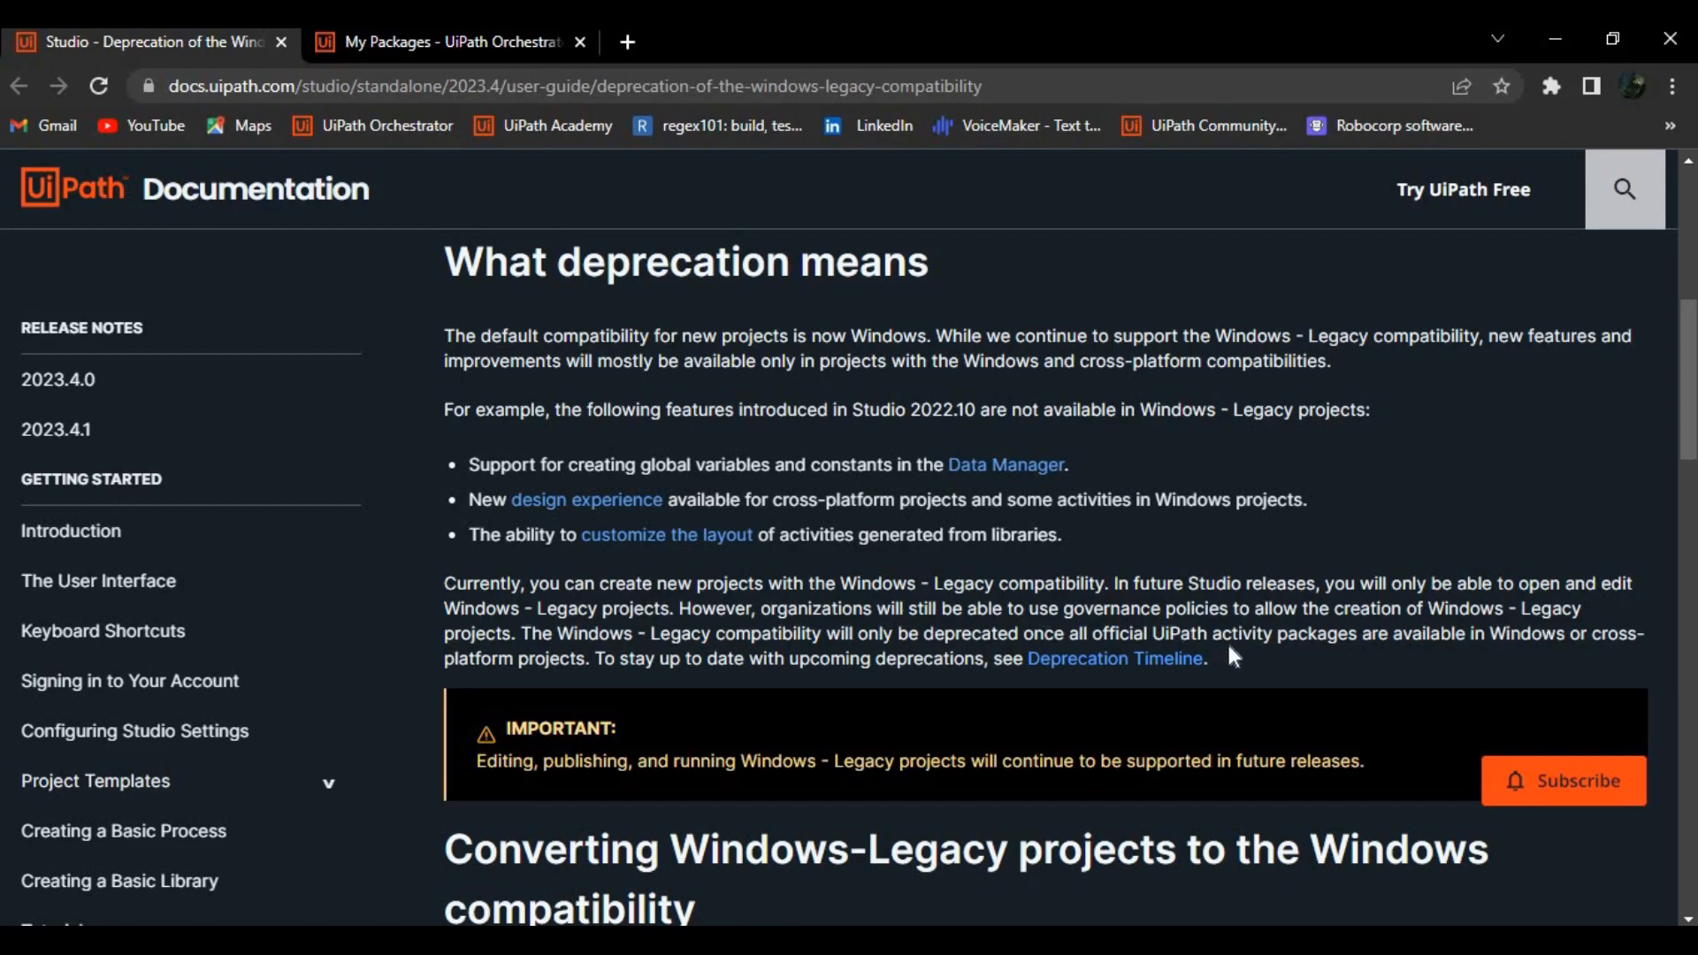
pyautogui.moveTo(1465, 657)
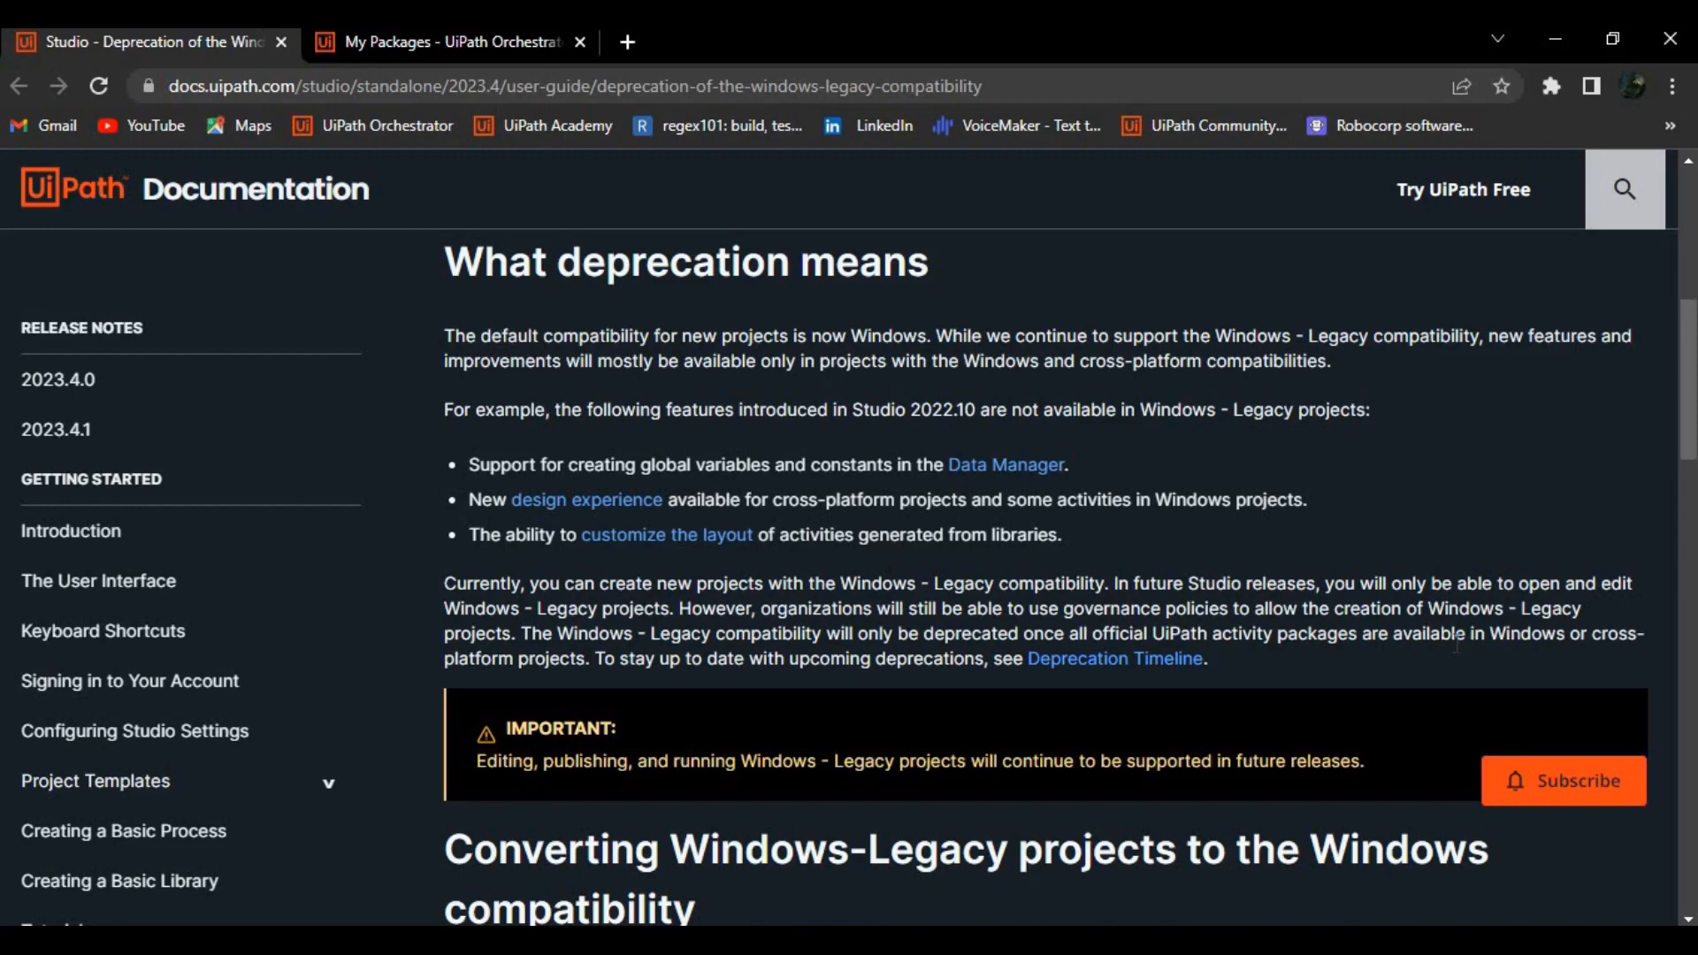
pyautogui.moveTo(1114, 658)
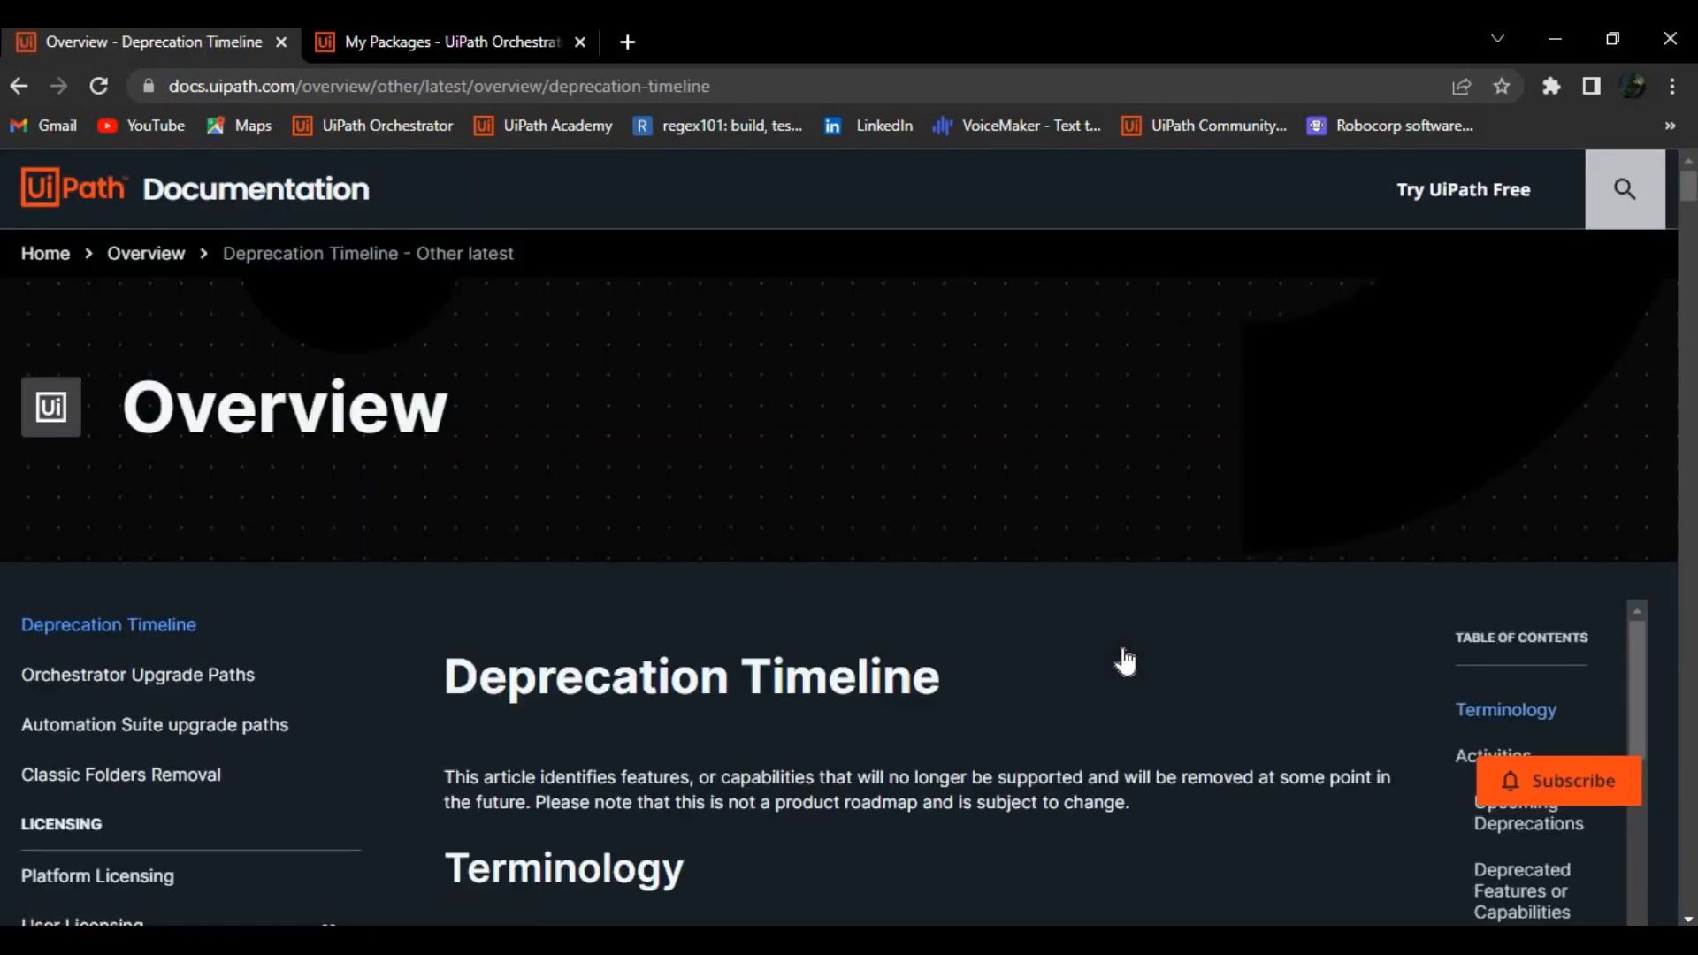
pyautogui.scroll(-3)
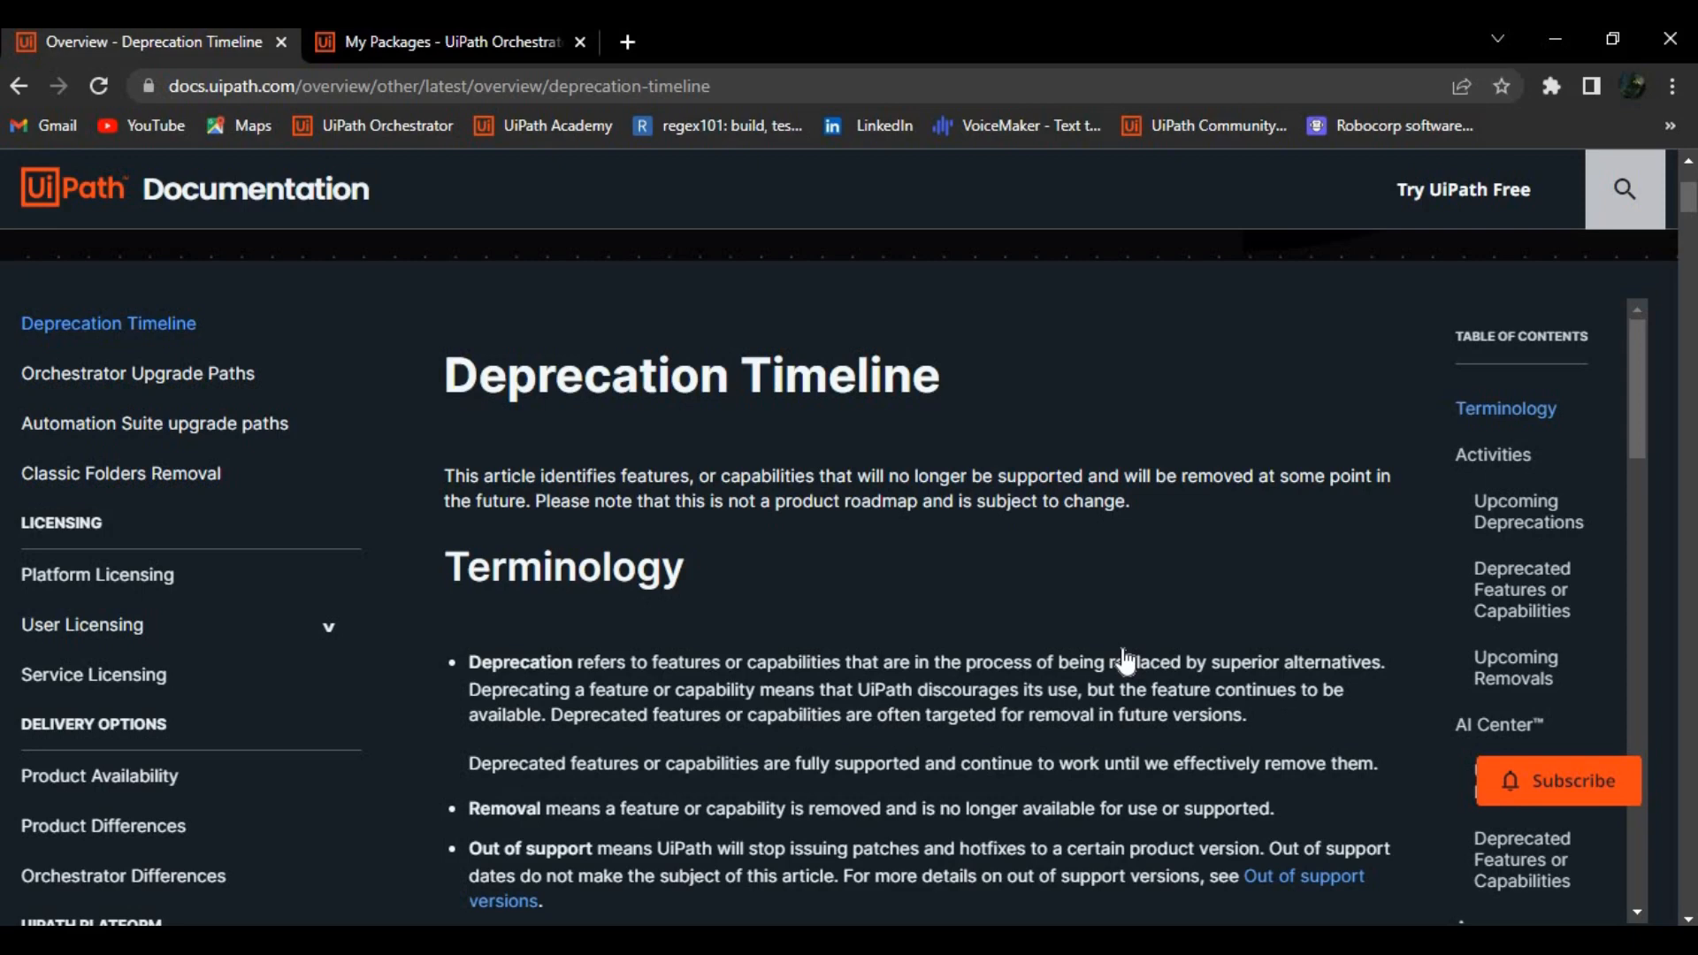
pyautogui.scroll(-3)
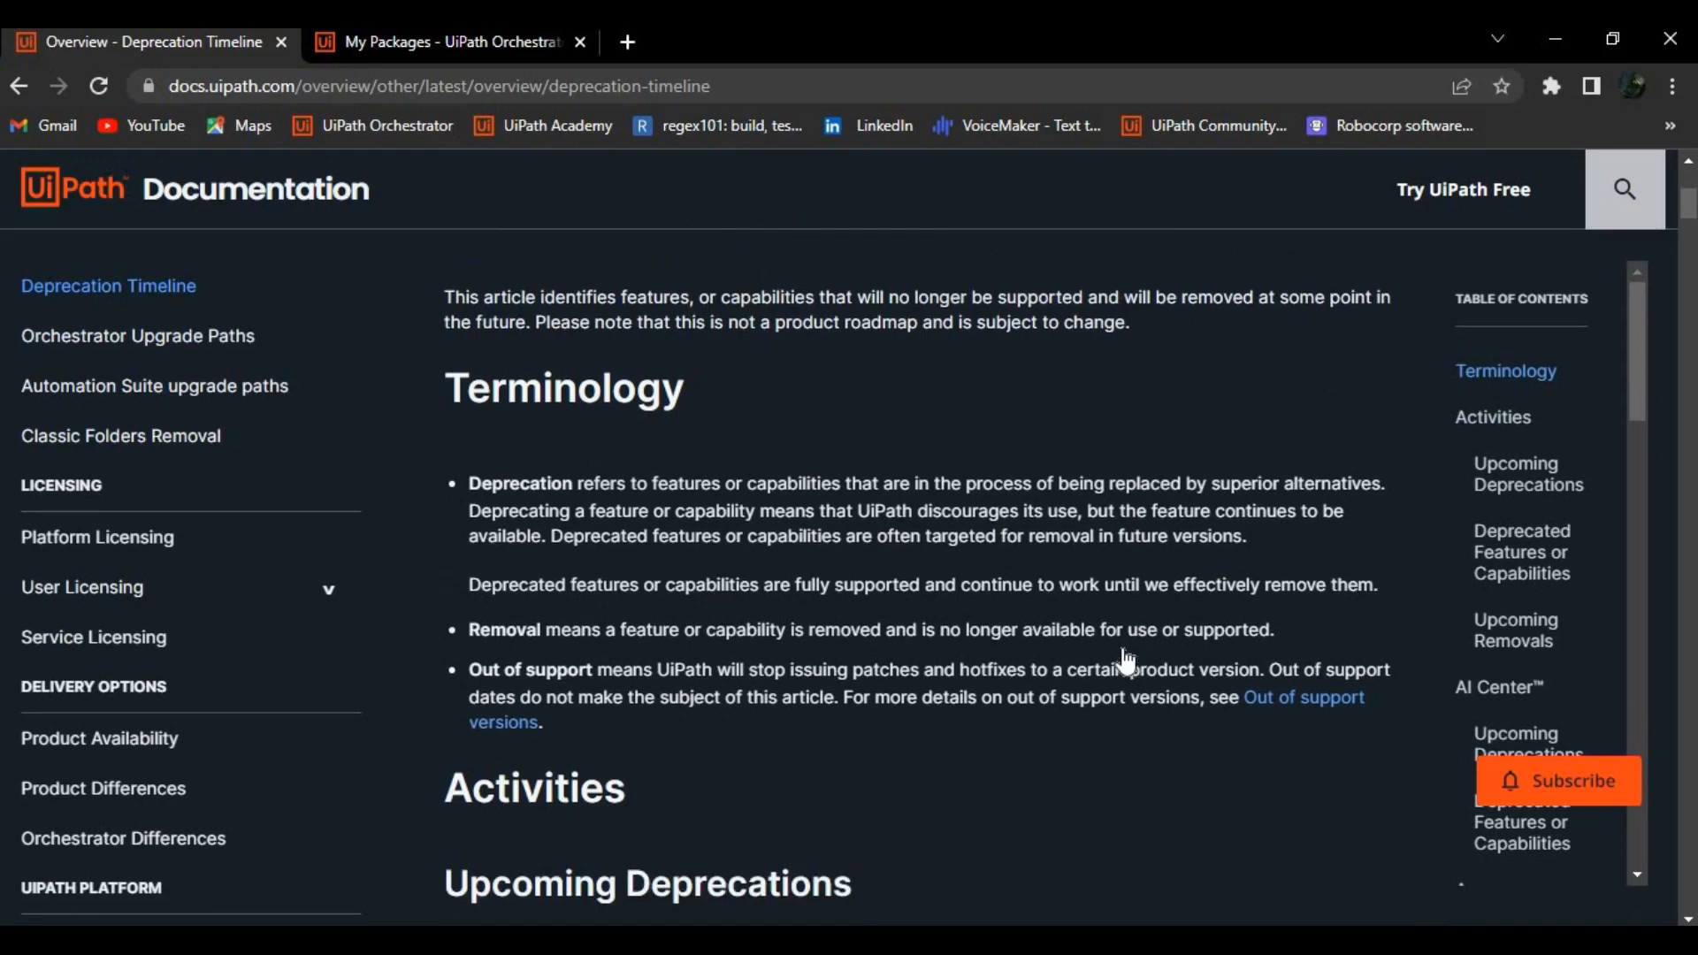
pyautogui.scroll(-3)
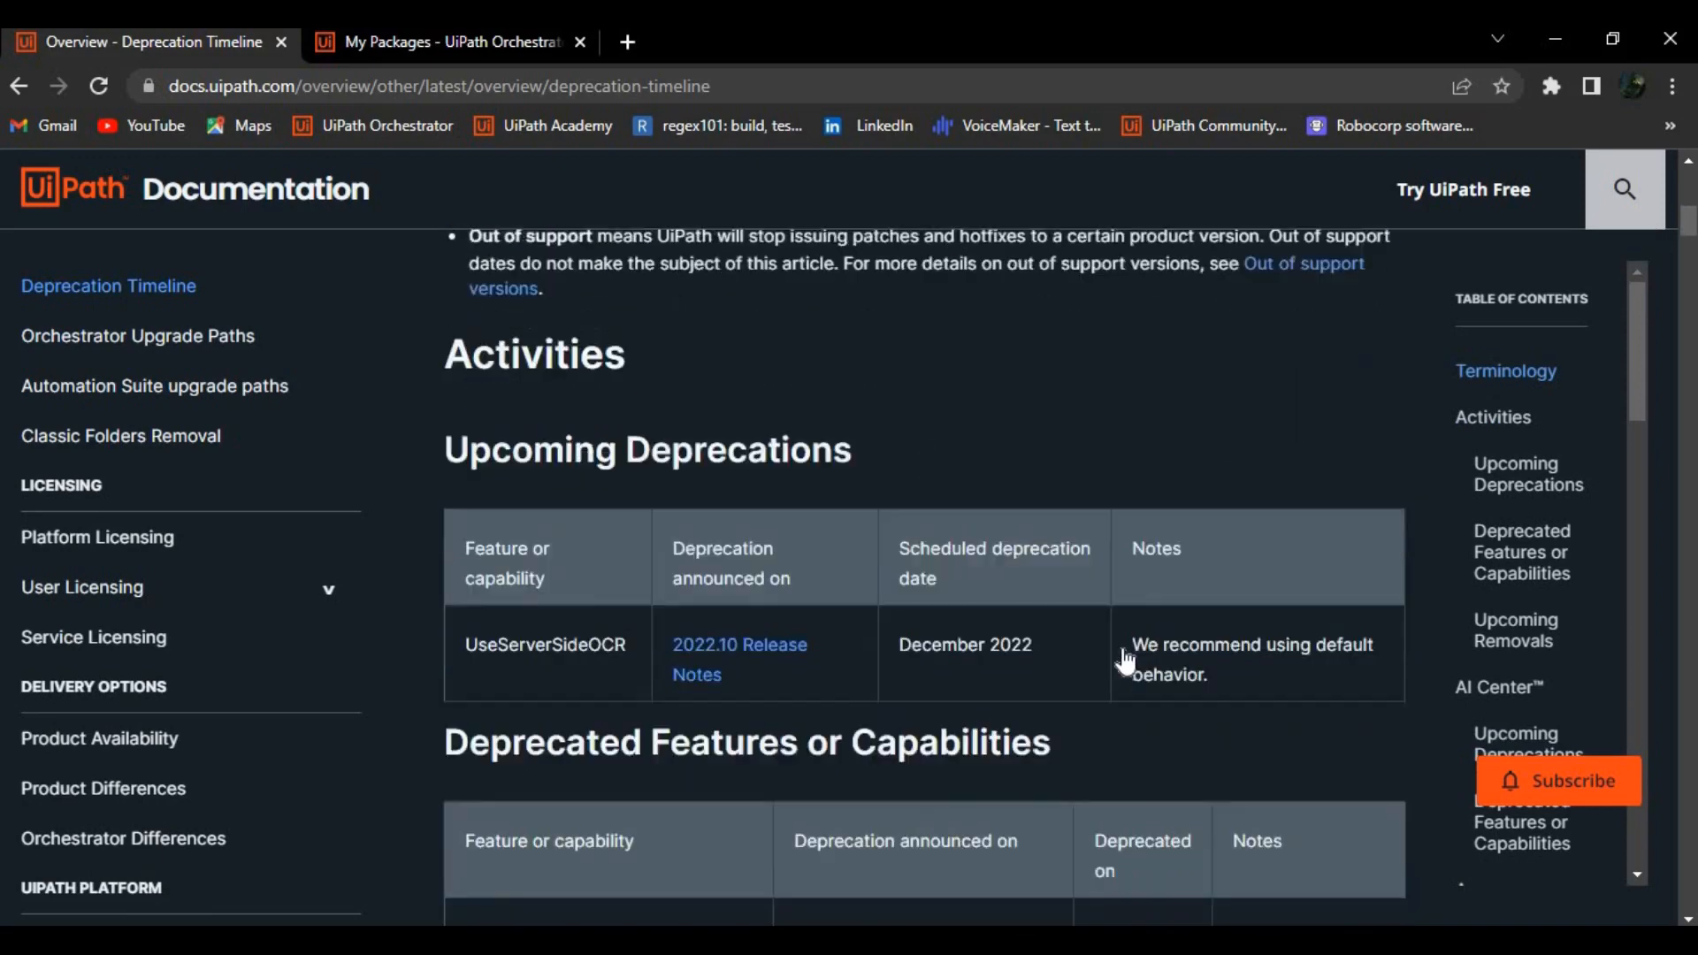
pyautogui.scroll(-3)
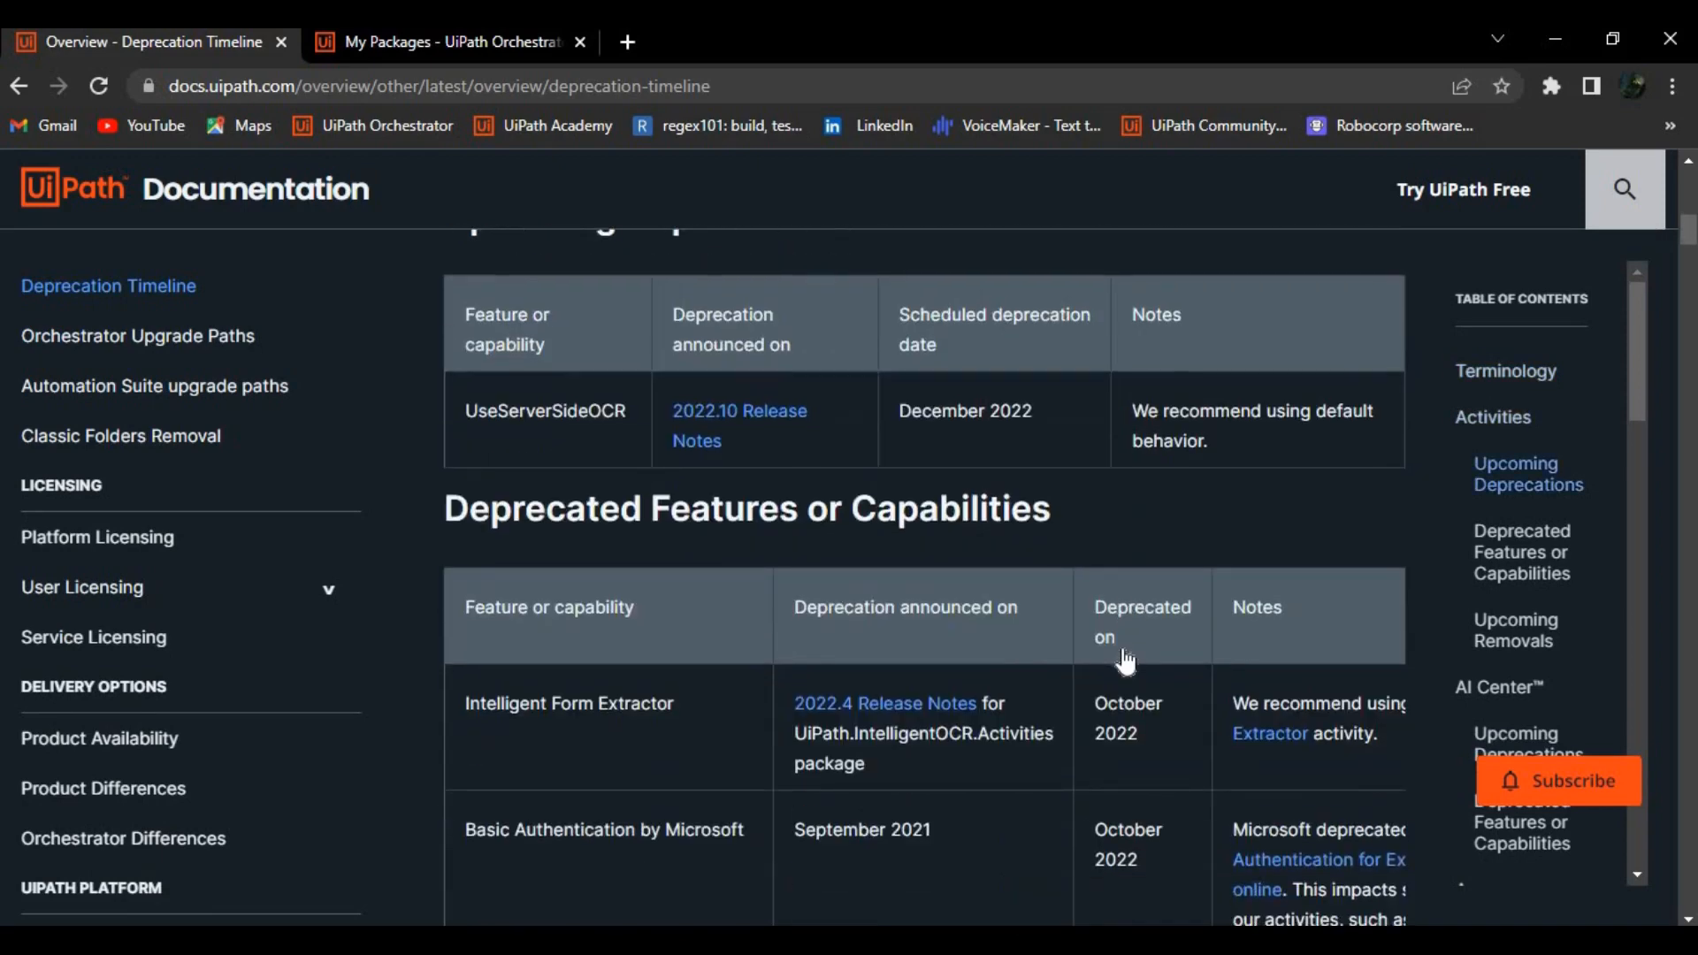
pyautogui.scroll(-3)
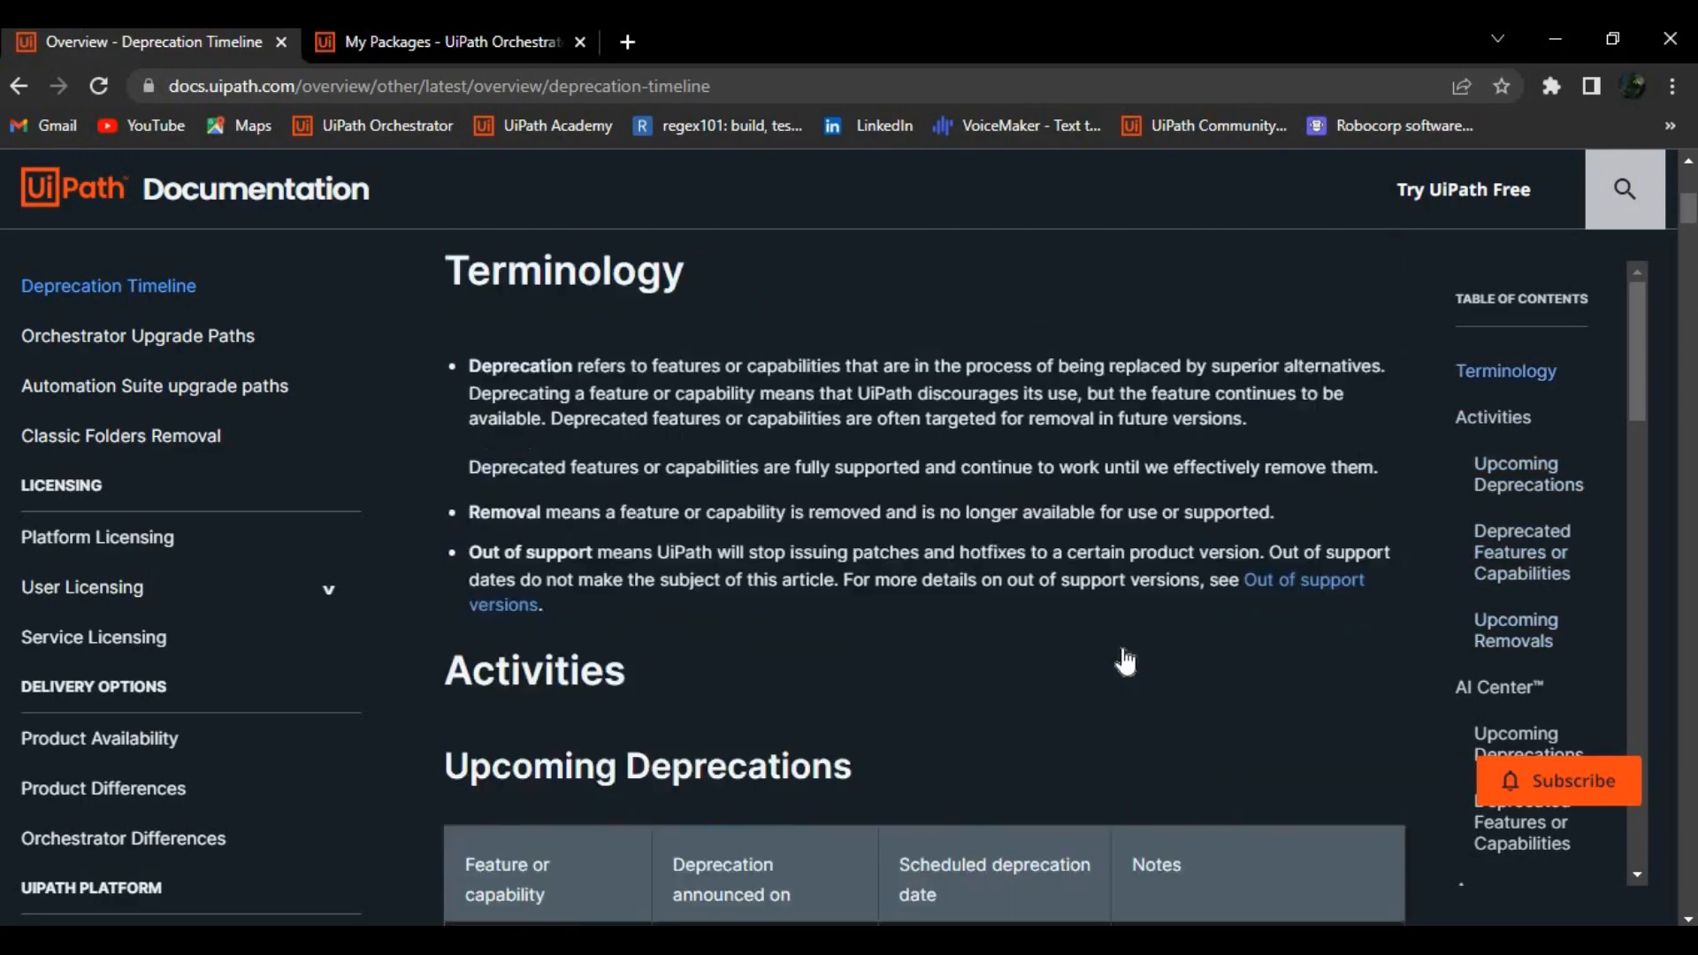
pyautogui.scroll(-3)
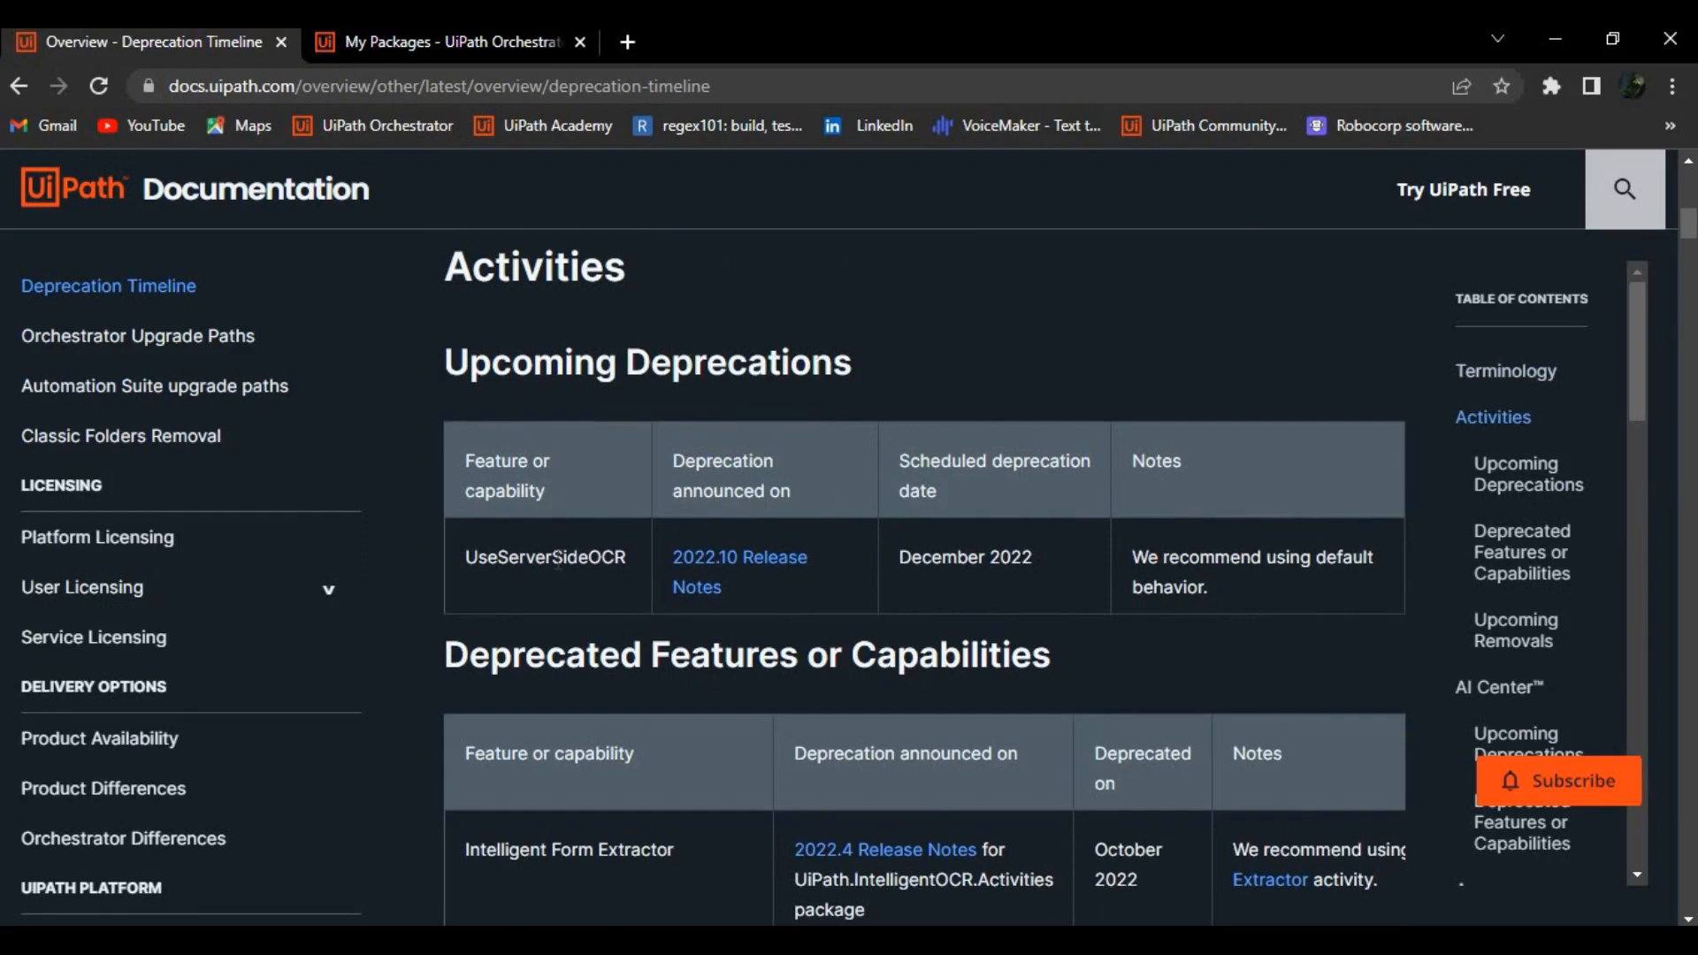
pyautogui.scroll(-3)
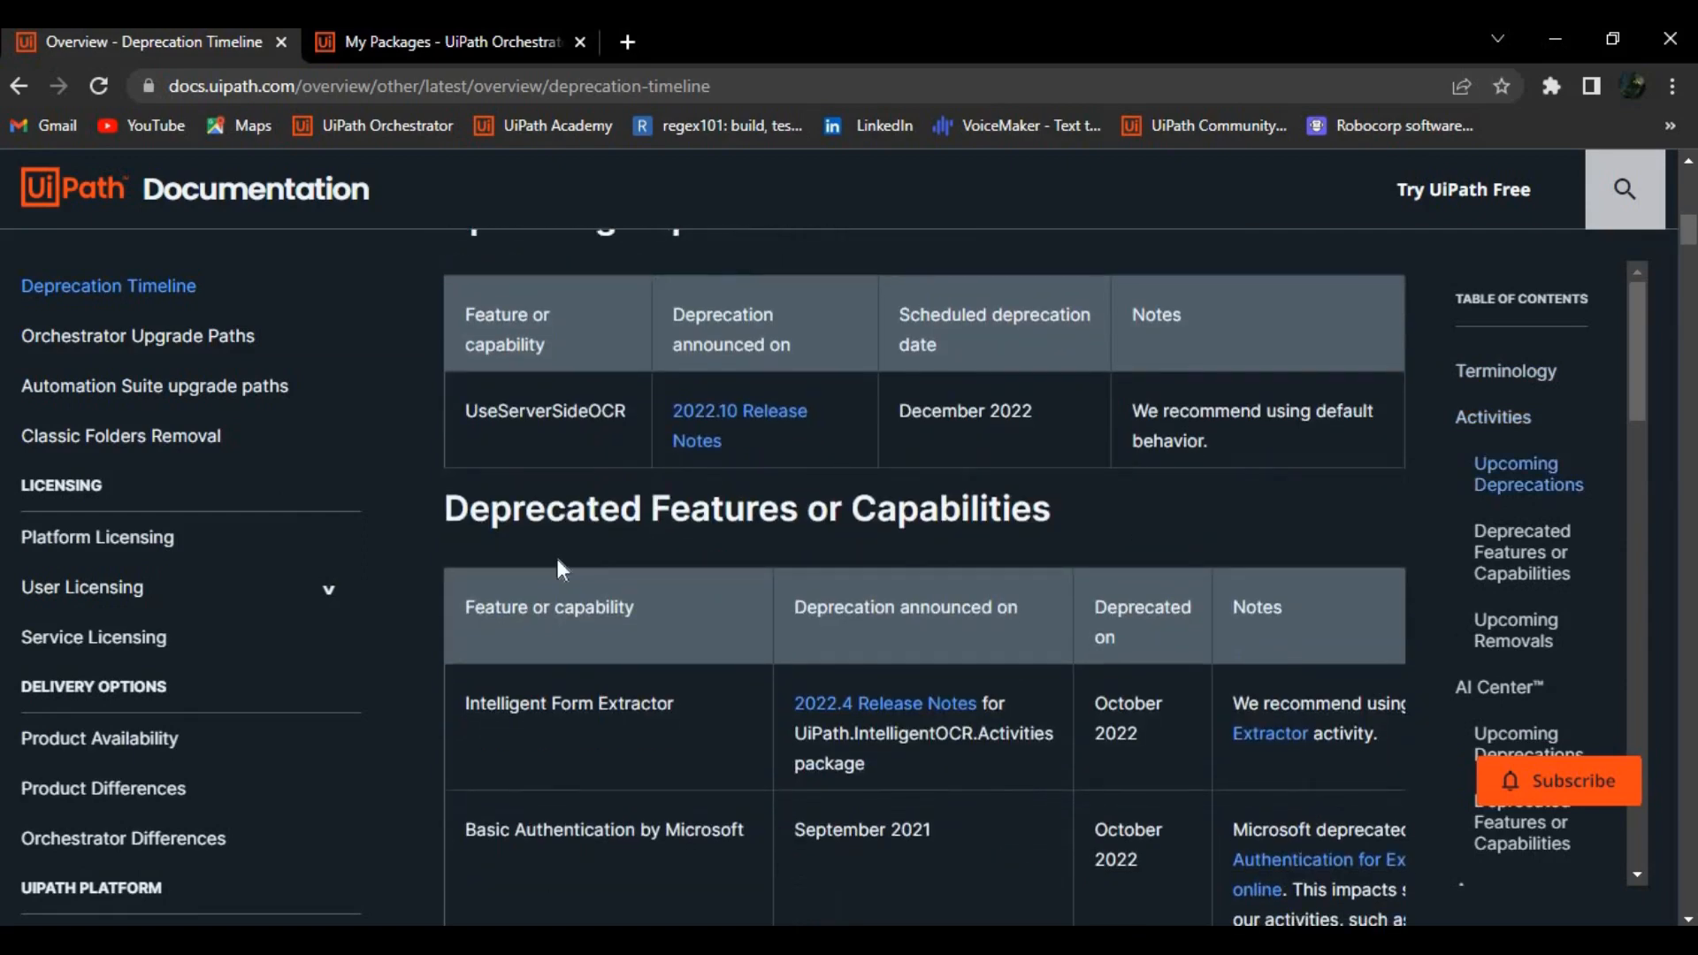
pyautogui.scroll(-3)
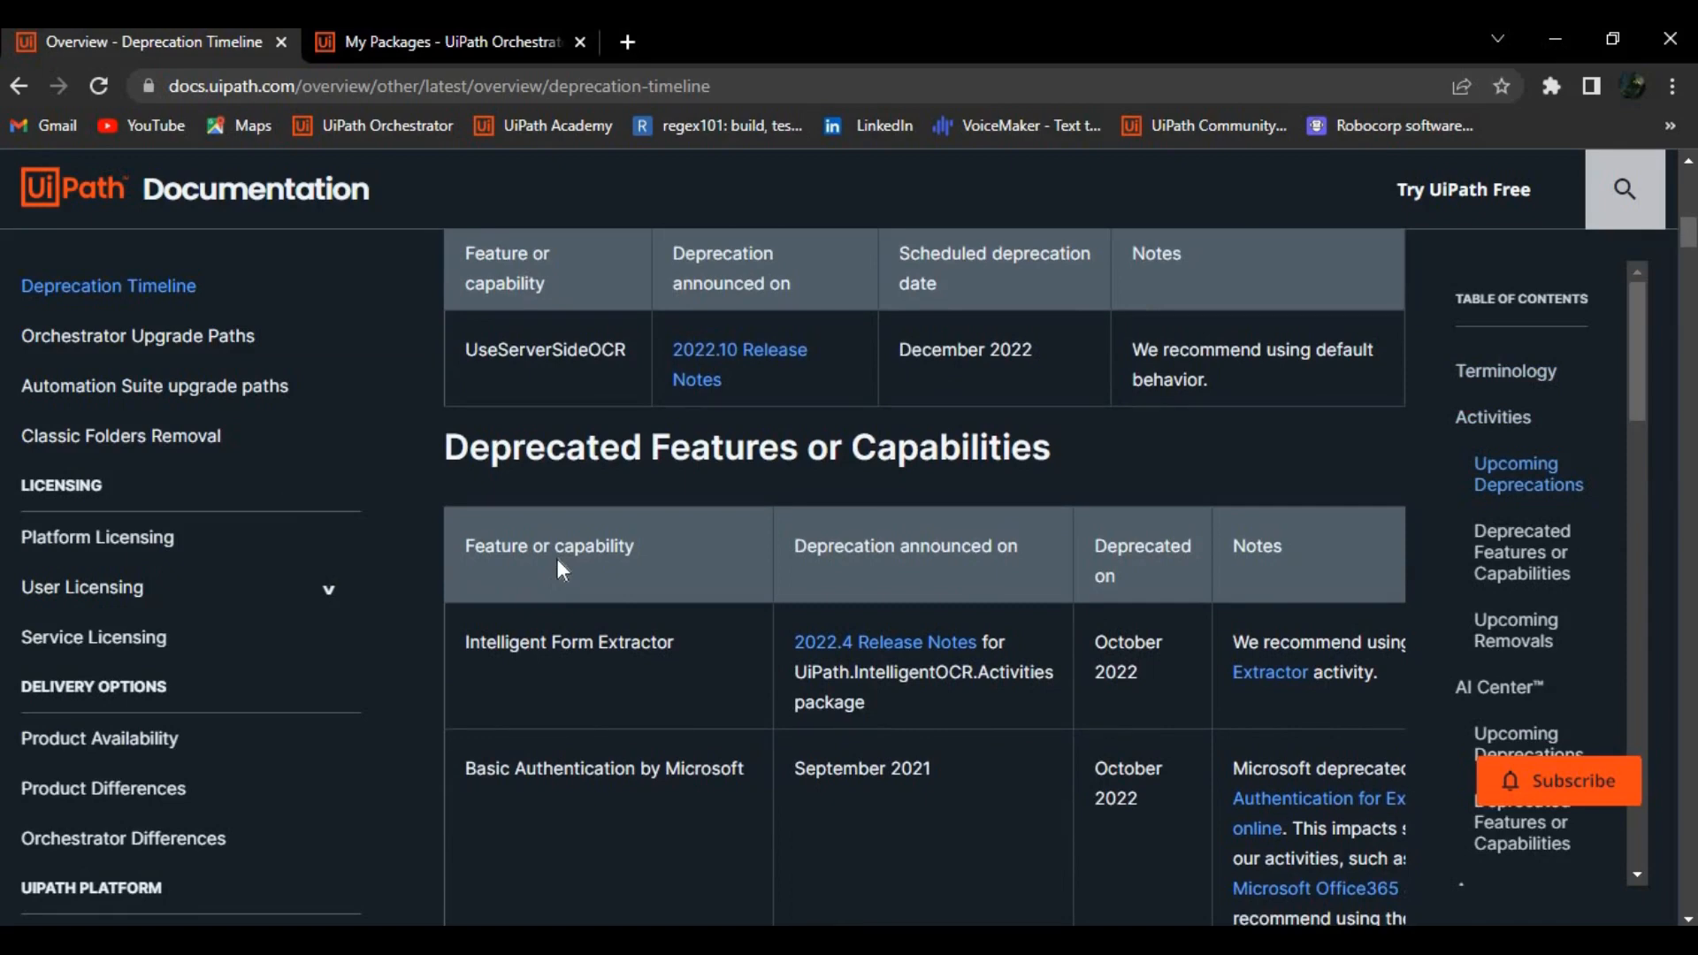
pyautogui.scroll(-3)
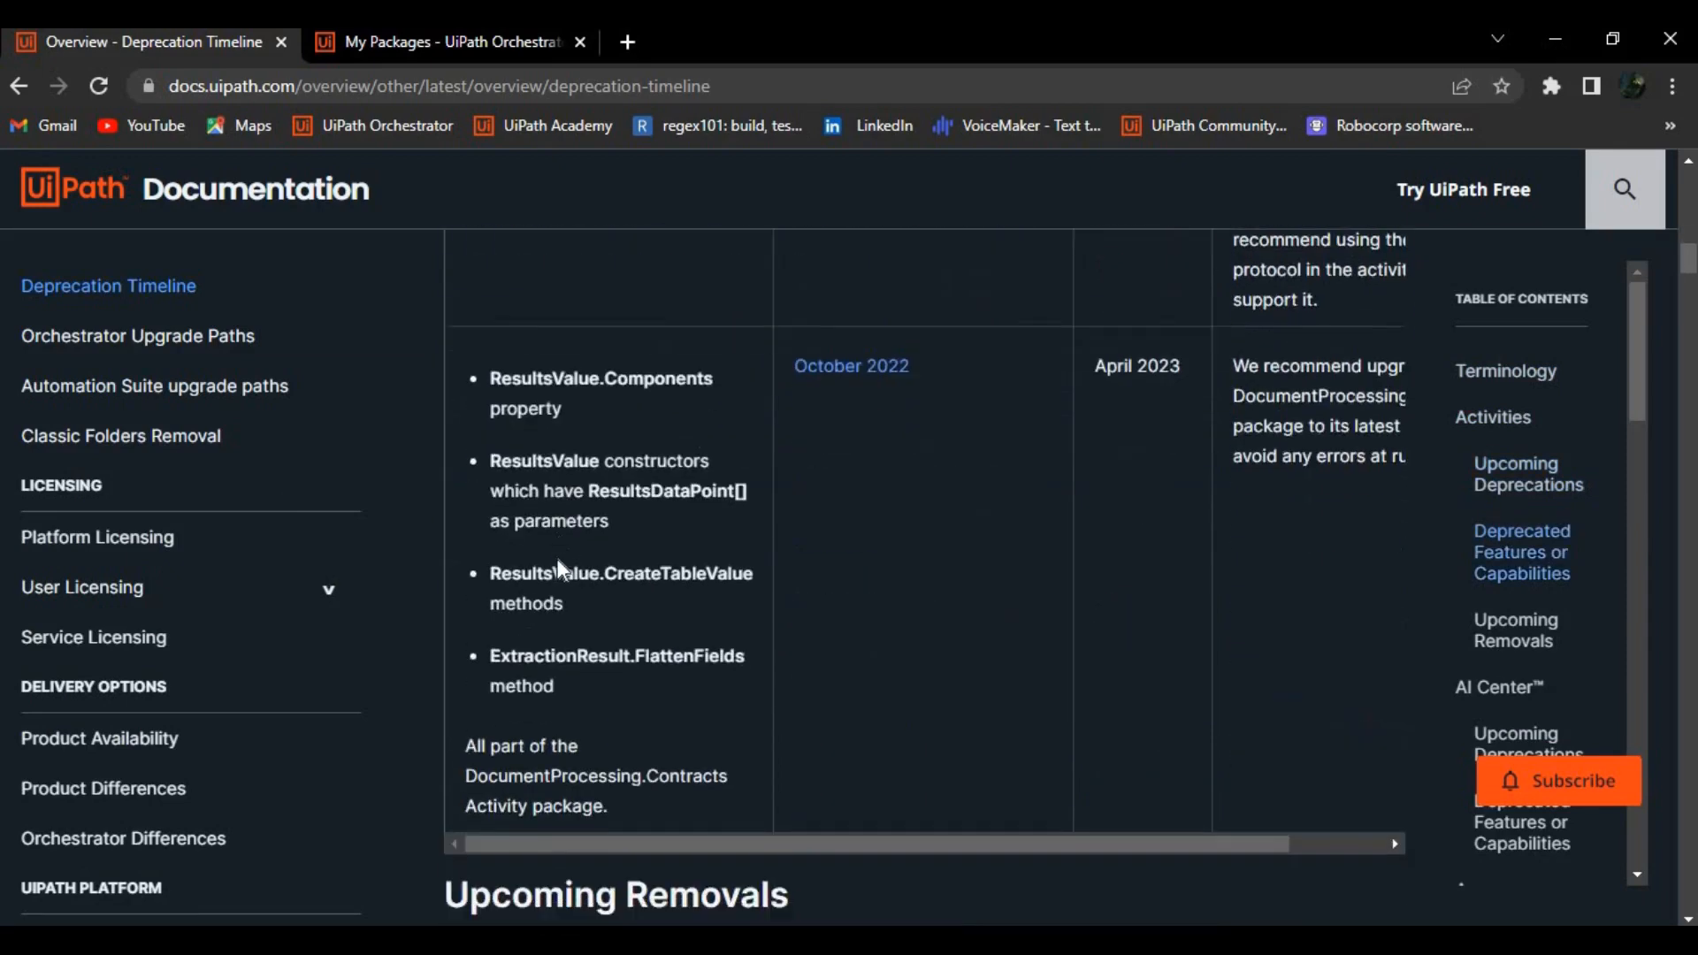
pyautogui.scroll(-3)
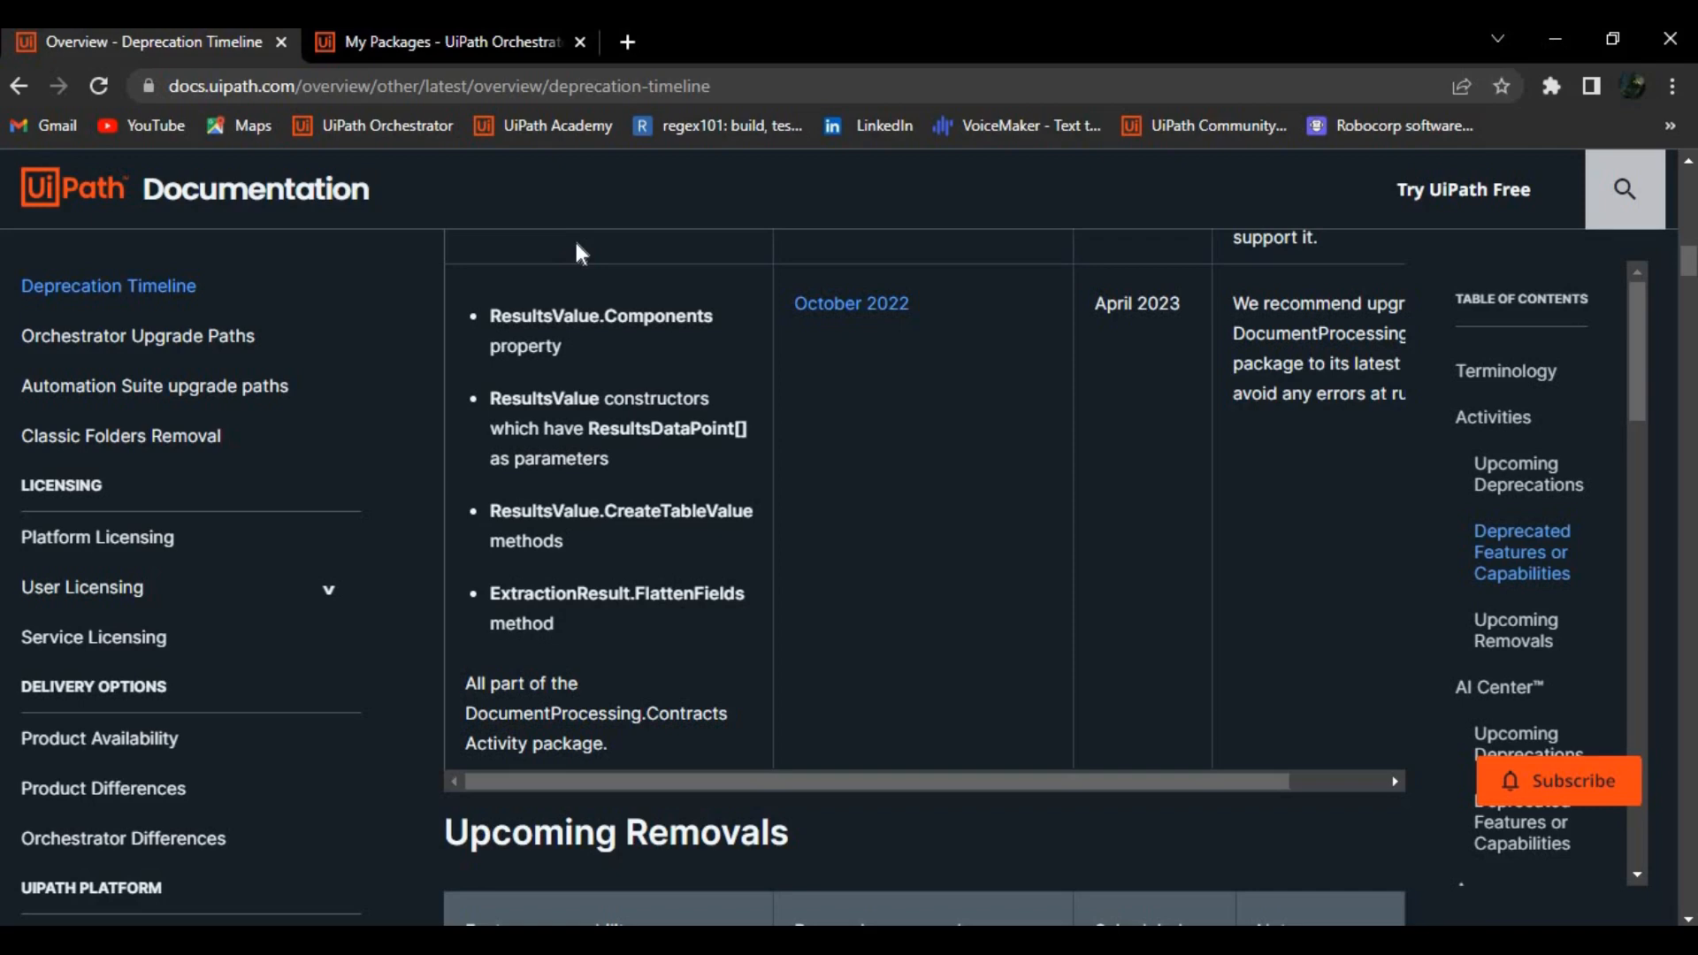
pyautogui.scroll(-3)
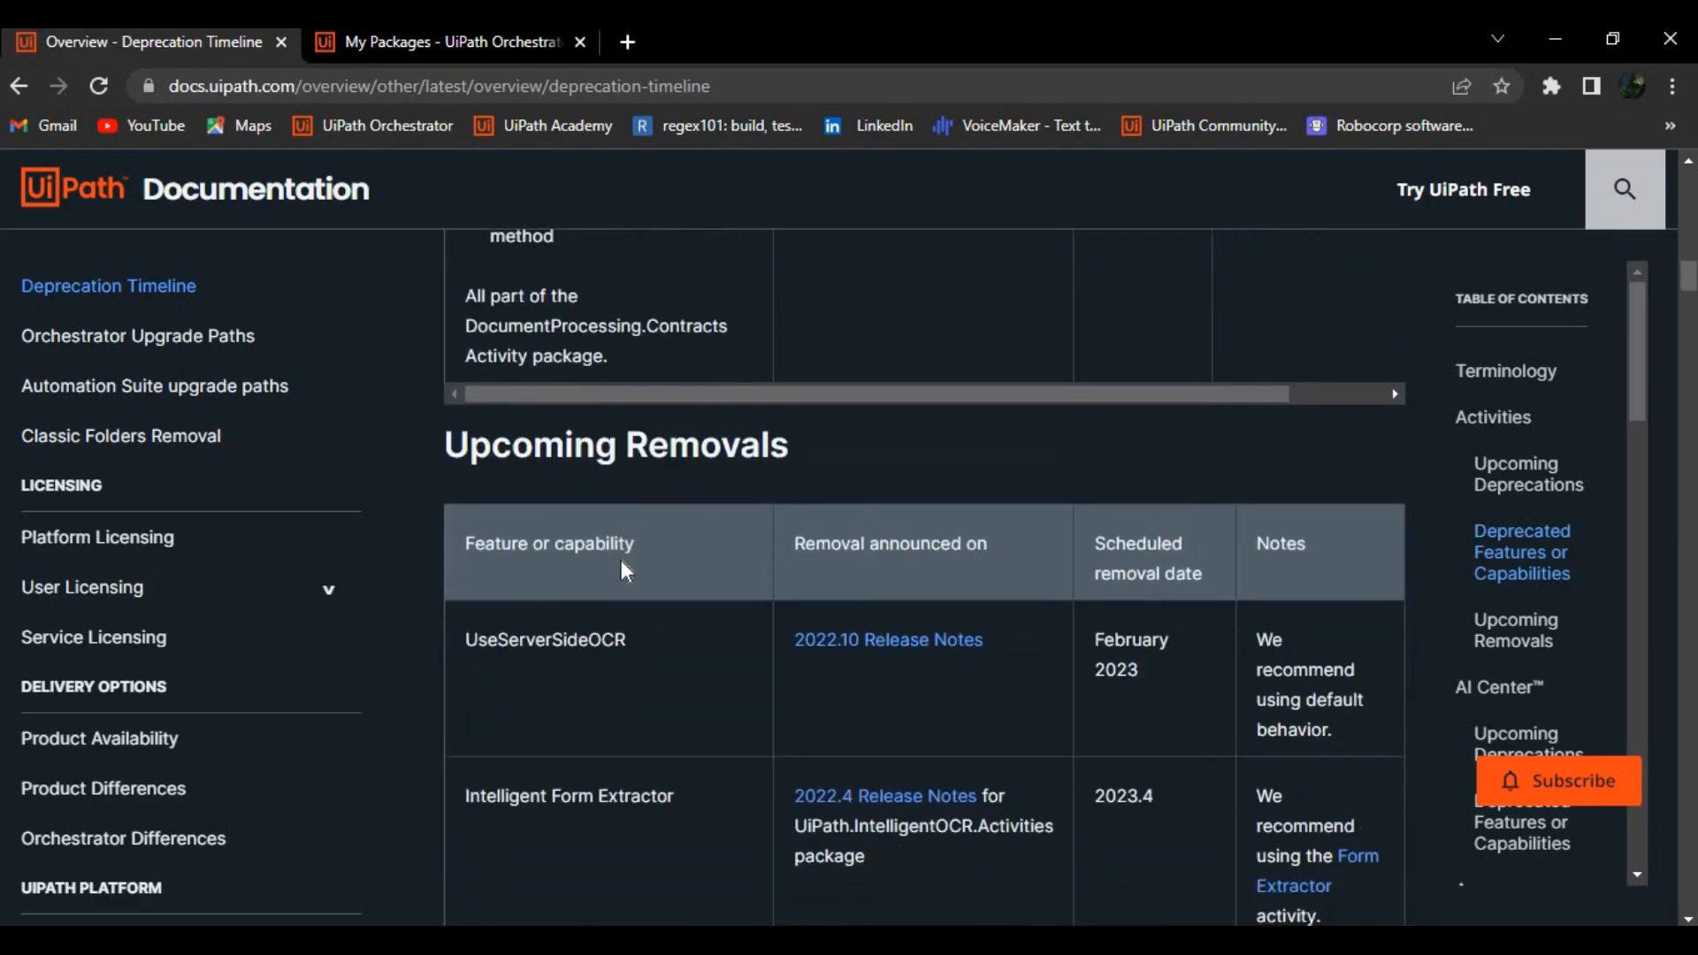
pyautogui.scroll(-3)
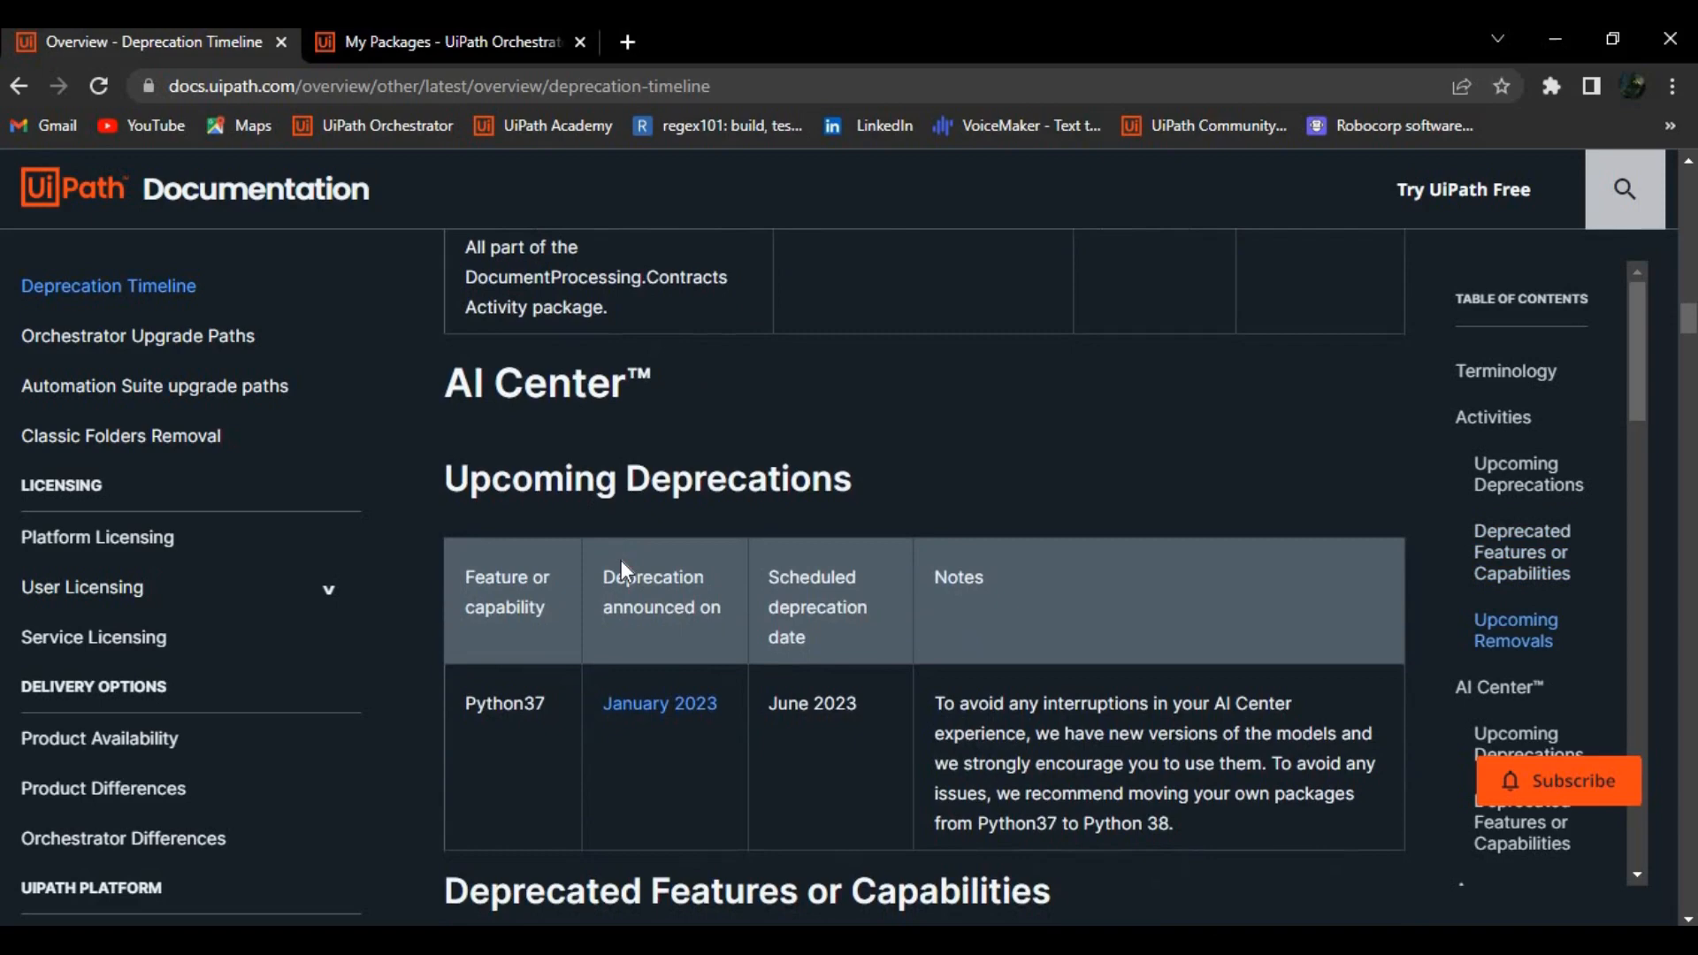
pyautogui.moveTo(818, 695)
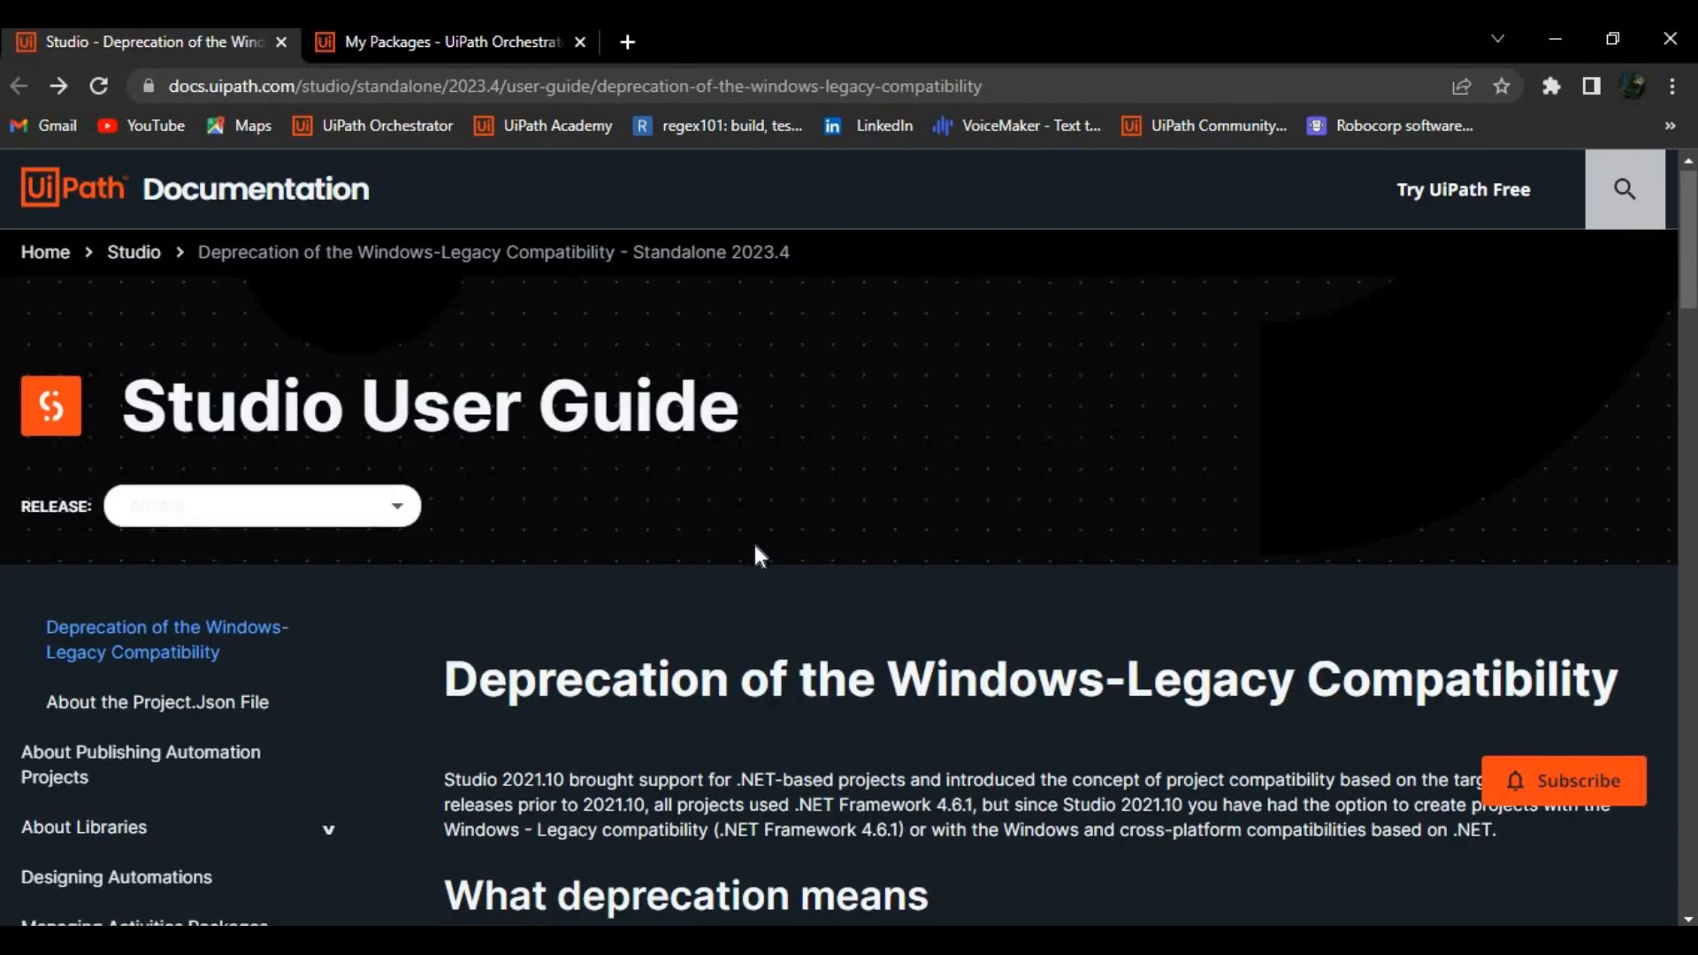
pyautogui.scroll(-3)
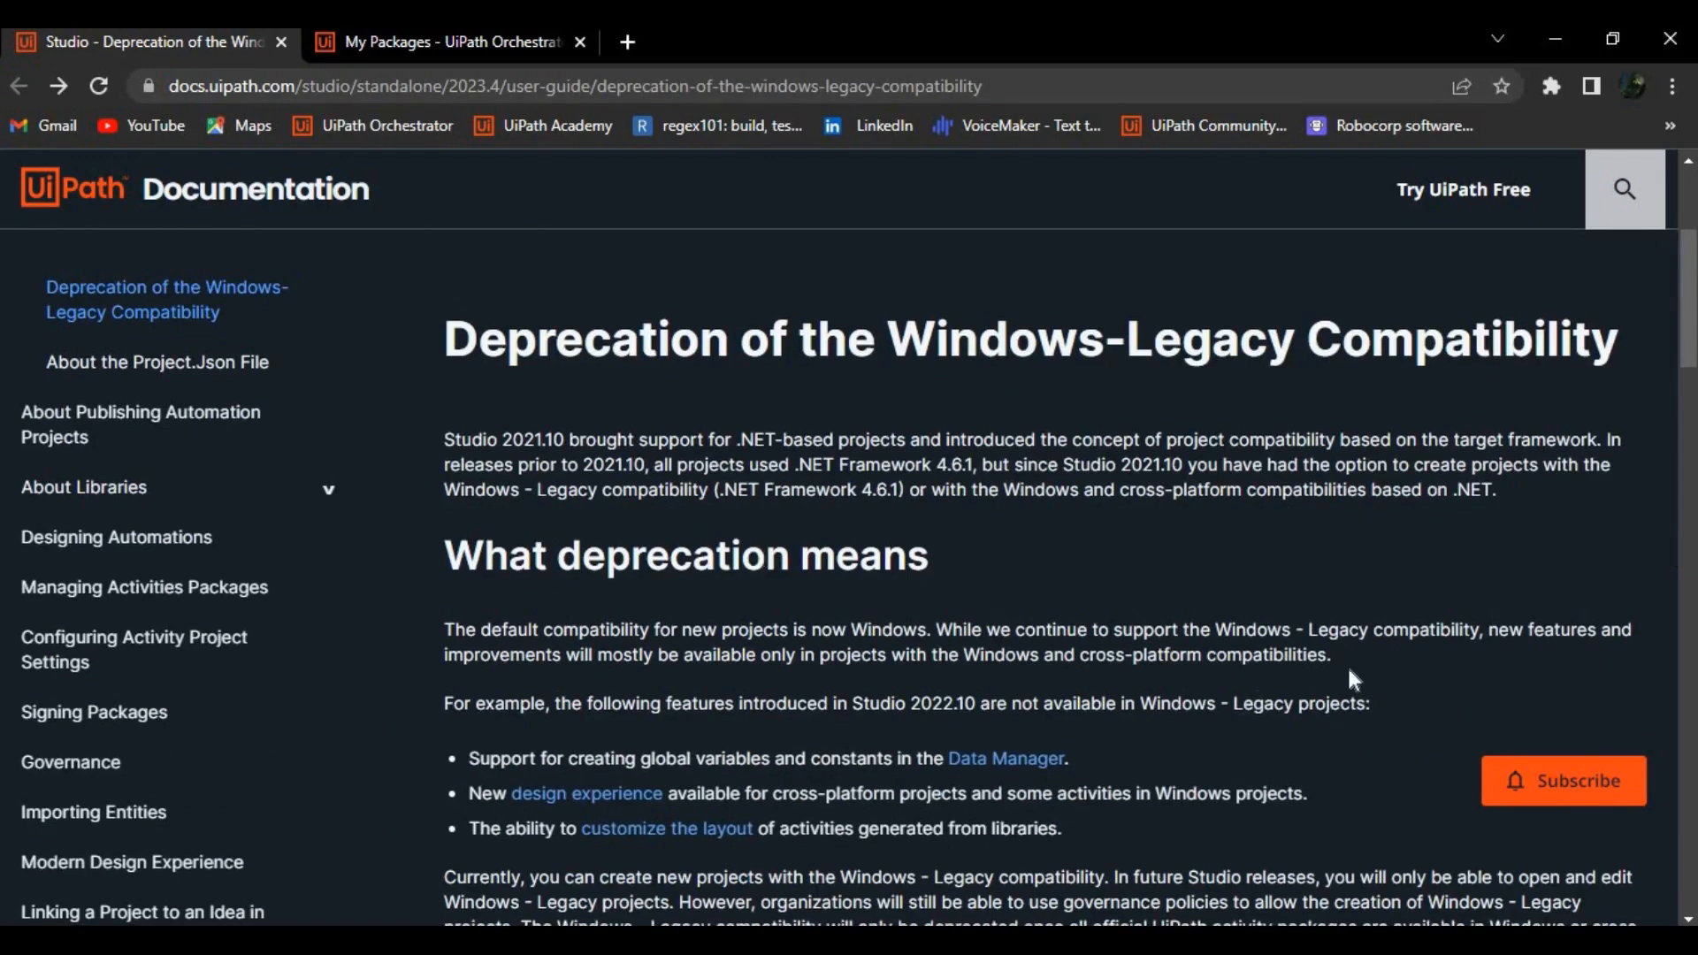
pyautogui.moveTo(985, 657)
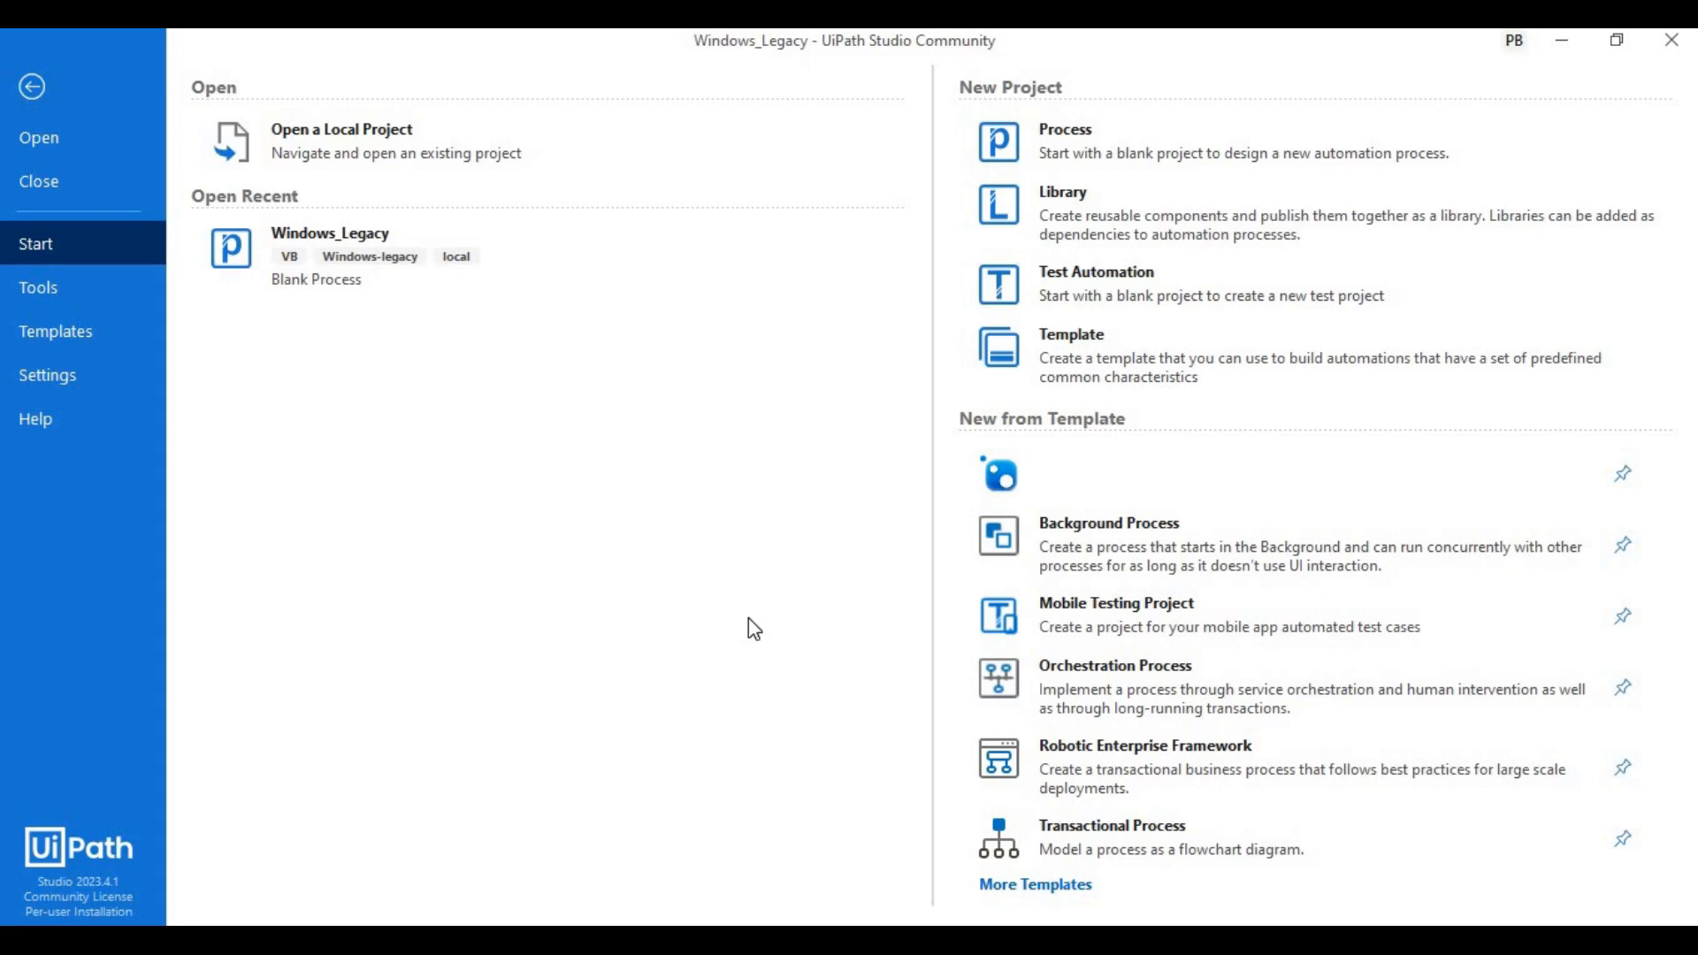
pyautogui.moveTo(1023, 141)
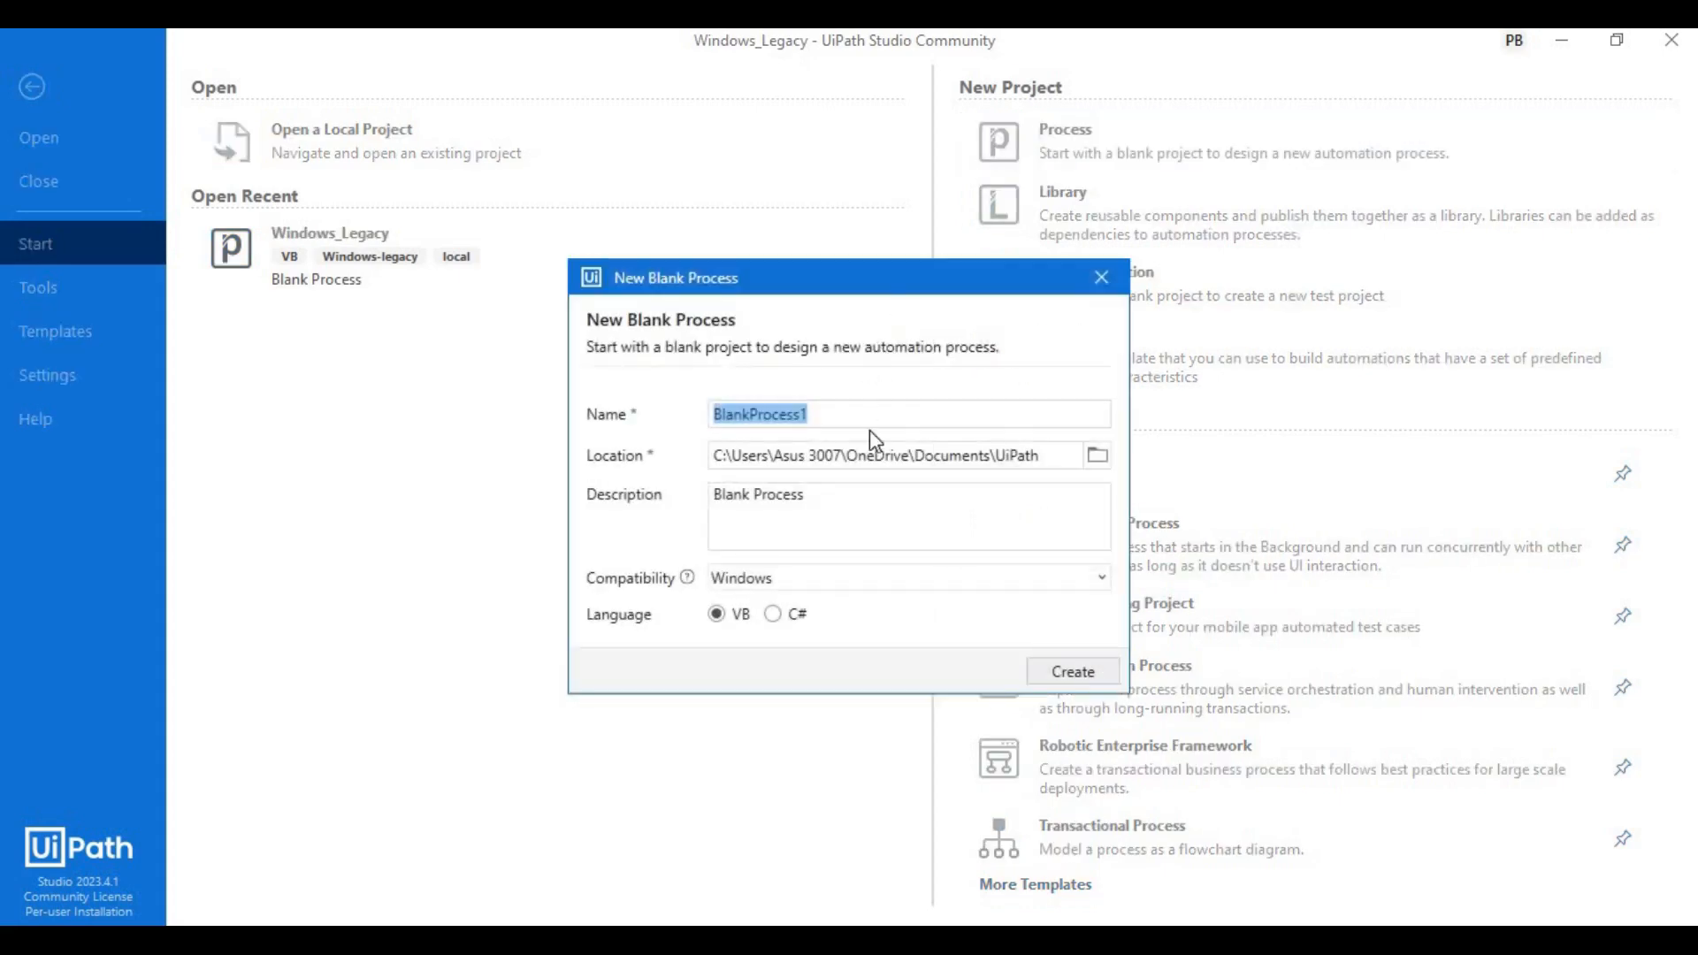
# Set New Blank Process compatibility to Windows - Legacy to view its phase-out notice.
pyautogui.click(1099, 577)
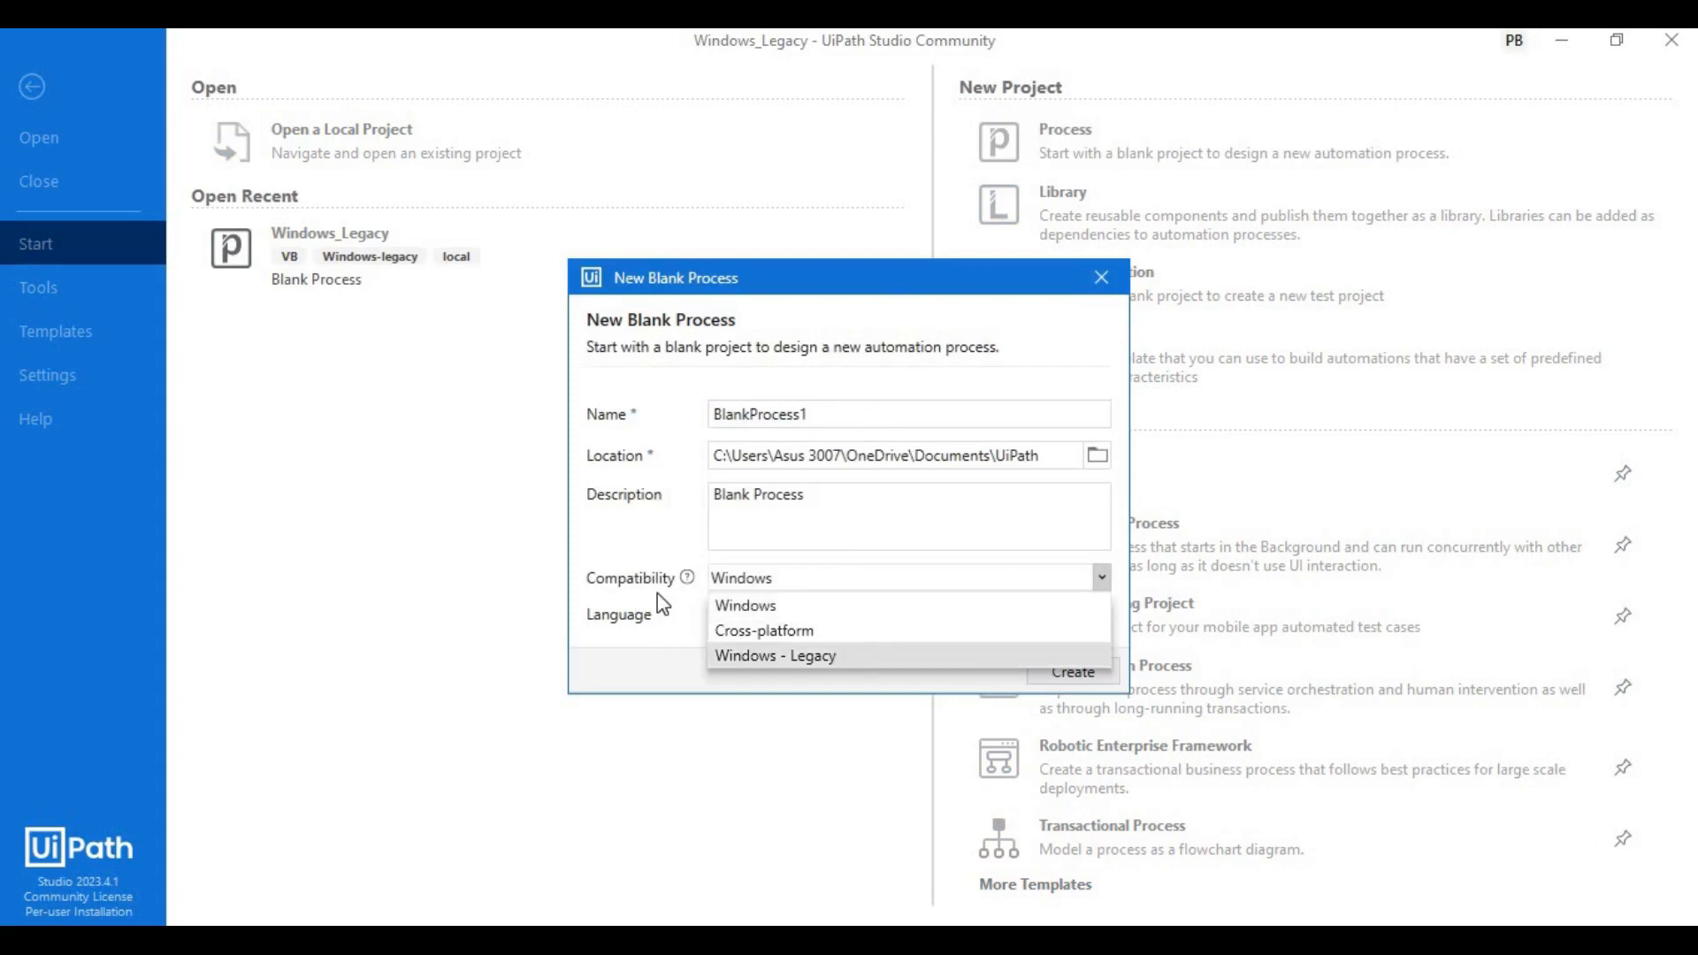
pyautogui.click(776, 656)
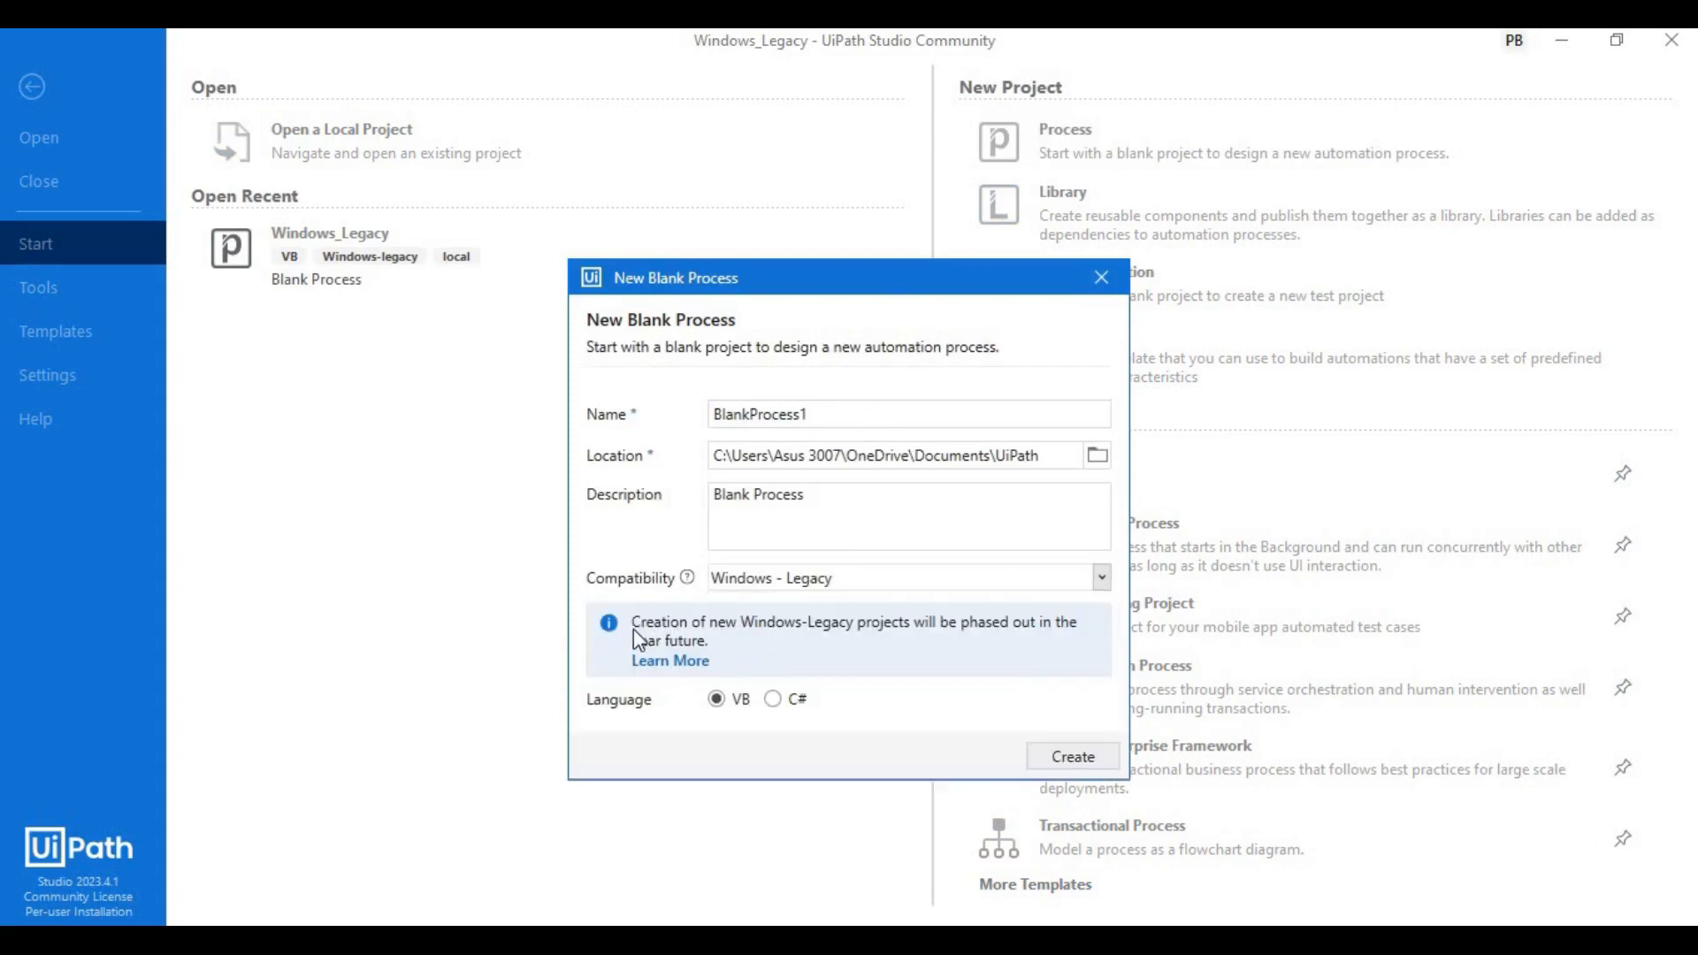
pyautogui.moveTo(757, 644)
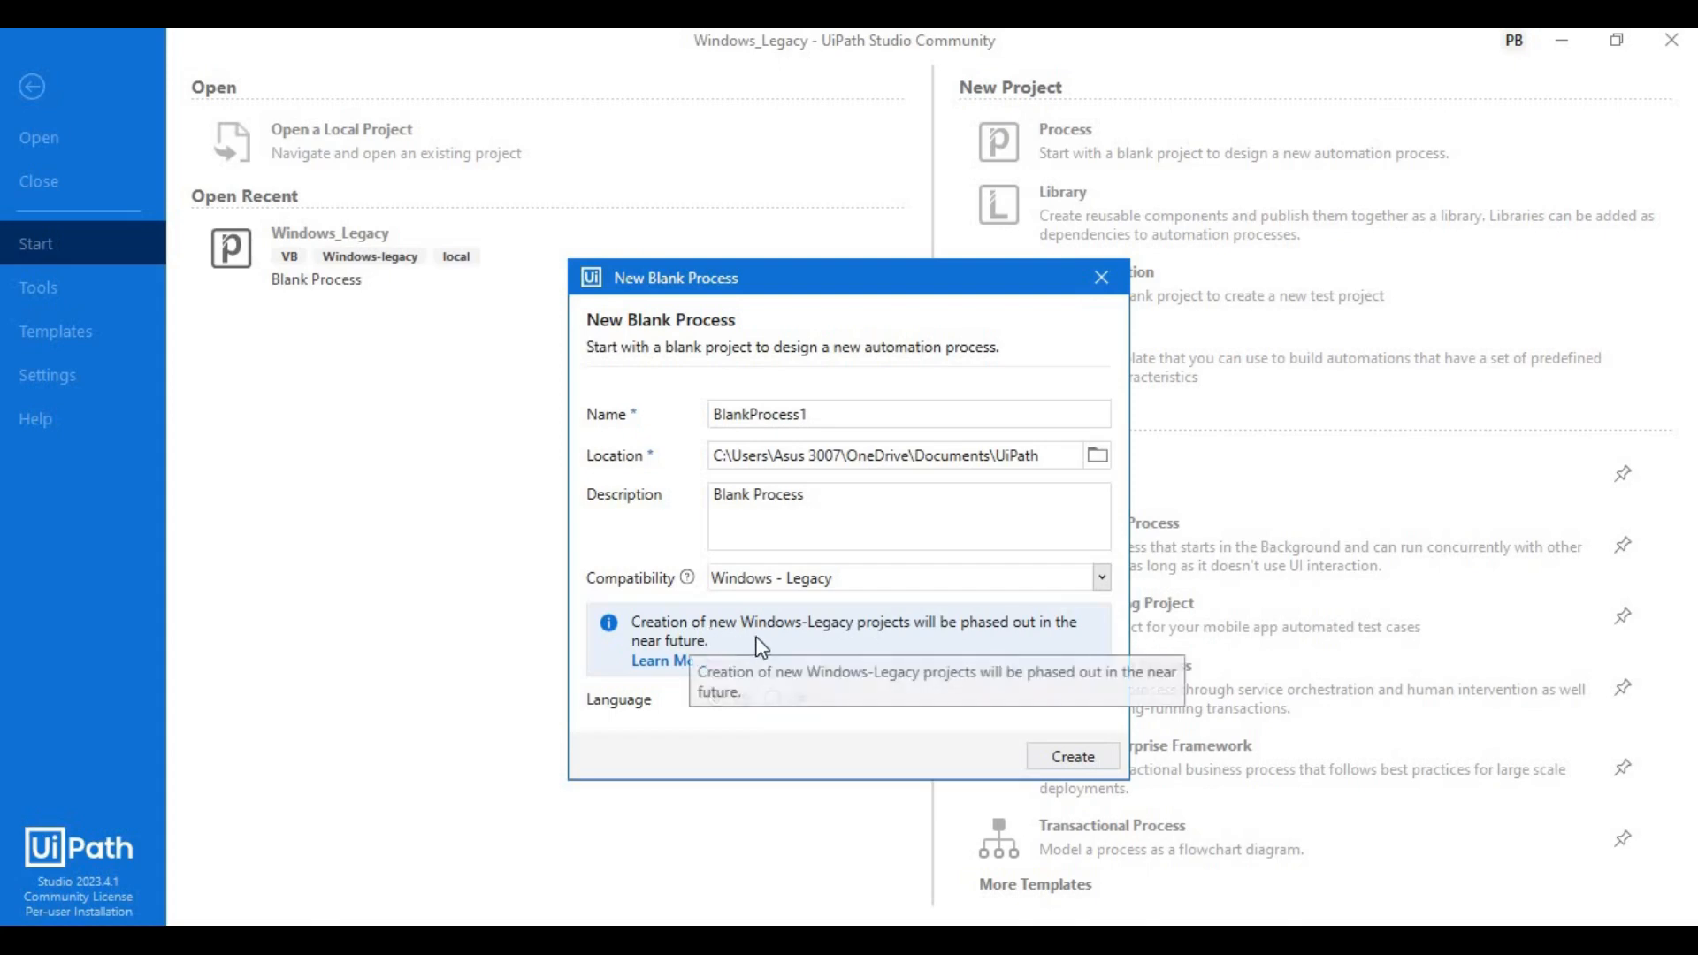
pyautogui.moveTo(937, 646)
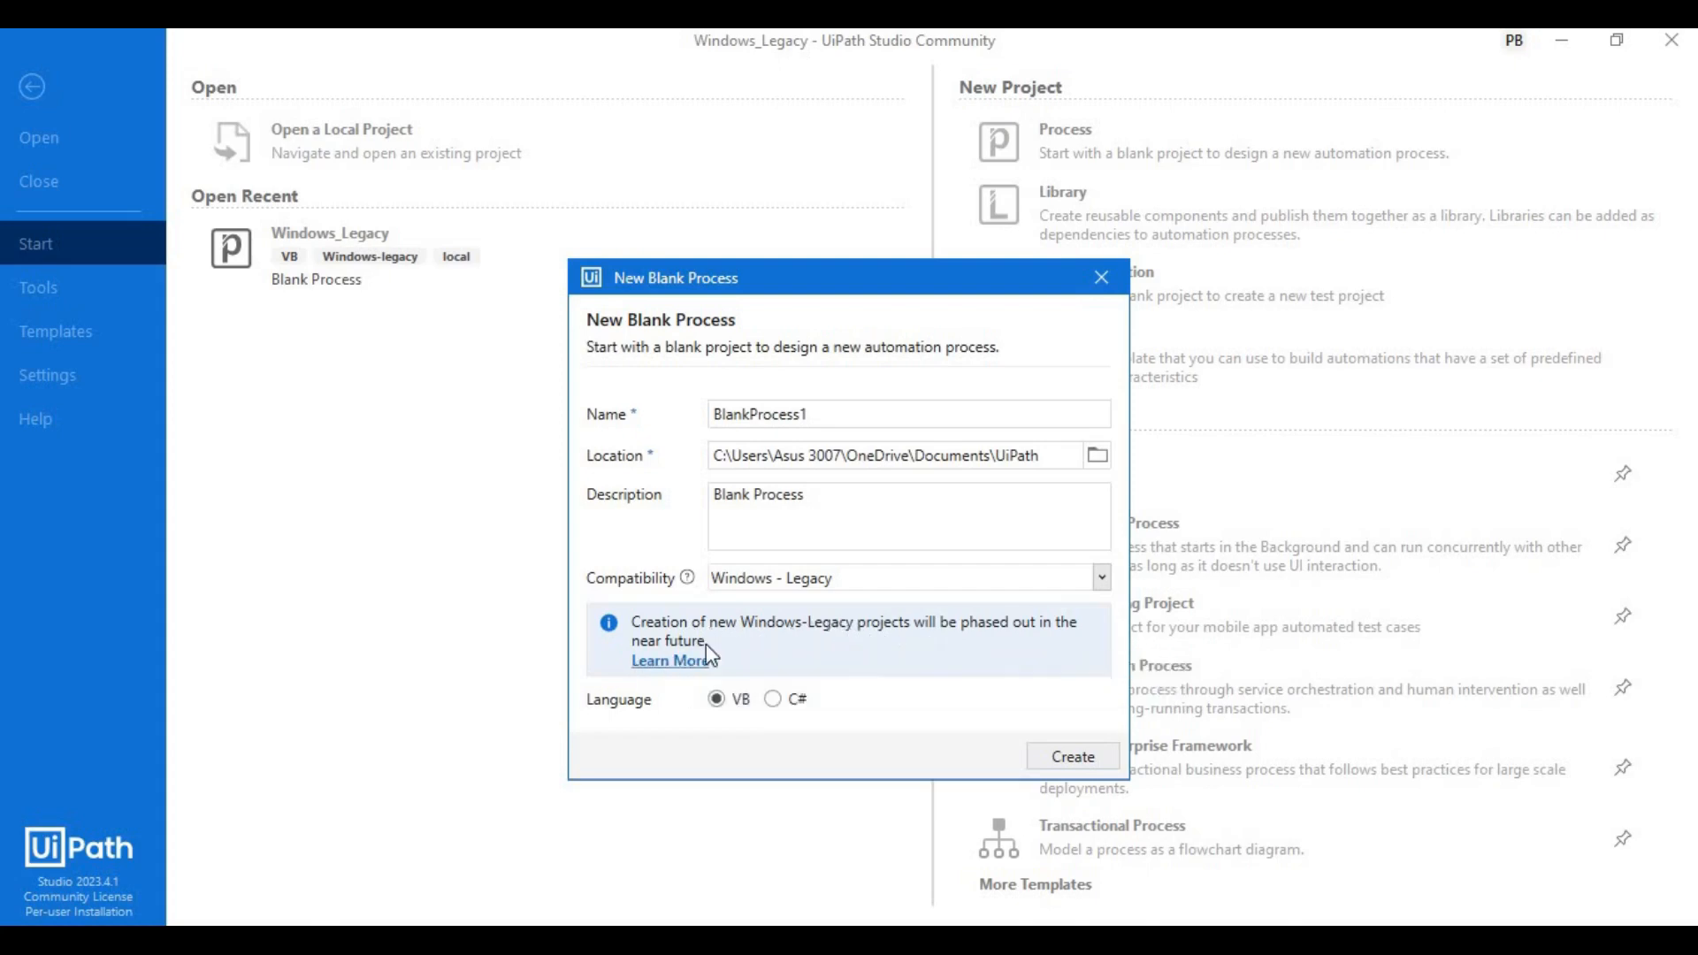
pyautogui.moveTo(1056, 379)
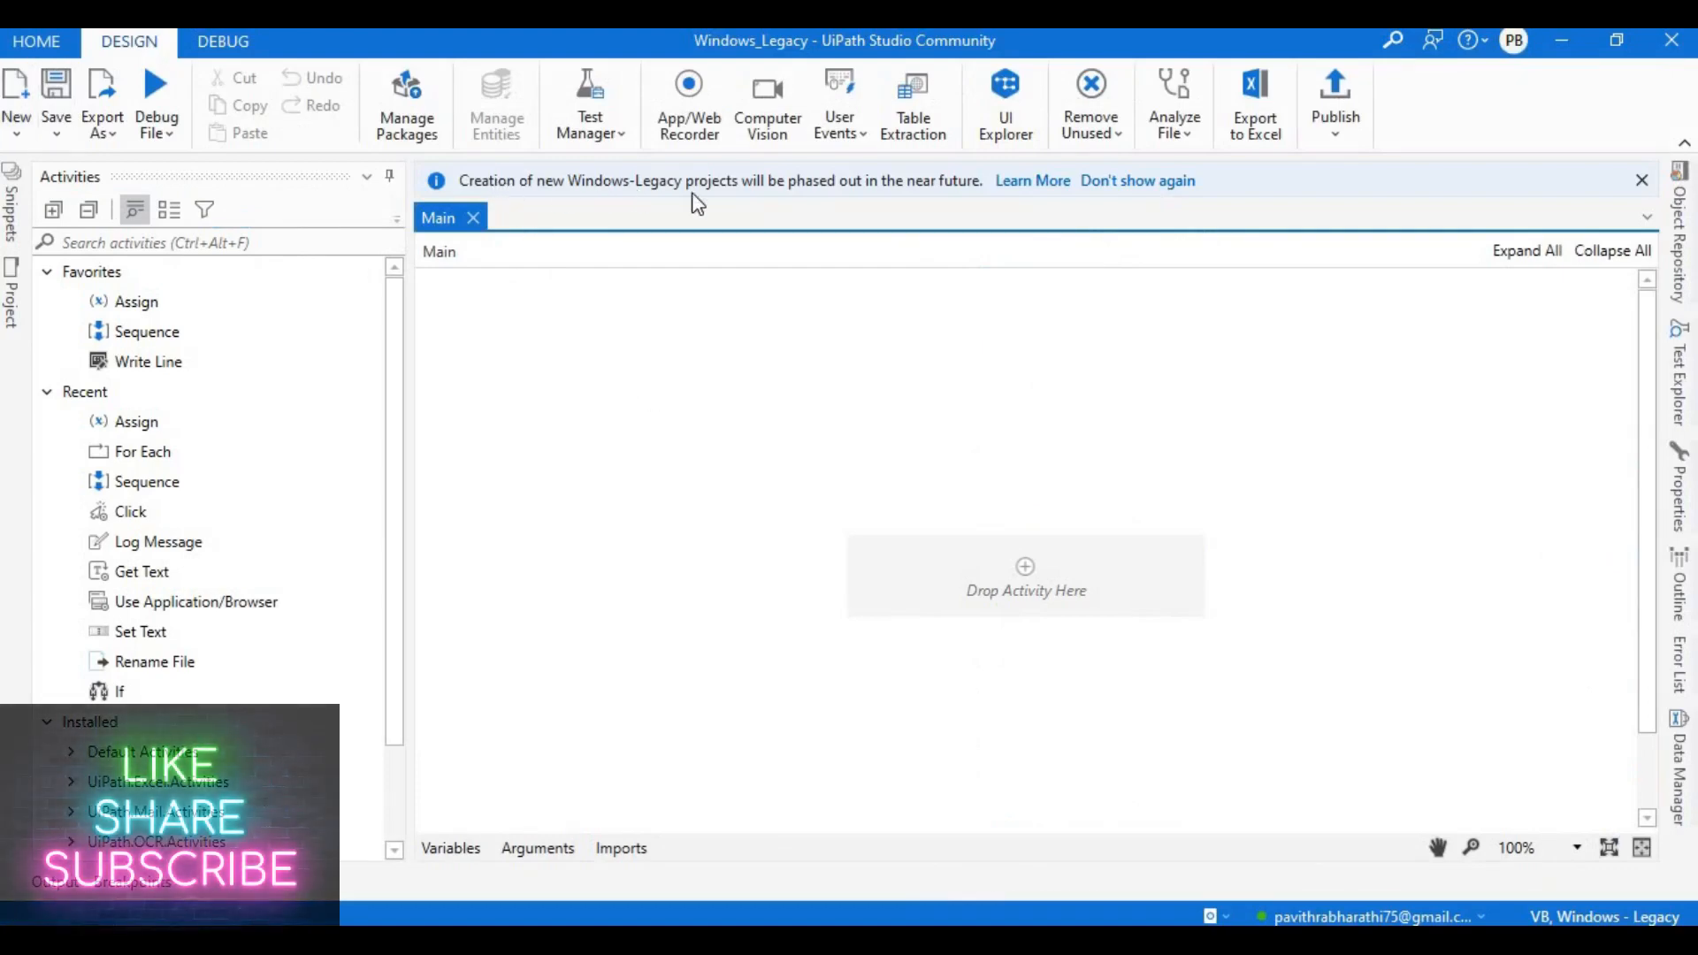
pyautogui.moveTo(990, 194)
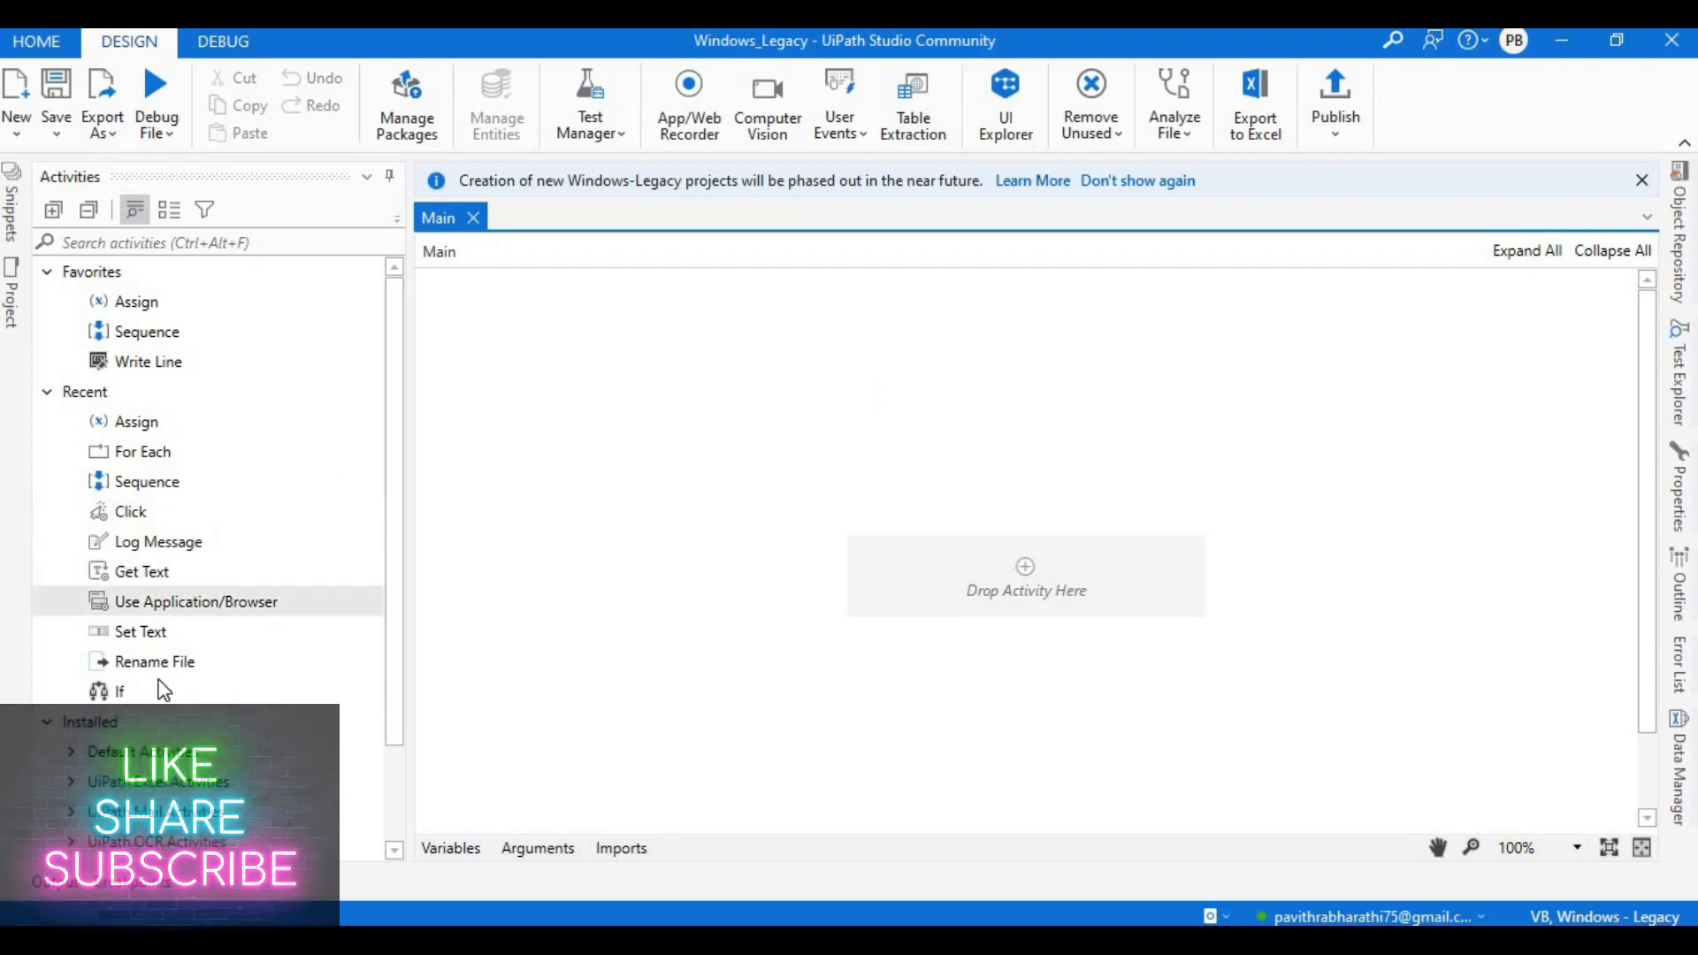
# Show the Project panel tree with Main.xaml, project.json and Windows - Legacy dependencies.
pyautogui.click(12, 287)
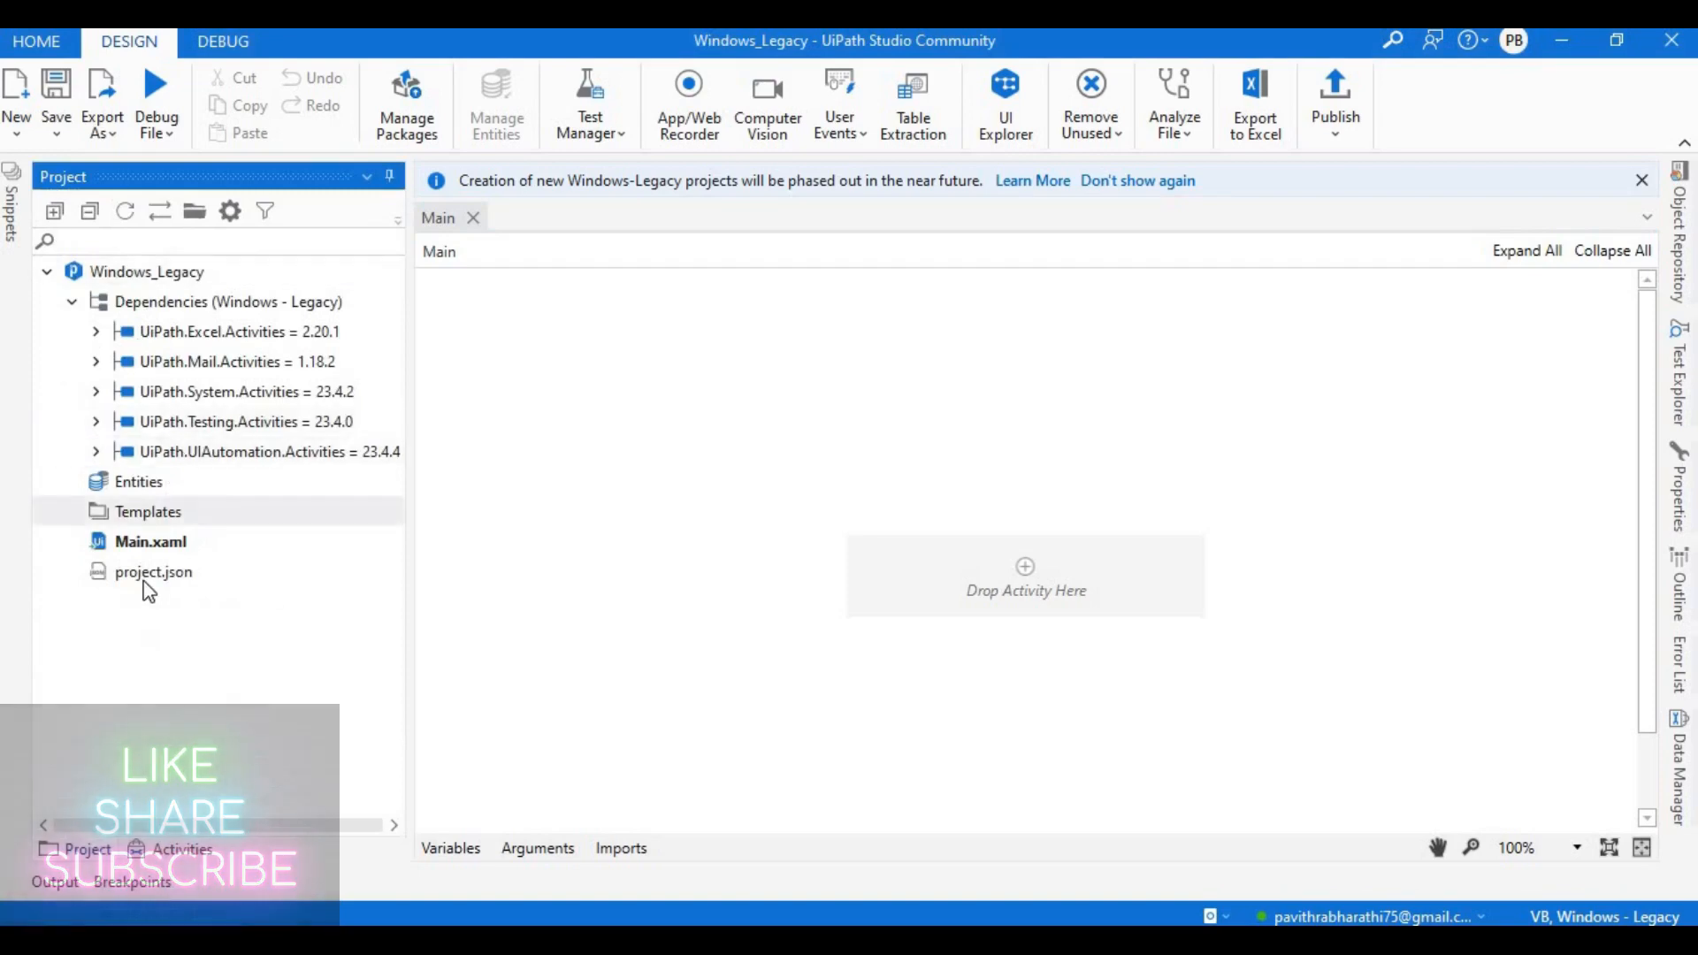
# Start Convert to Windows from the Project panel, creating new project Windows_Legacy_Windows.
pyautogui.rightClick(147, 511)
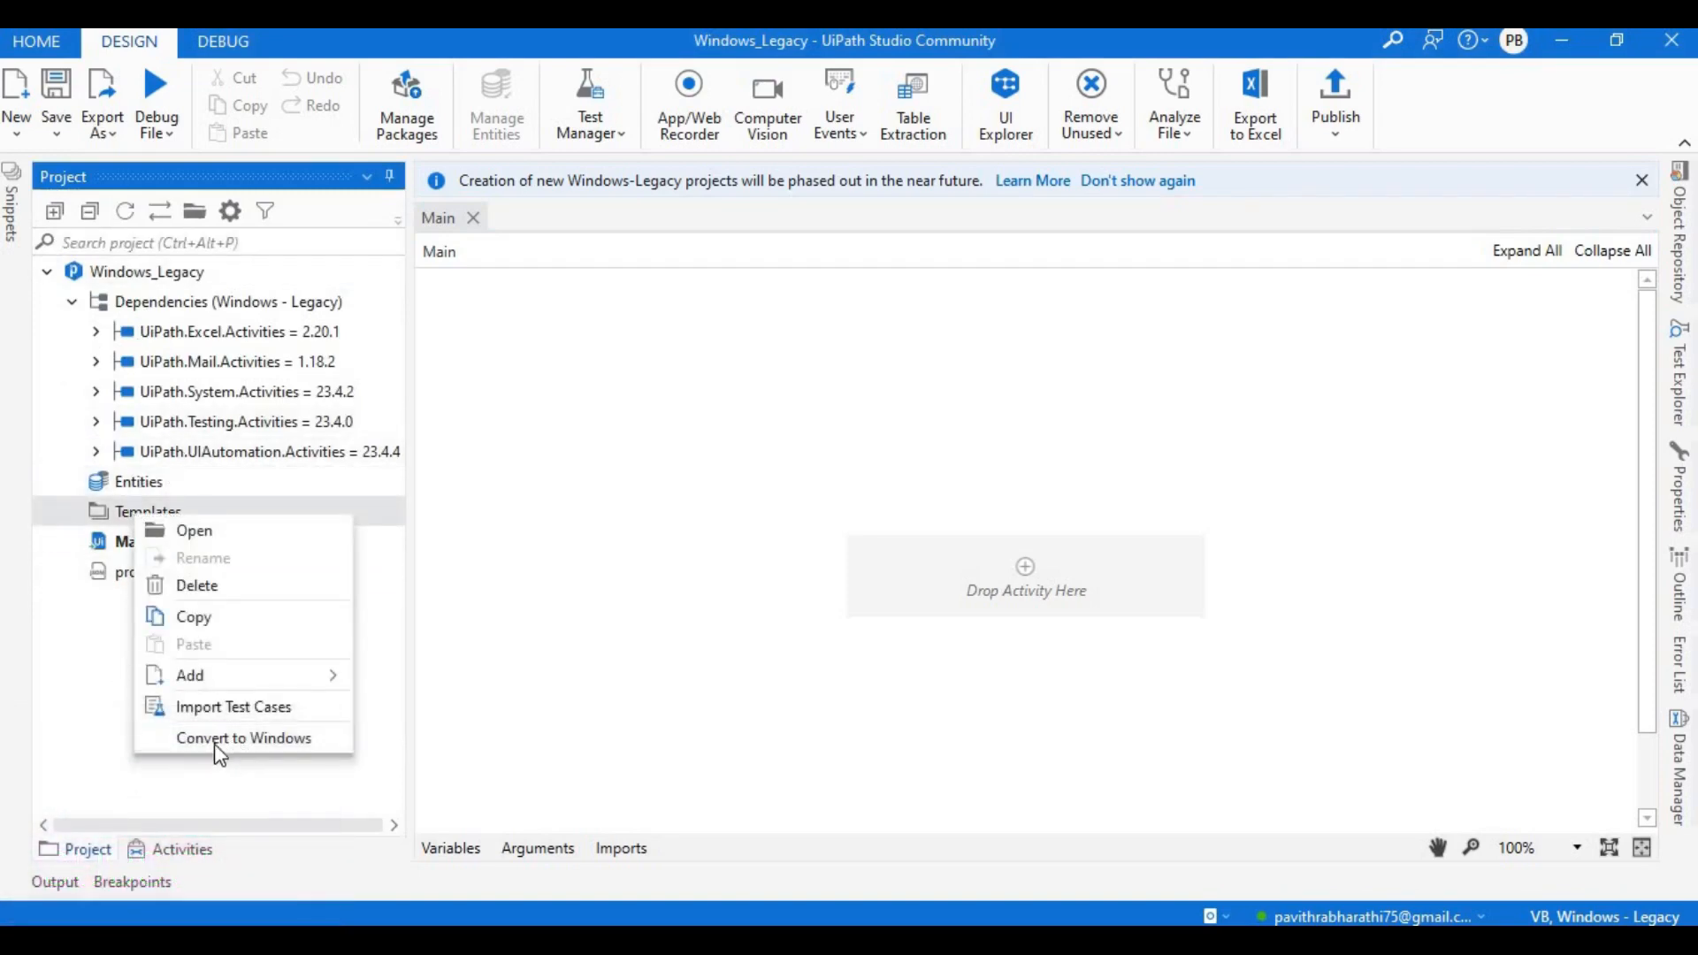
pyautogui.click(244, 737)
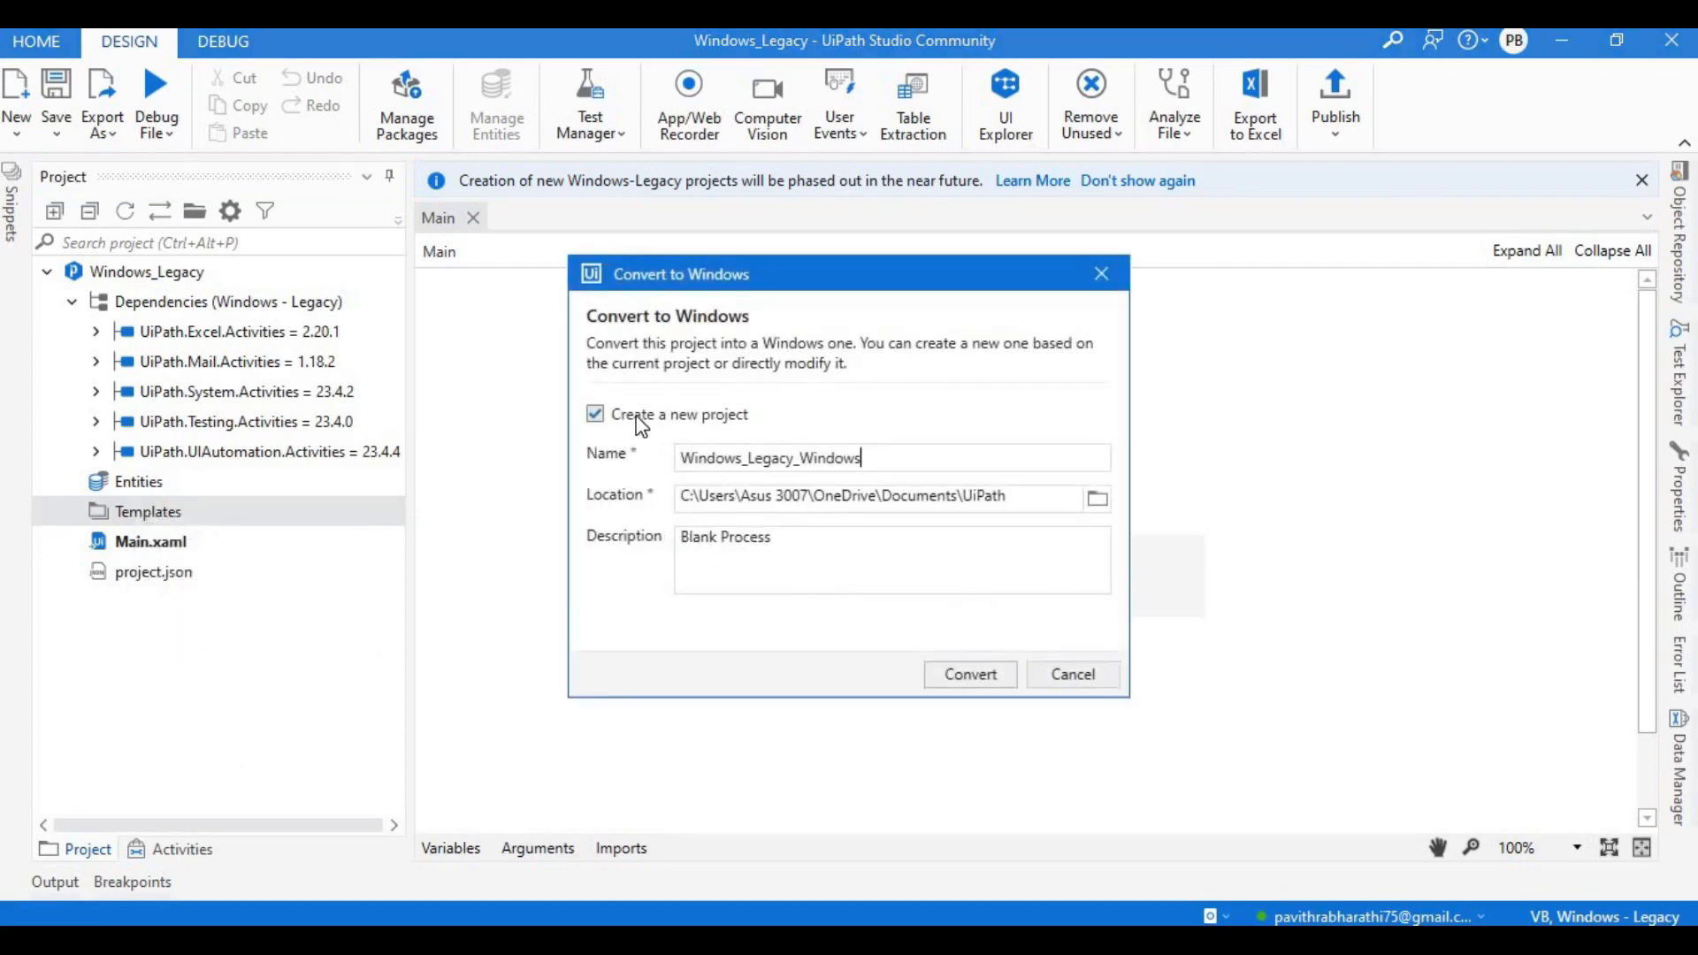
pyautogui.moveTo(739, 433)
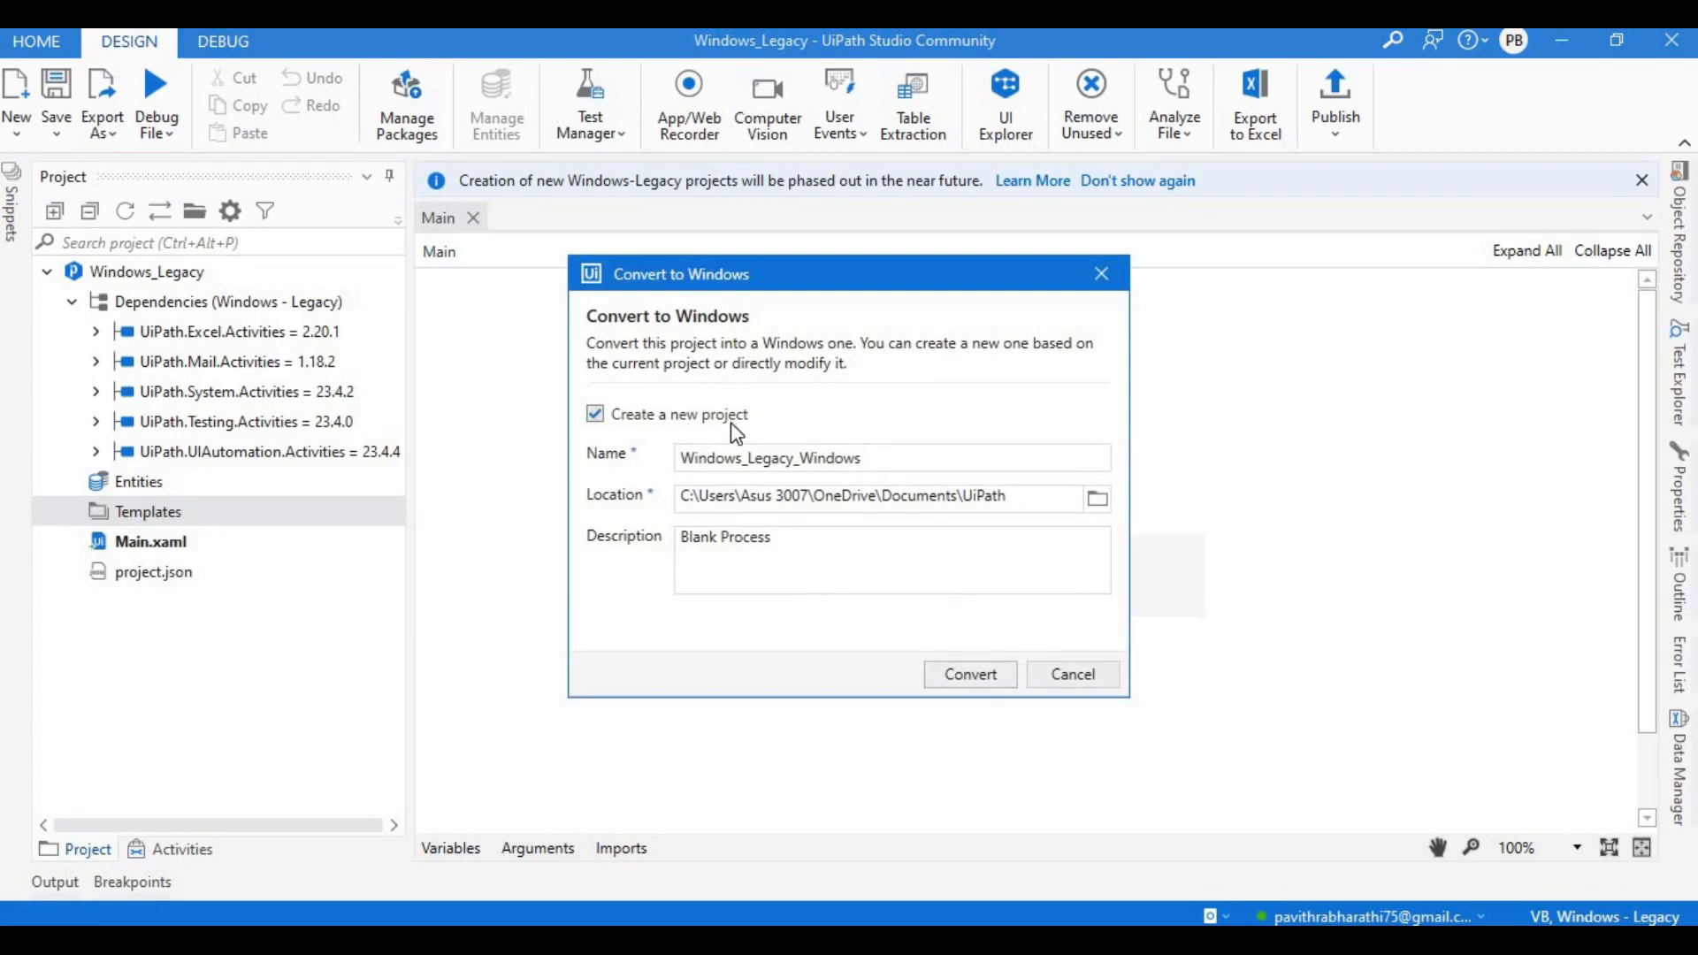
pyautogui.moveTo(712, 421)
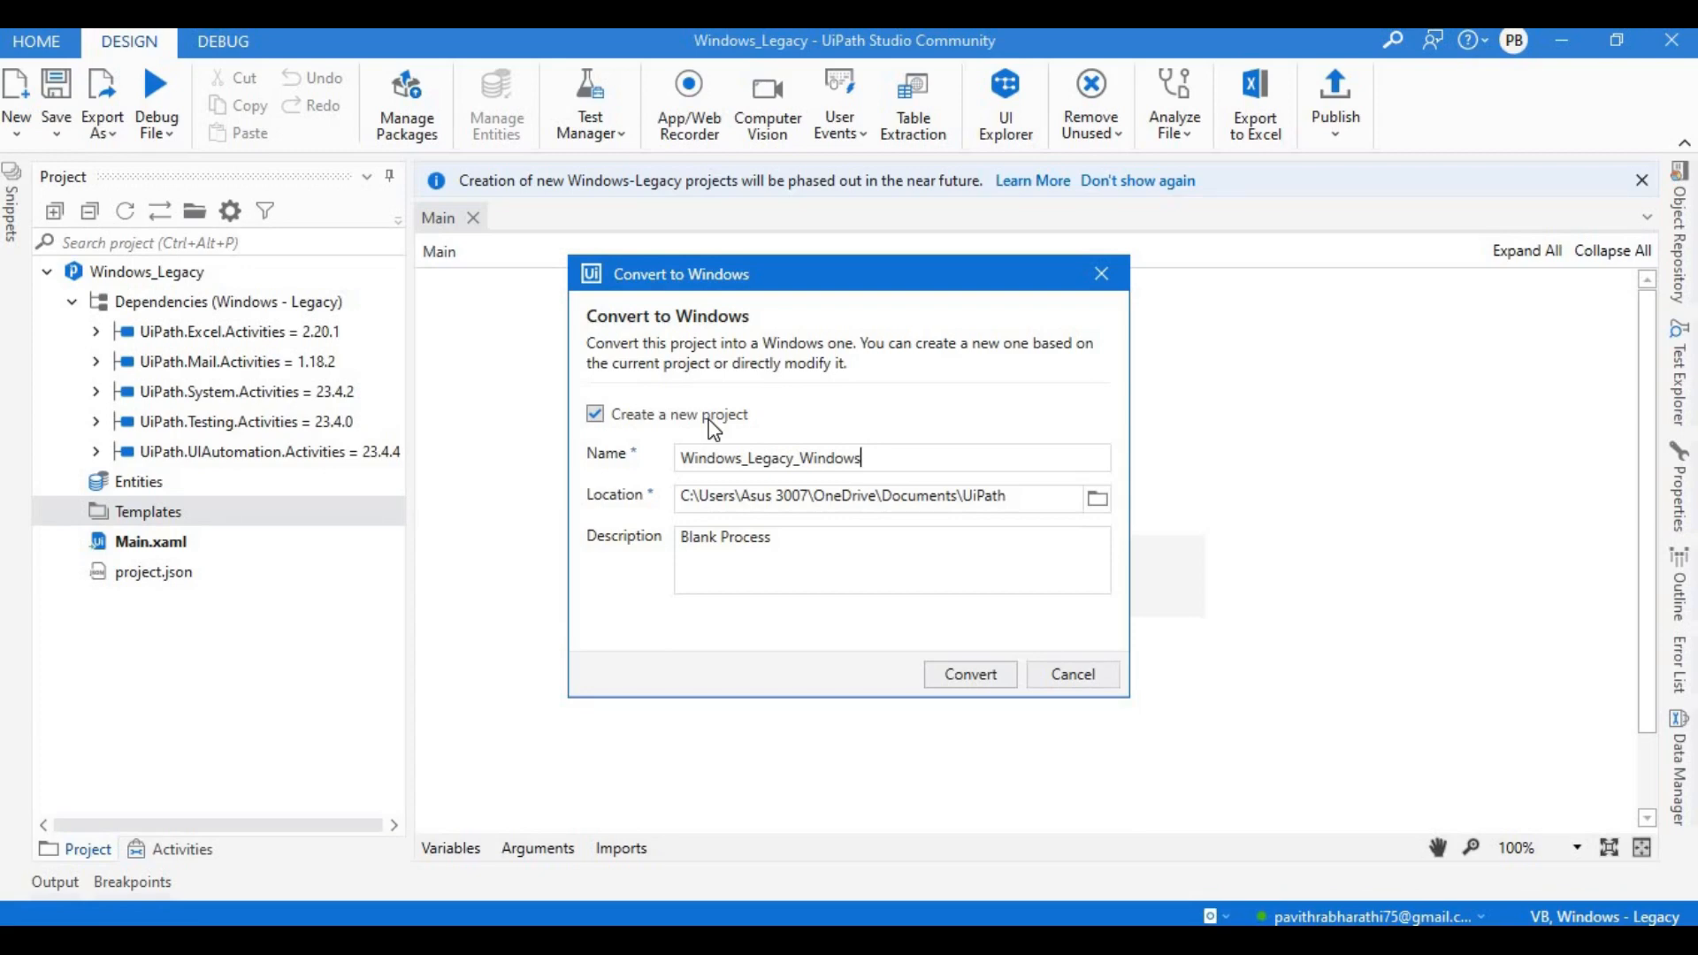
pyautogui.moveTo(942, 682)
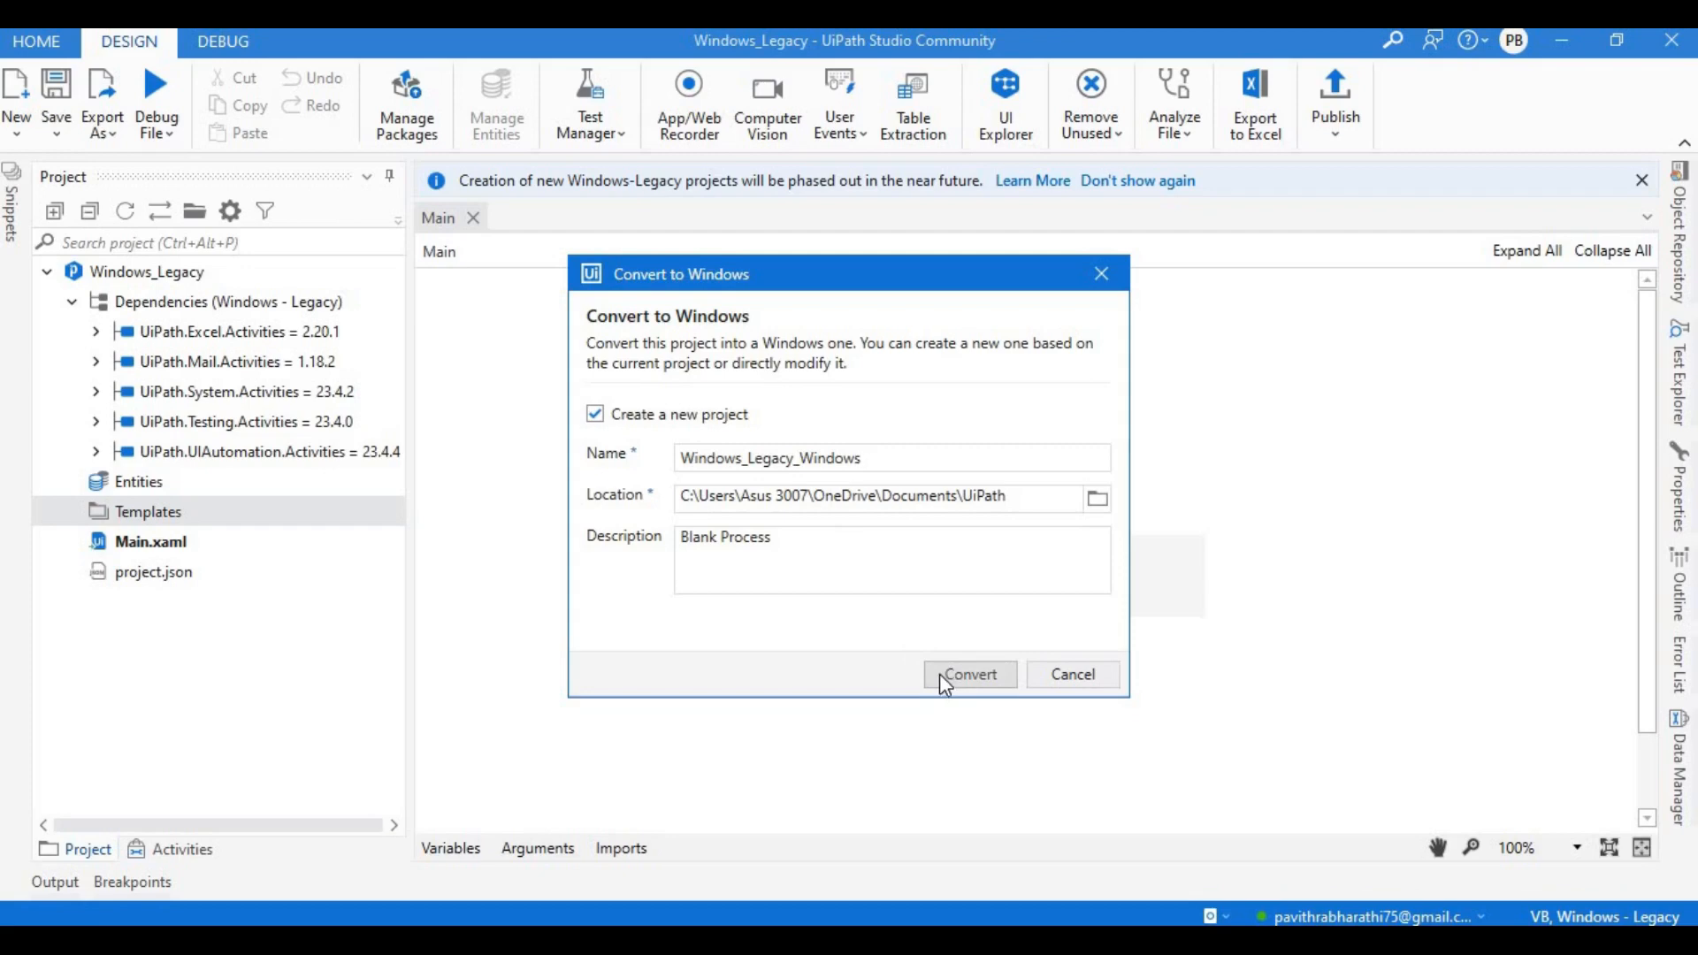
pyautogui.click(968, 674)
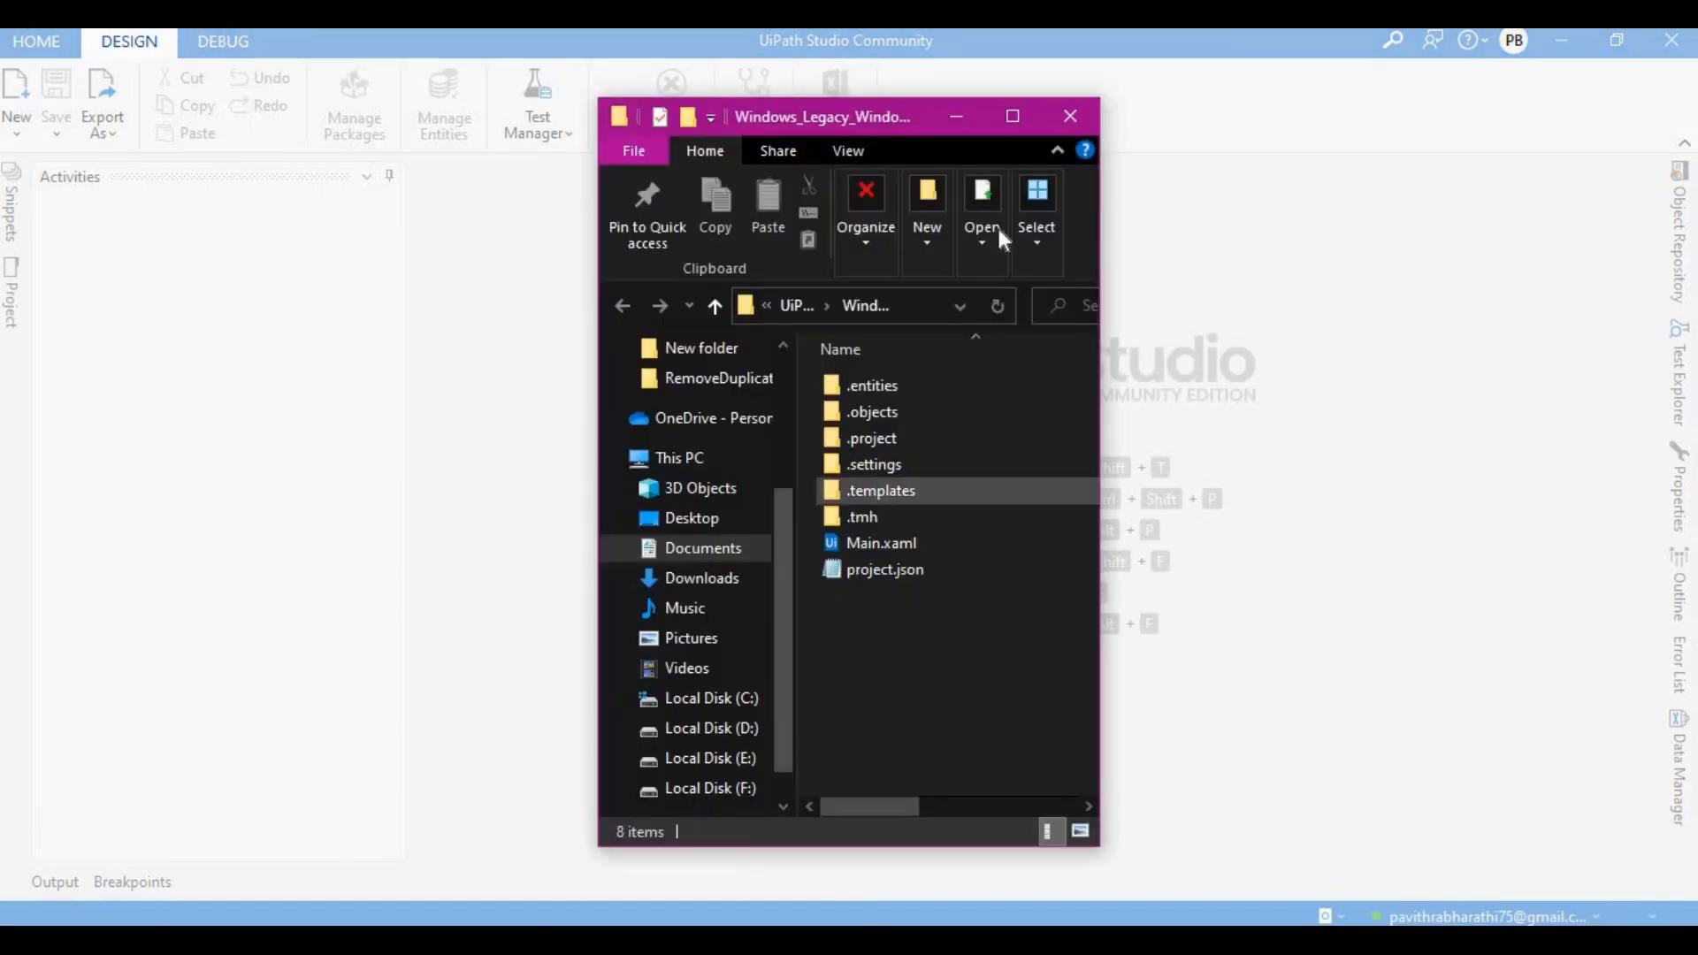
# Open the converted project's project.json in Notepad and scroll through its name and dependencies.
pyautogui.click(1010, 116)
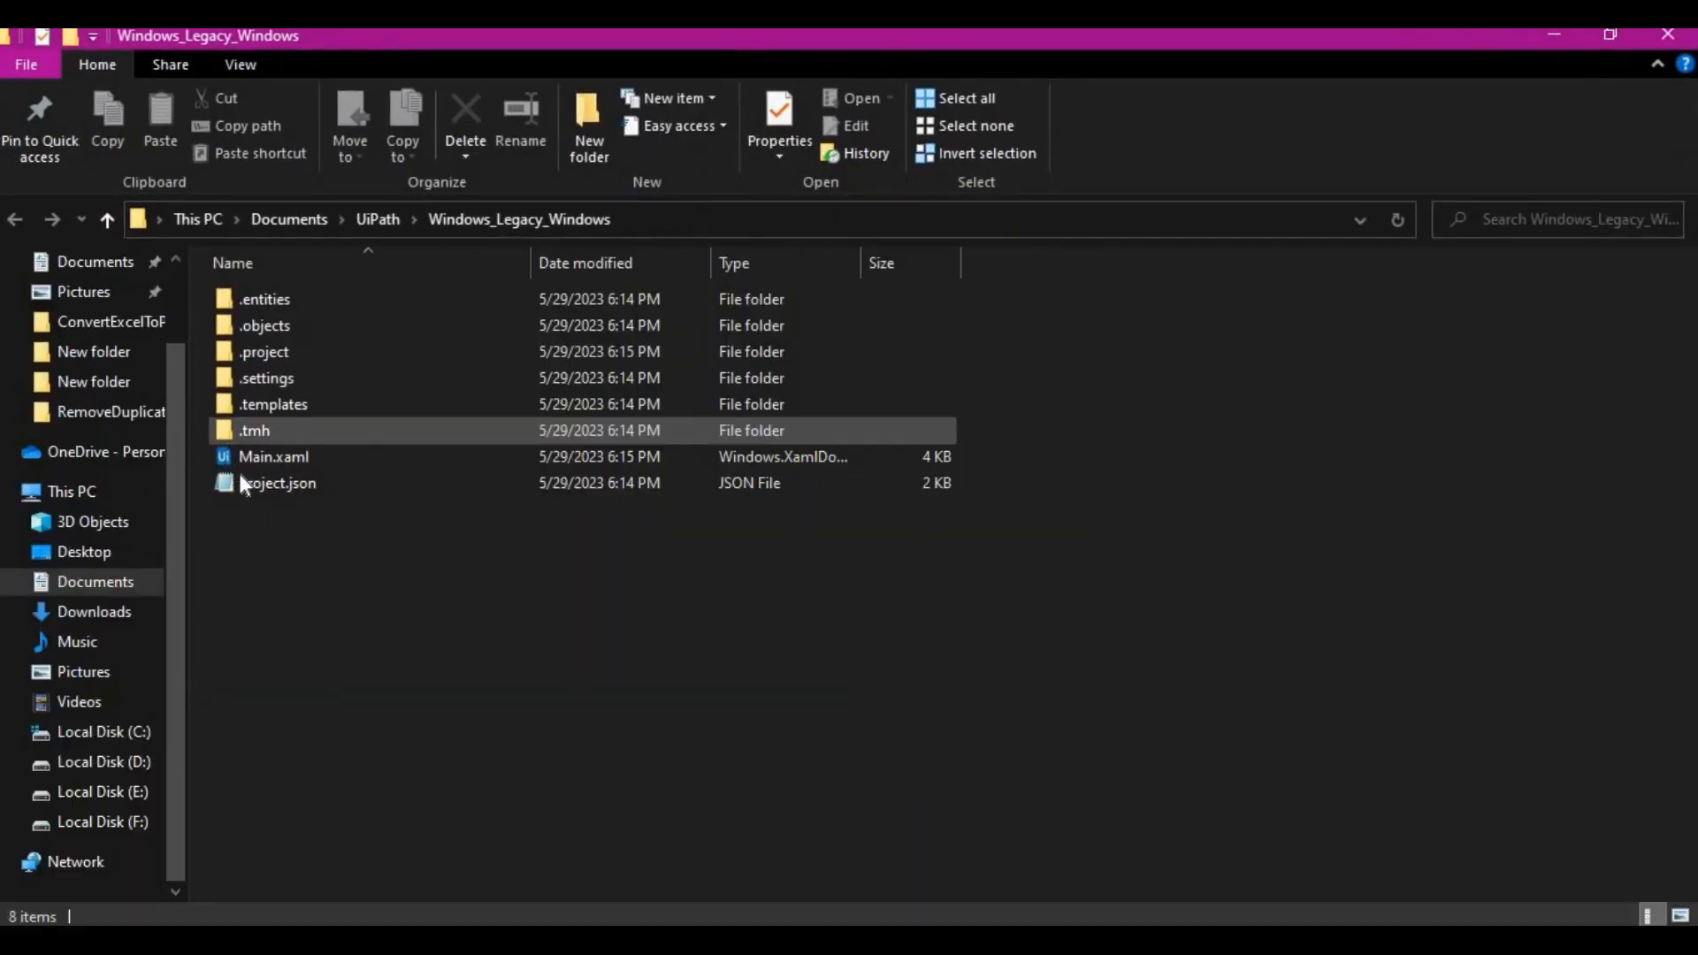
pyautogui.click(276, 483)
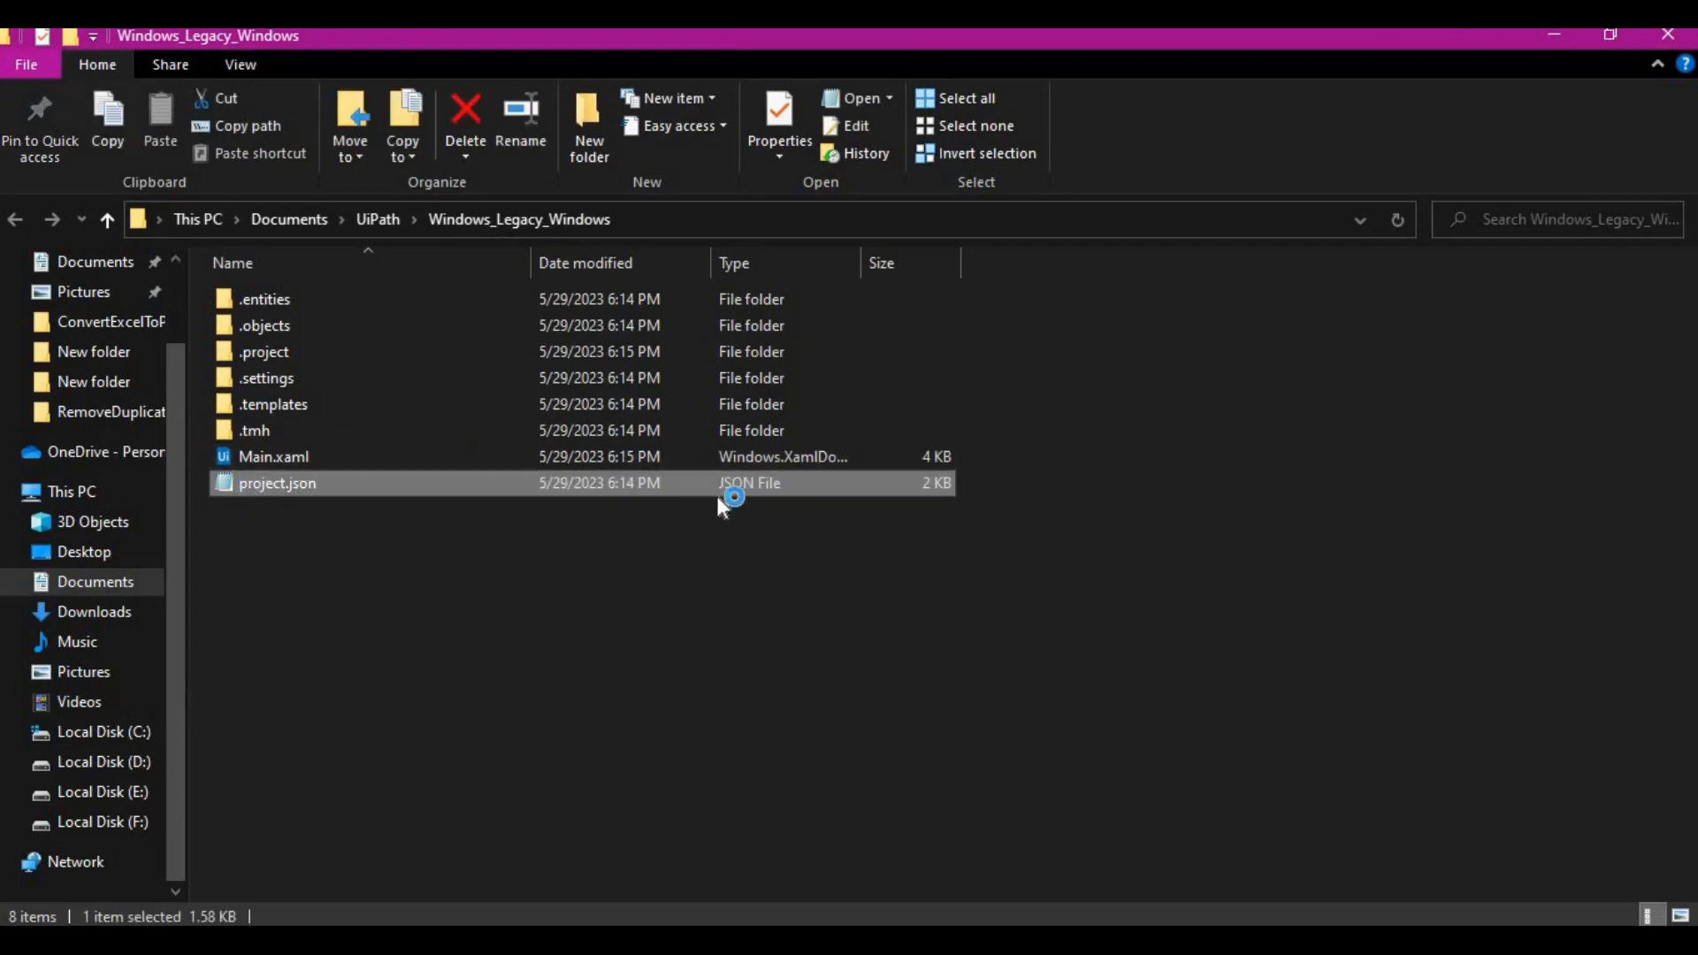
pyautogui.doubleClick(275, 483)
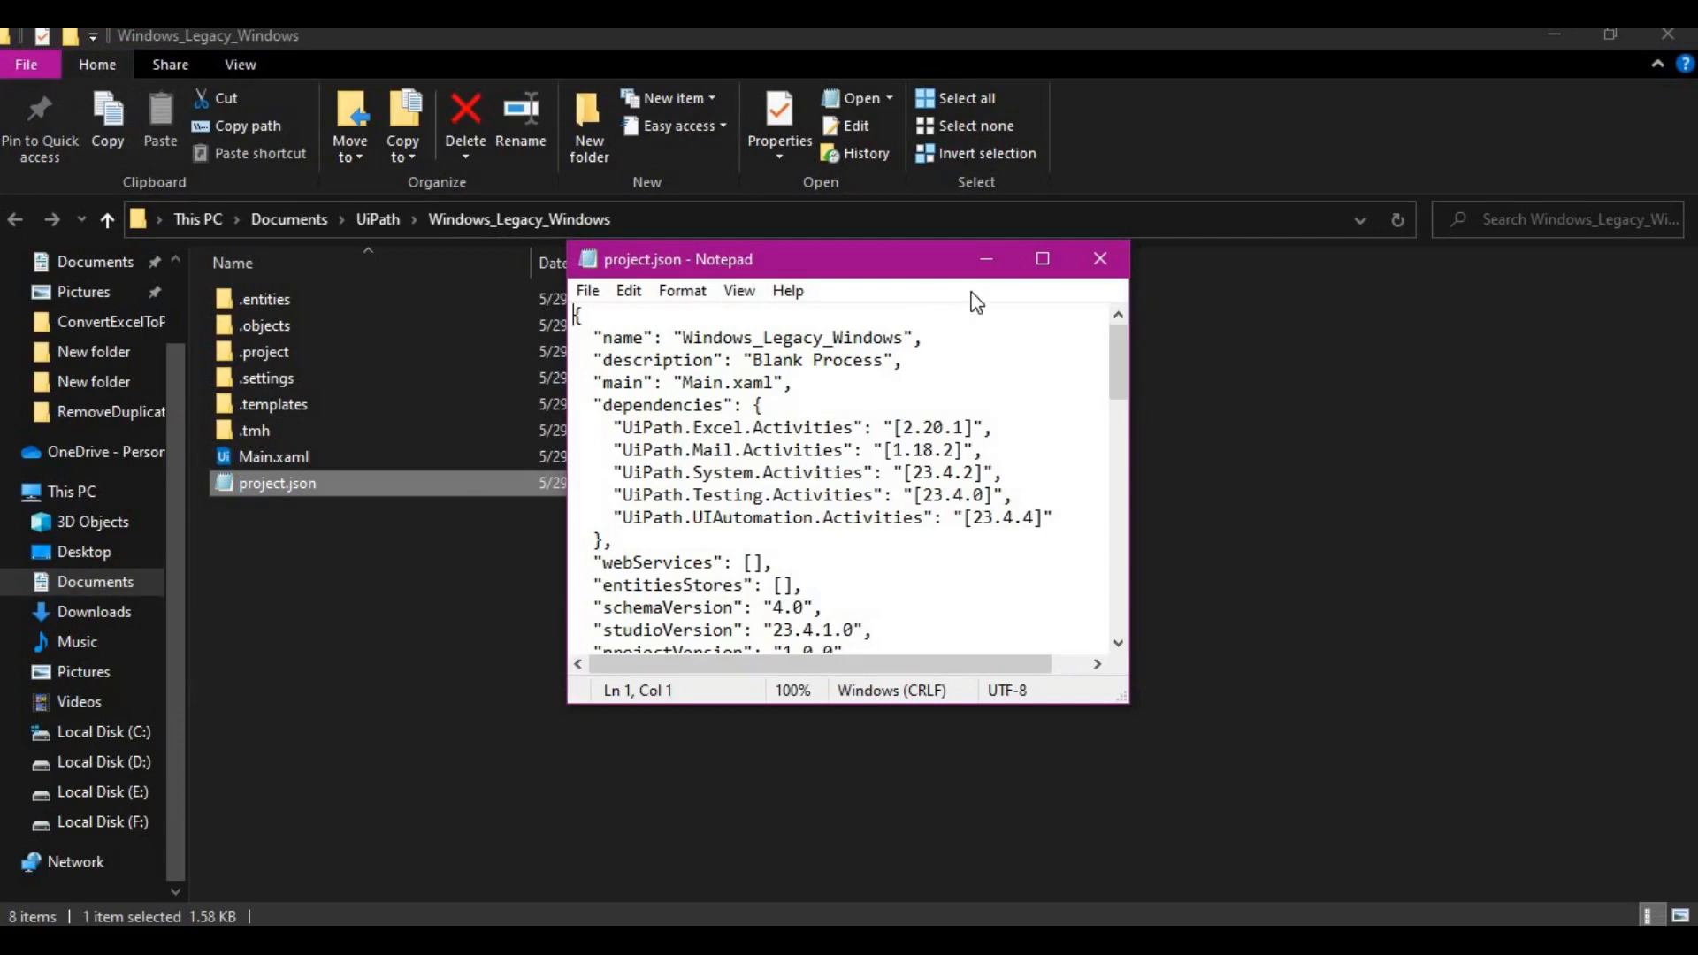
pyautogui.scroll(-3)
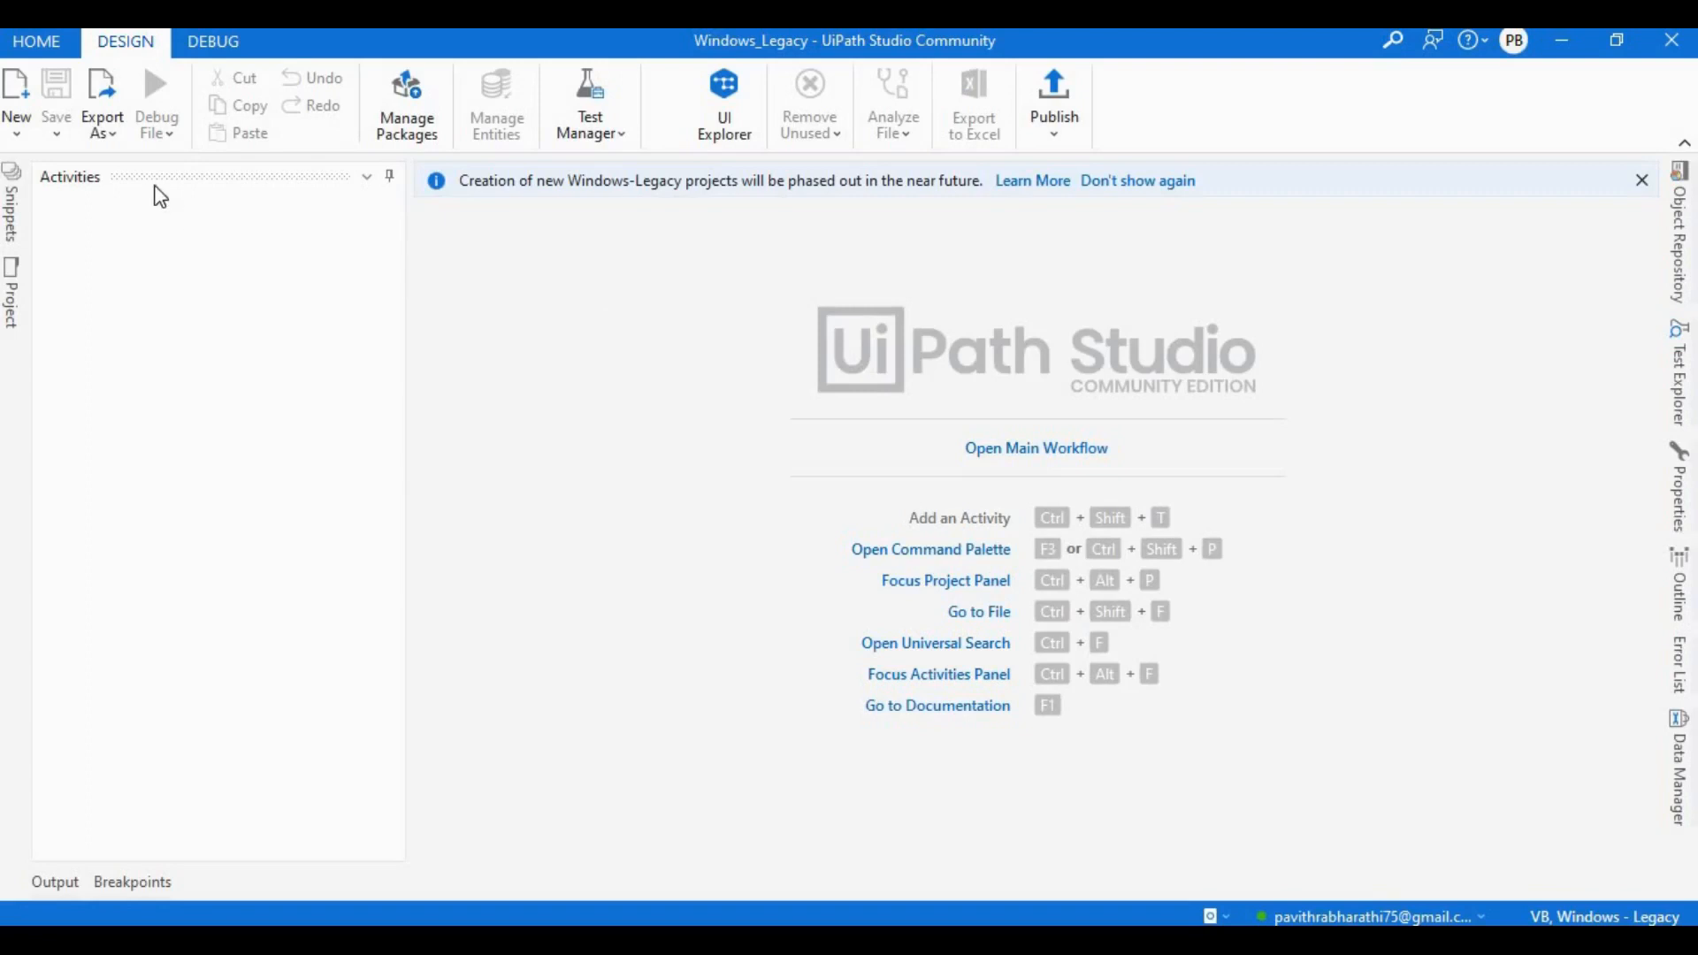
# Open Windows_Legacy's project.json from its project folder to confirm the Legacy target framework.
pyautogui.click(12, 287)
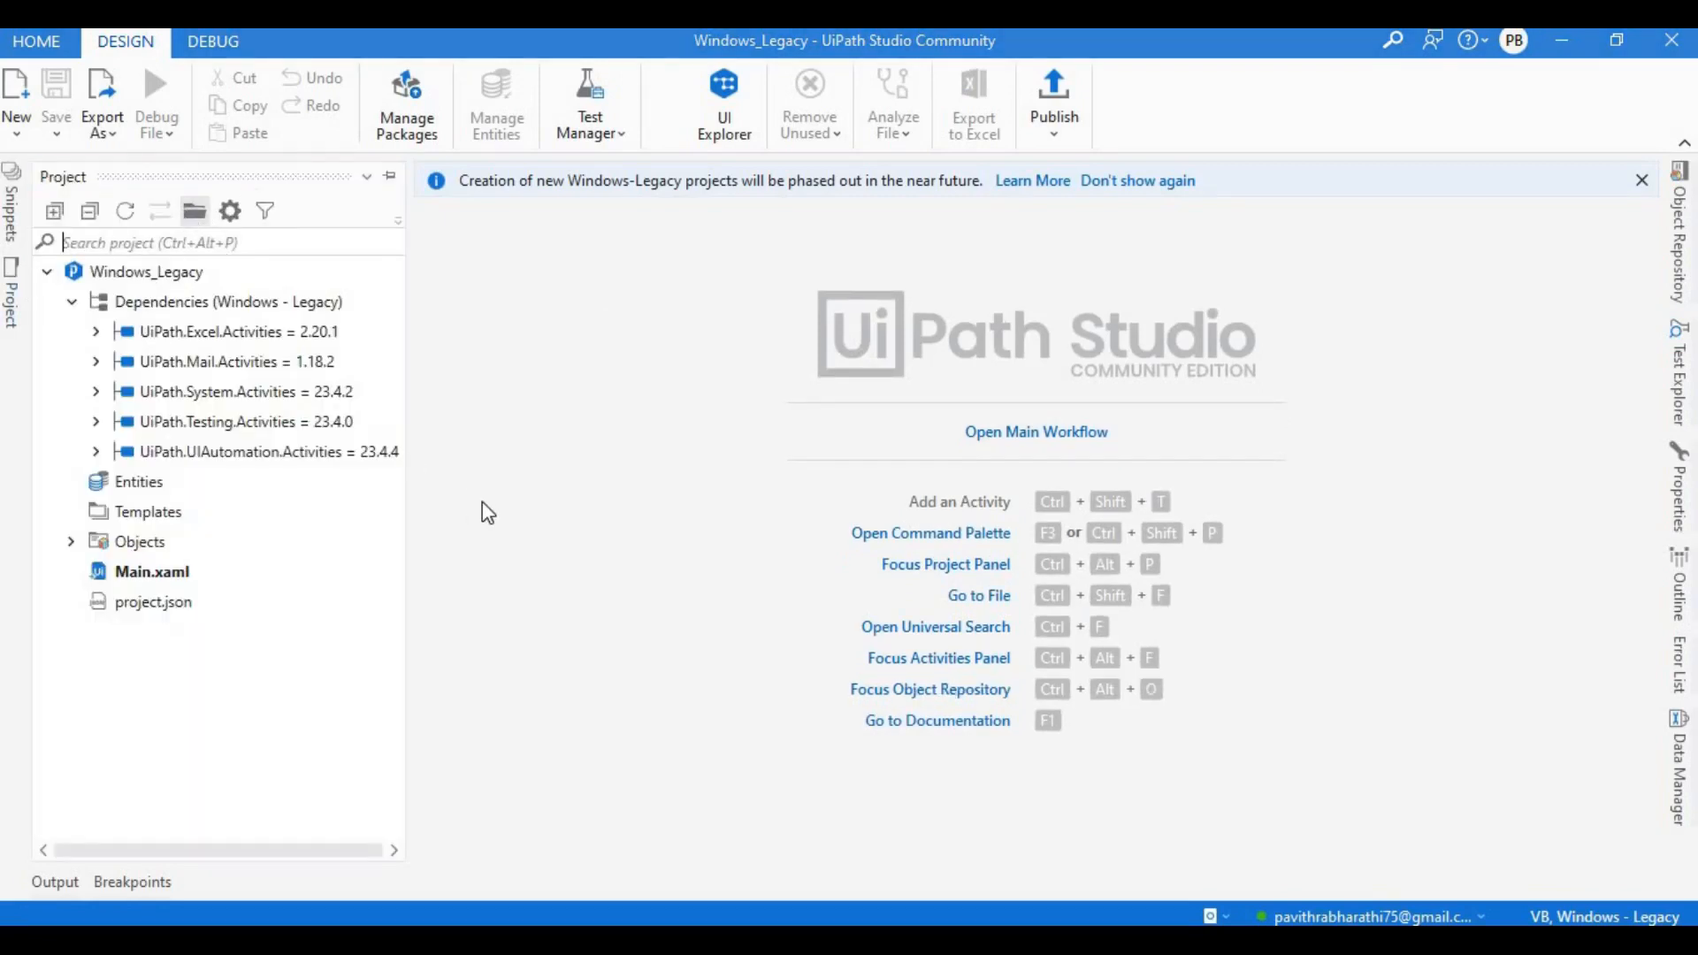
pyautogui.click(11, 206)
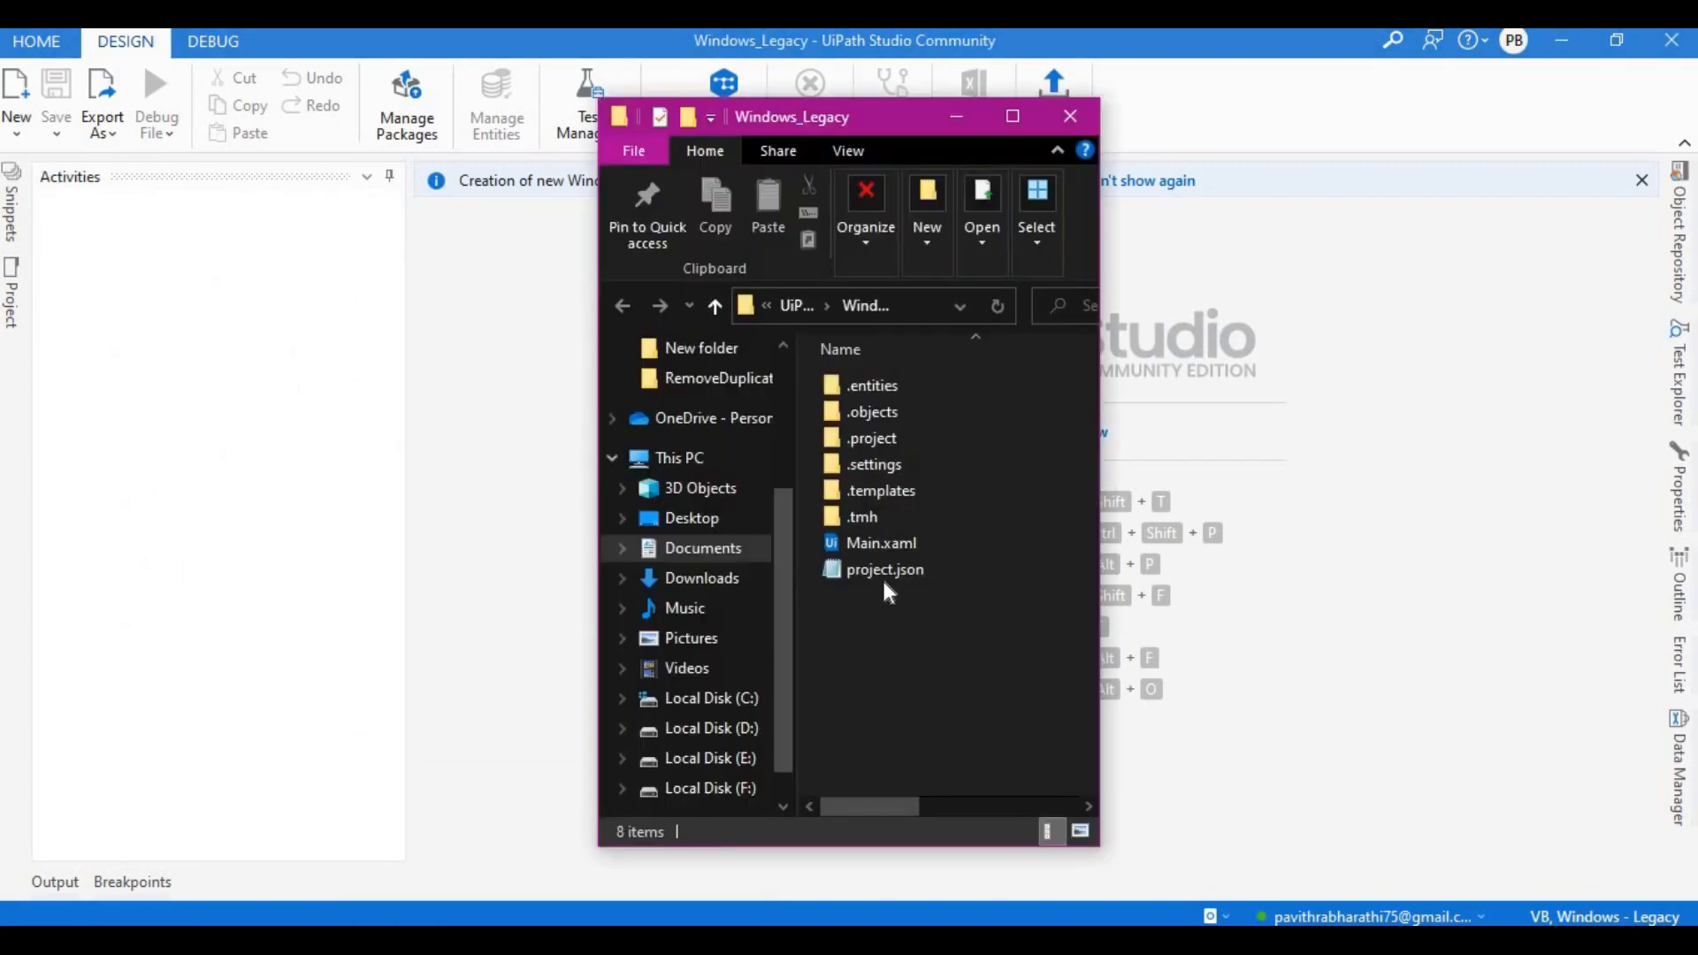
pyautogui.click(883, 569)
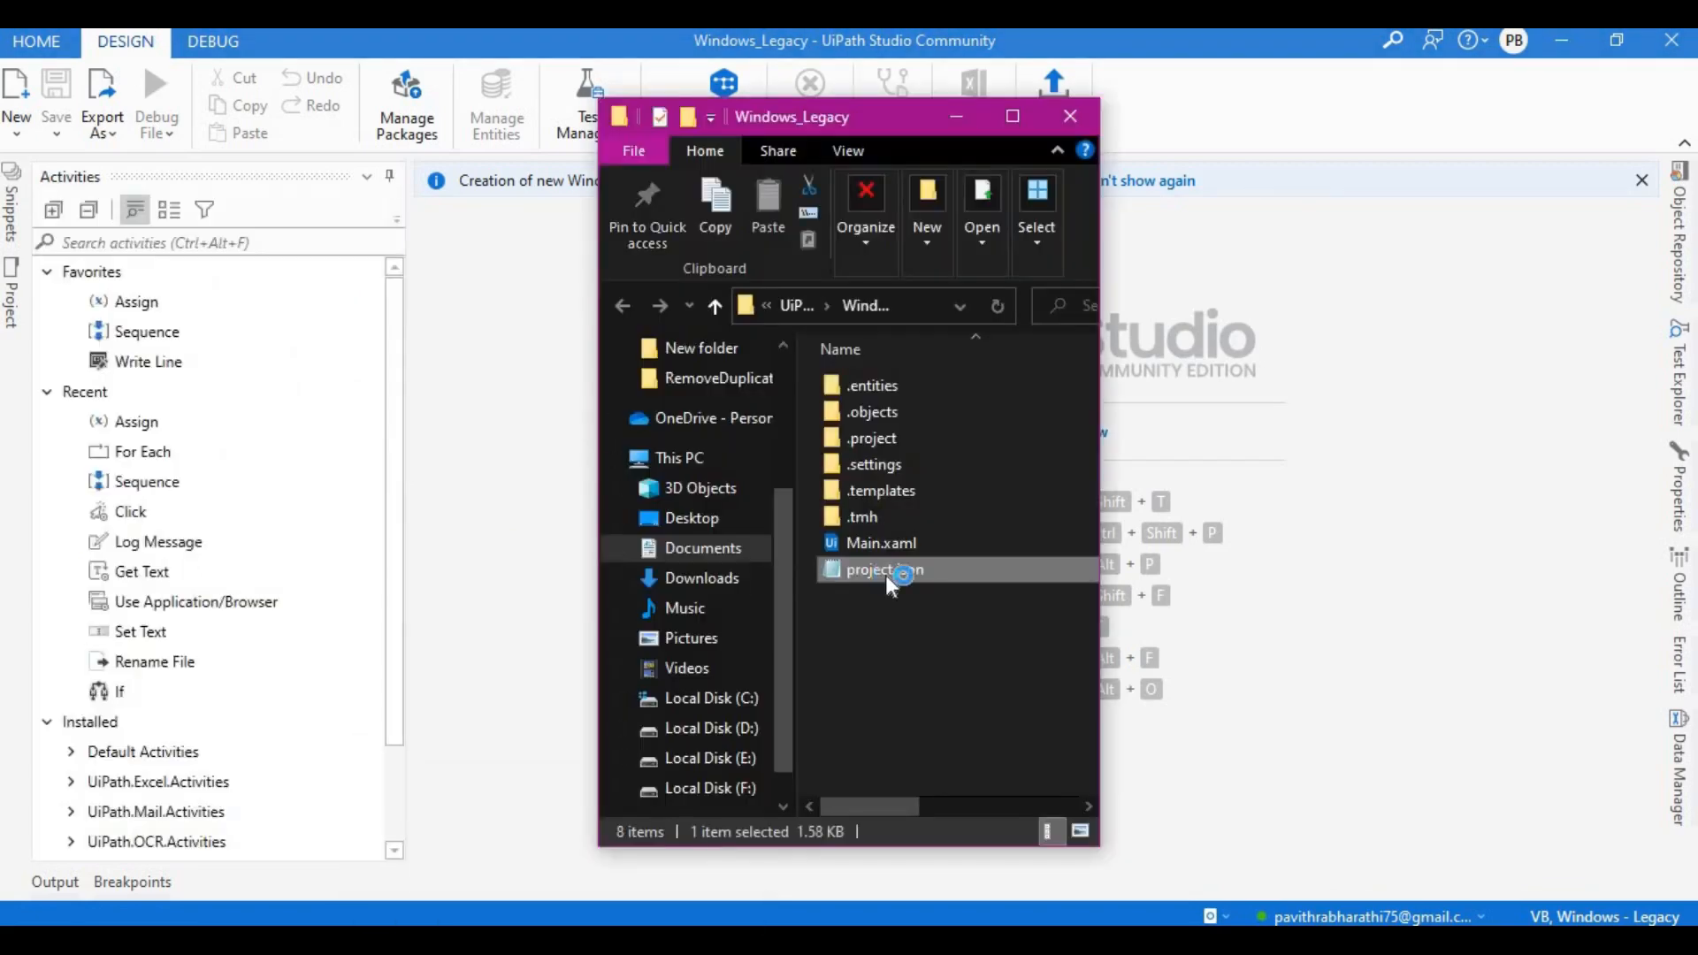
pyautogui.doubleClick(884, 570)
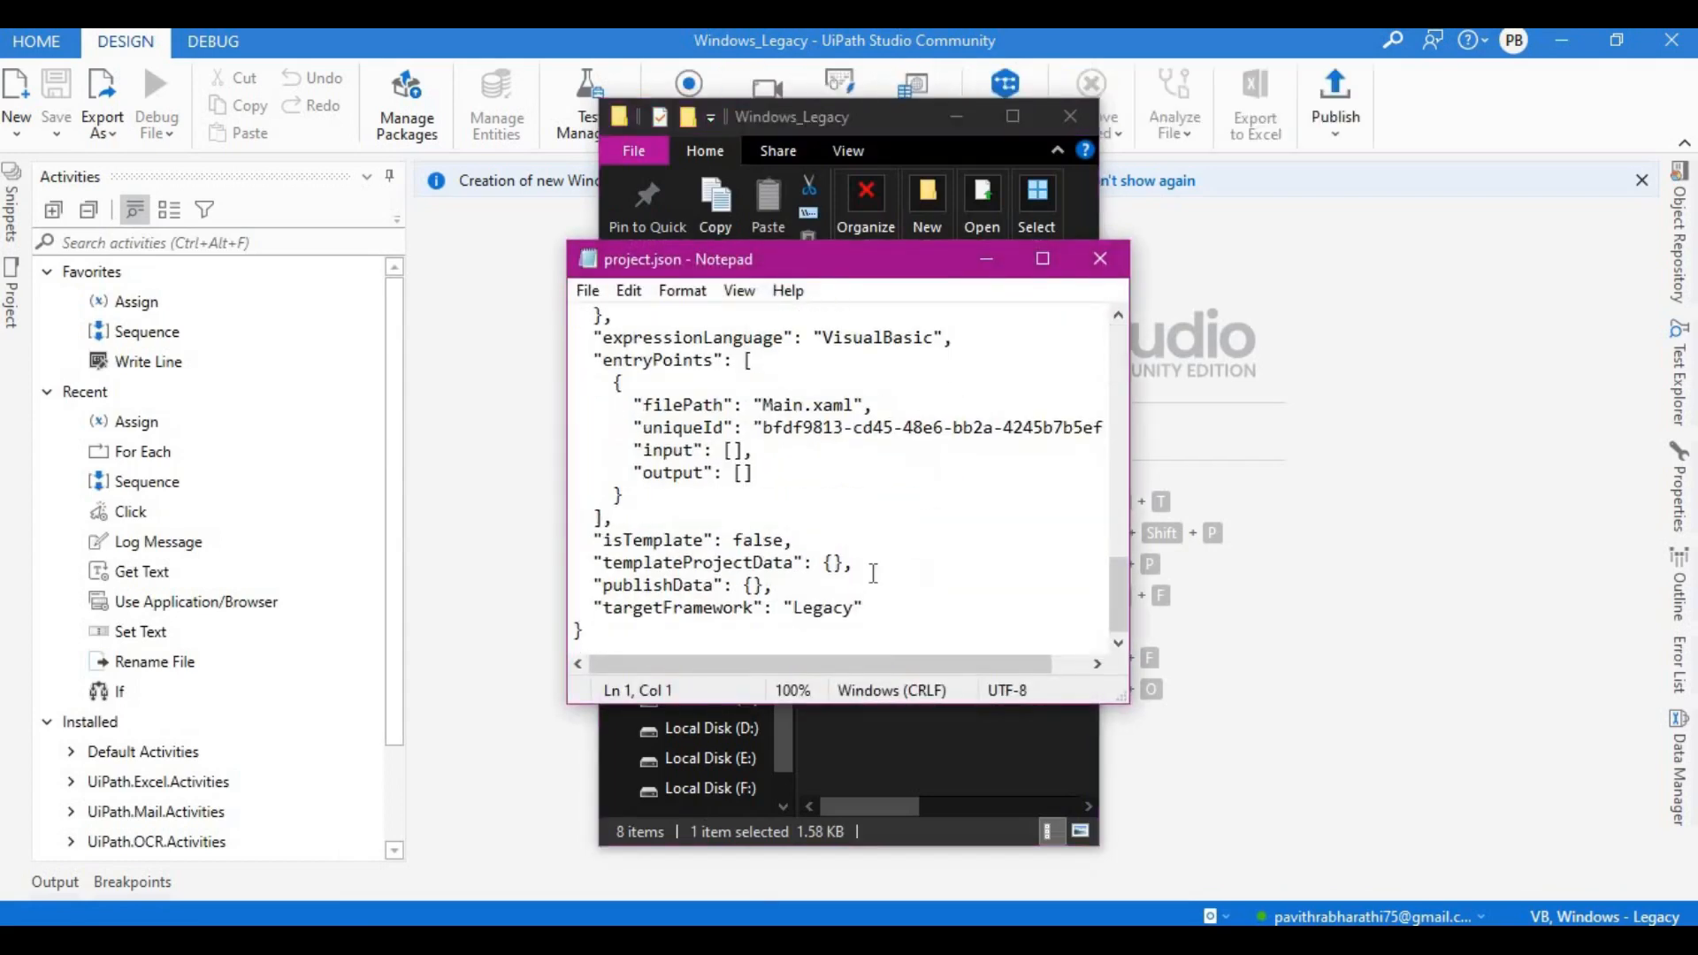
pyautogui.click(859, 607)
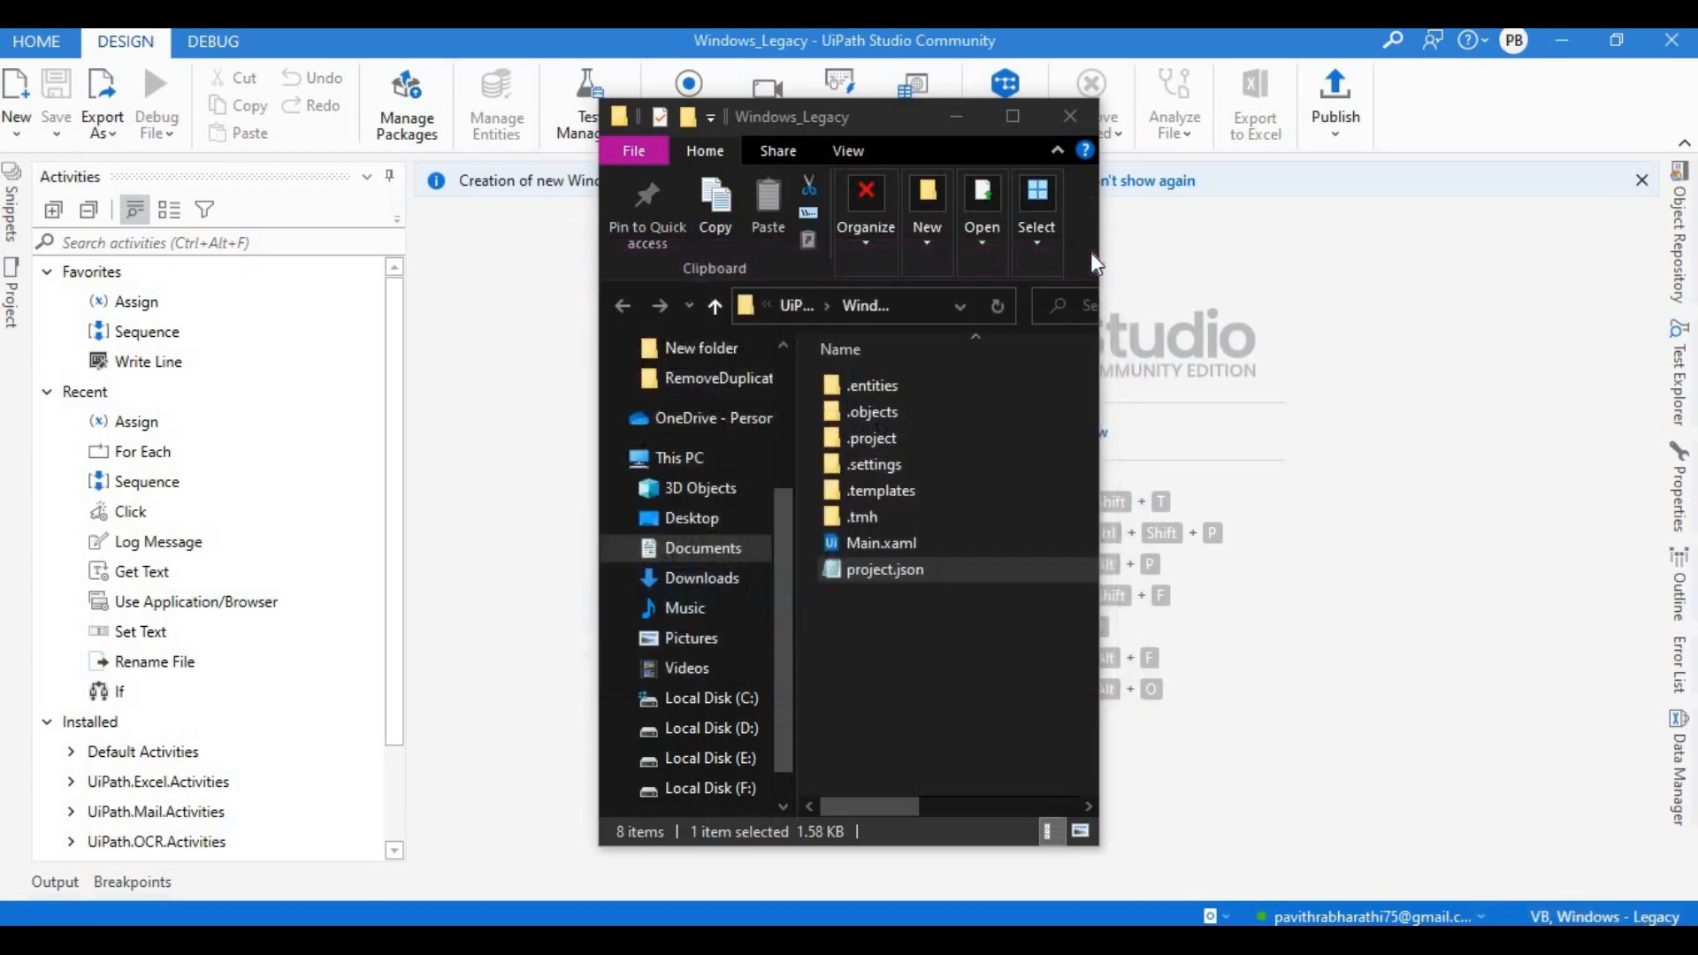
pyautogui.click(1070, 116)
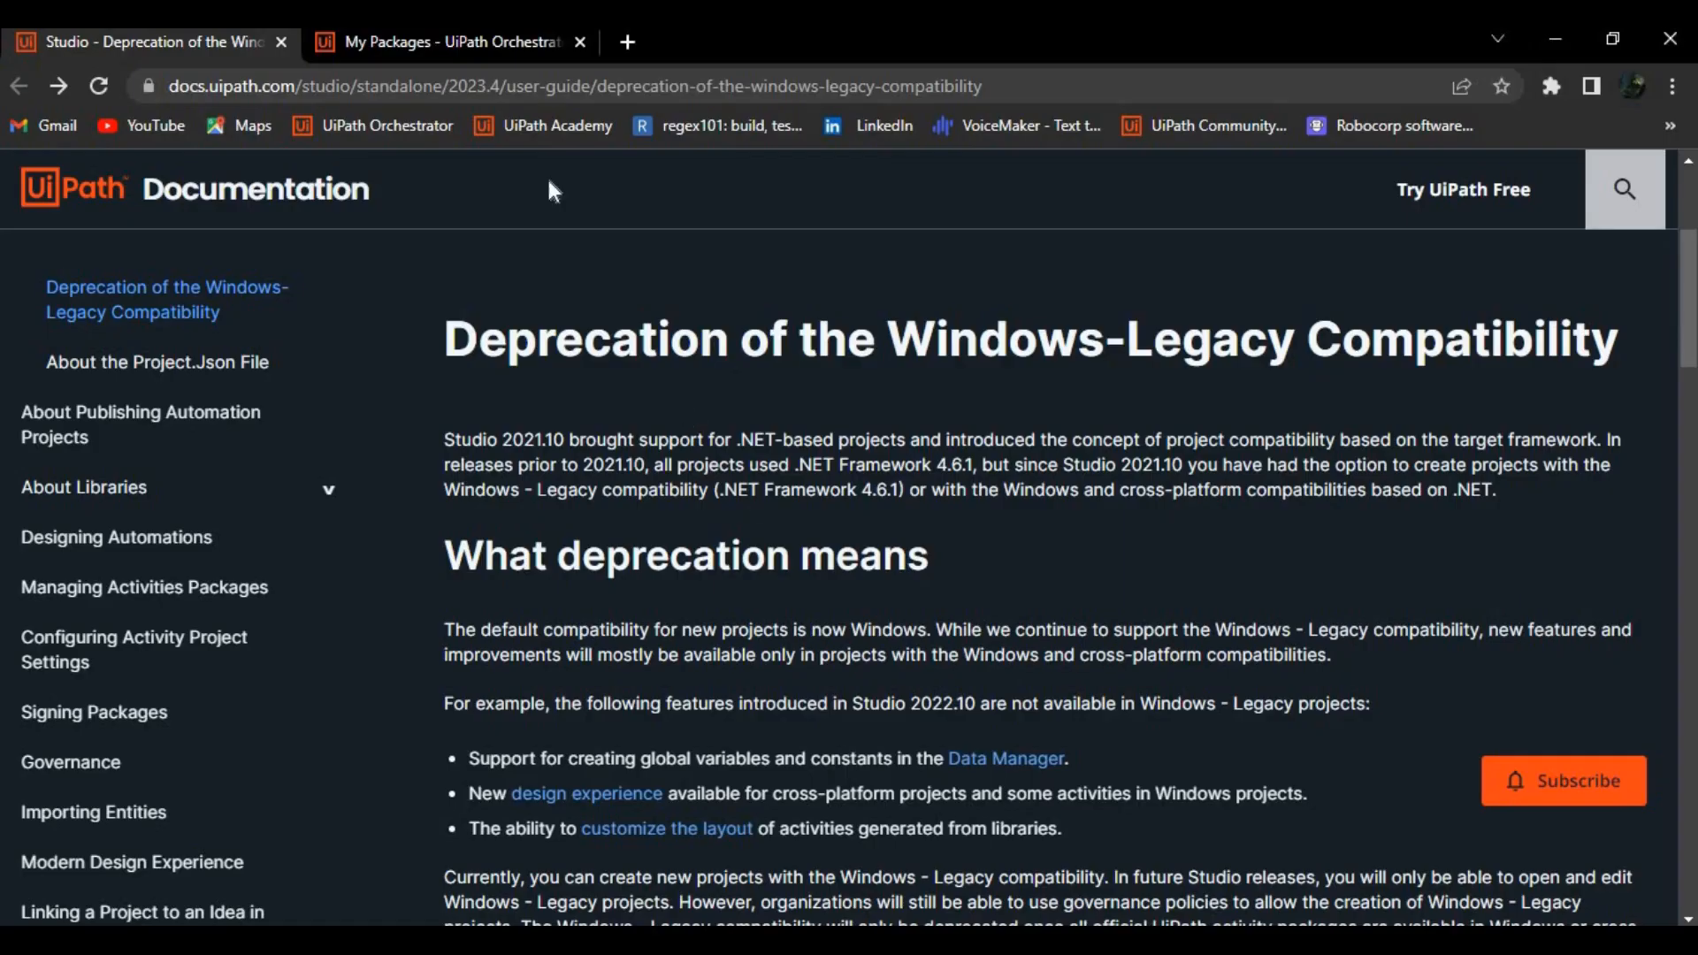
# Dismiss the failed-job notice and download 1_IdenityRandomKey version 1.0.1 from My Packages.
pyautogui.click(444, 42)
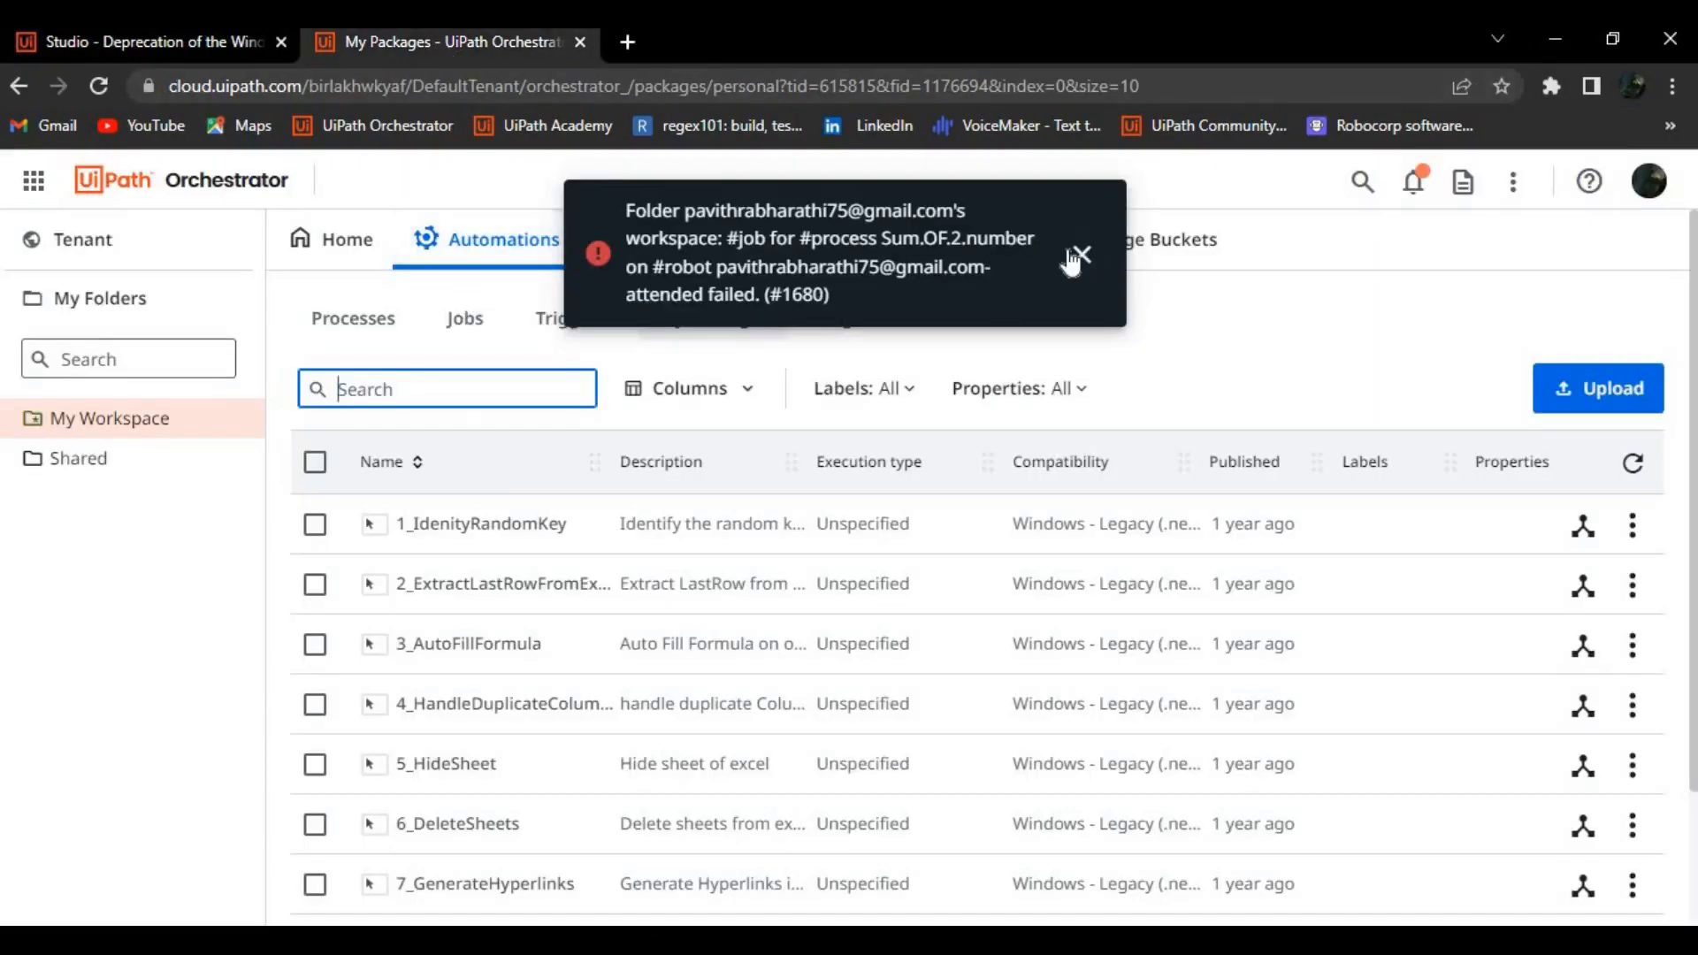
pyautogui.click(1077, 256)
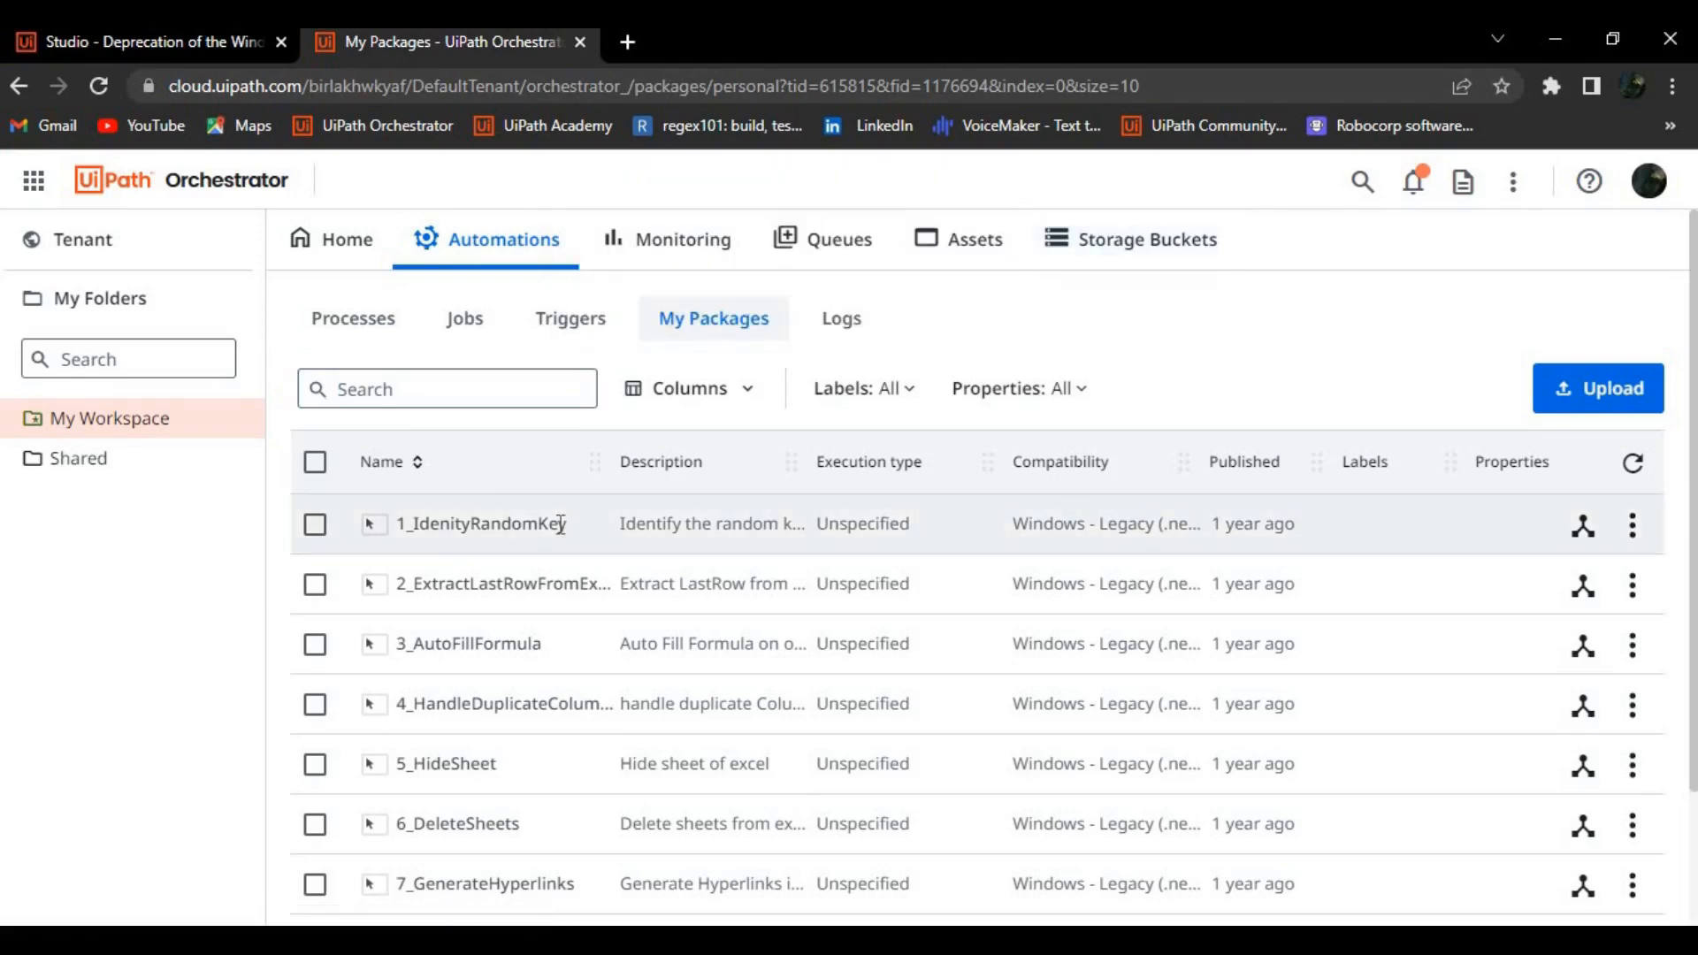
pyautogui.moveTo(1632, 556)
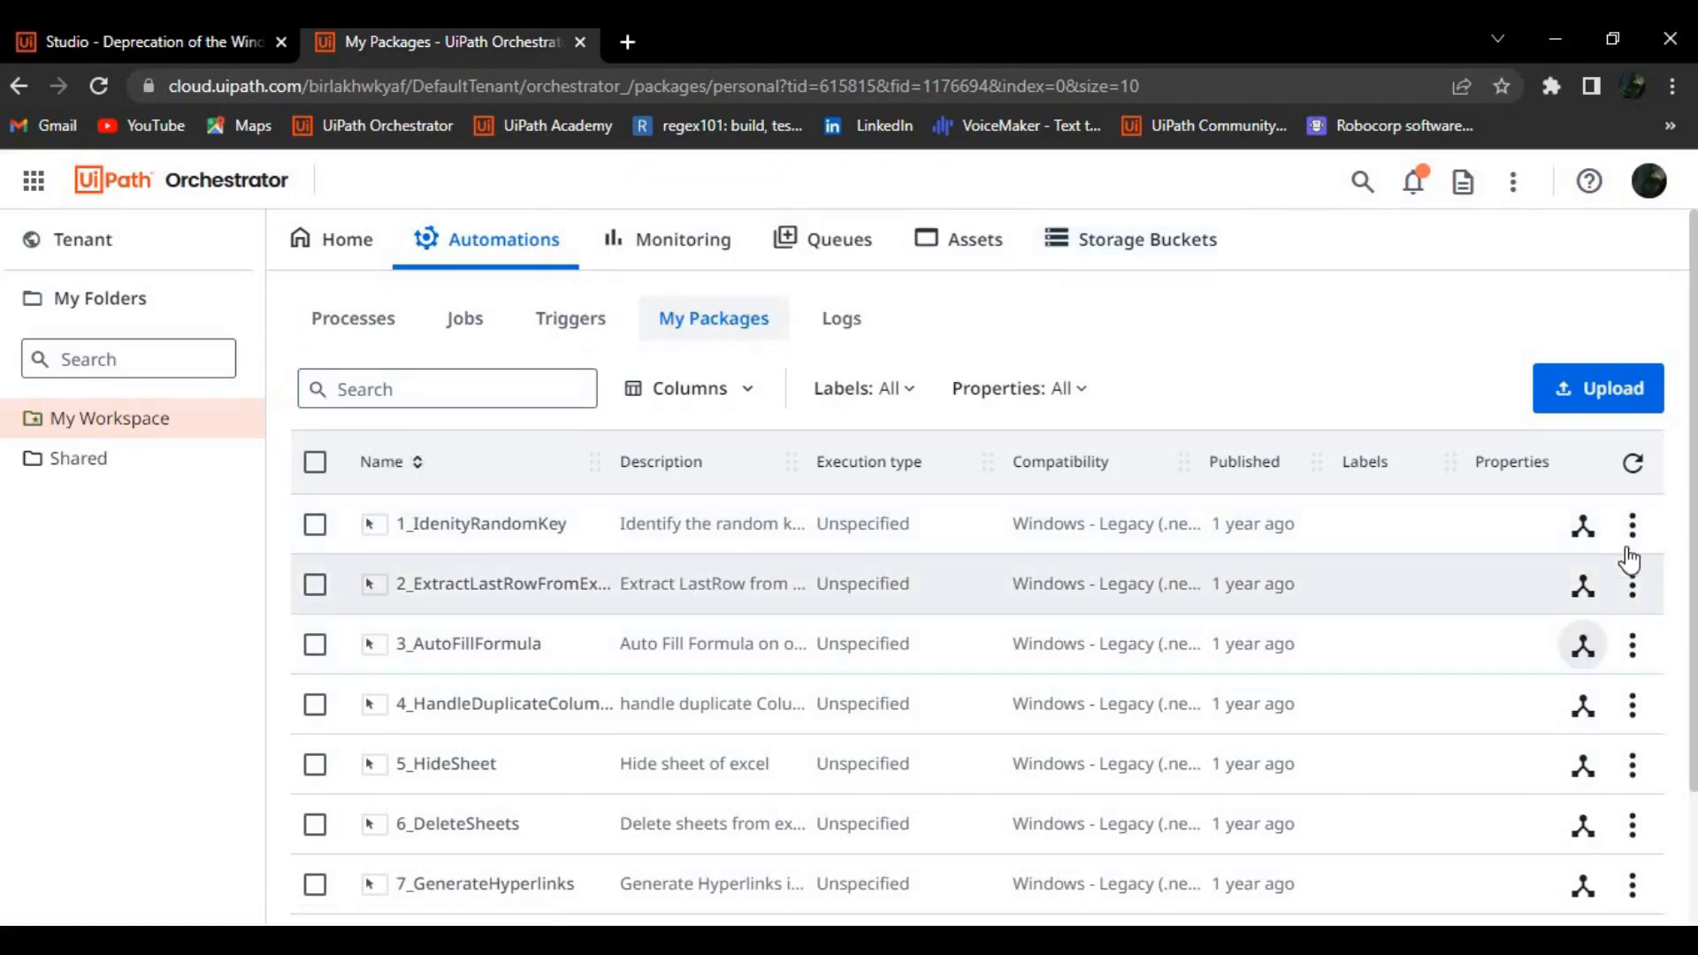
pyautogui.click(1632, 526)
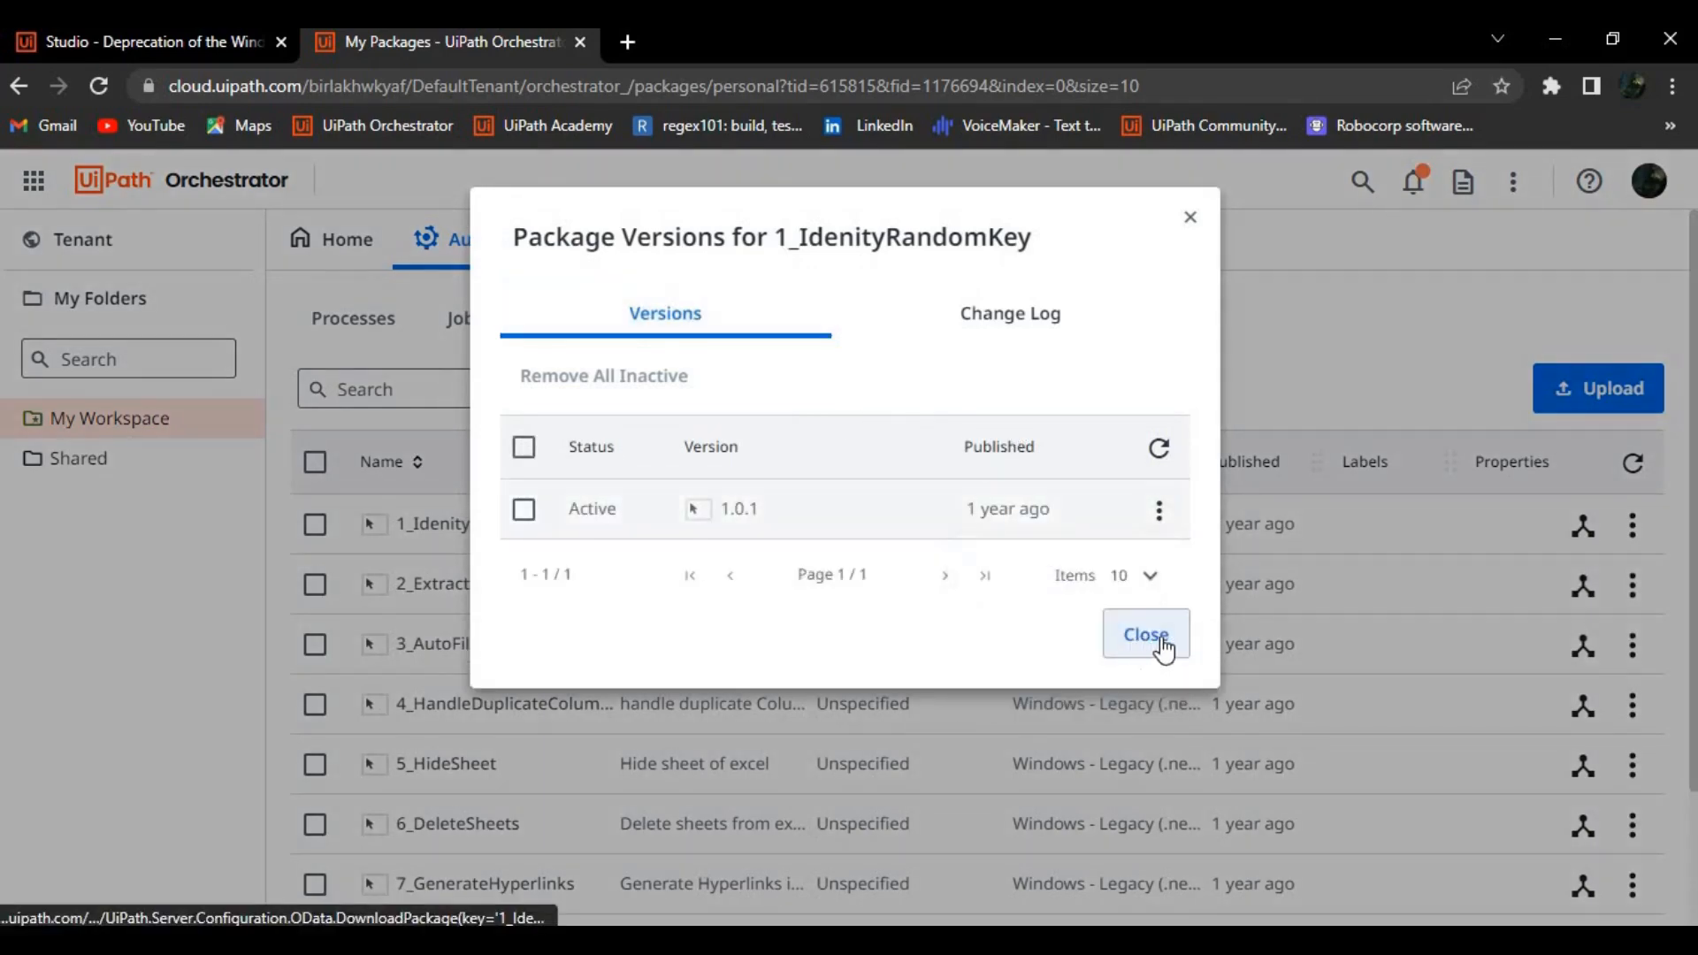
pyautogui.click(1145, 635)
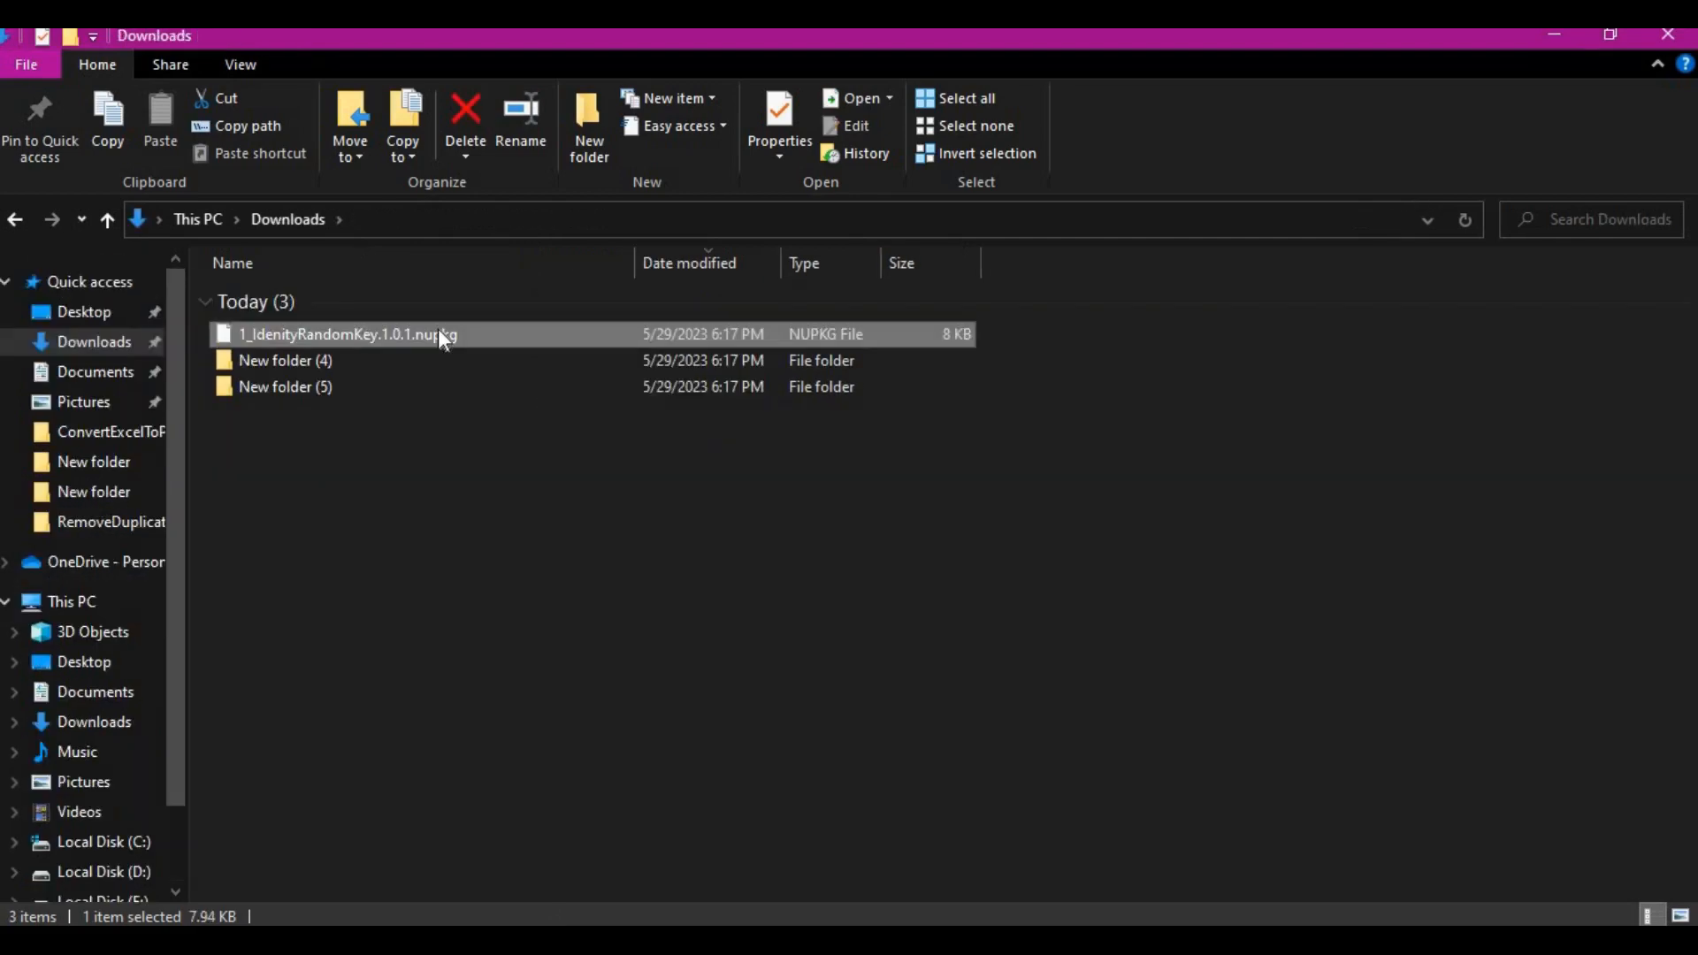
pyautogui.moveTo(444, 334)
pyautogui.write('zi')
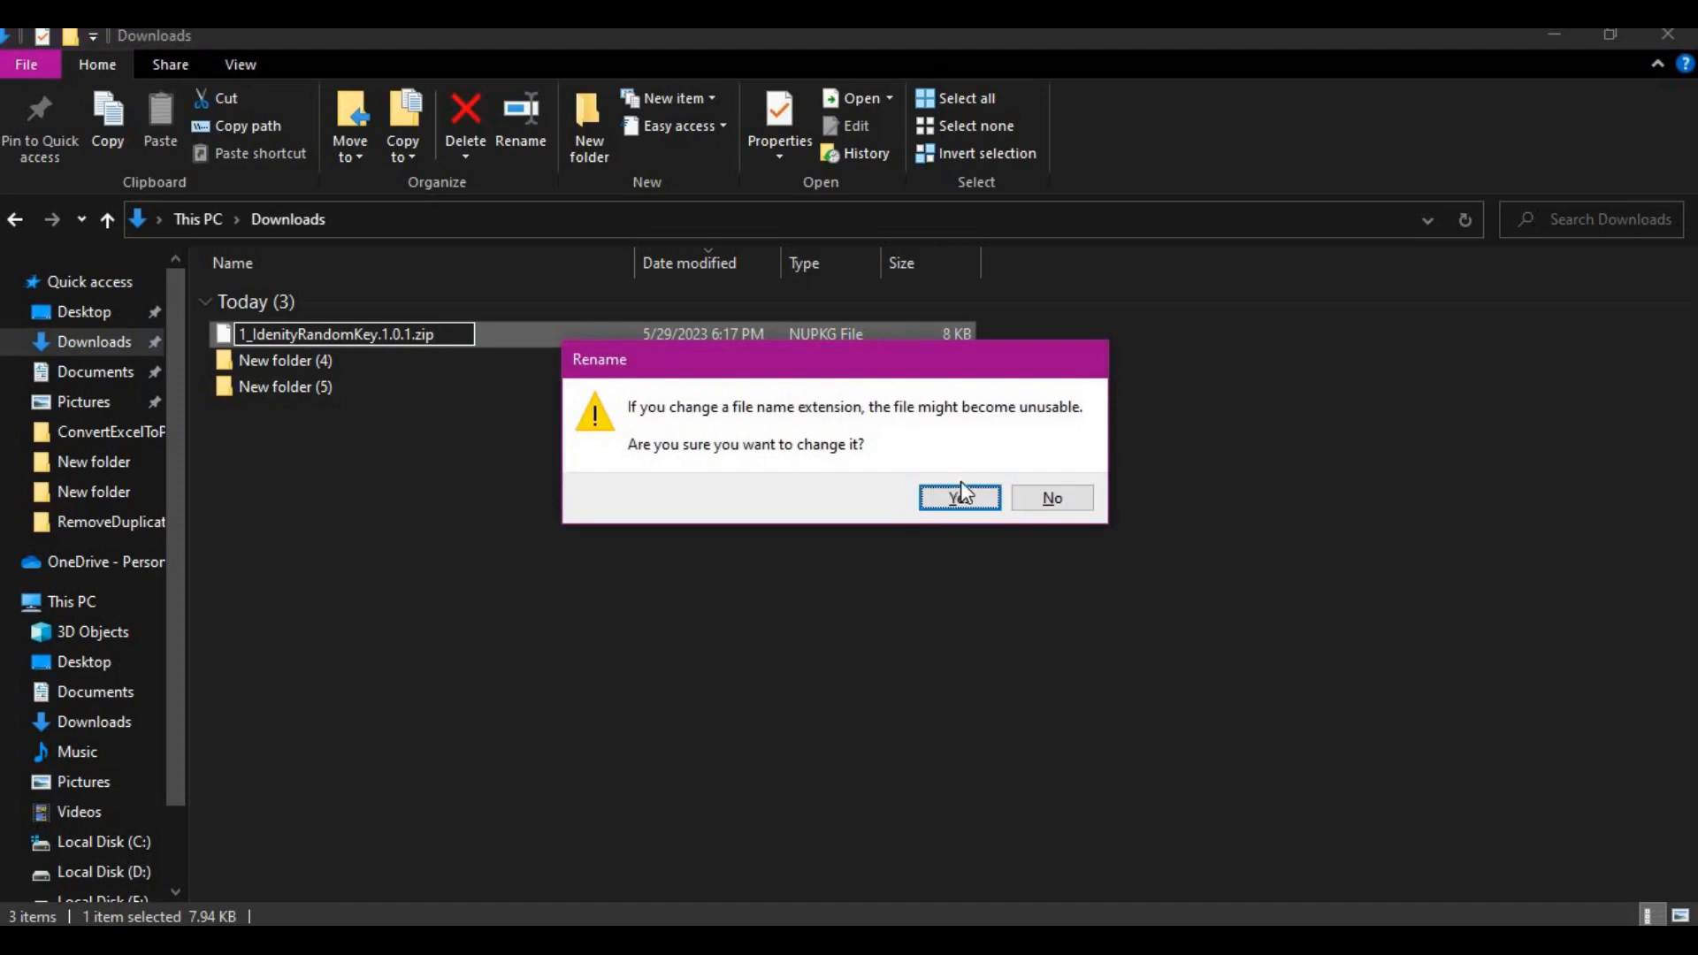
# Rename the package to .zip, extract it, and browse into its lib/net45 folder.
pyautogui.click(956, 497)
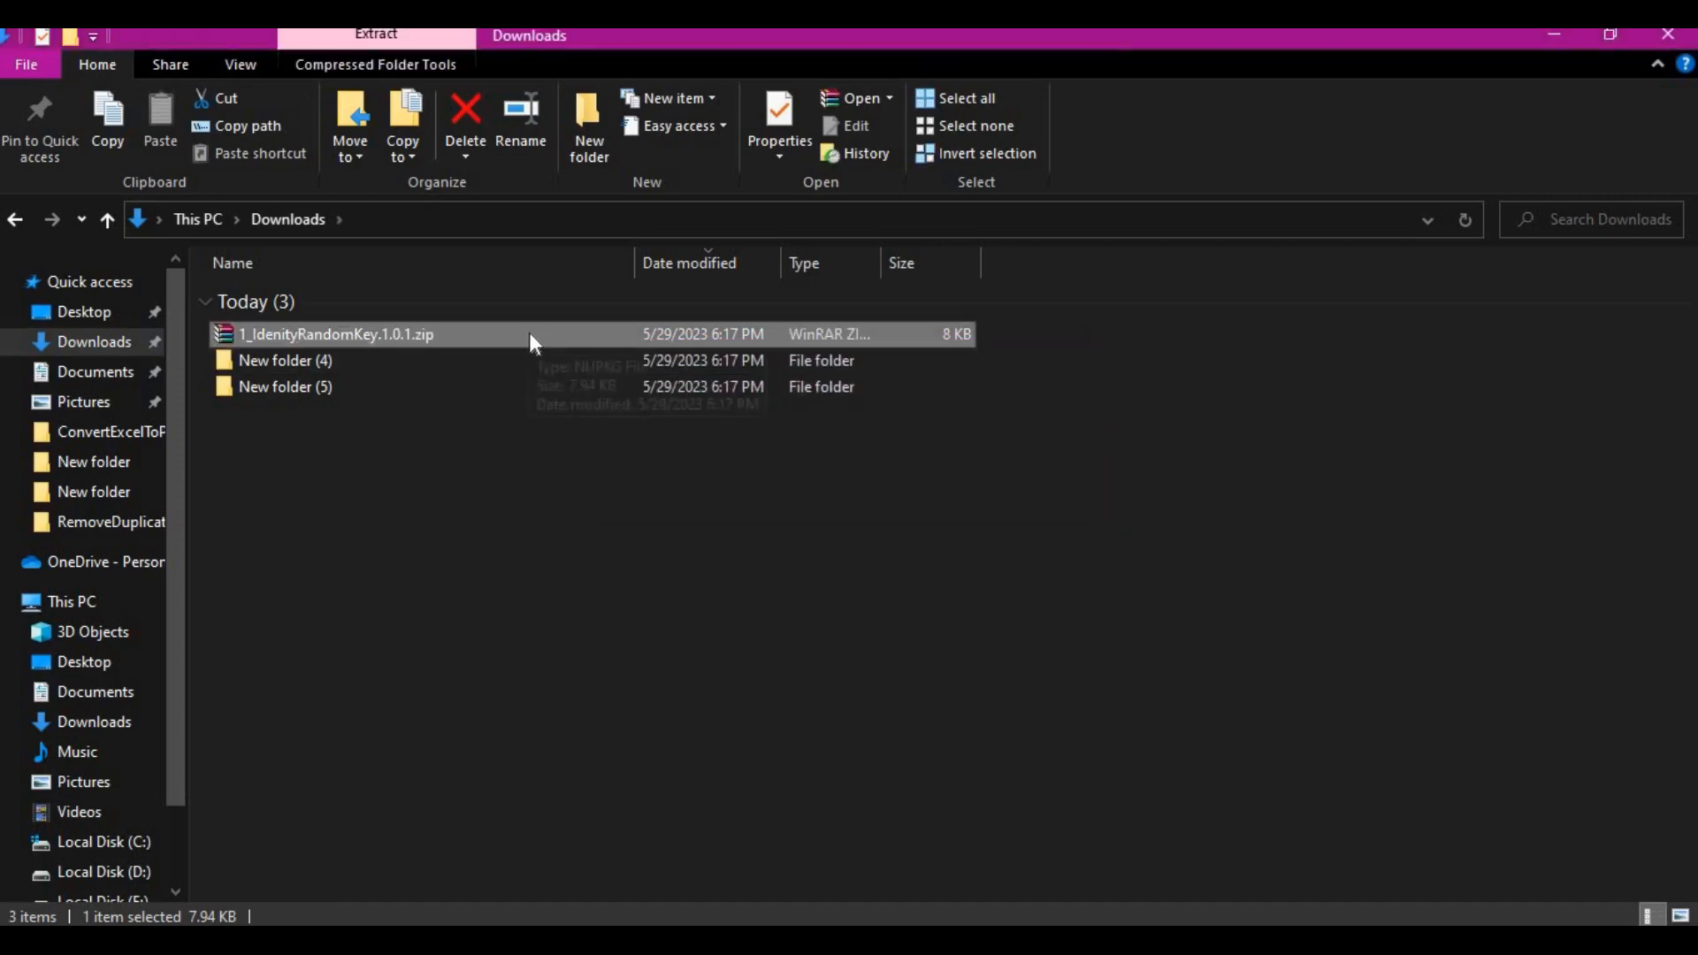
pyautogui.rightClick(336, 333)
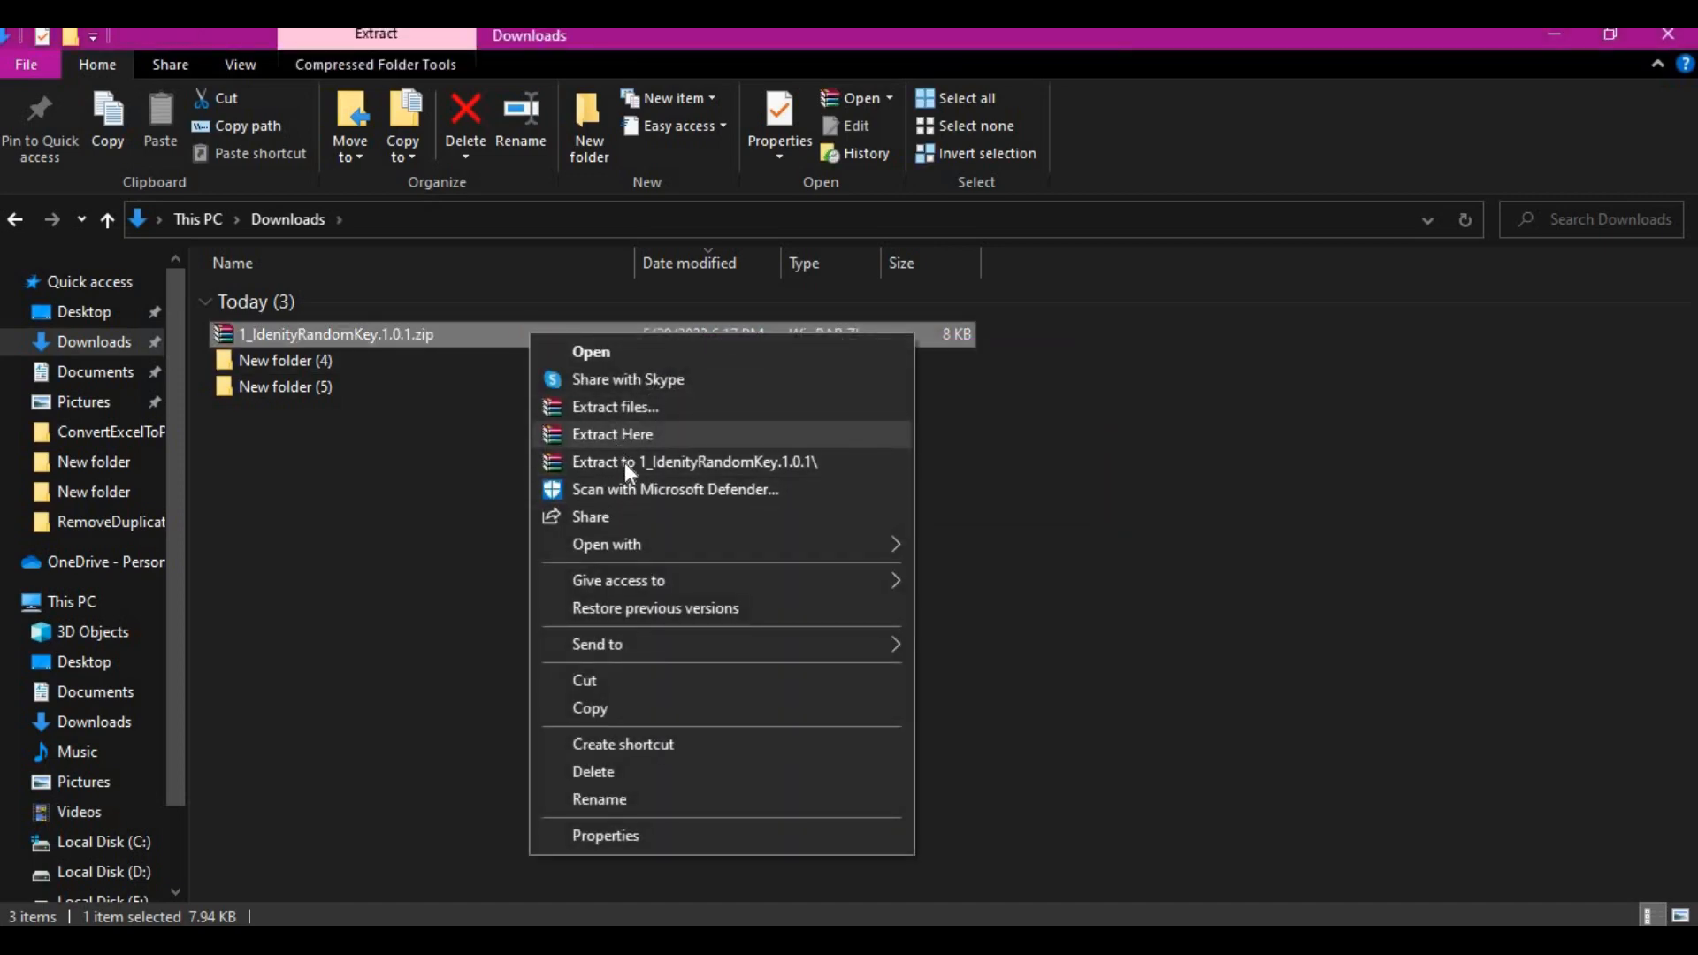
pyautogui.click(612, 434)
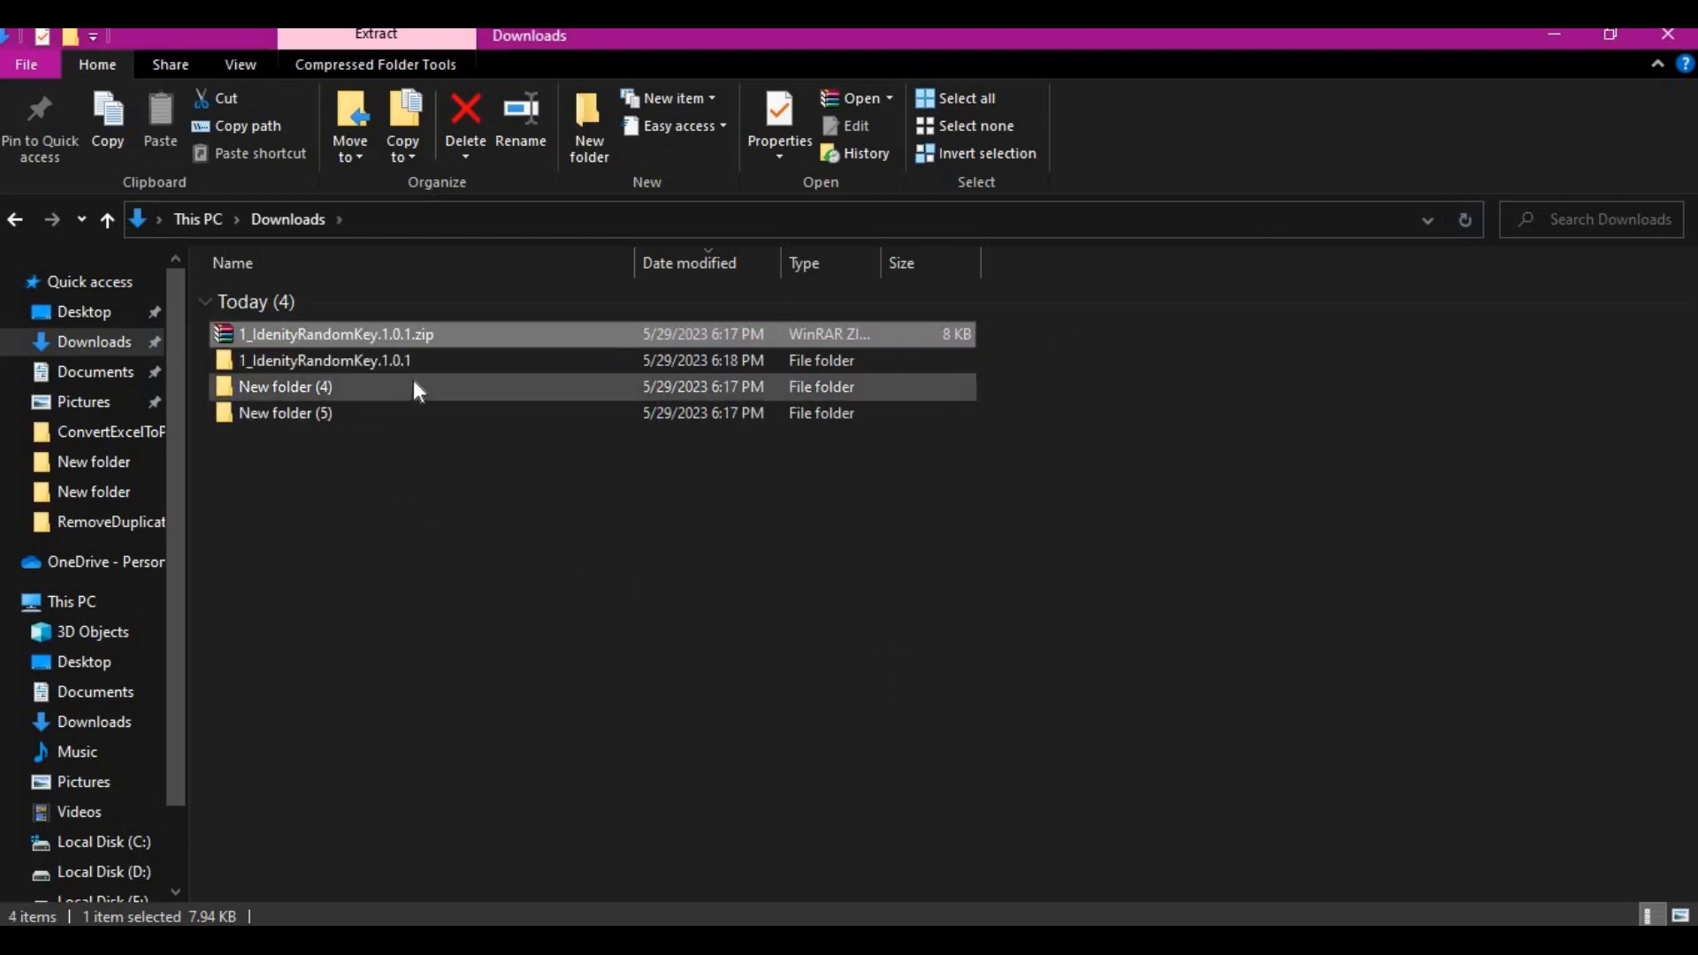
pyautogui.doubleClick(324, 360)
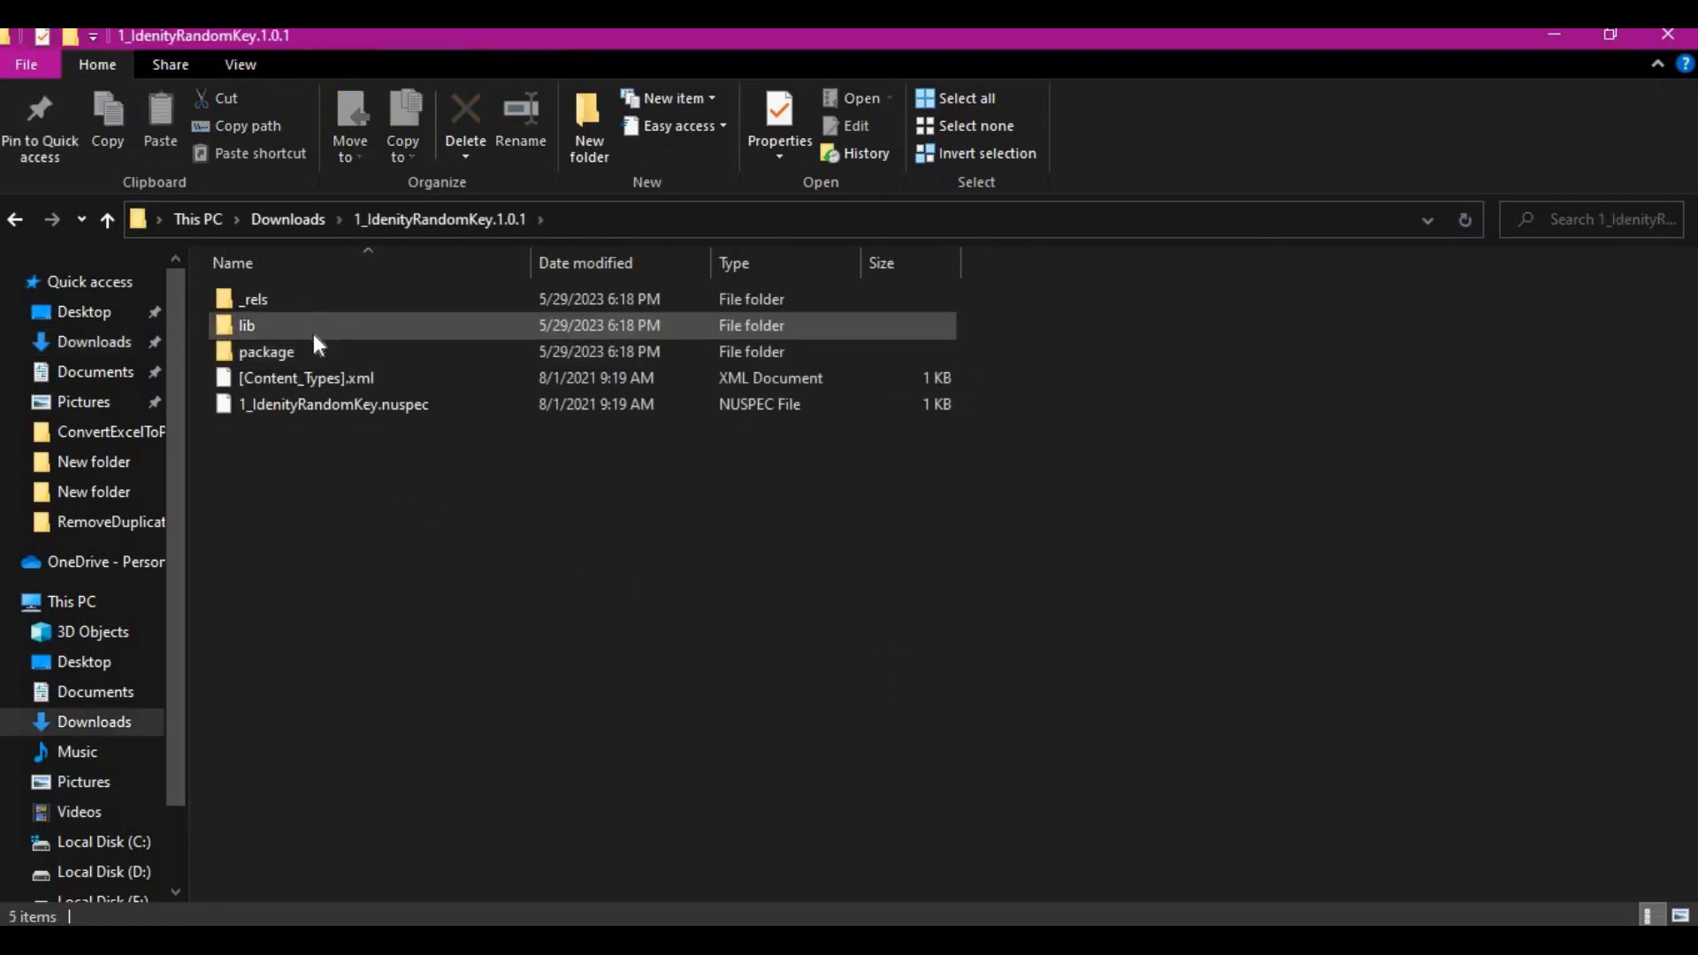
pyautogui.moveTo(255, 330)
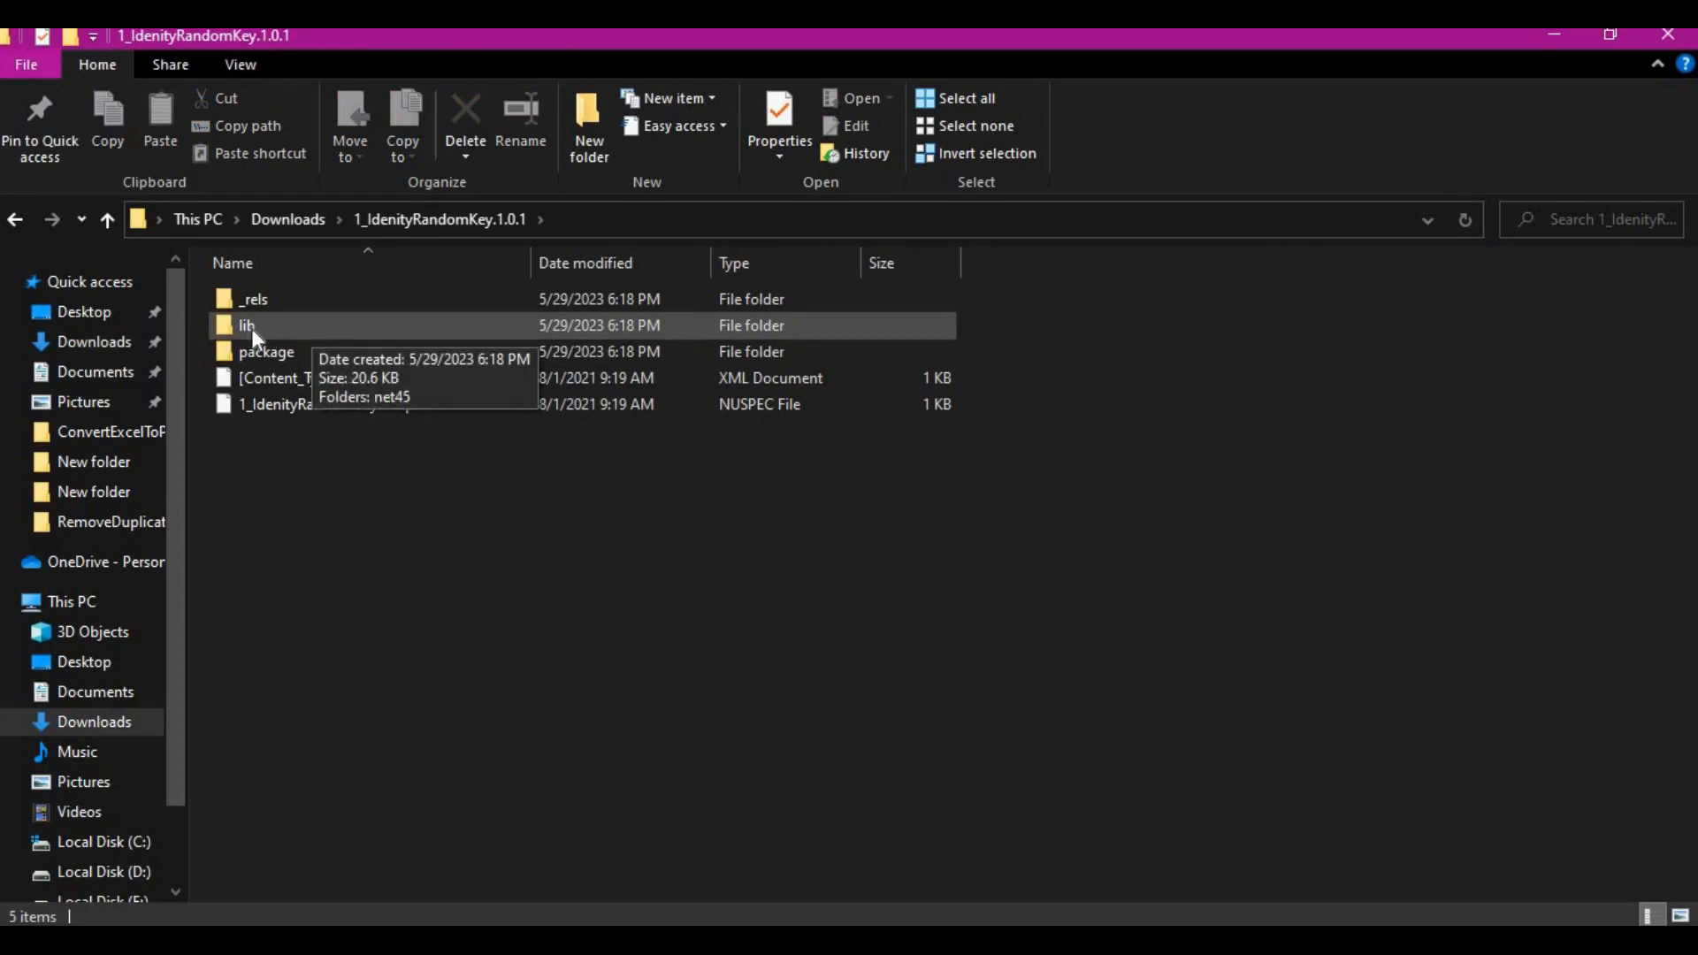
pyautogui.doubleClick(245, 325)
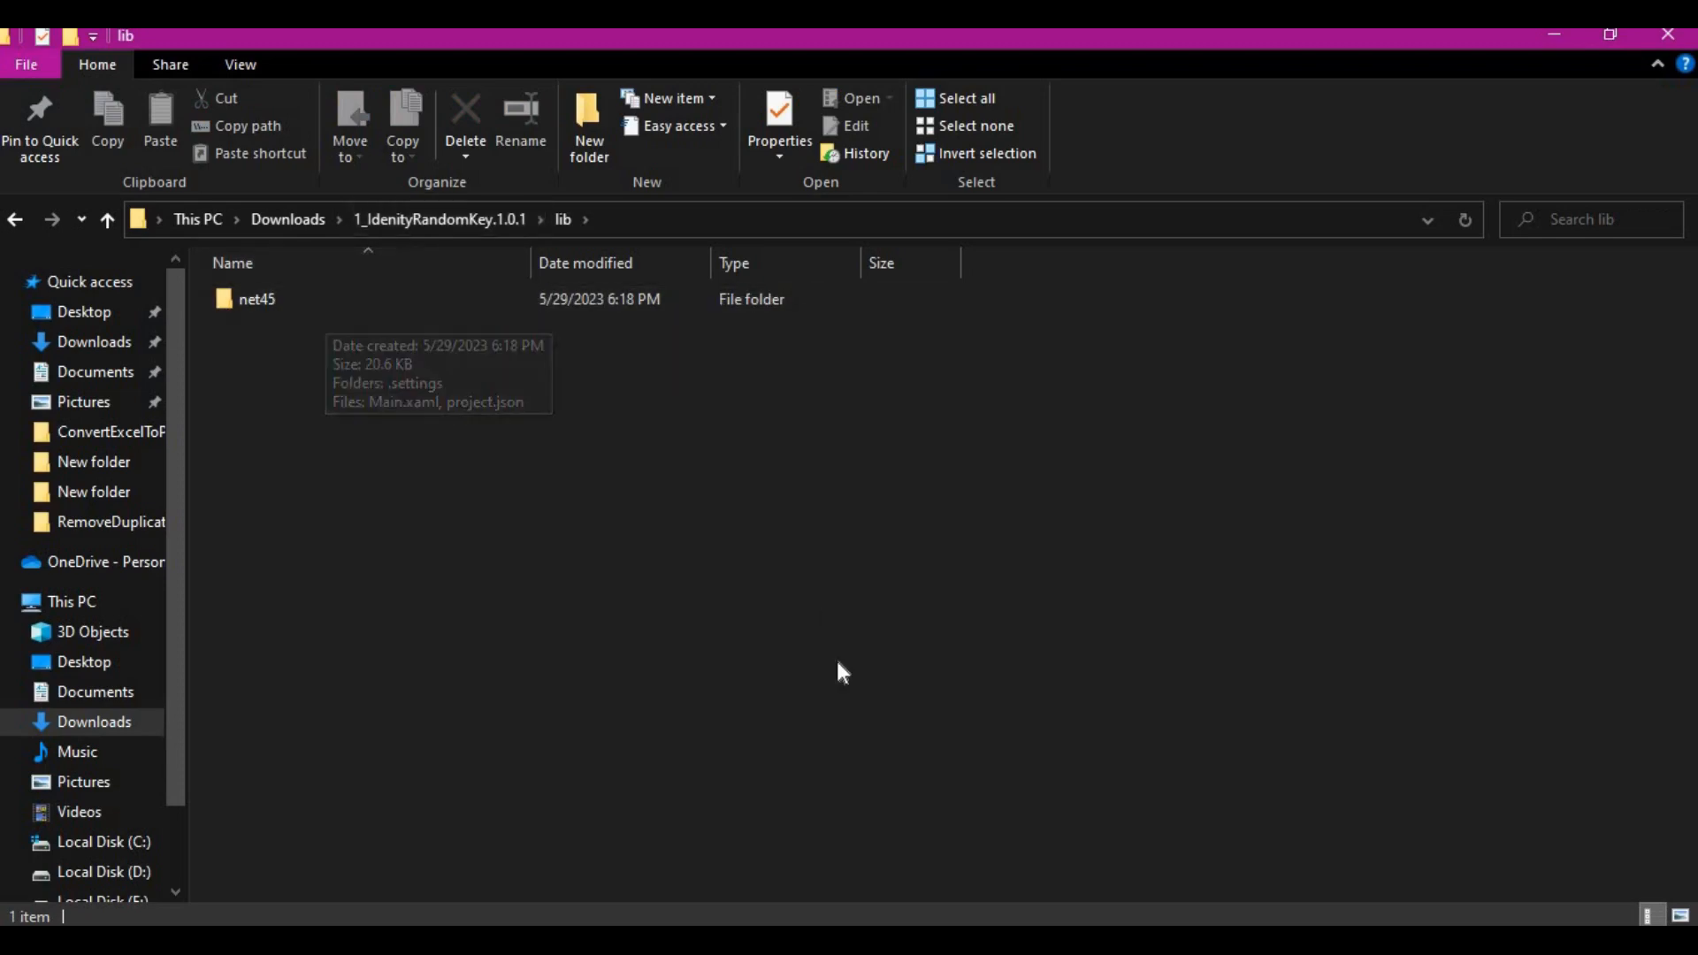
pyautogui.moveTo(616, 532)
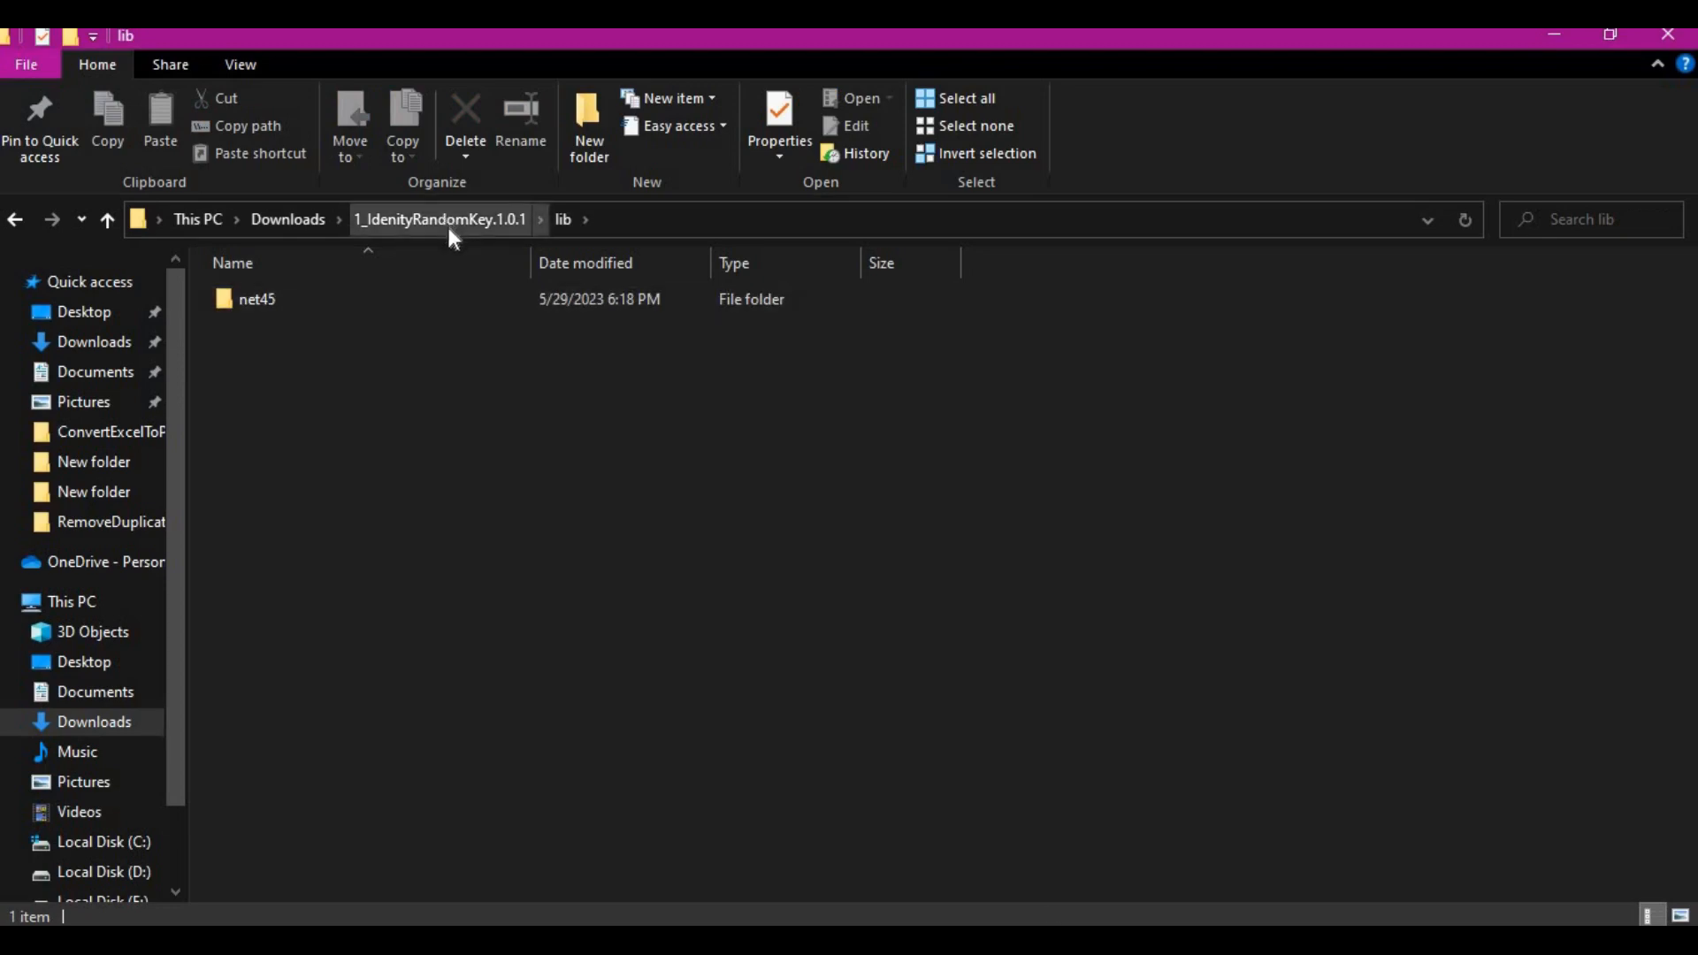
pyautogui.doubleClick(256, 299)
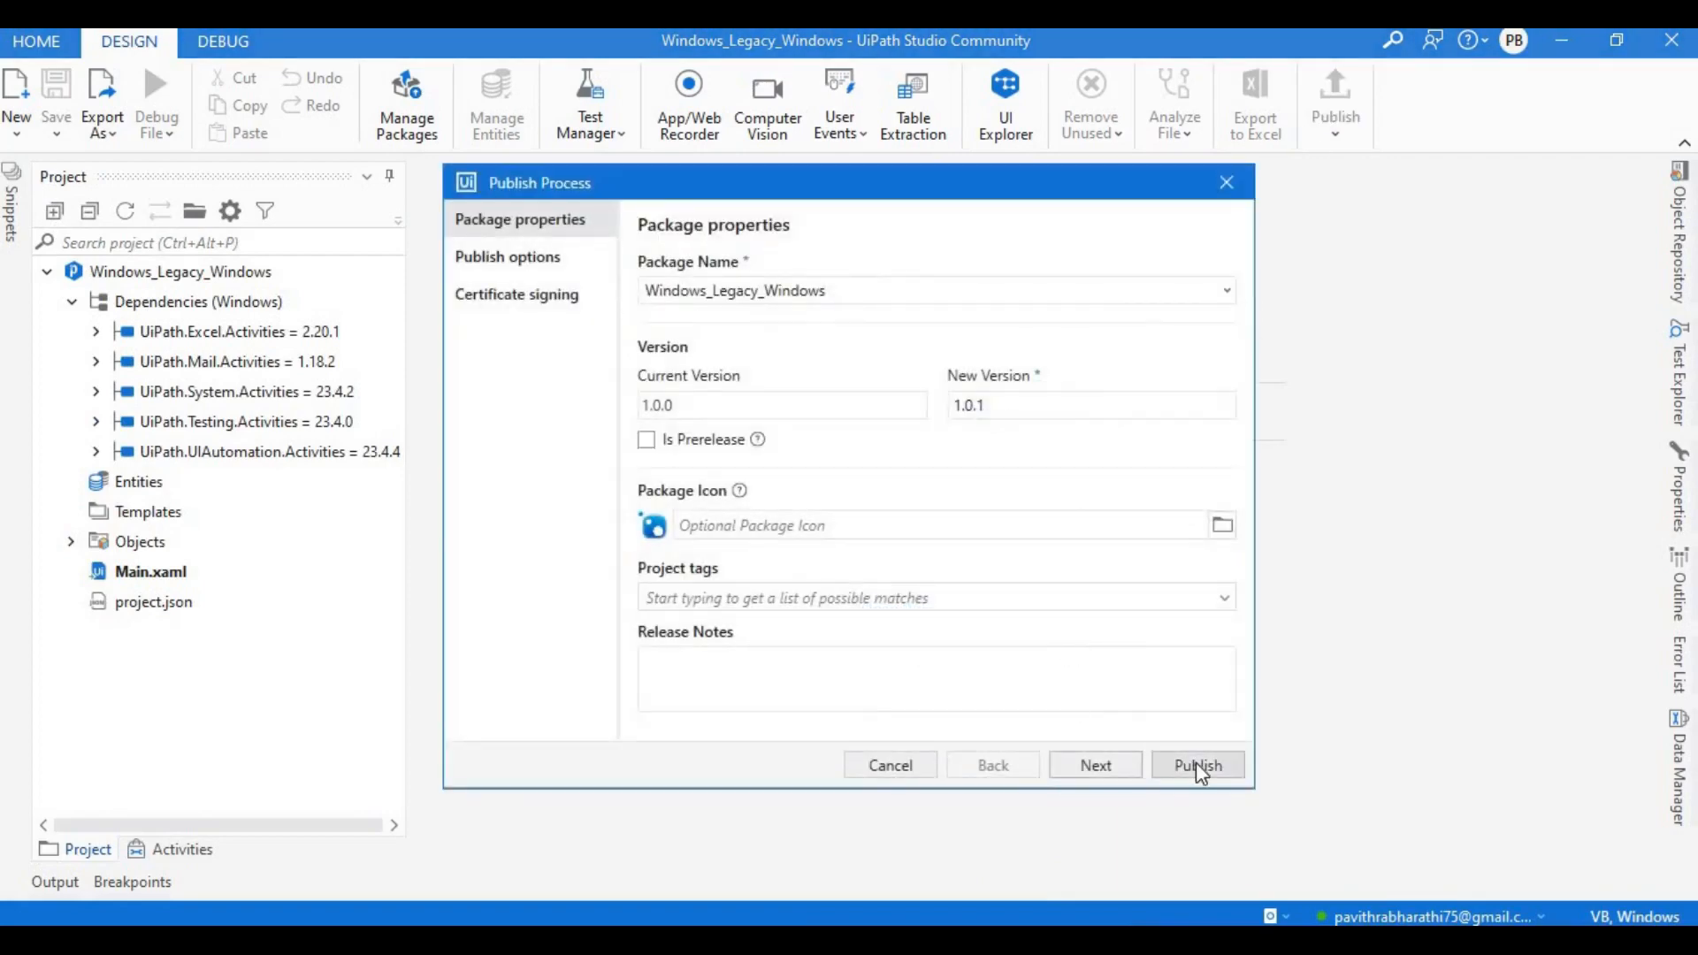
# Publish Windows_Legacy_Windows to Orchestrator as version 1.0.1.
pyautogui.click(1196, 764)
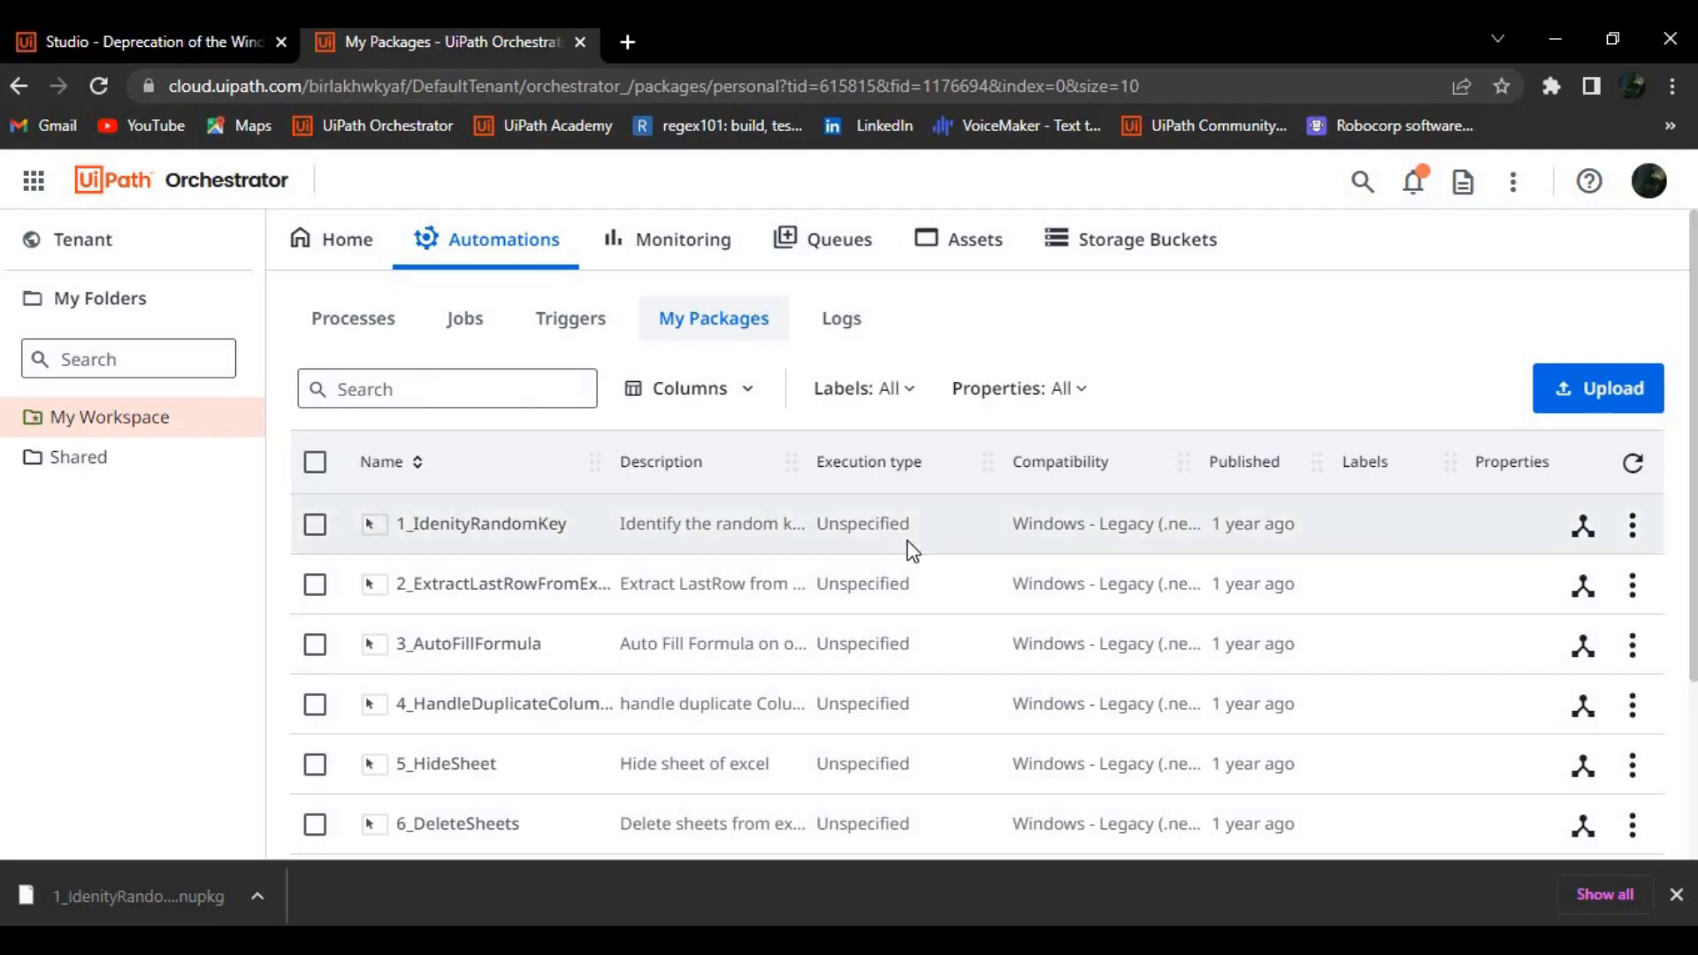
# Download Windows_Legacy_Windows version 1.0.1 from its version list in My Packages.
pyautogui.scroll(-3)
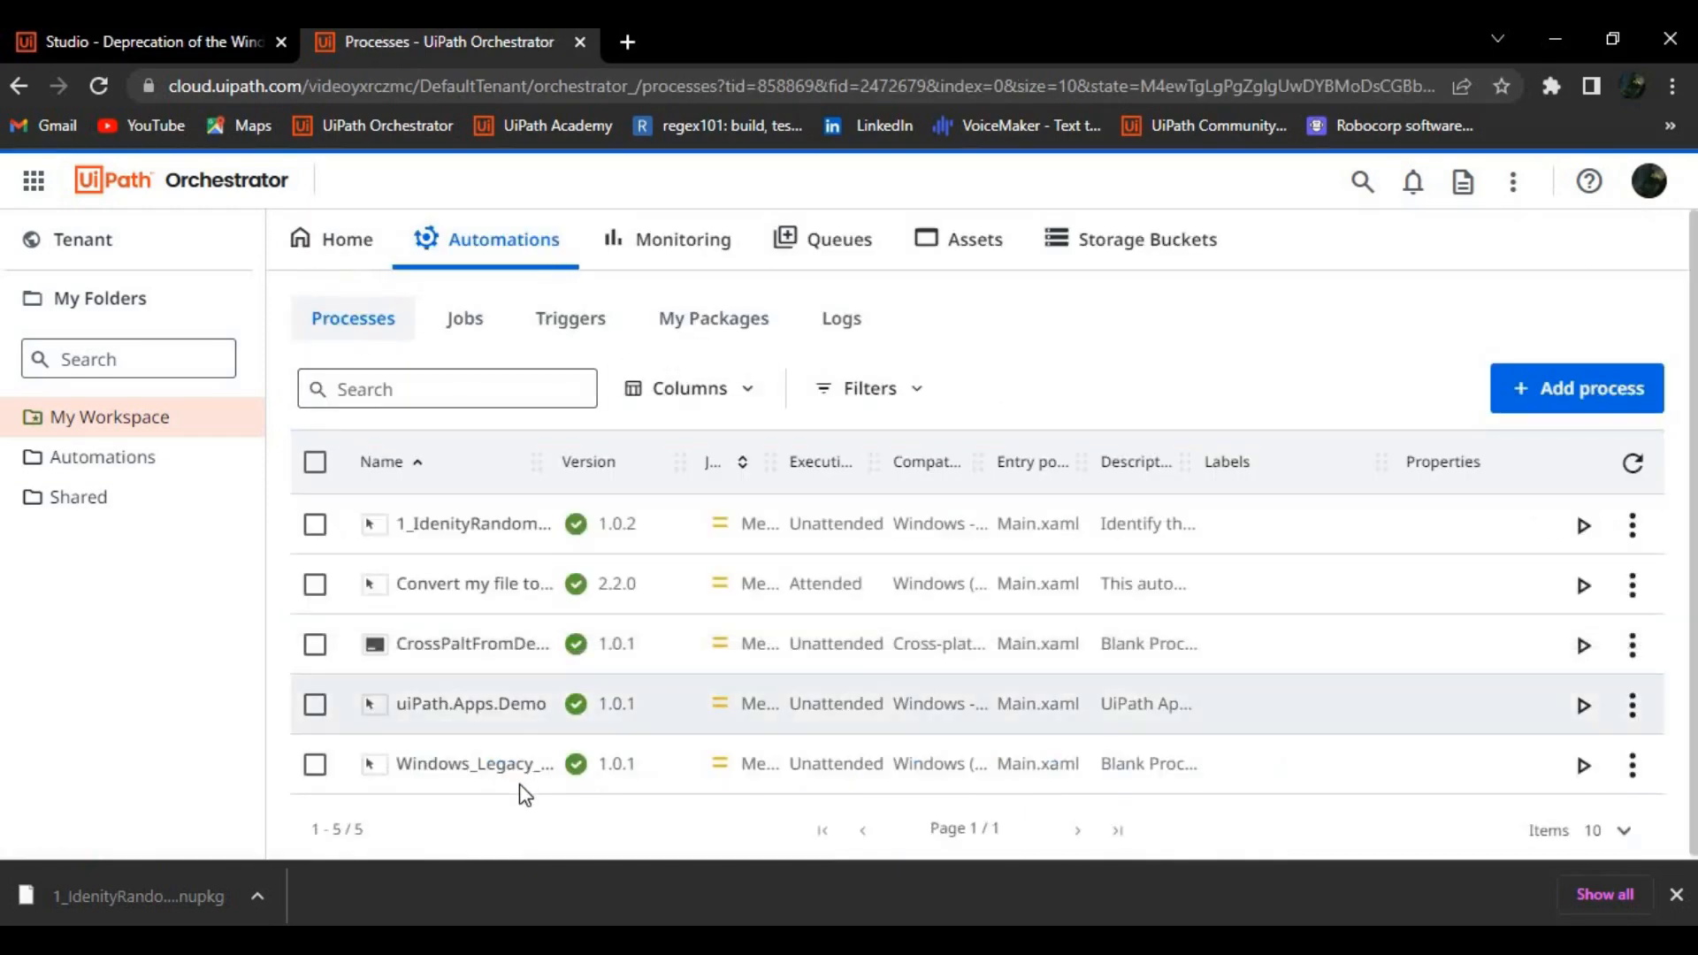
pyautogui.moveTo(473, 763)
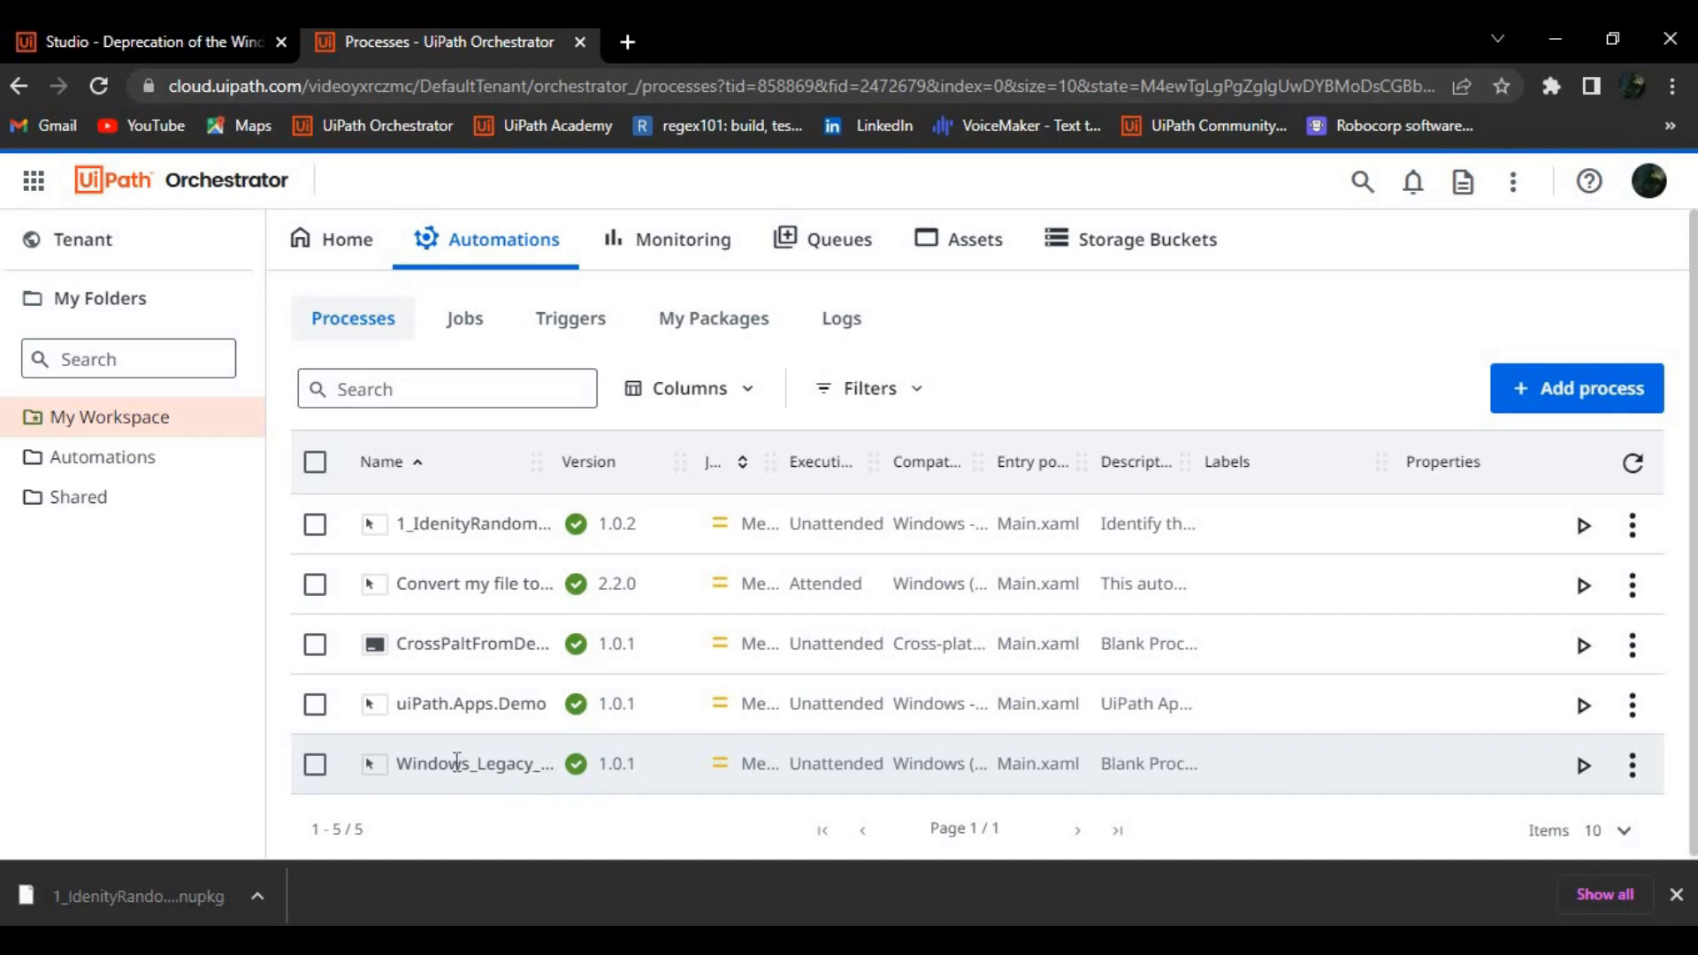
pyautogui.click(714, 317)
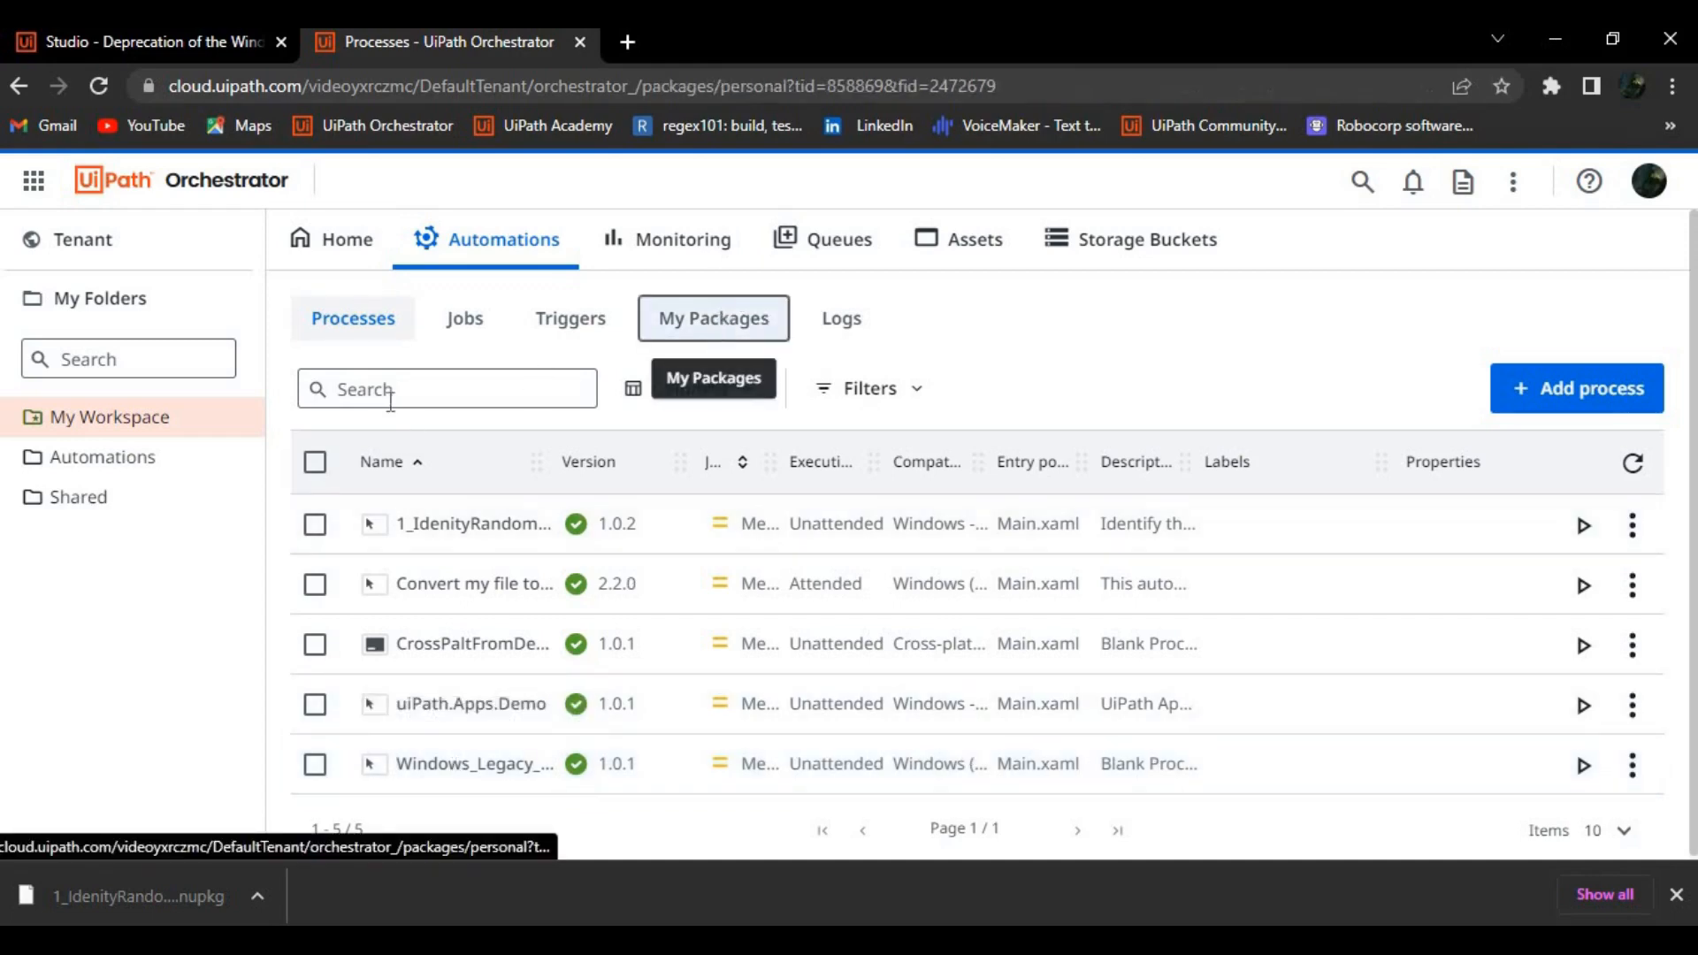
pyautogui.click(712, 318)
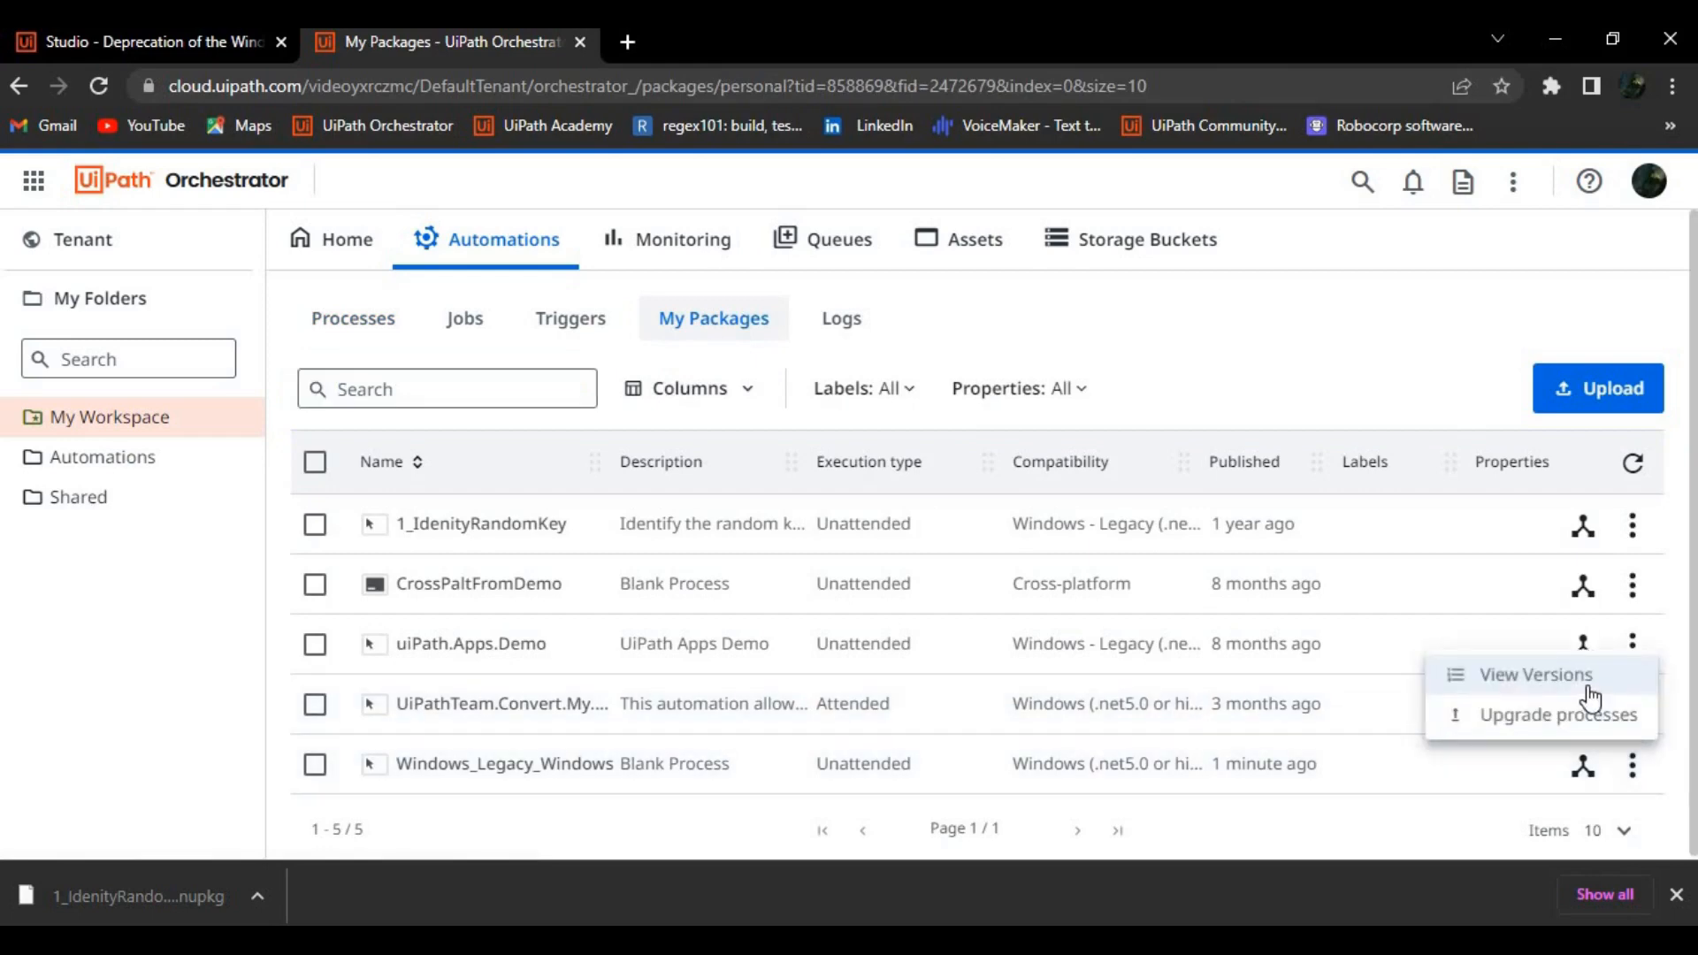
pyautogui.click(1534, 674)
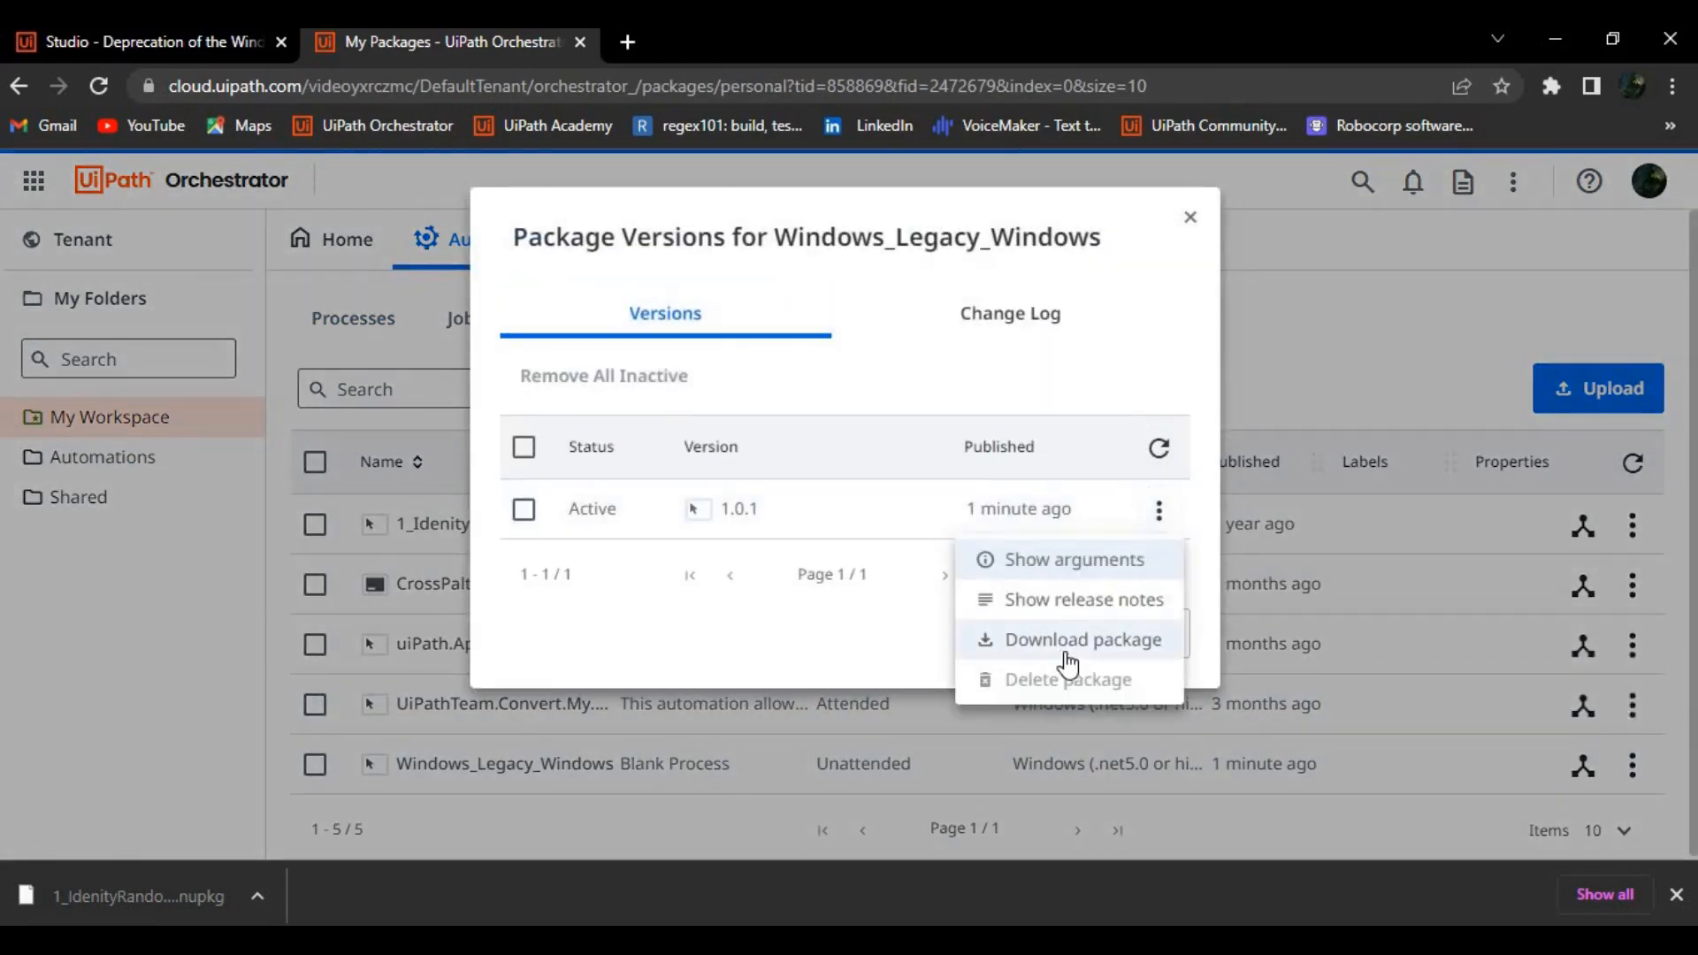
pyautogui.click(1081, 638)
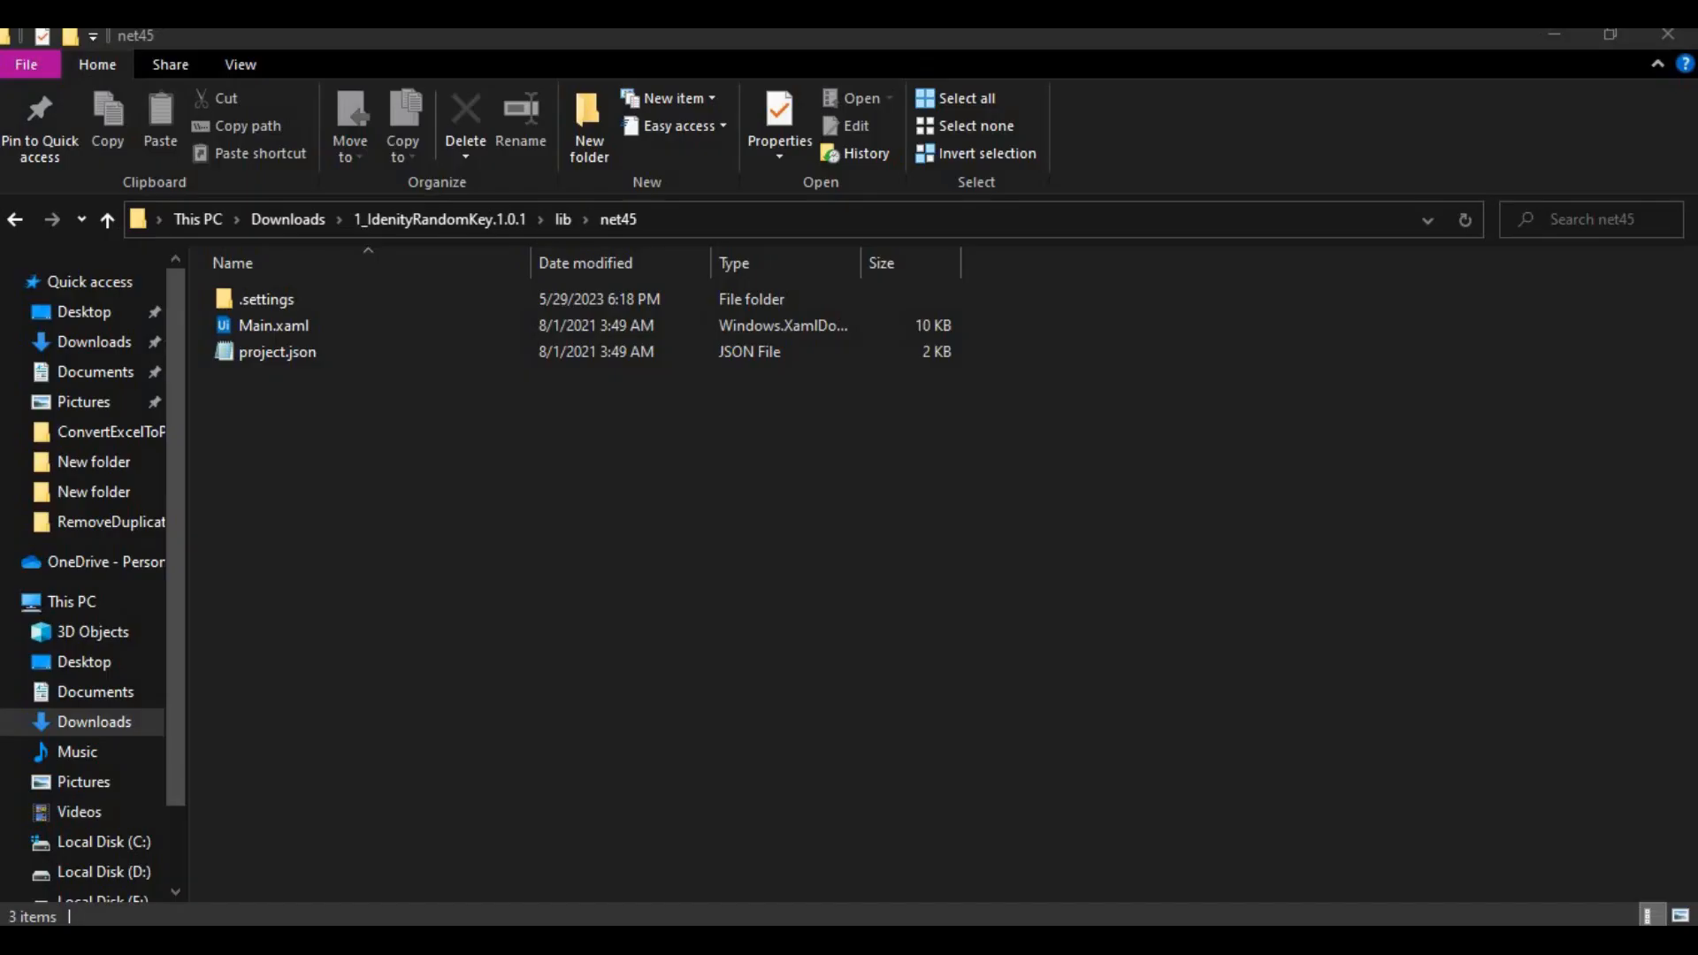
# Rename Windows_Legacy_Windows.1.0.1.nupkg in Downloads to a .zip and extract it.
pyautogui.click(287, 219)
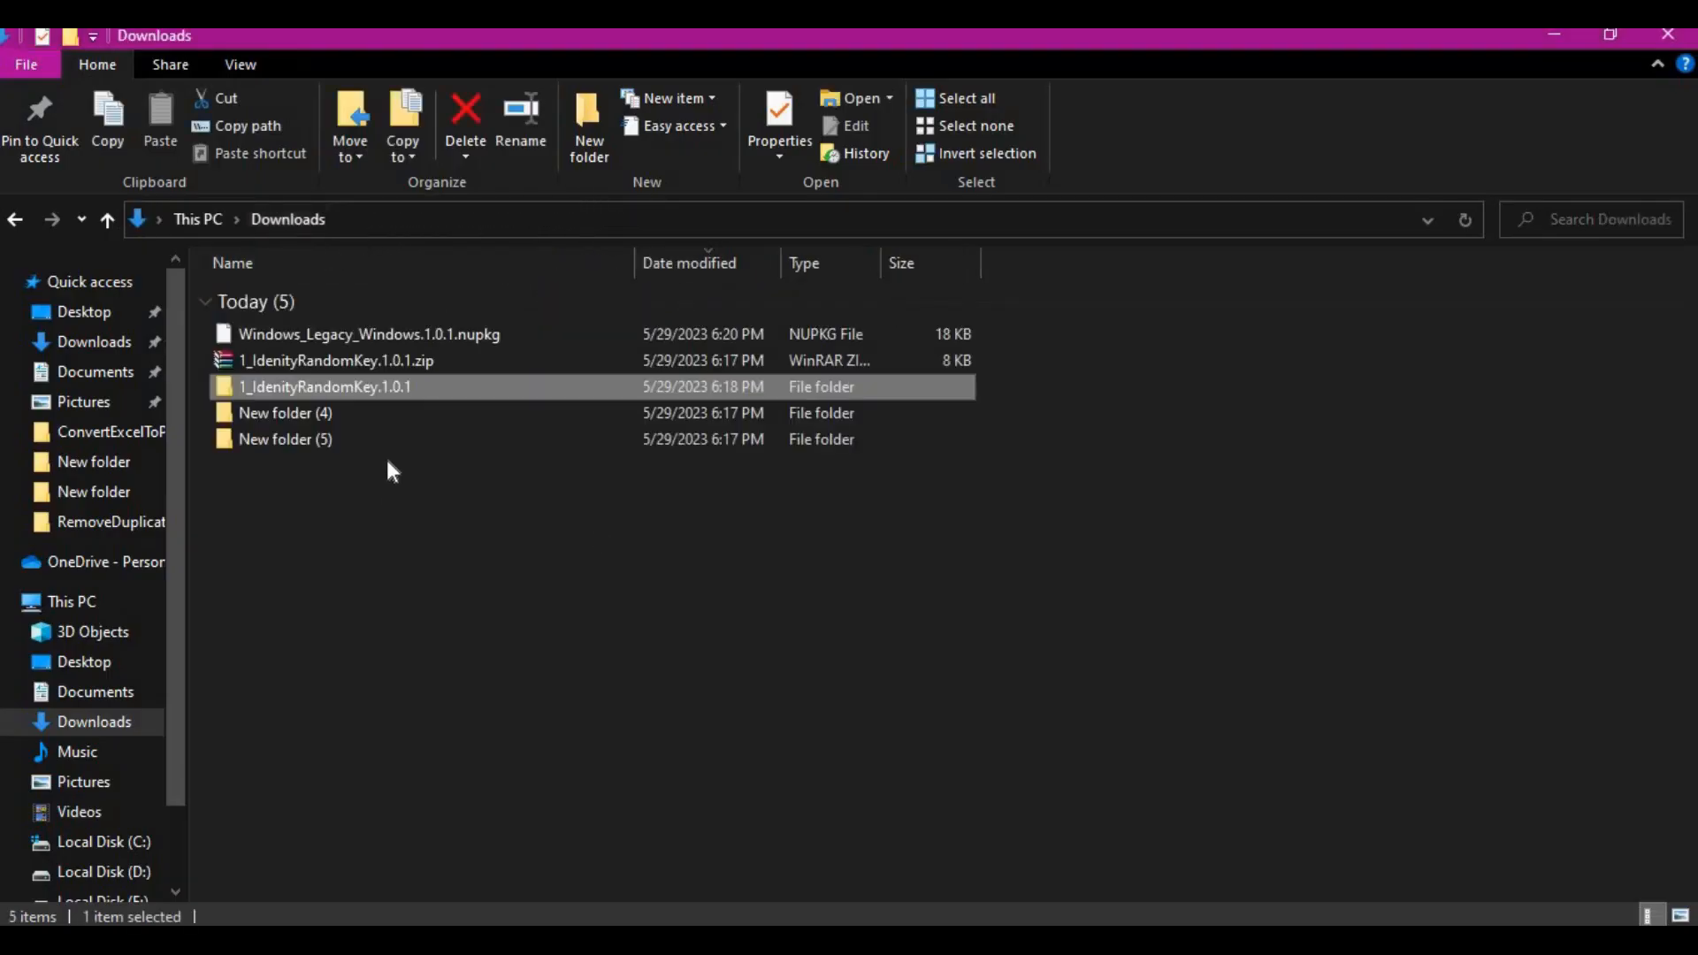
pyautogui.click(368, 334)
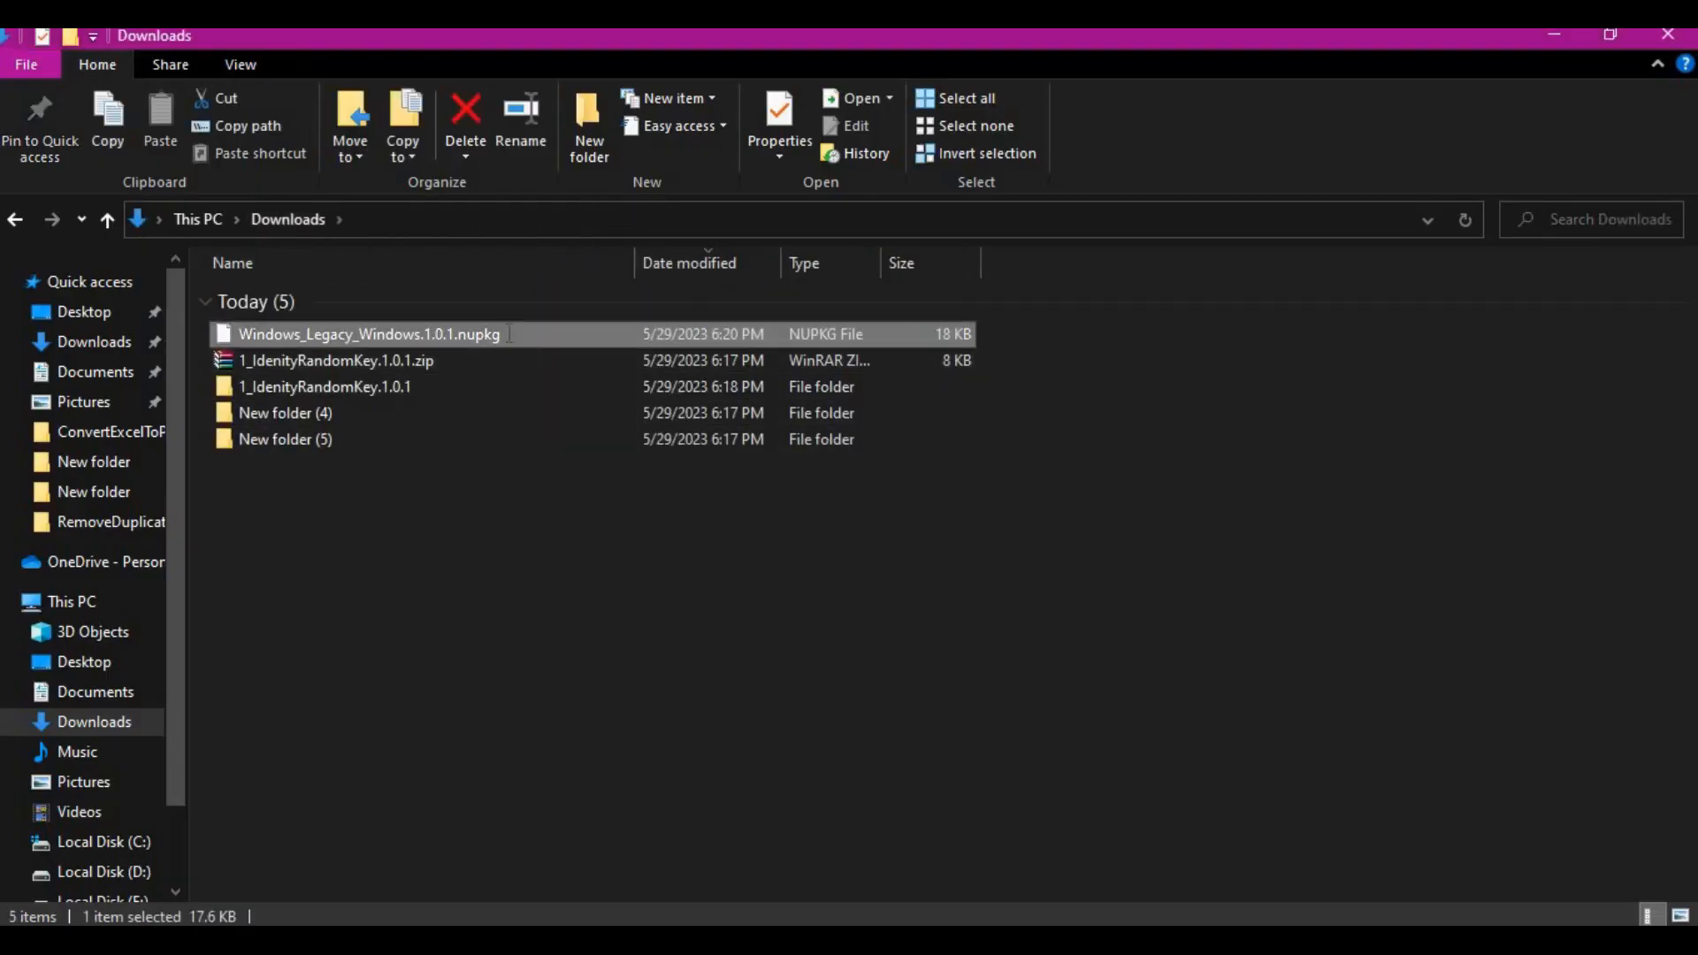
pyautogui.click(521, 110)
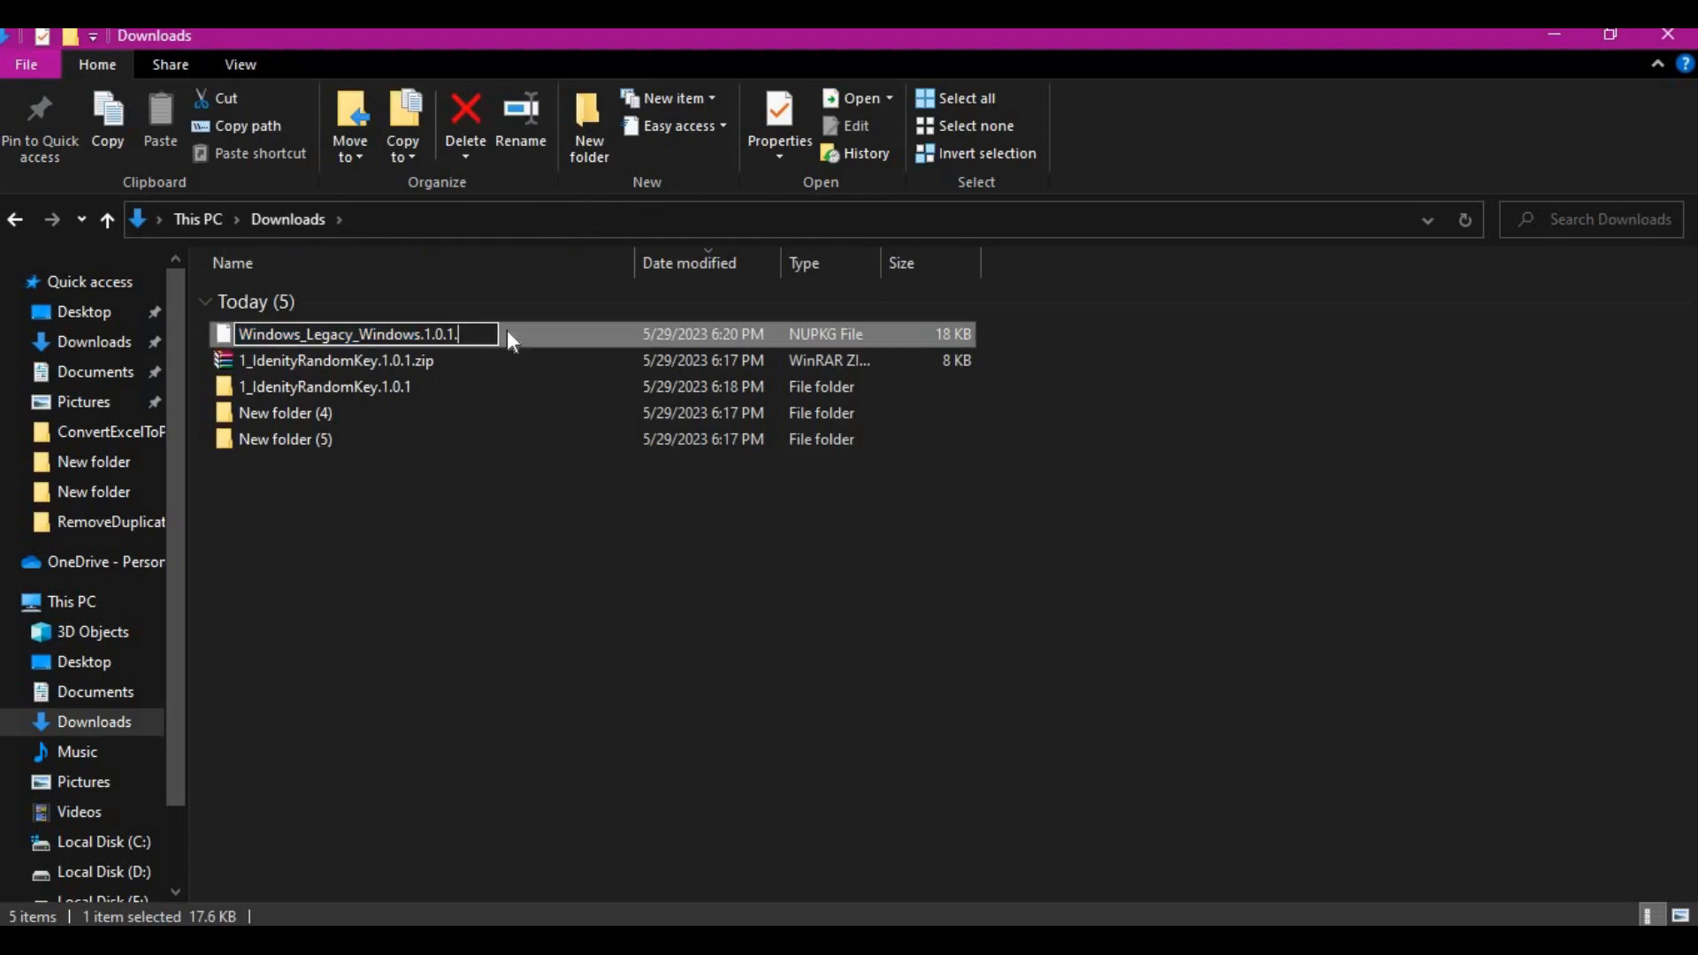
pyautogui.write('zip')
pyautogui.press('Enter')
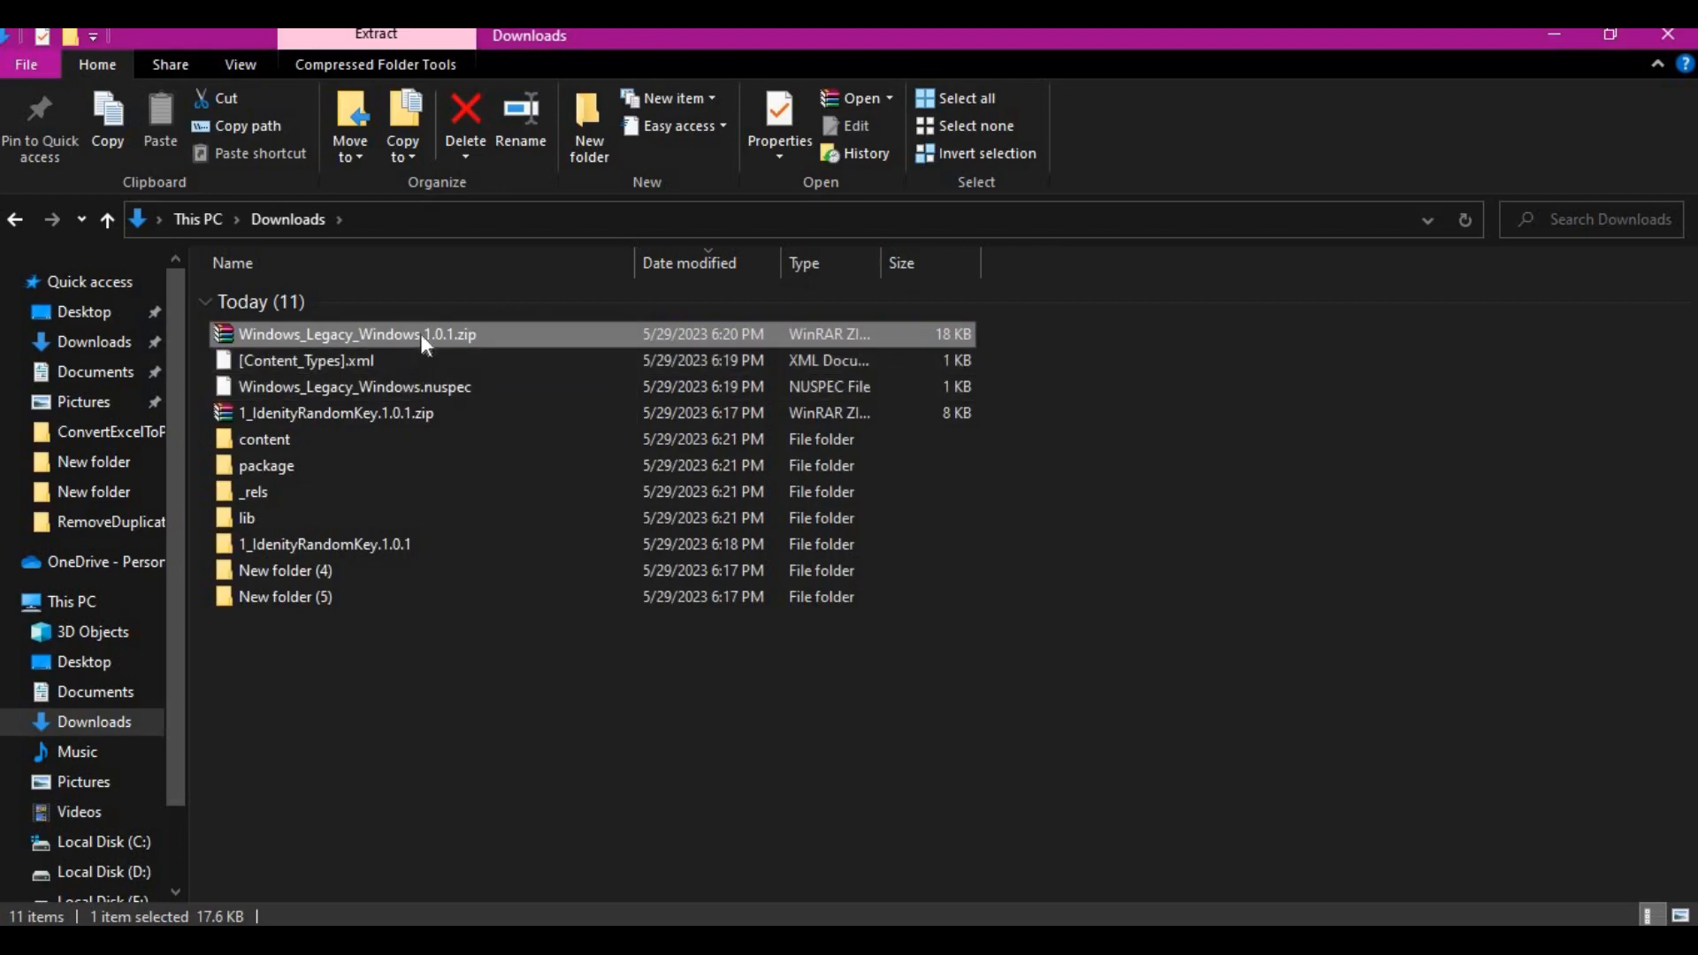
pyautogui.rightClick(354, 333)
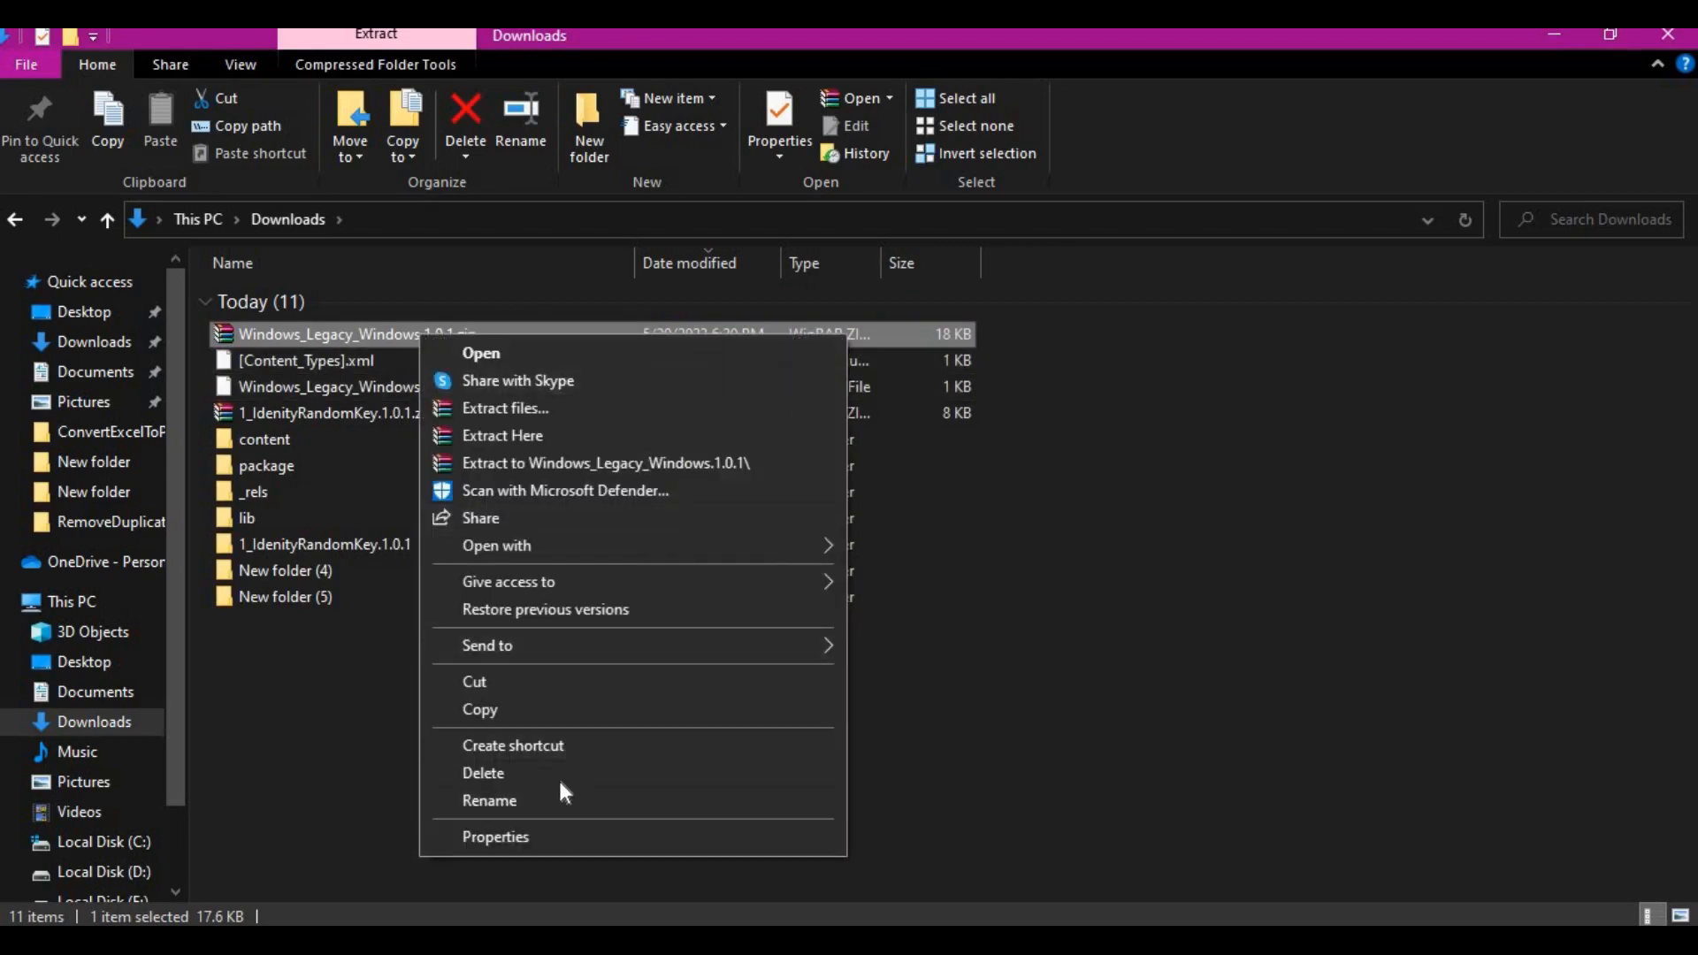
pyautogui.moveTo(632, 478)
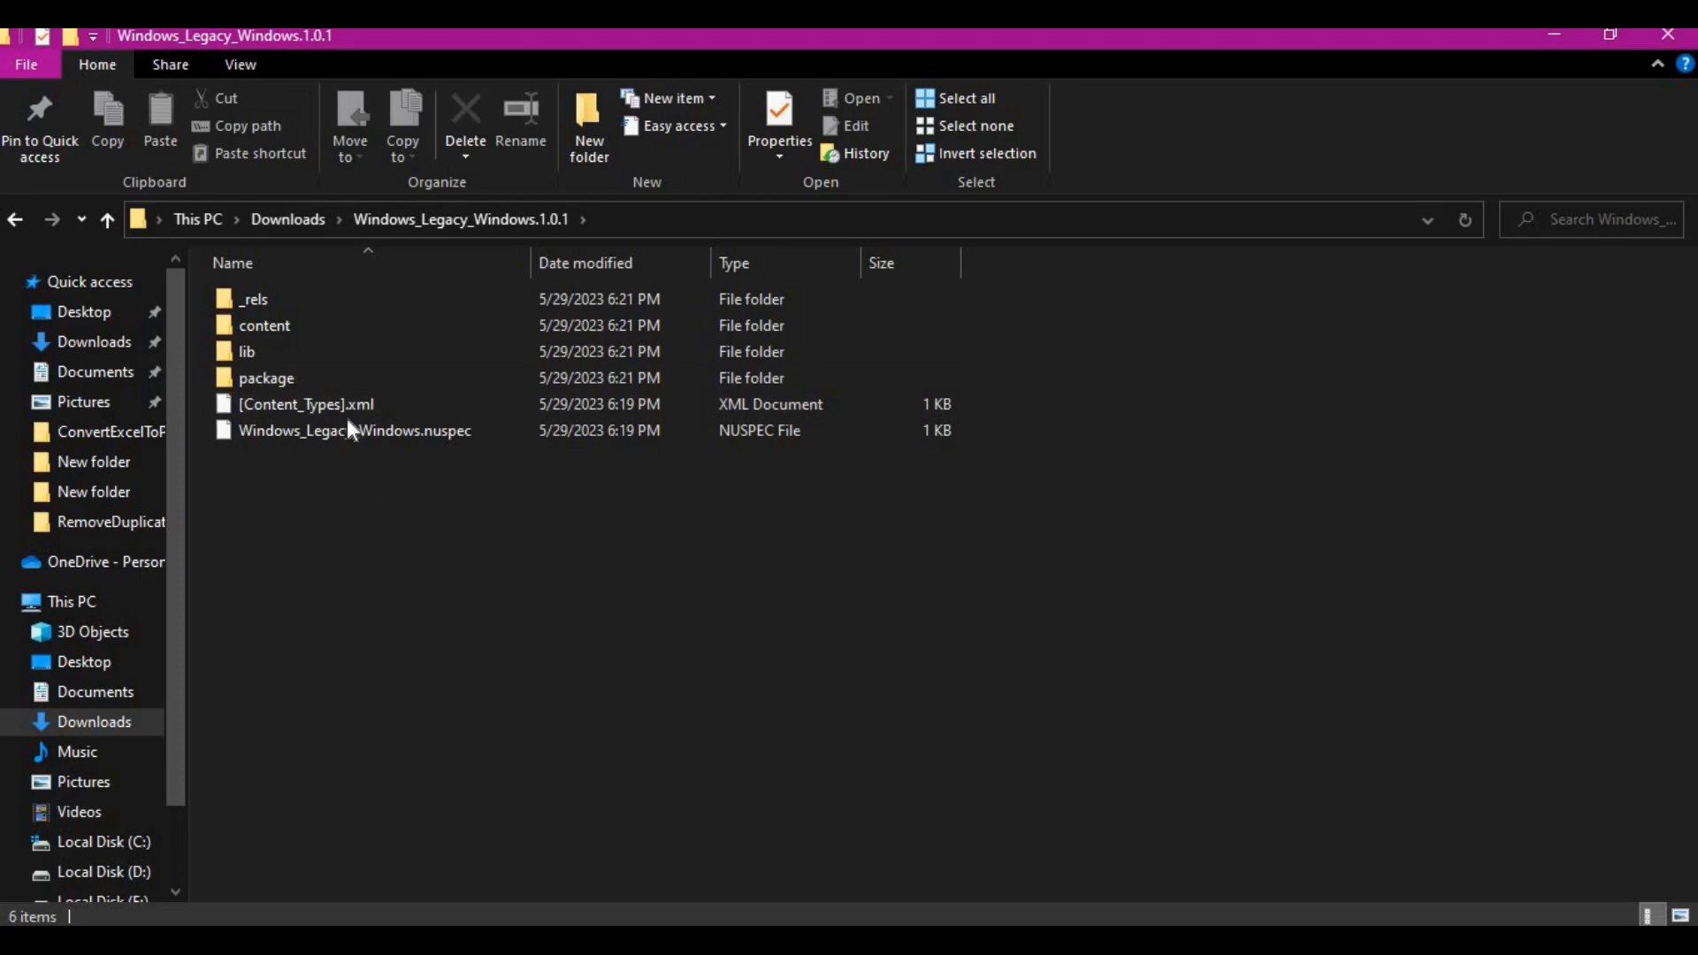
# Browse the extracted package's lib folder, then open its content folder.
pyautogui.doubleClick(247, 351)
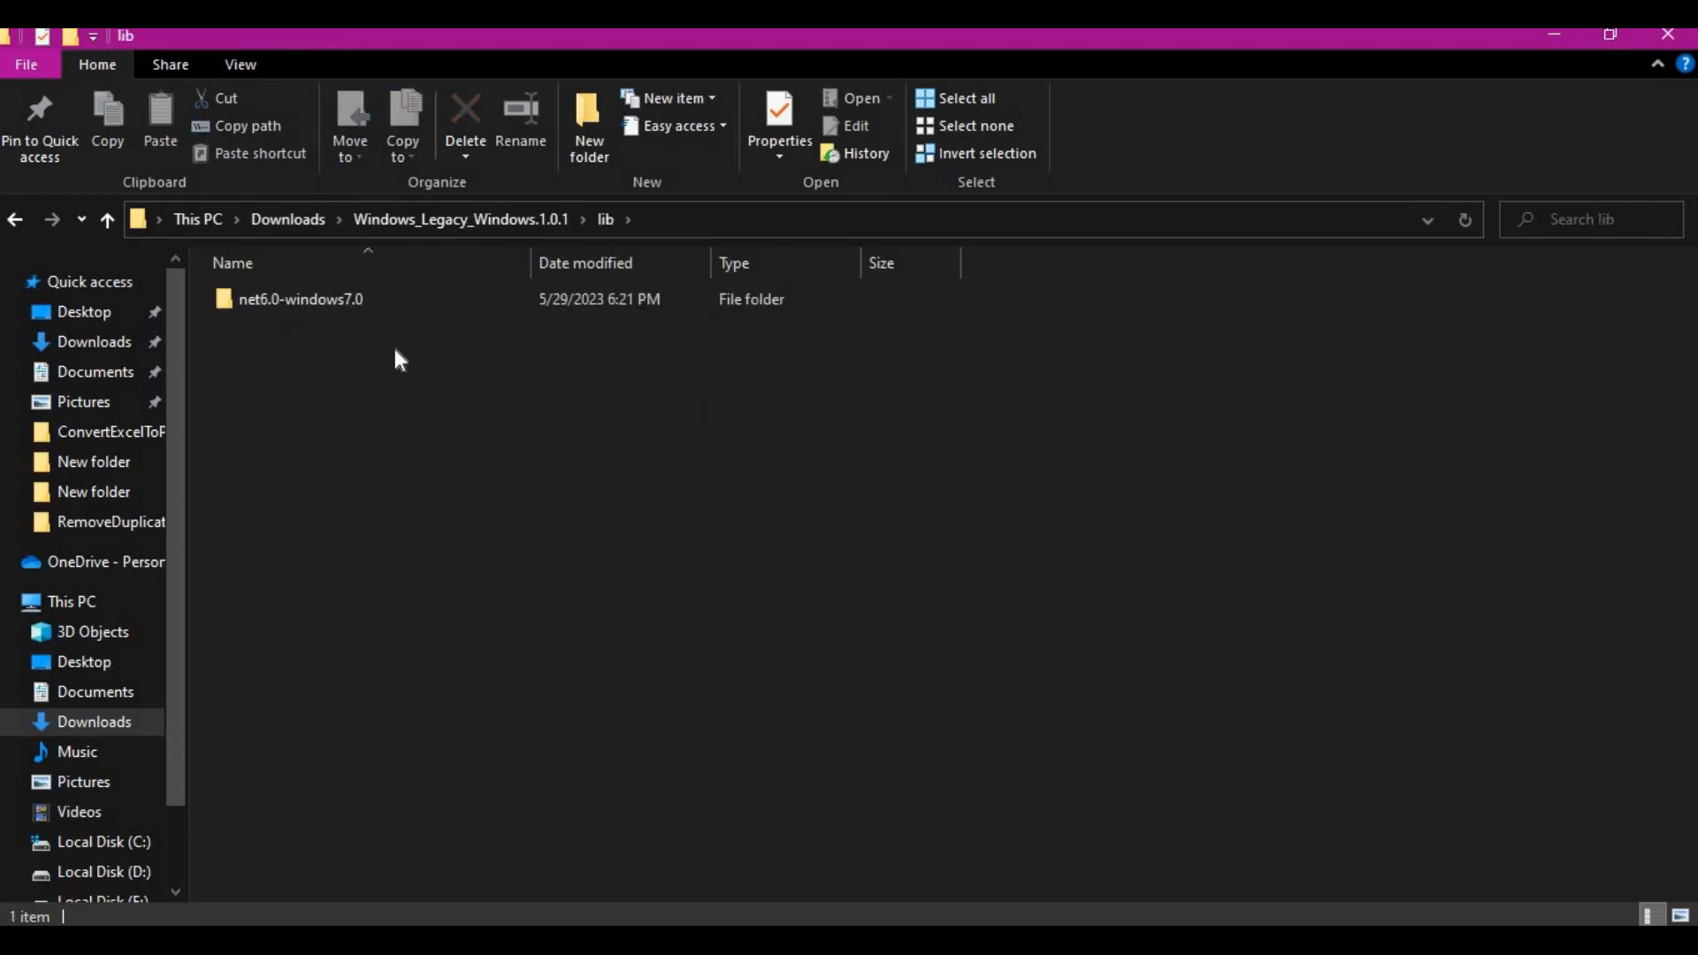
pyautogui.doubleClick(300, 299)
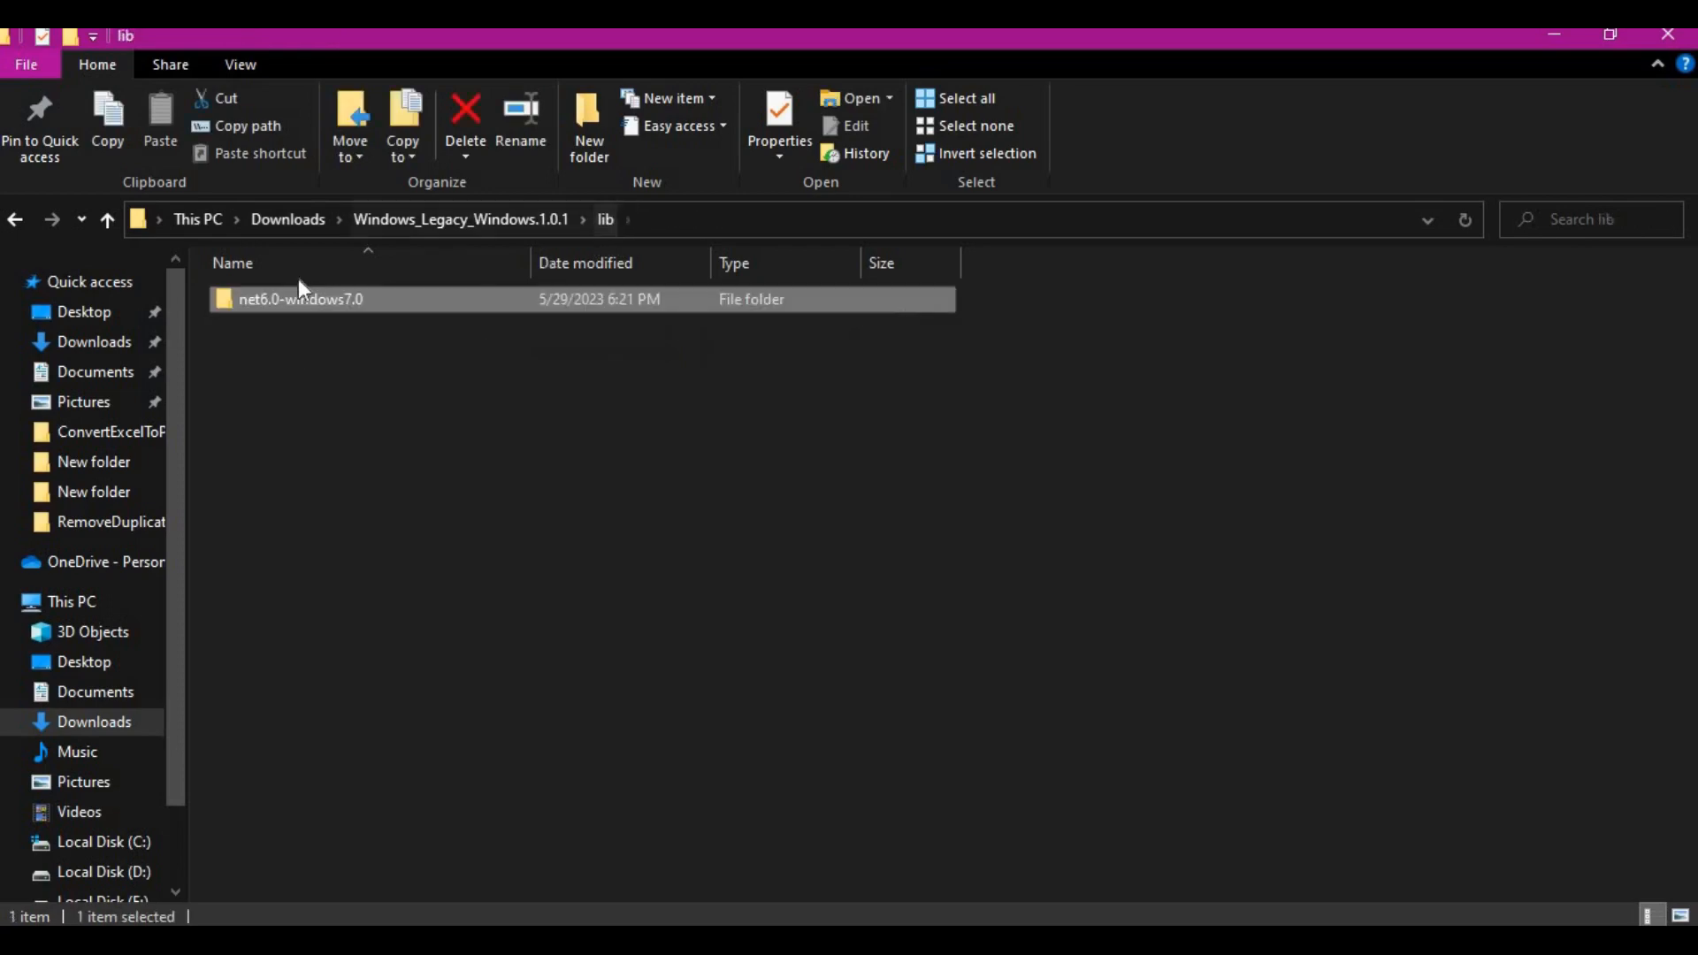
pyautogui.click(106, 219)
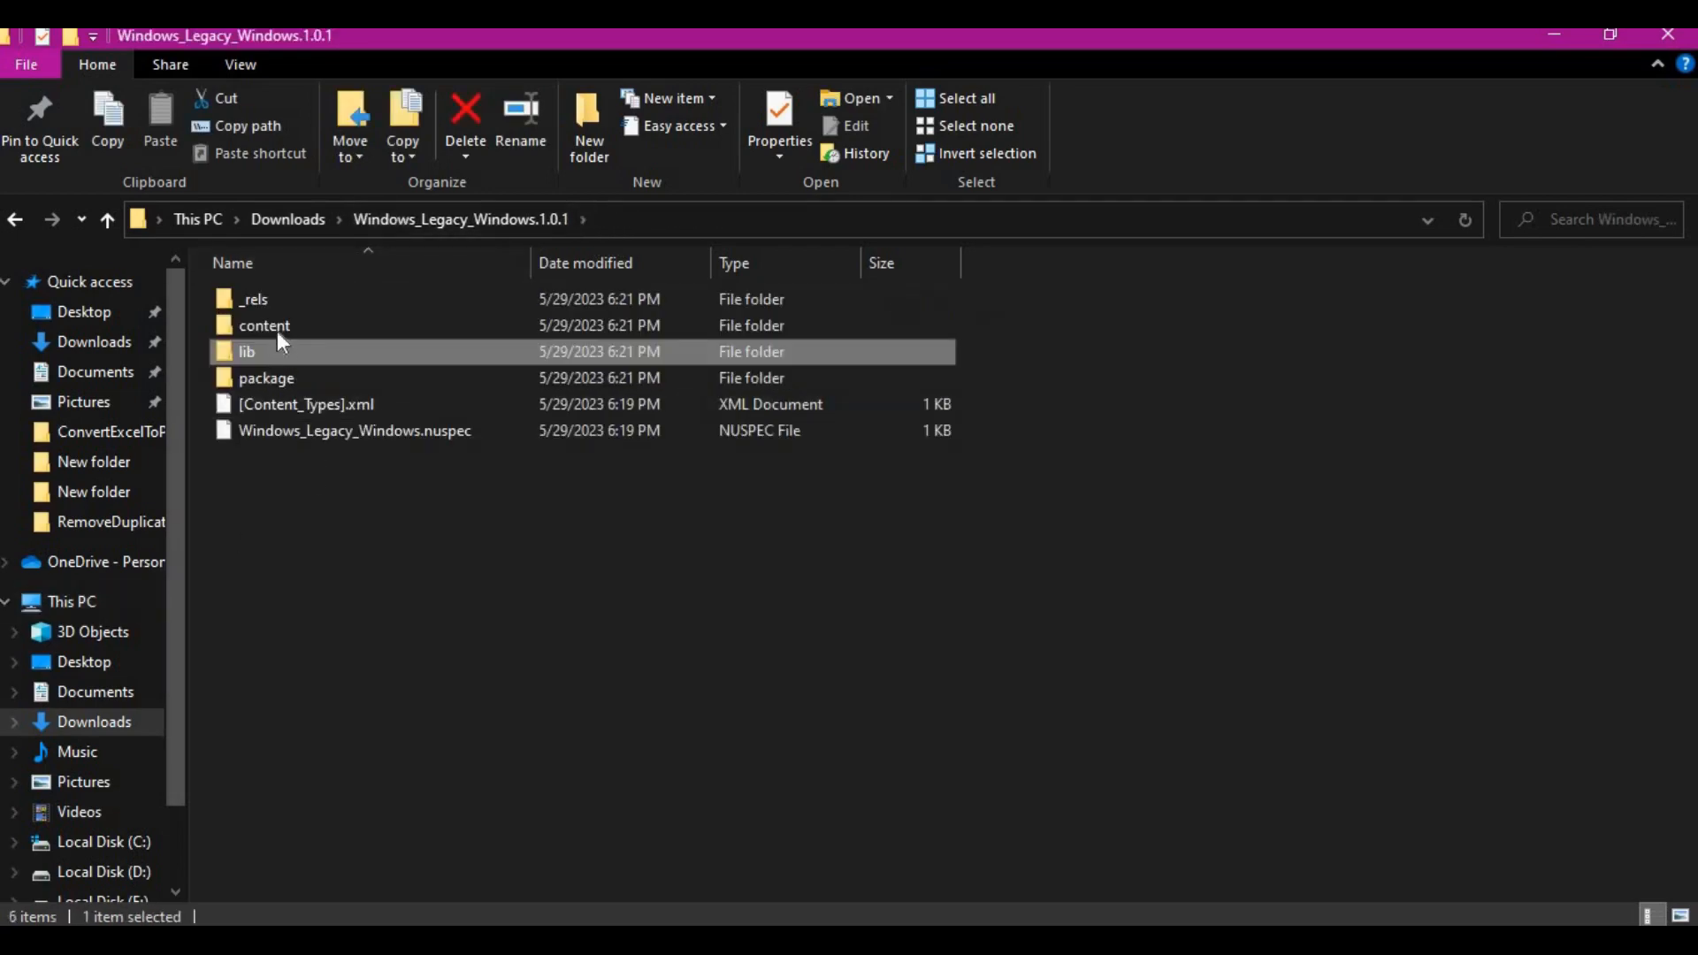
pyautogui.doubleClick(263, 325)
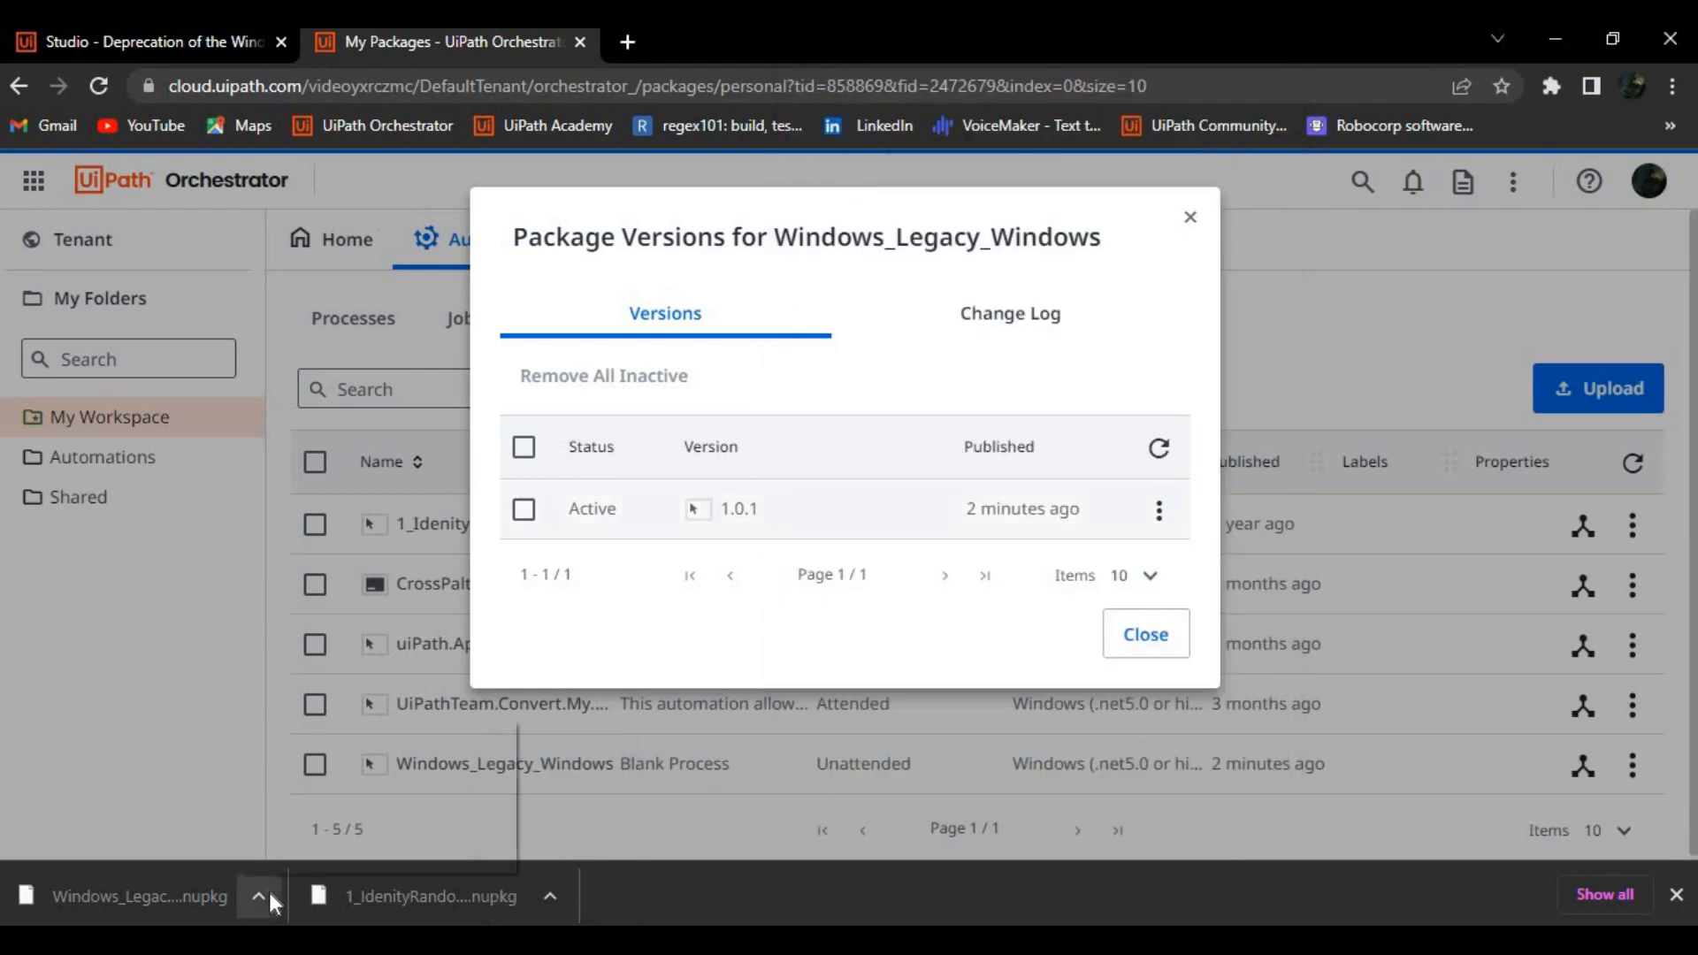
# Open 1_IdenityRandomKey.1.0.1\lib\net45 in a second window beside the content folder, showing both paths.
pyautogui.click(259, 897)
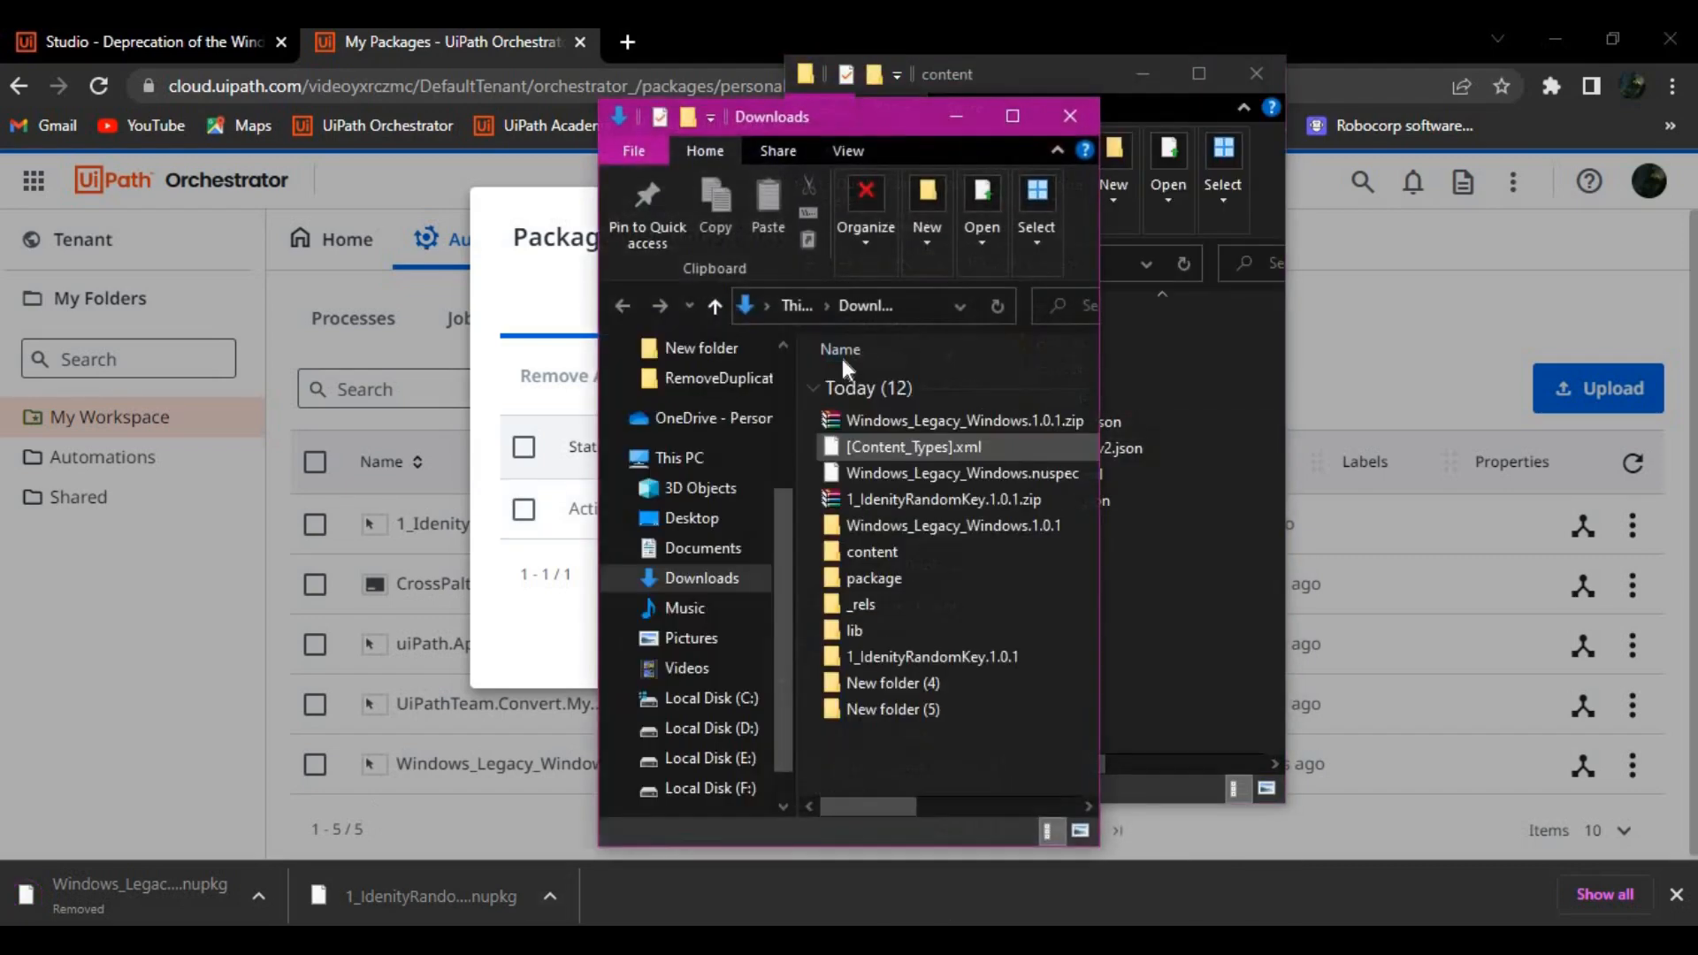
pyautogui.click(1009, 116)
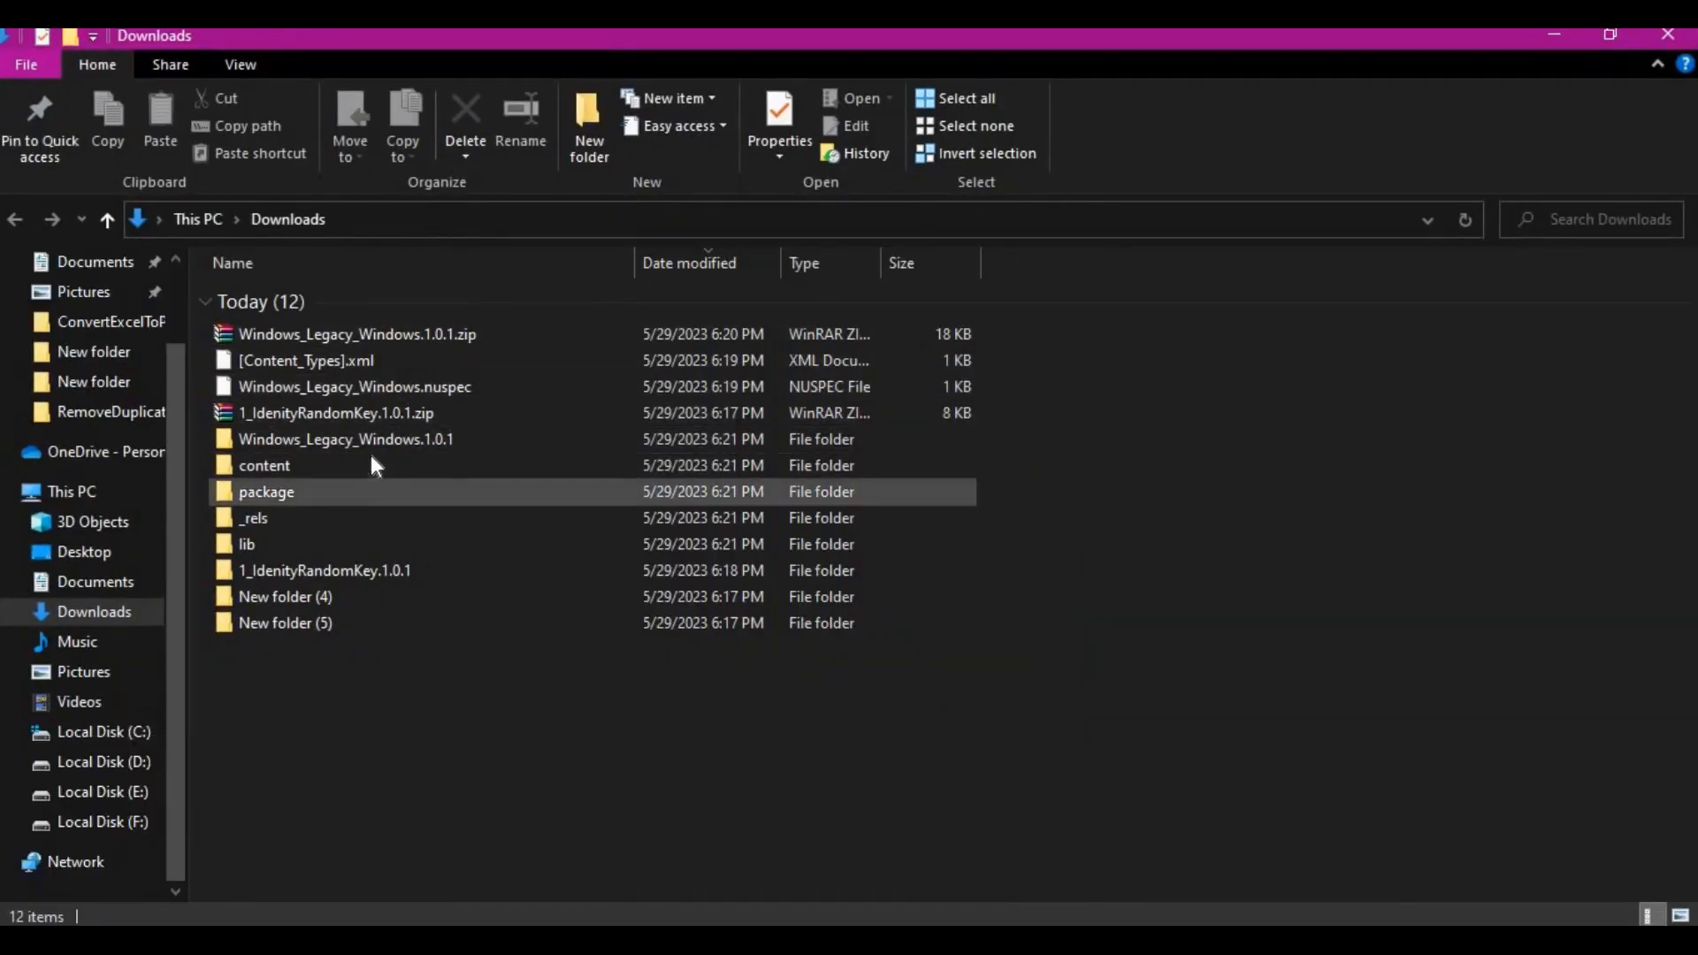
pyautogui.doubleClick(324, 570)
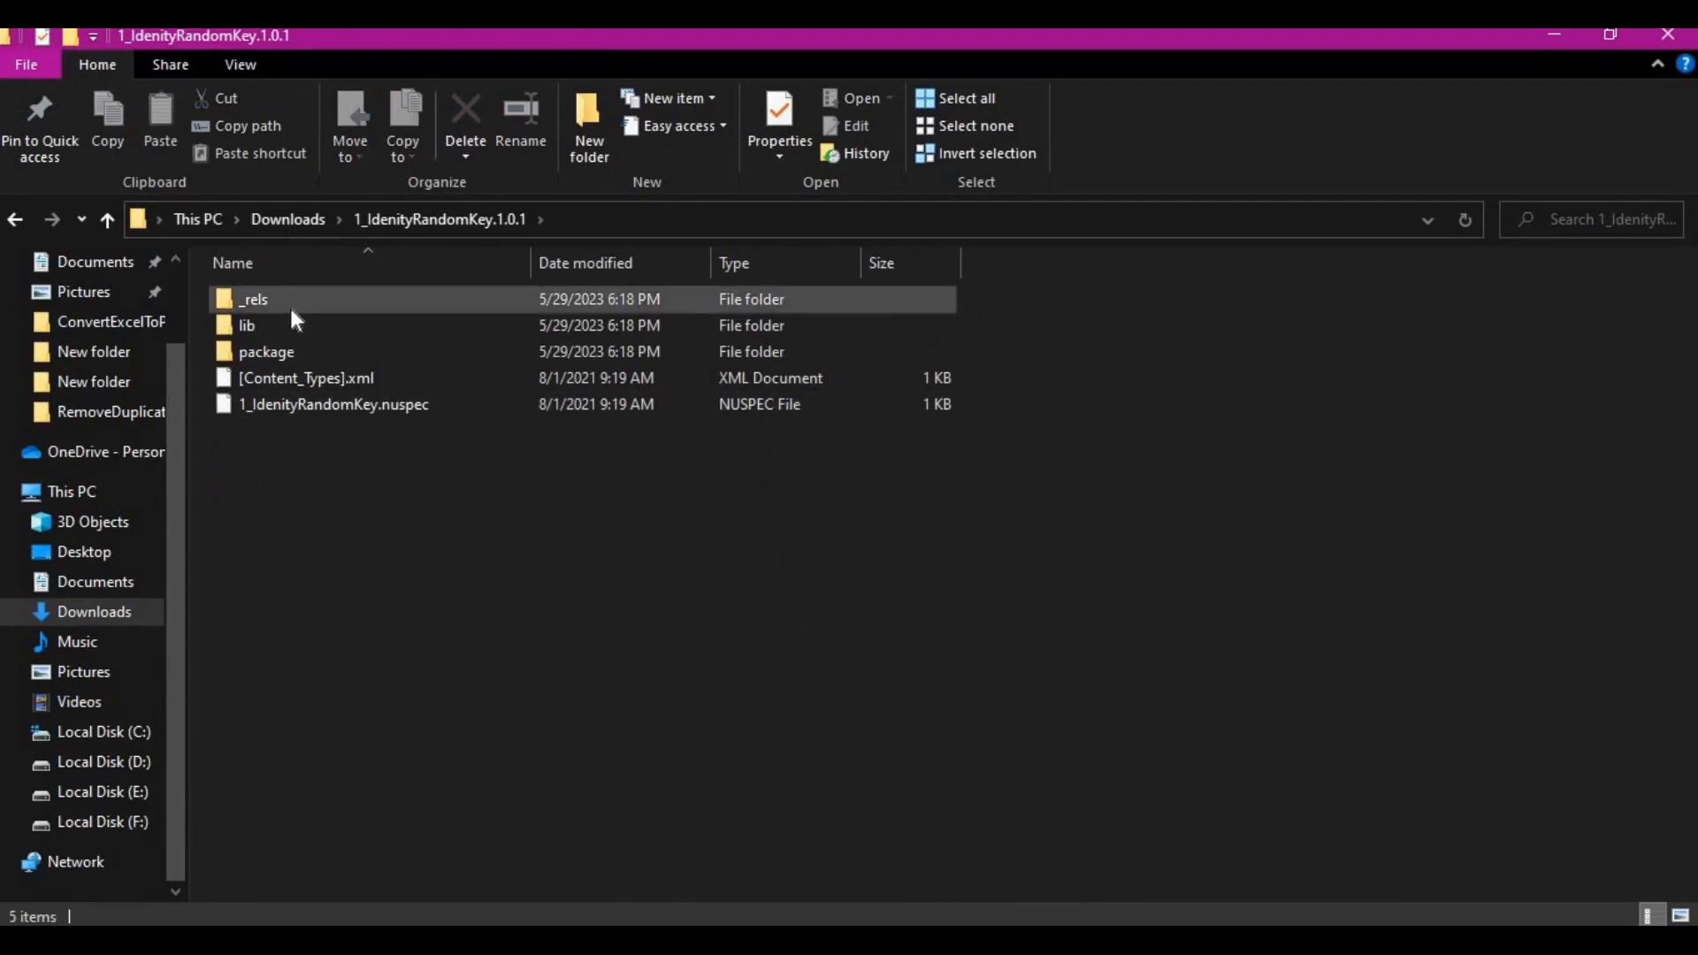
pyautogui.doubleClick(246, 325)
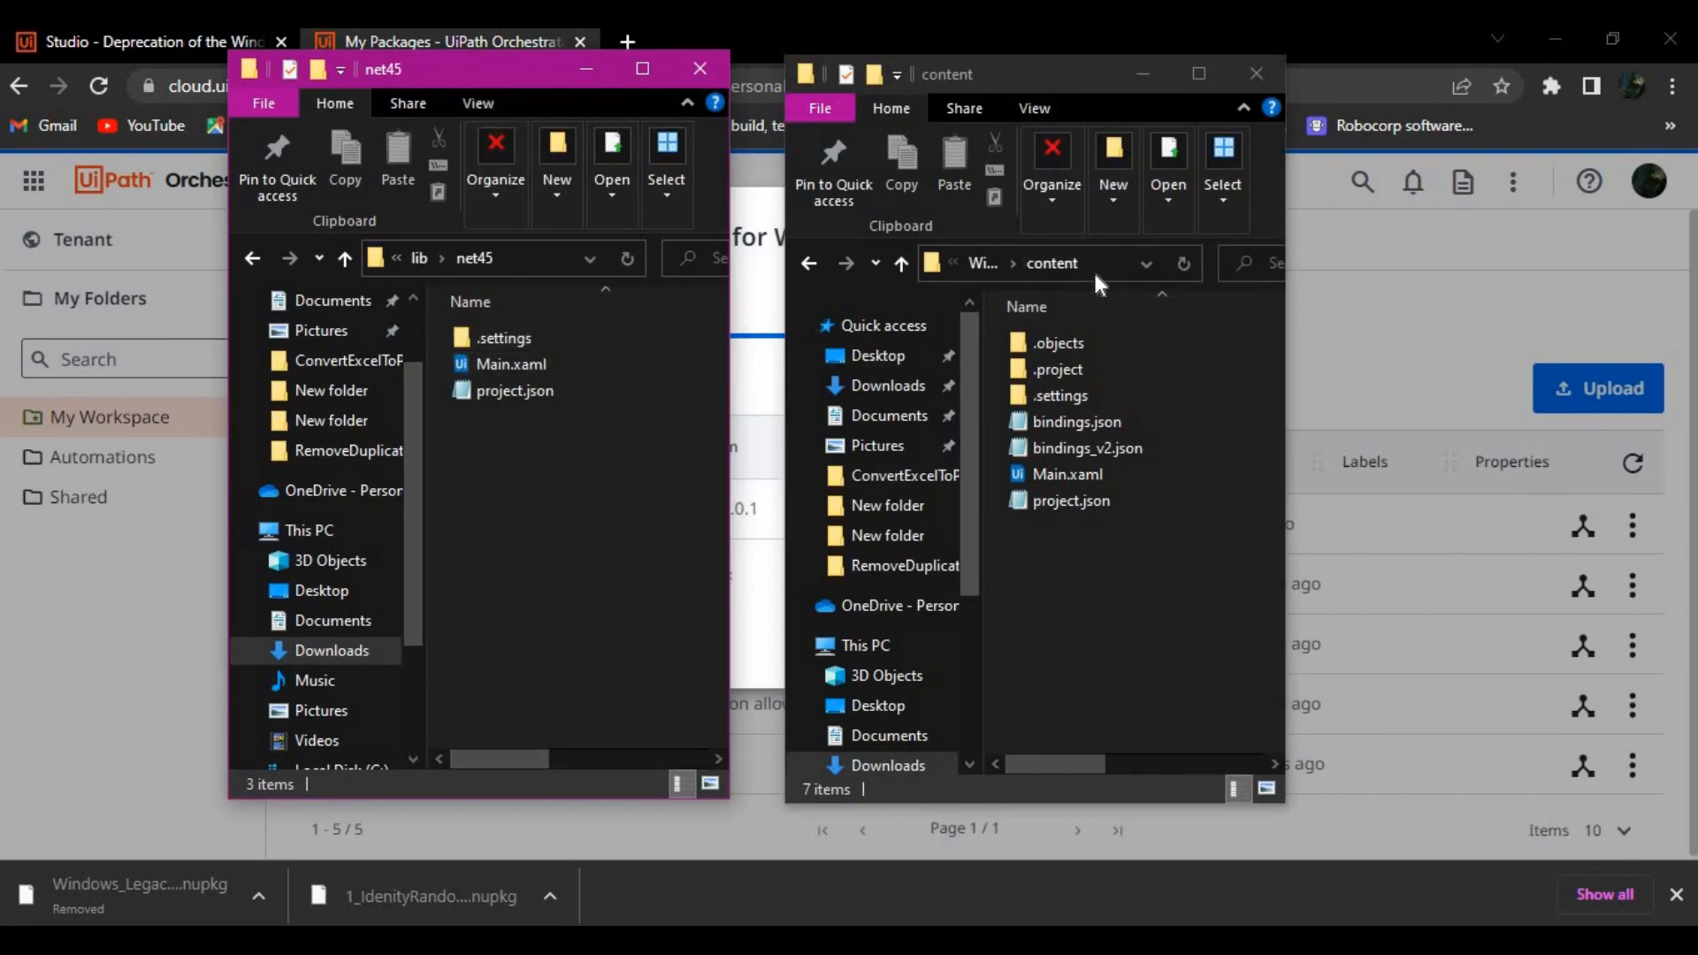
pyautogui.click(1051, 264)
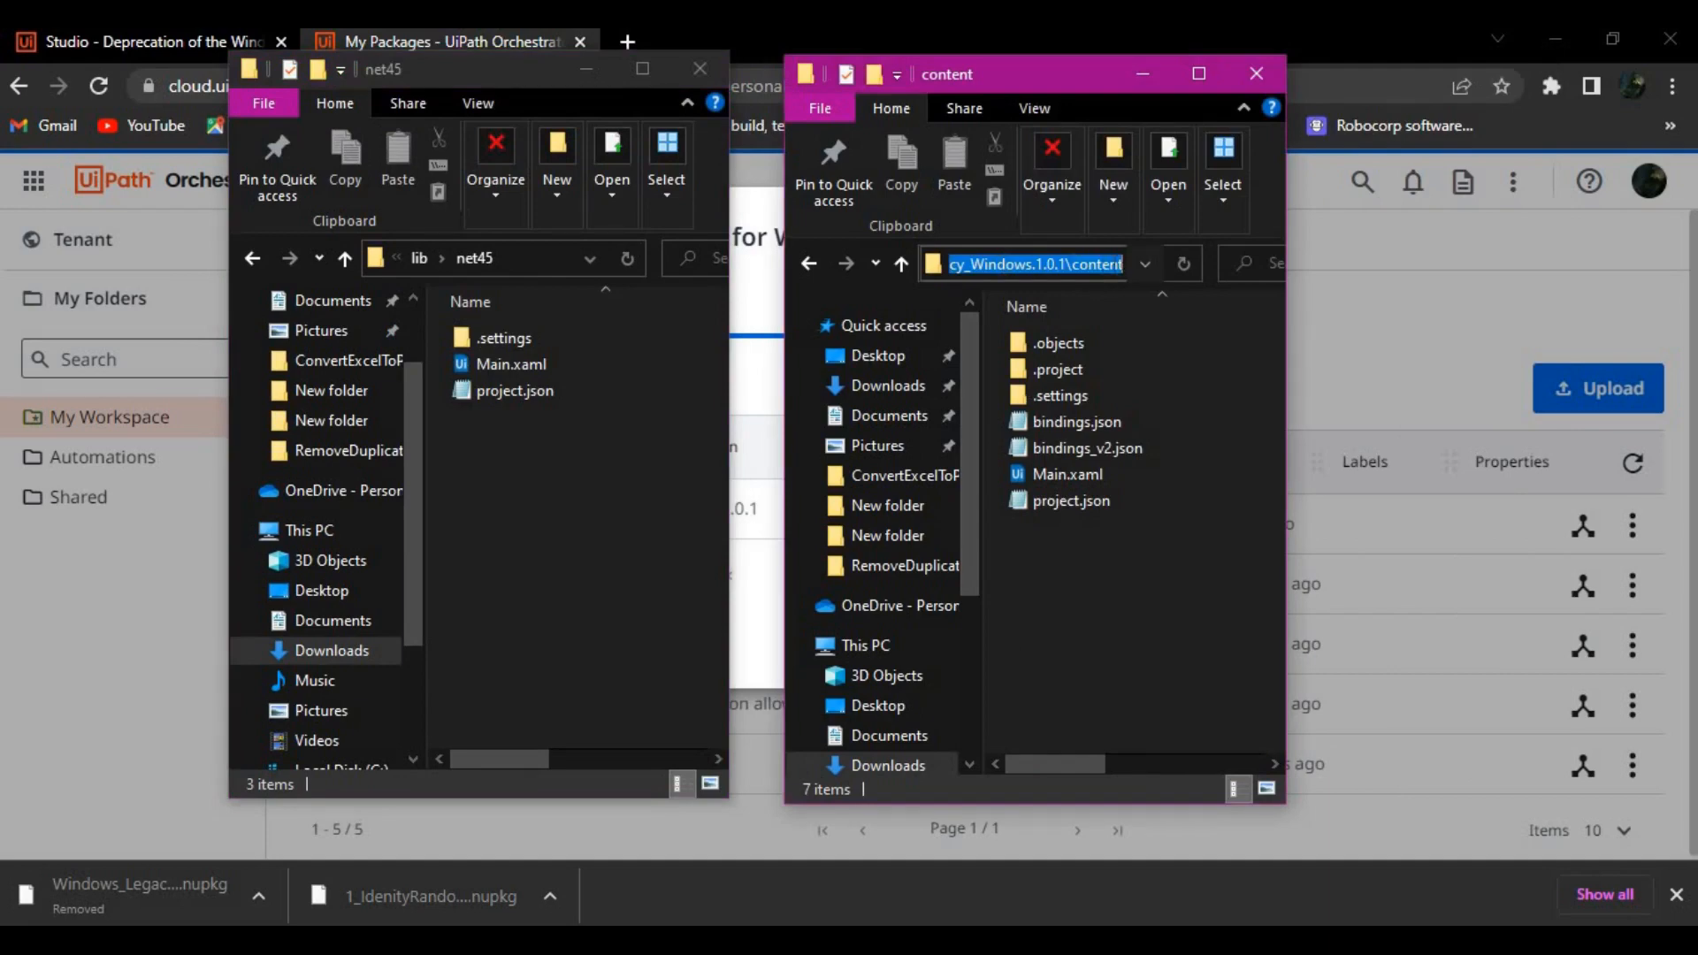
pyautogui.click(477, 390)
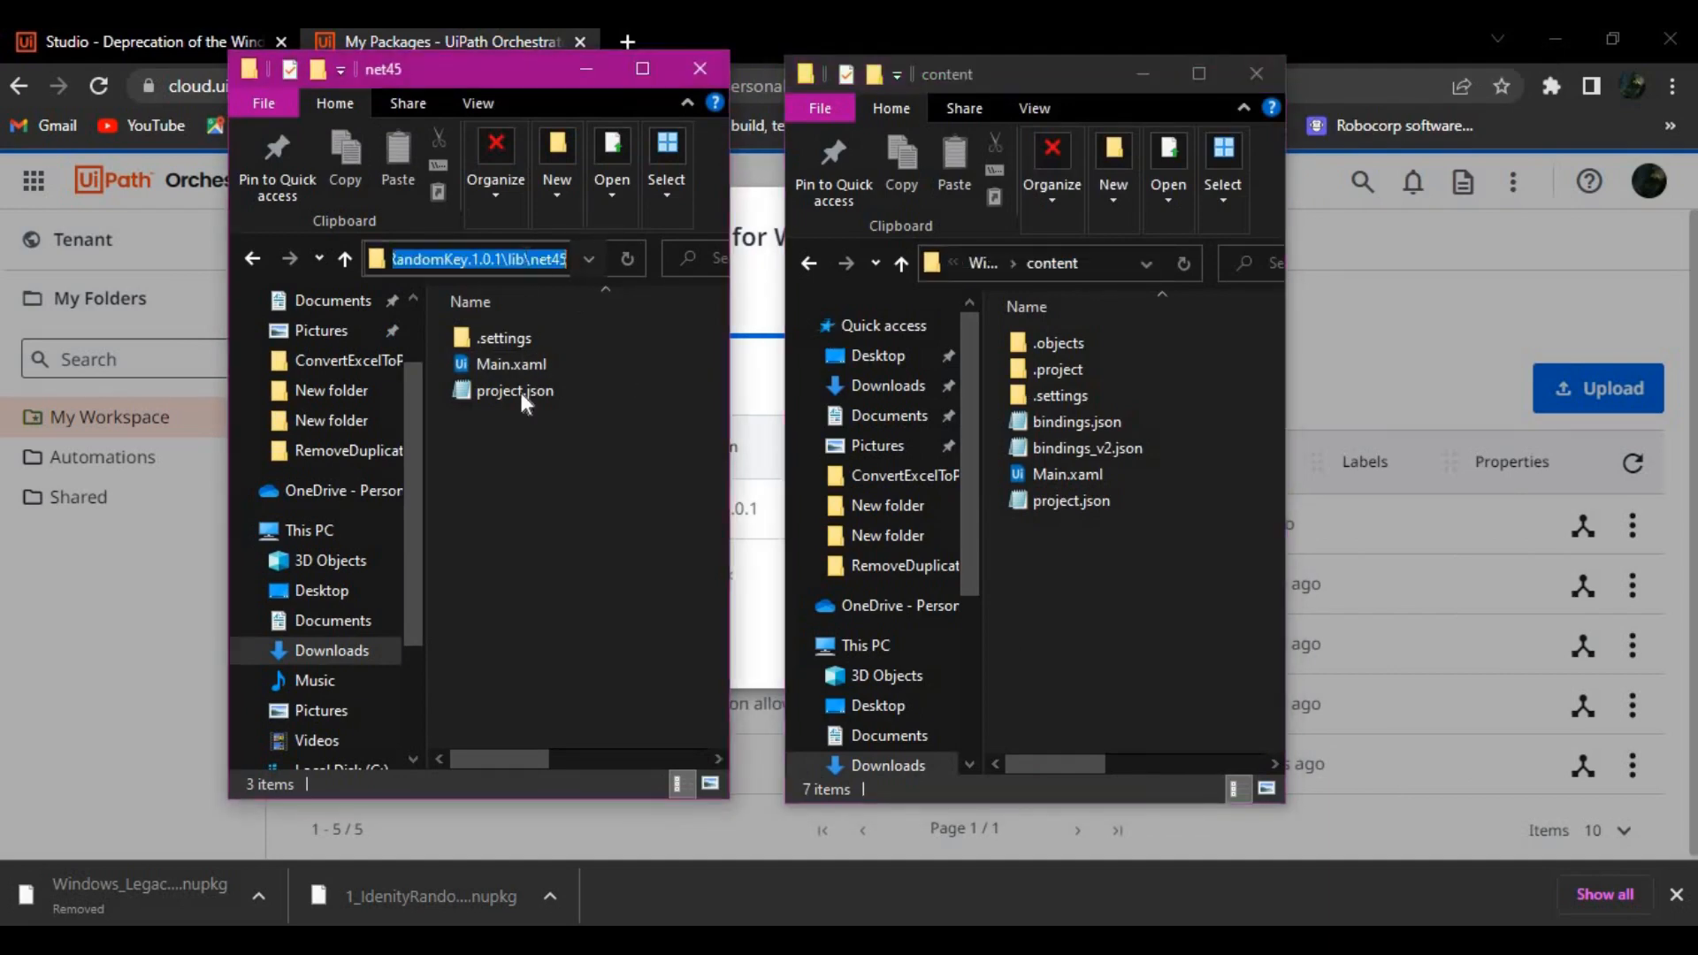